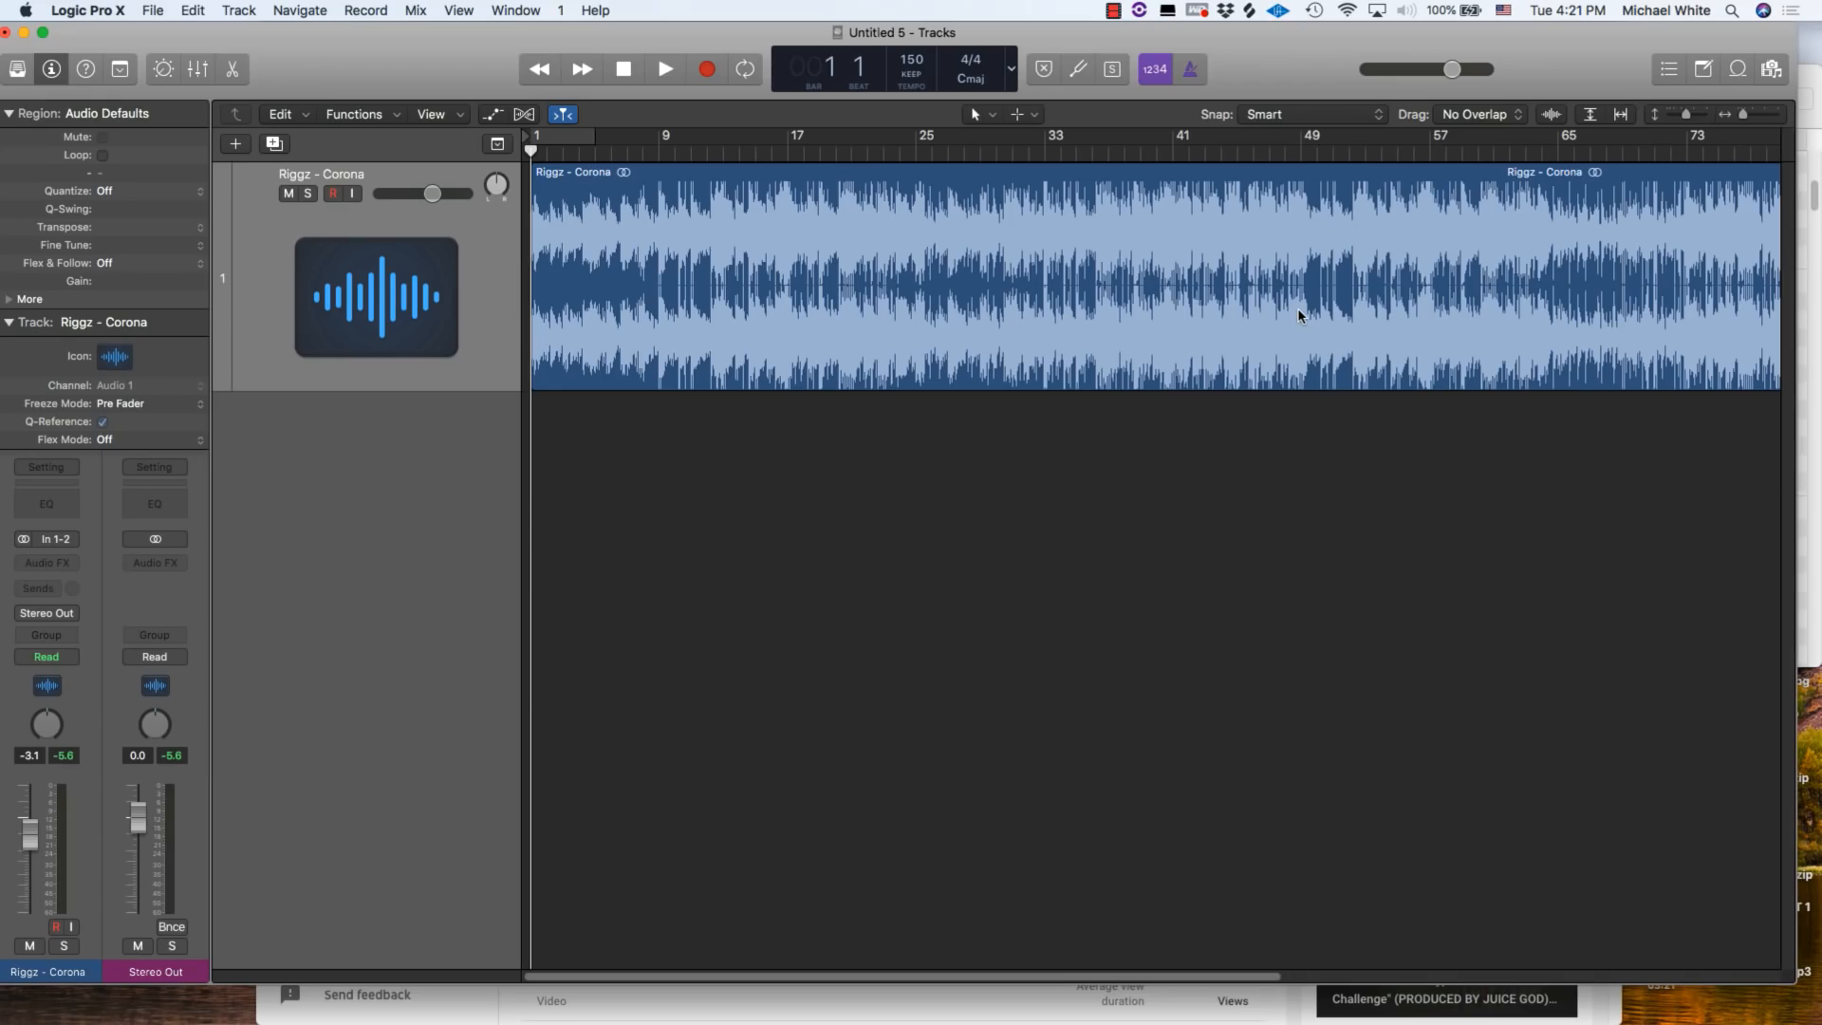
- Bring up the Bounce export settings with Command+B and show where the command lives
key(cmd+b)
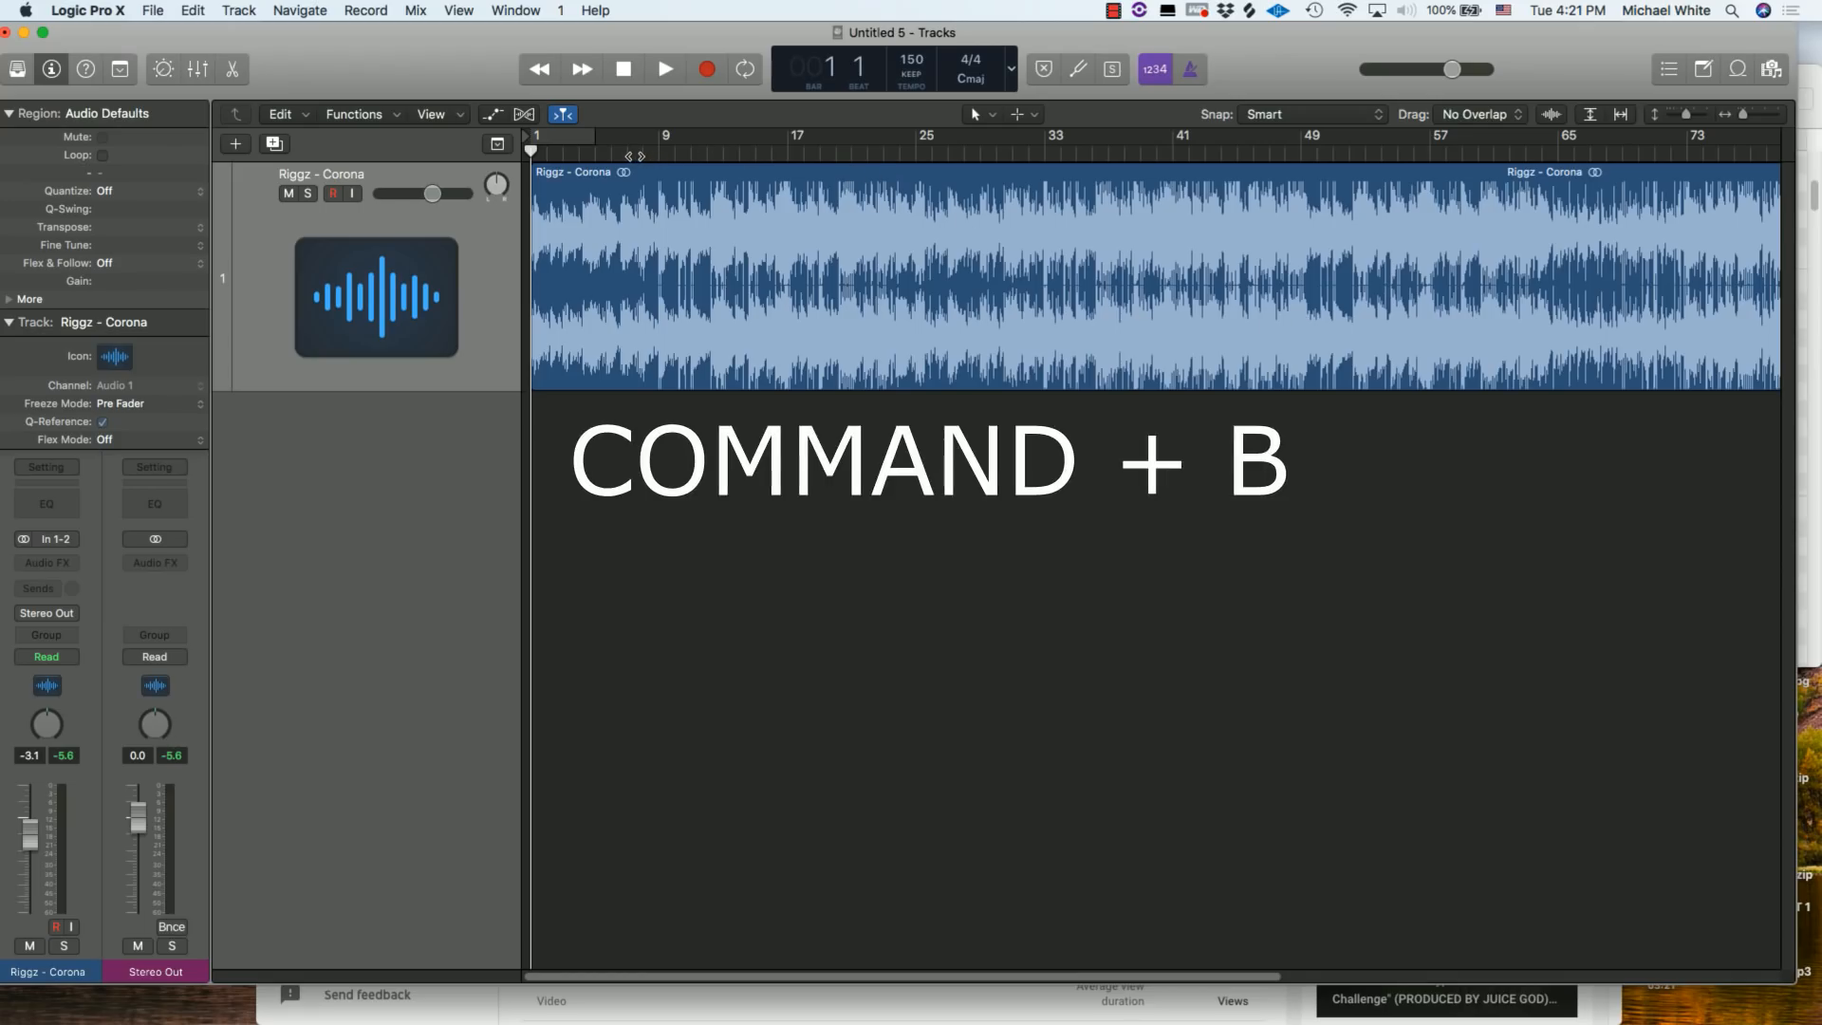
key(cmd+b)
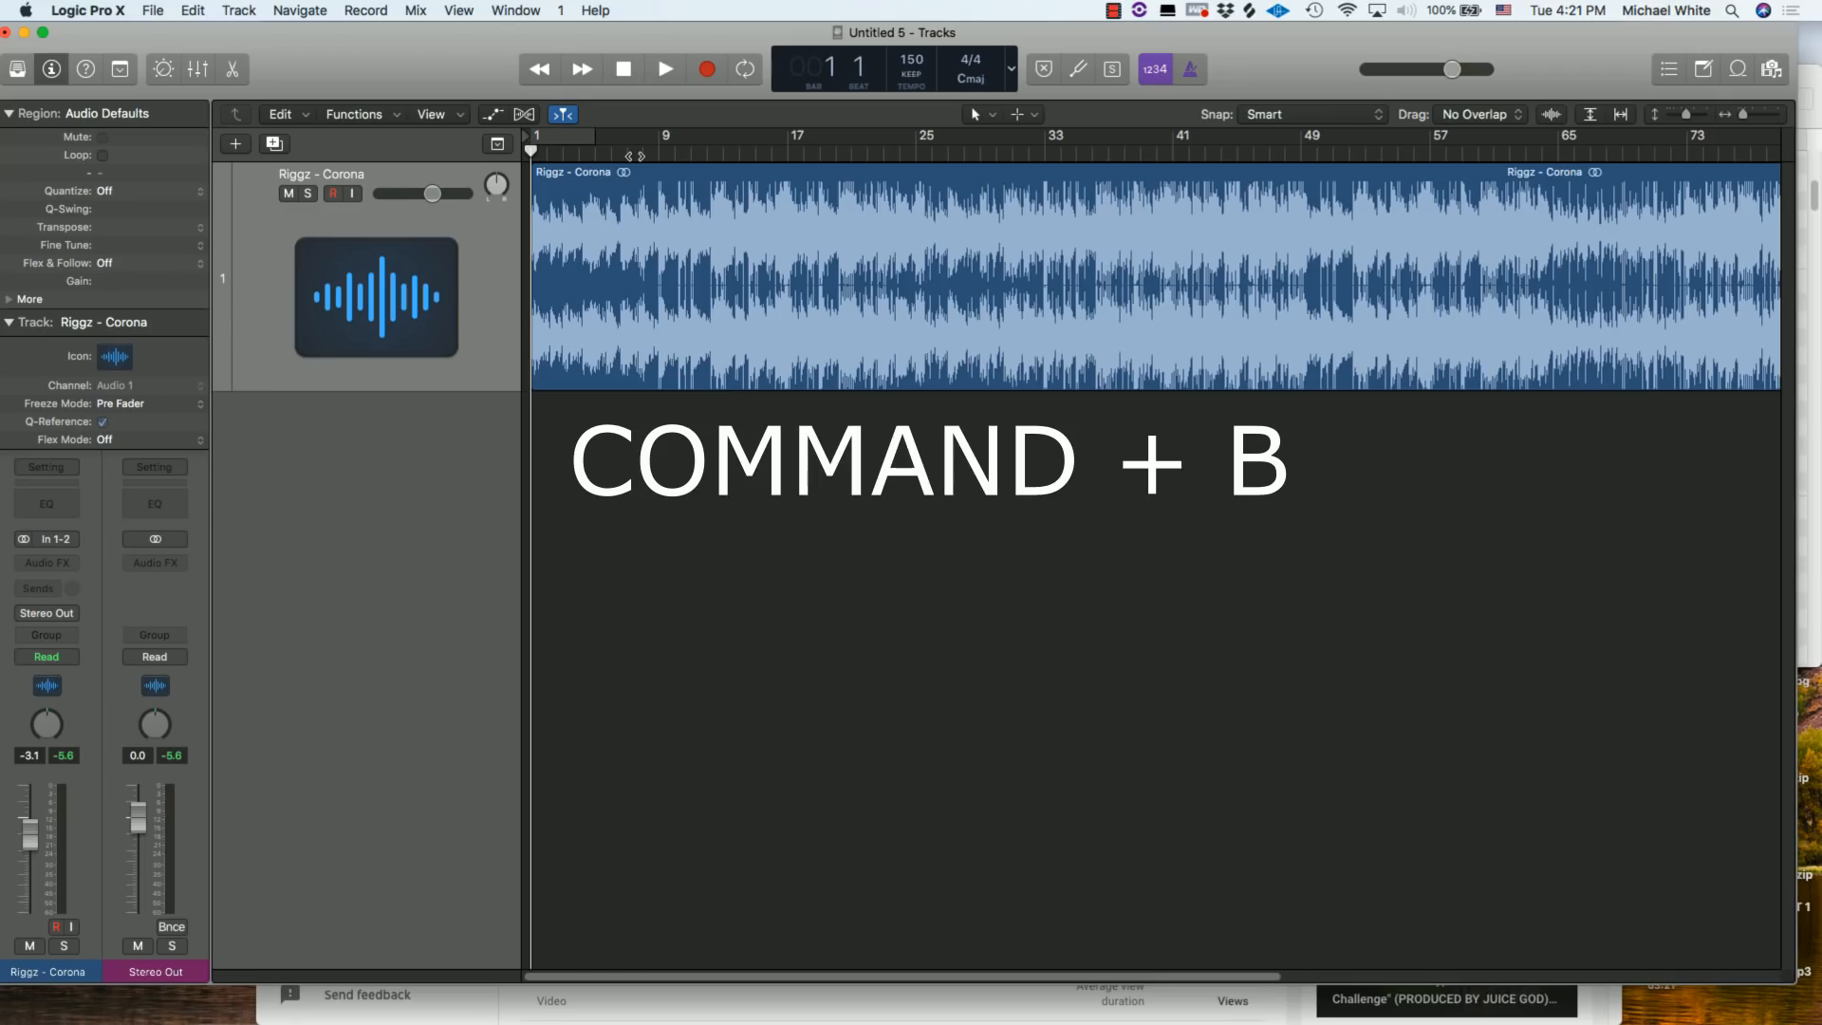
key(cmd+b)
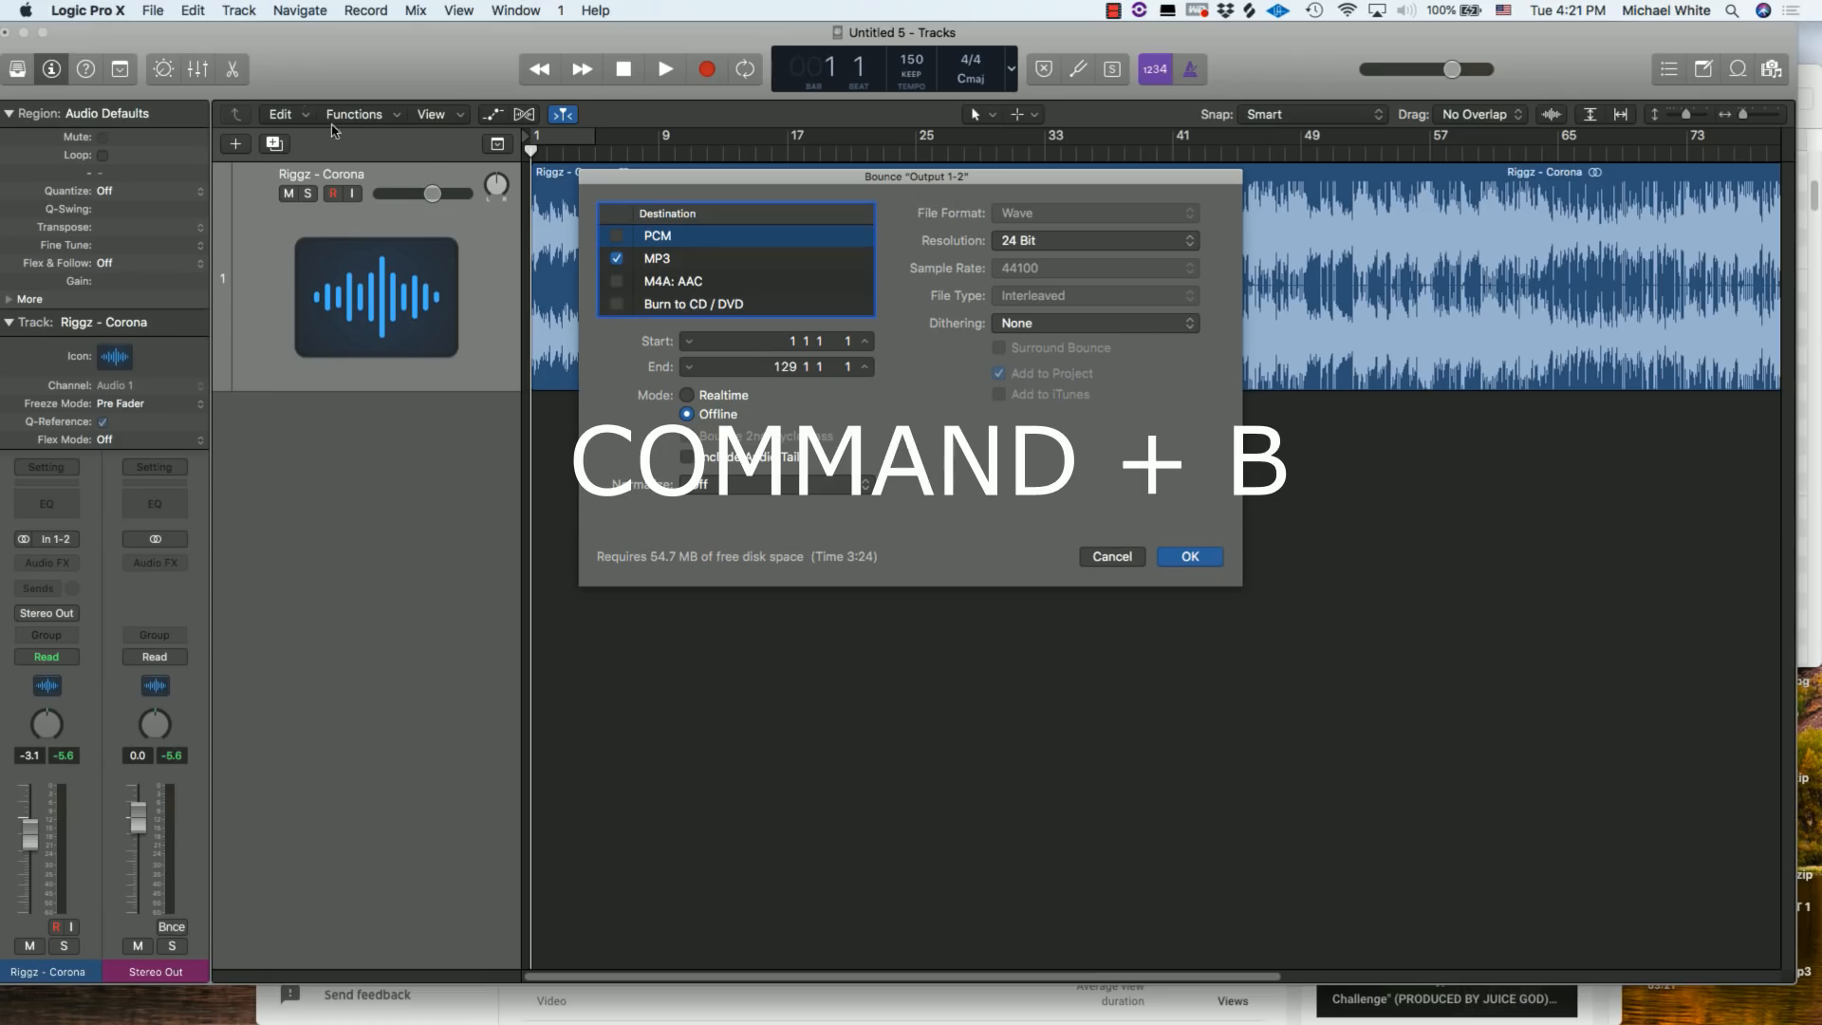
click(152, 9)
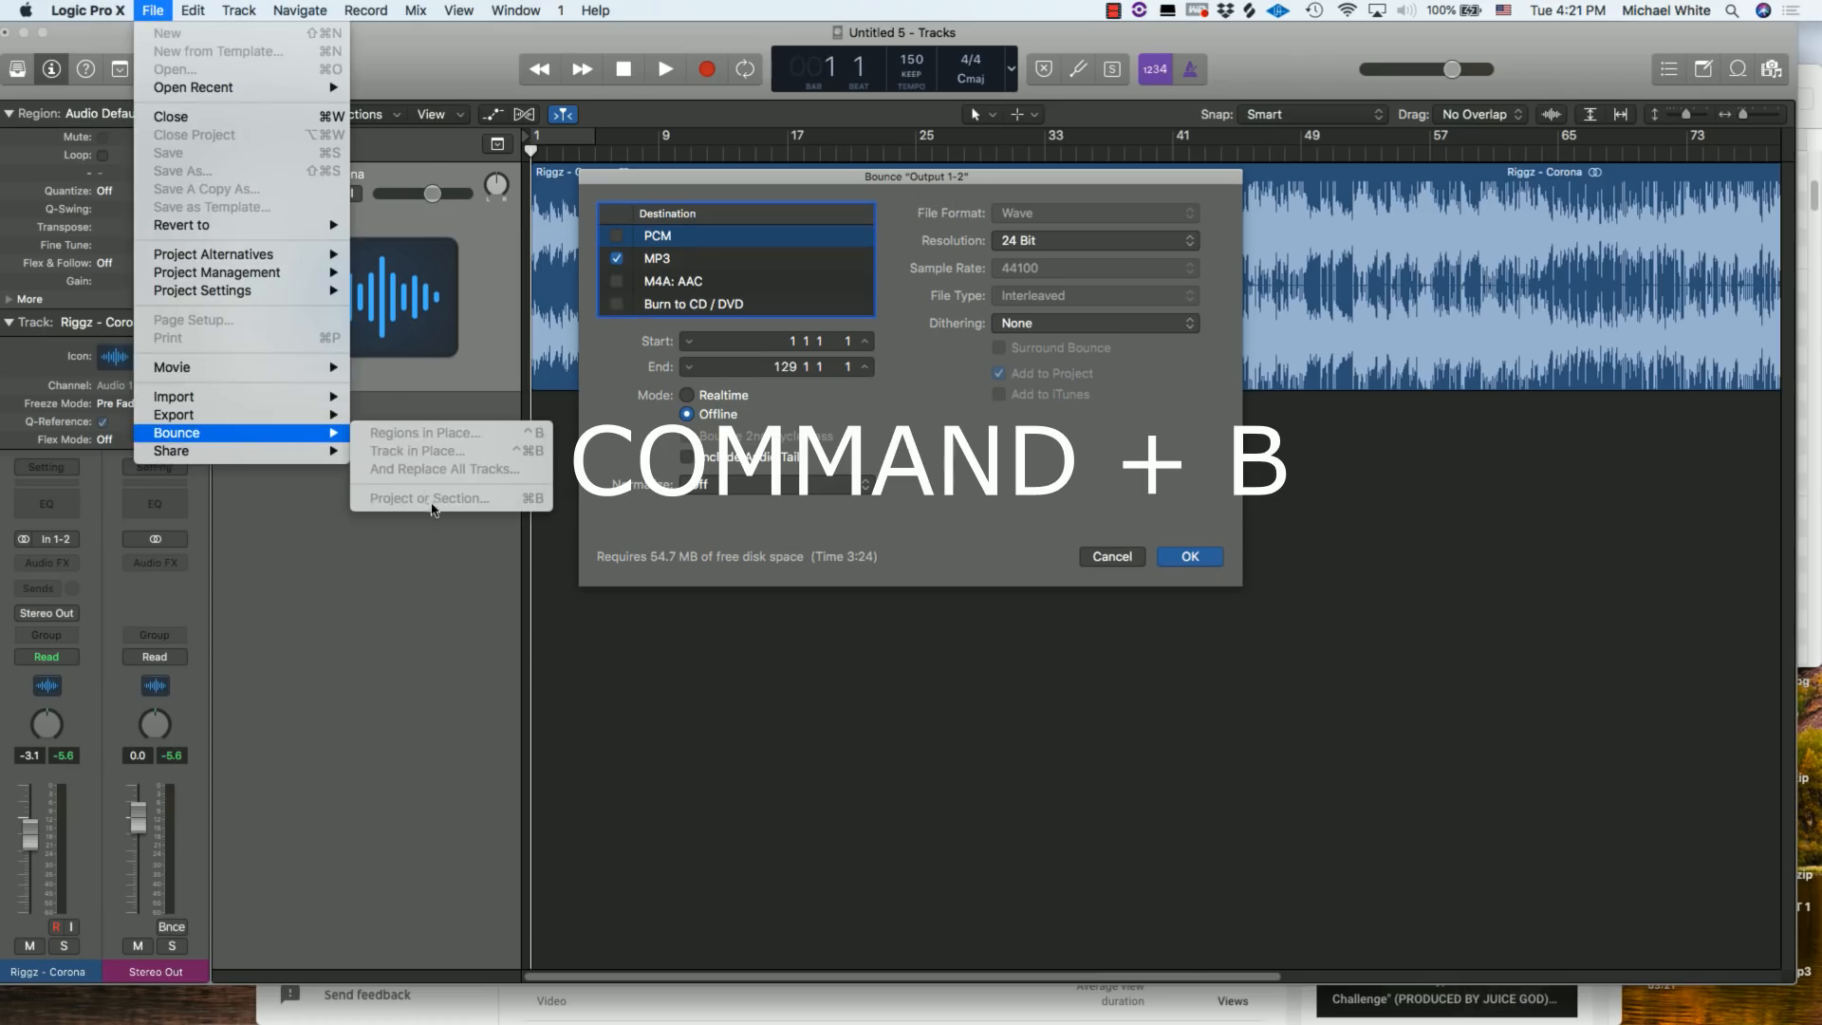
mouse_move(868, 472)
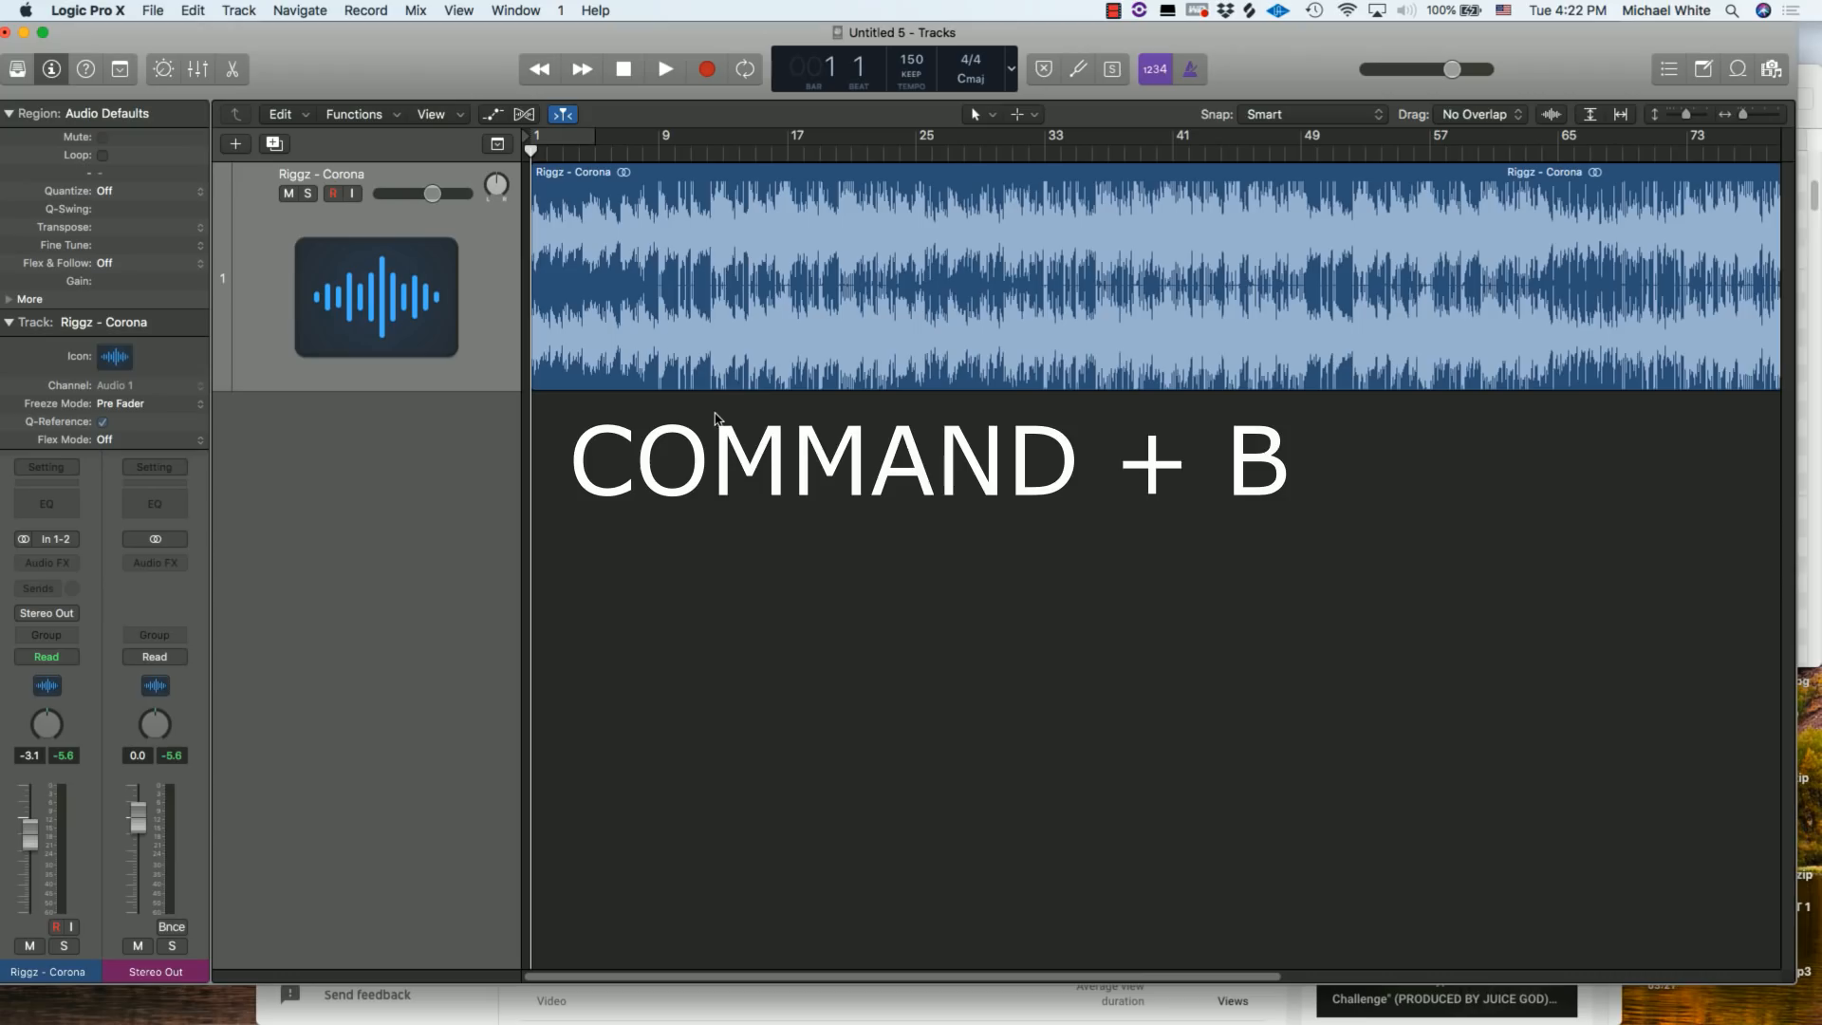
key(cmd+b)
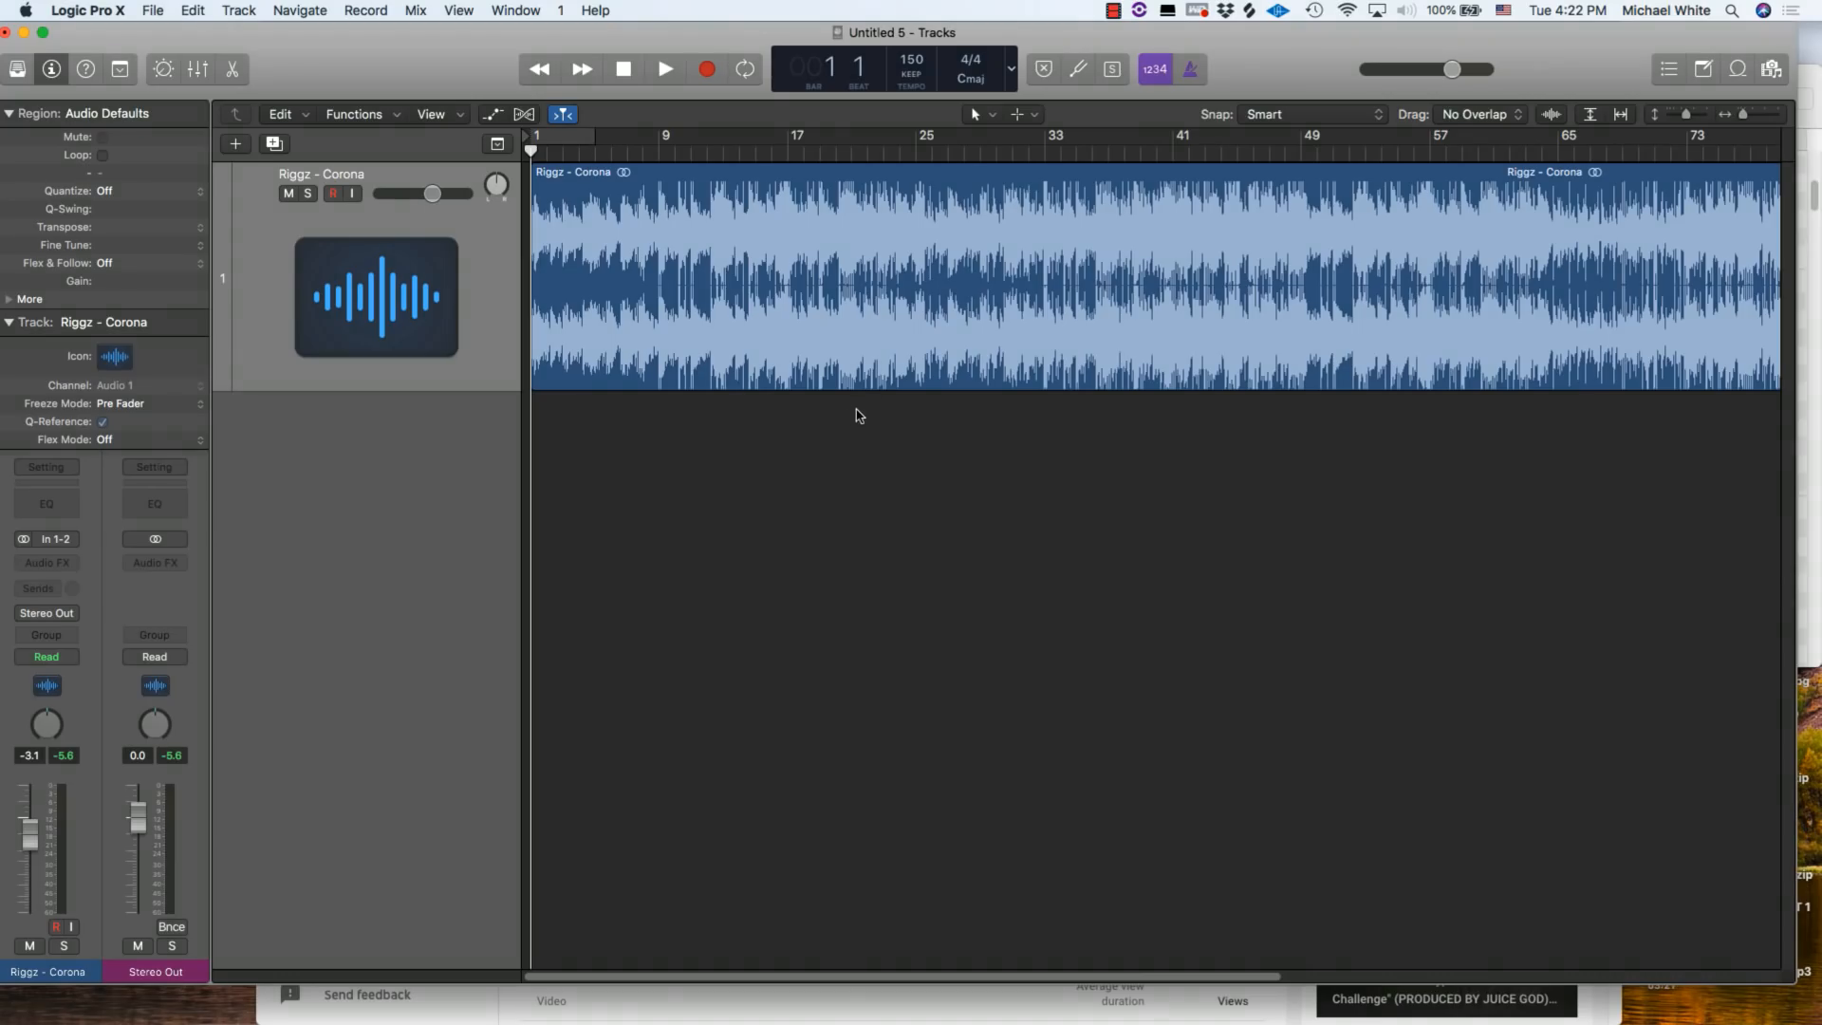
- Split the Riggz - Corona region into sections with repeated Command+T cuts
key(cmd+t)
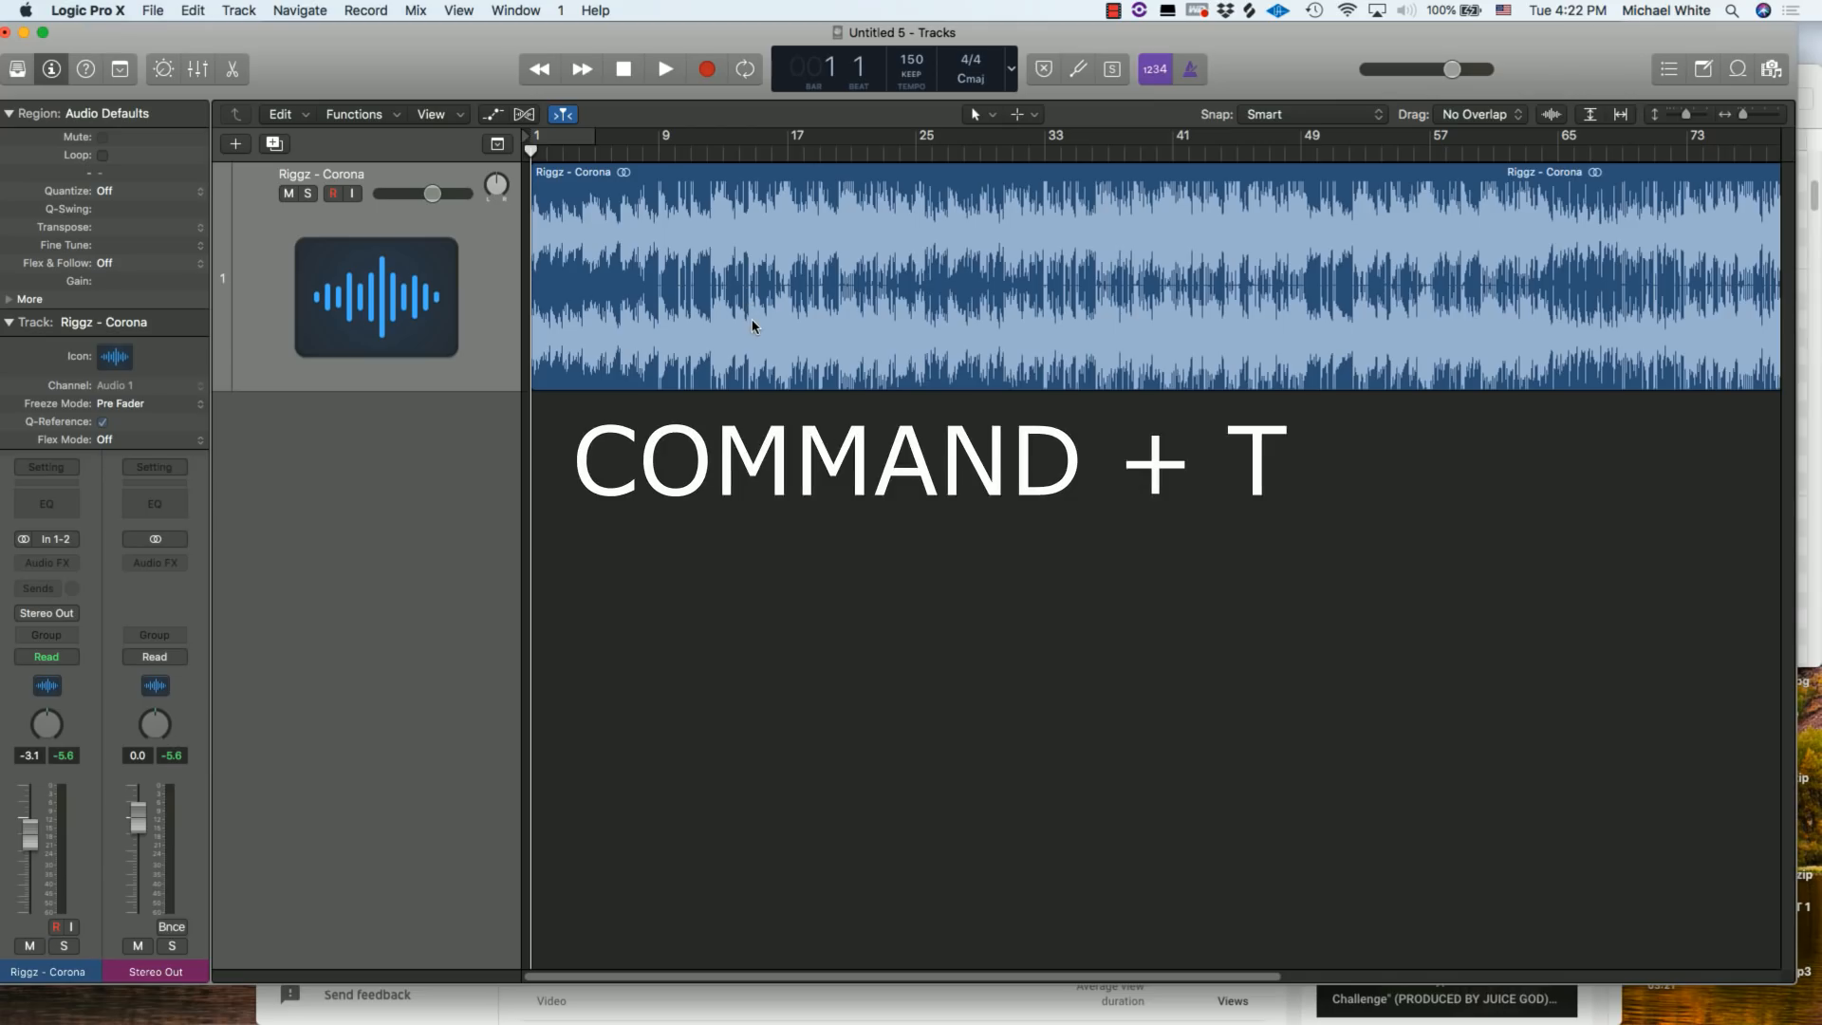
key(cmd+t)
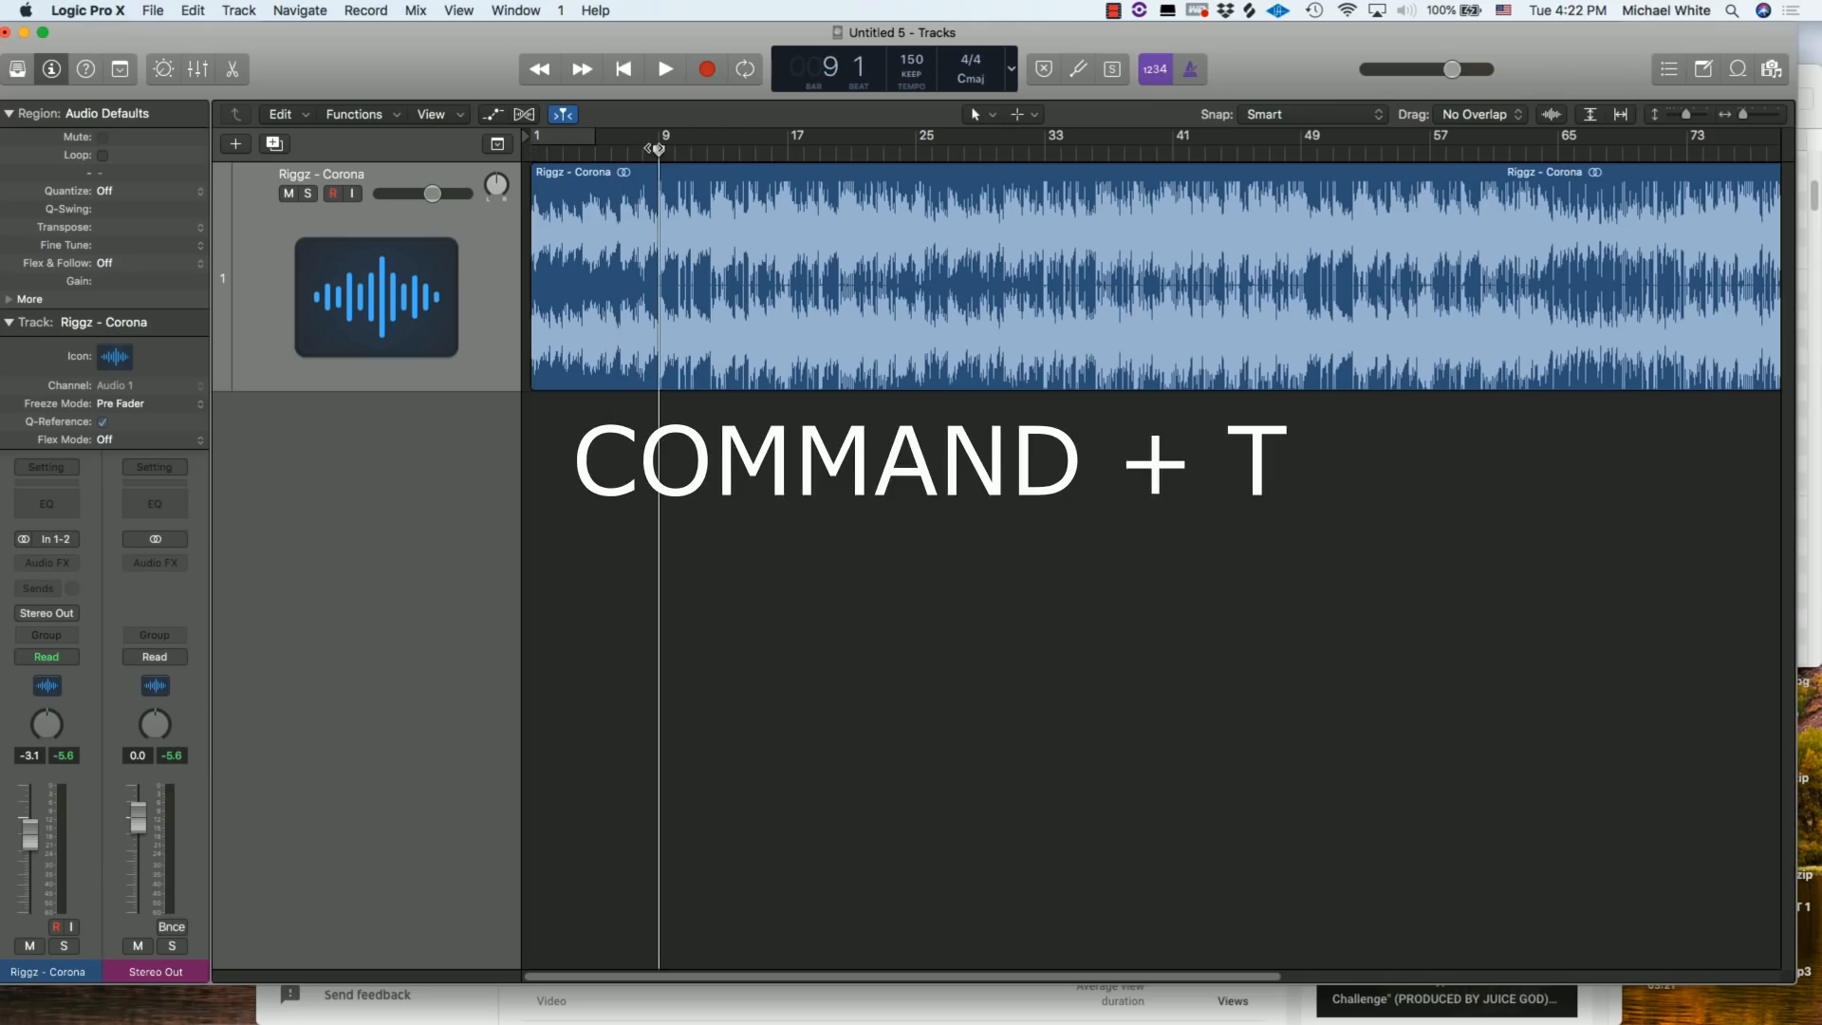
key(cmd+t)
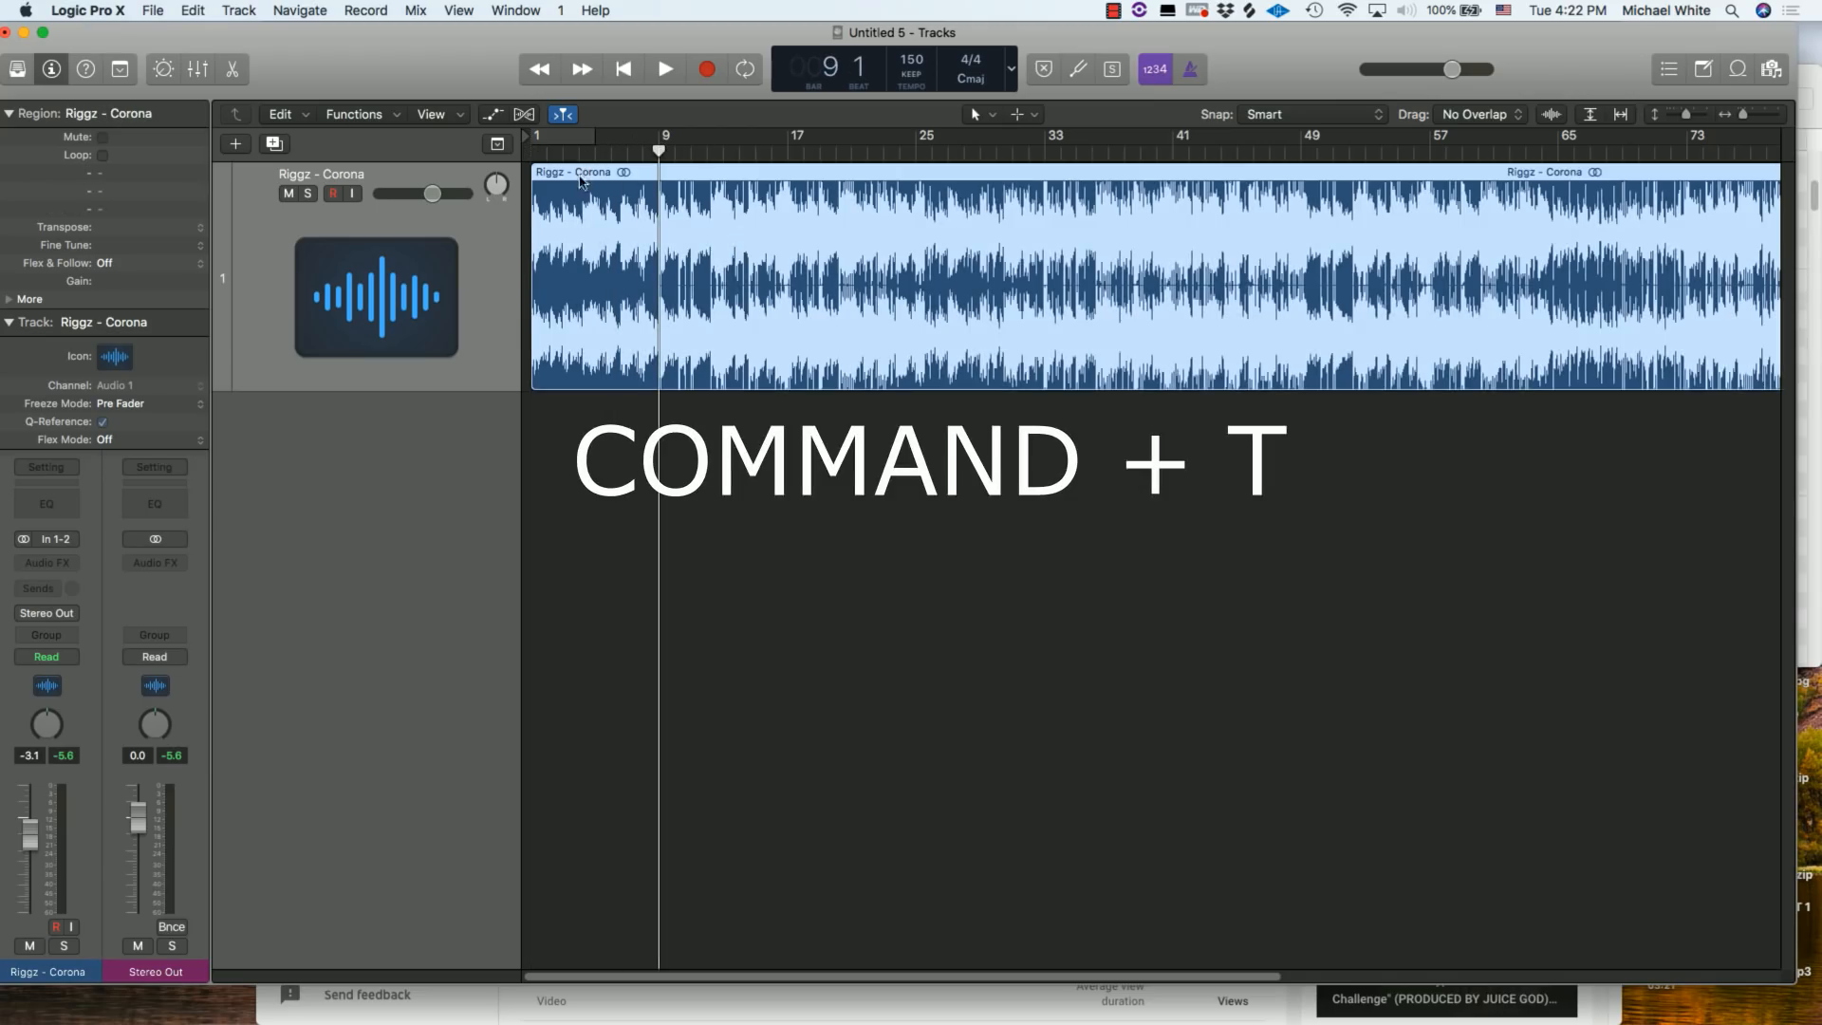
key(cmd+t)
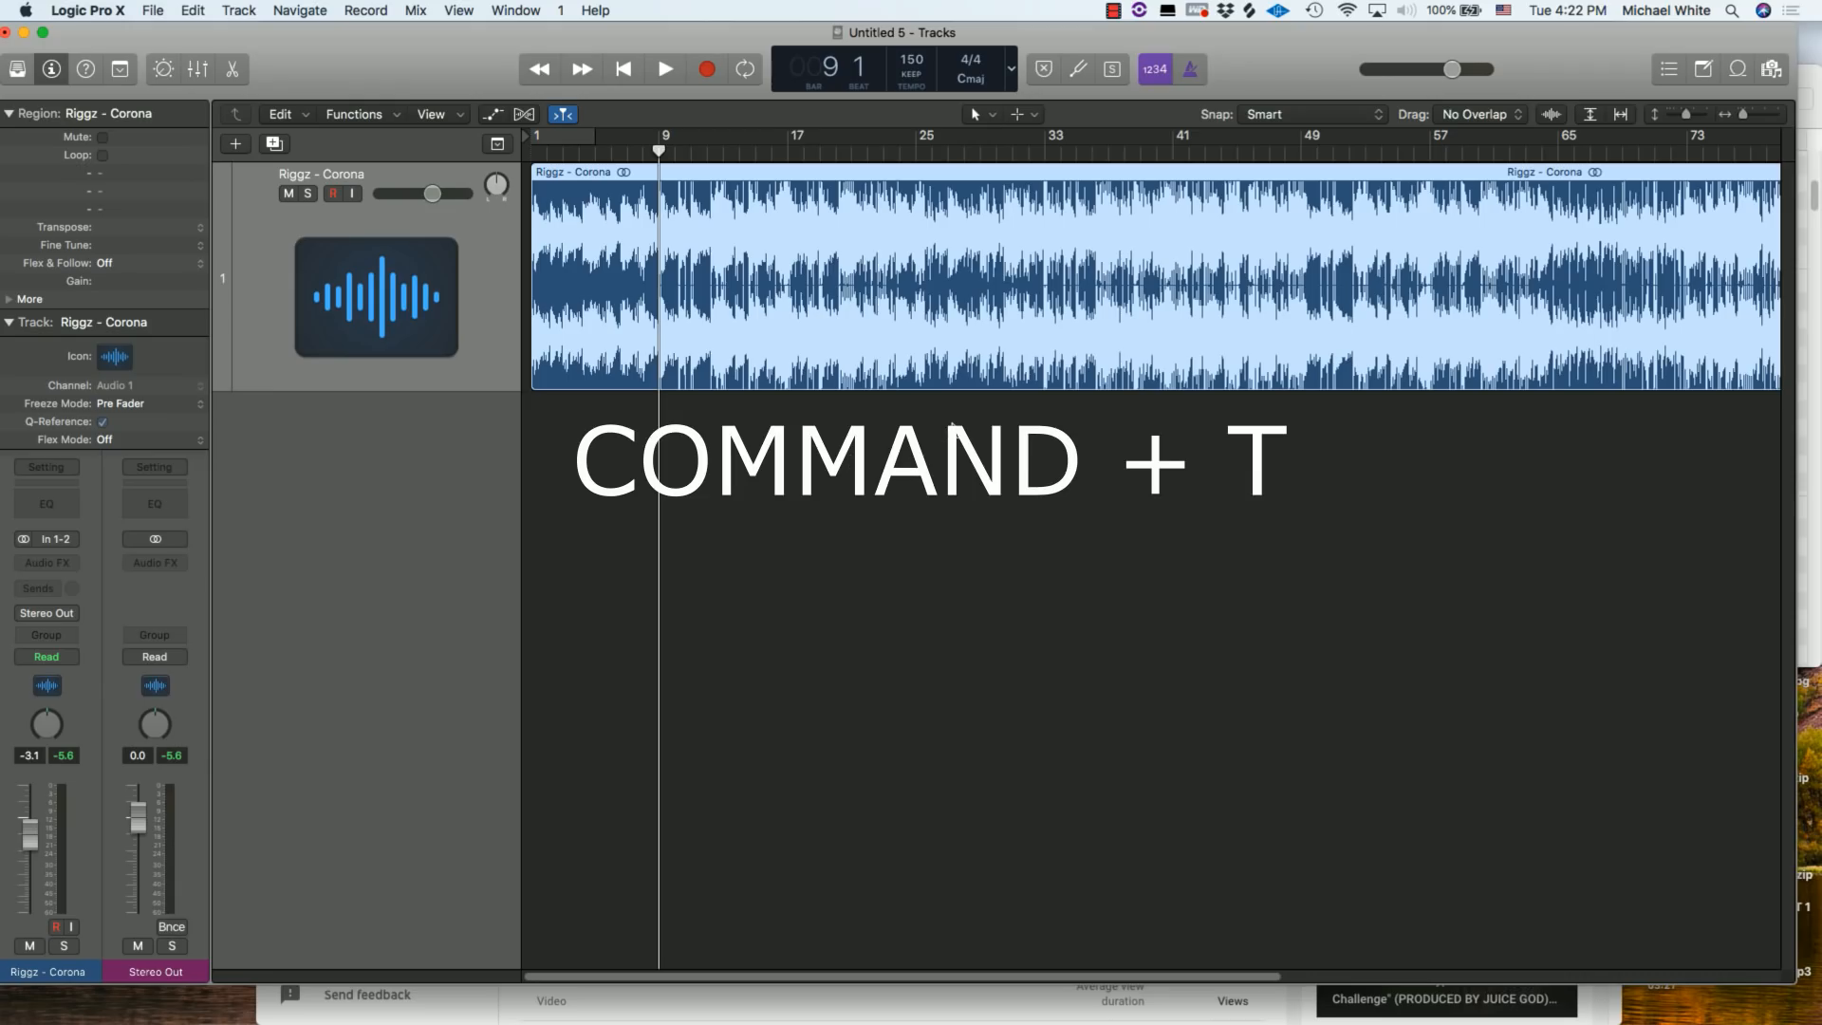
key(cmd+t)
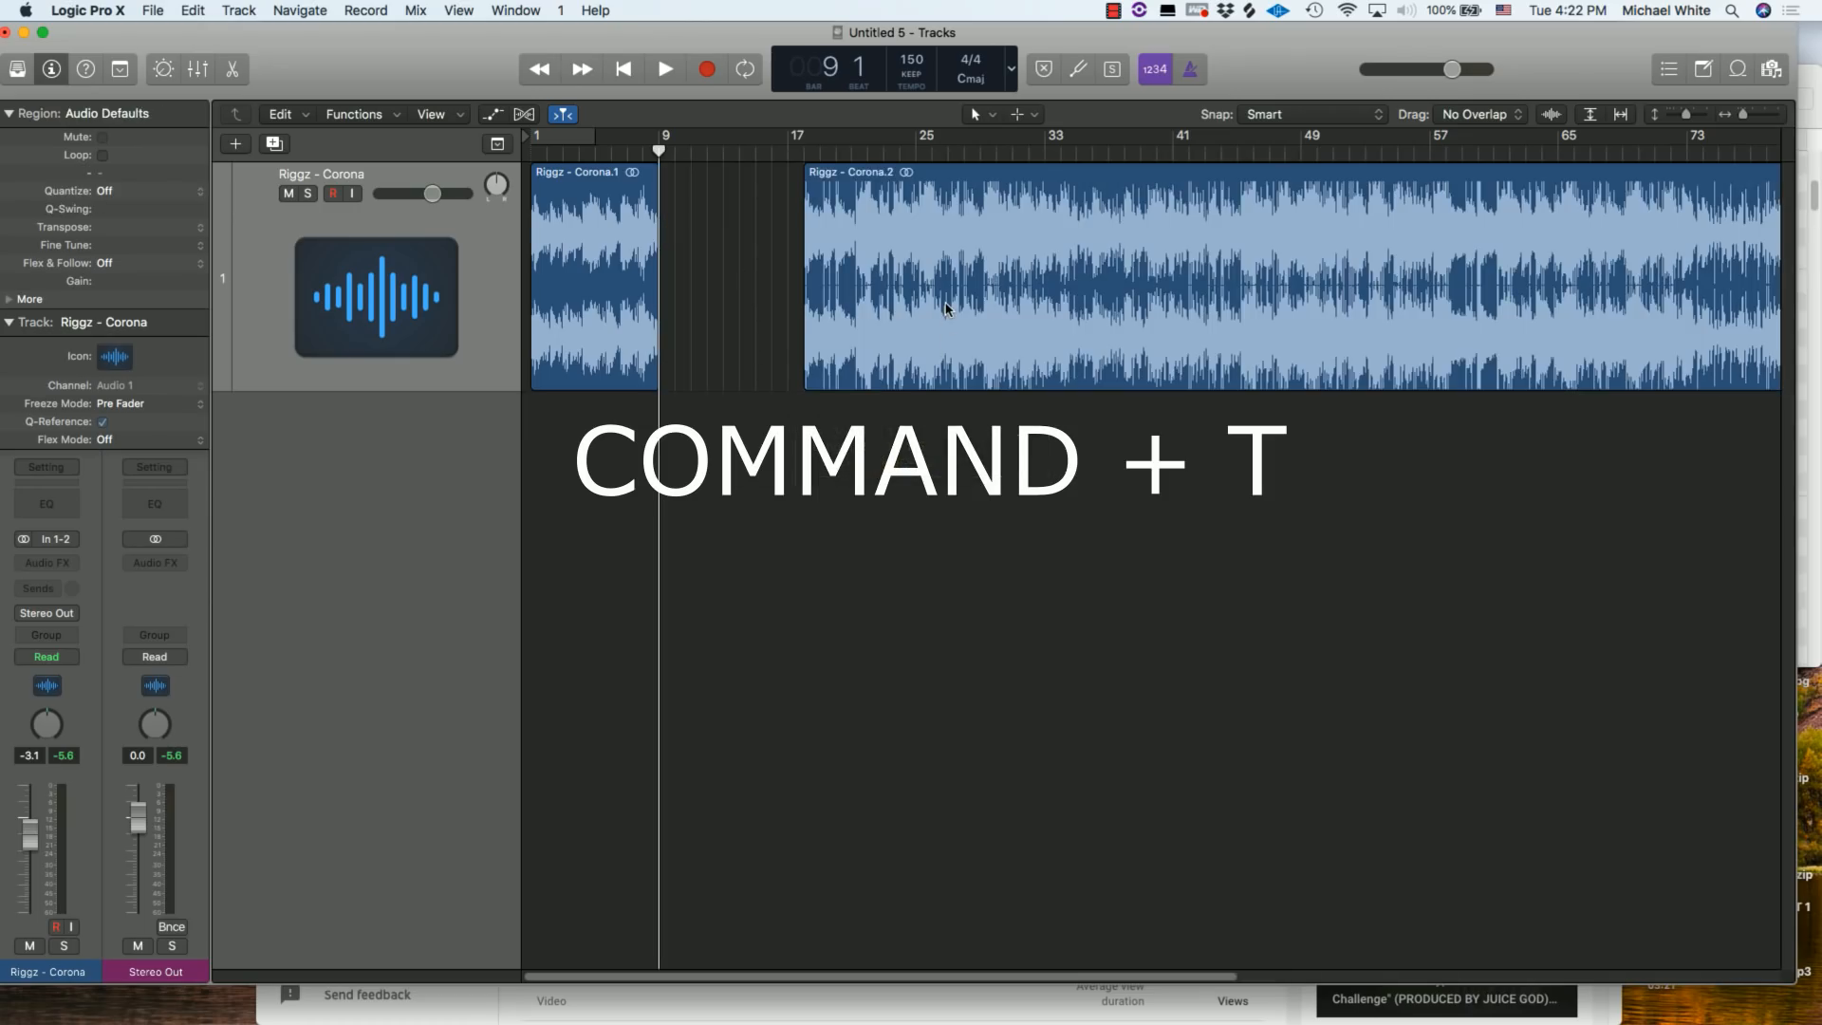
key(cmd+t)
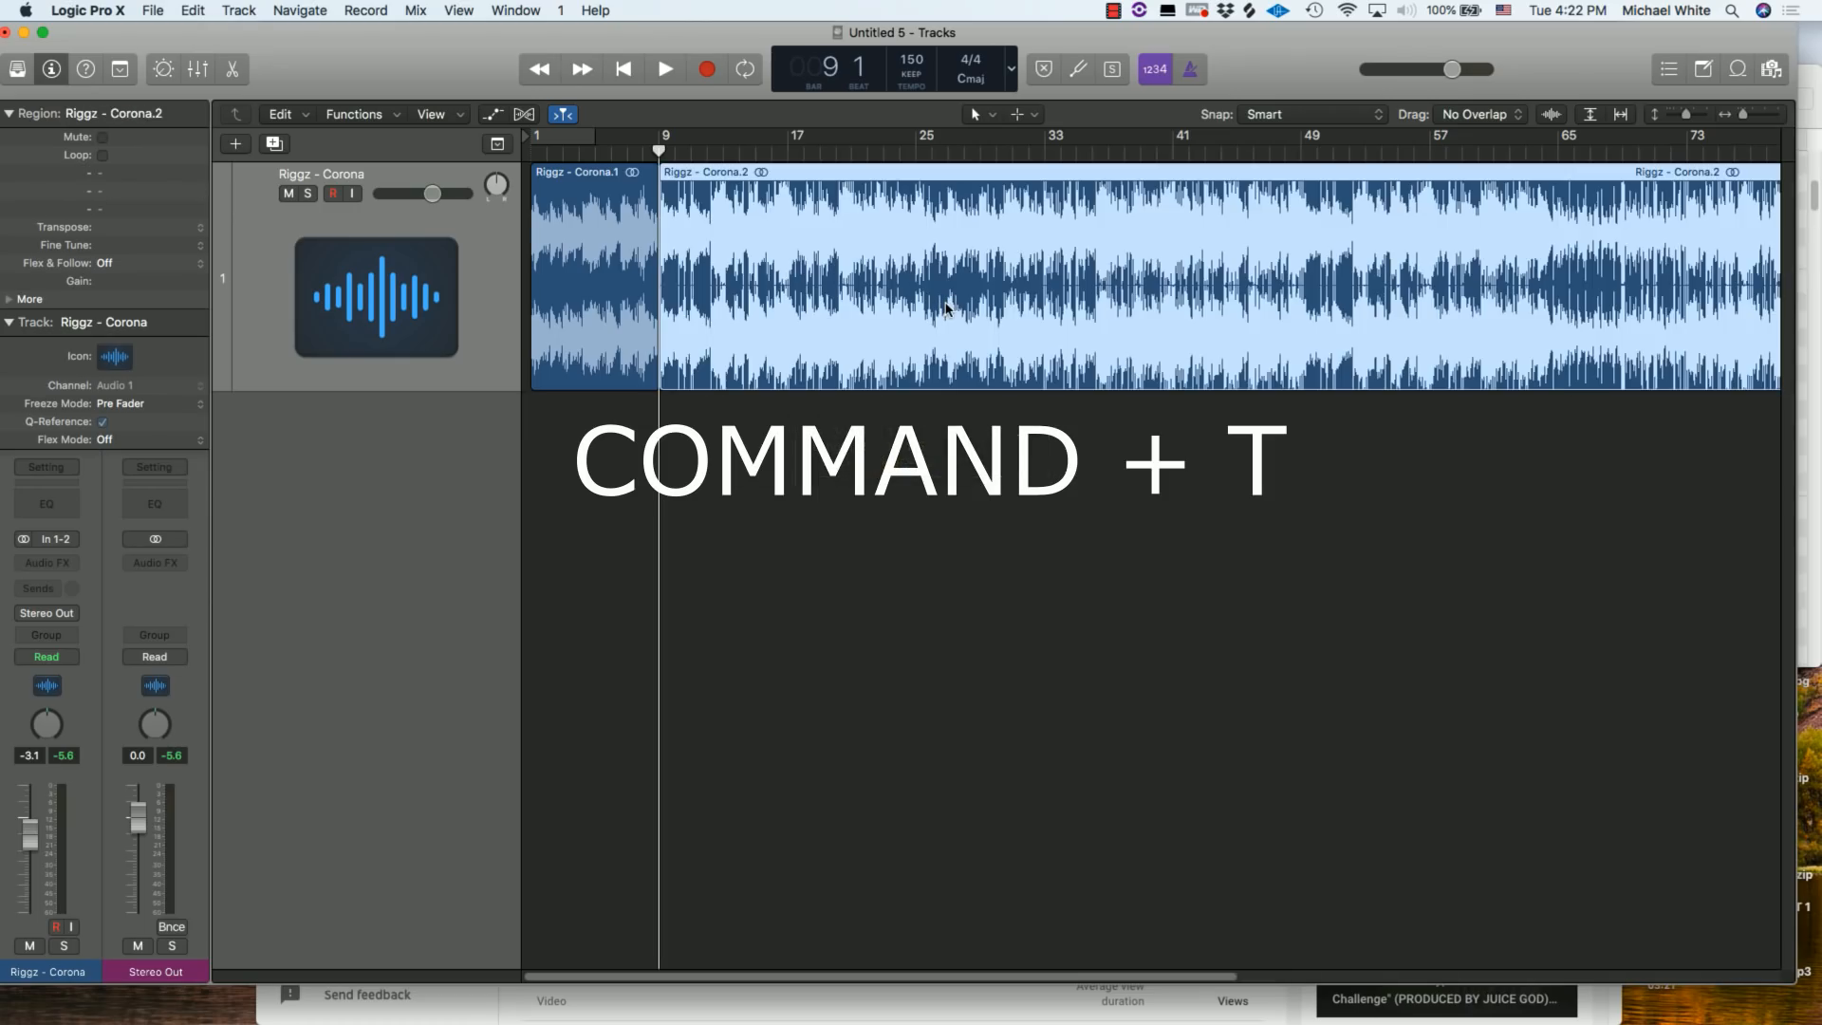
key(cmd+t)
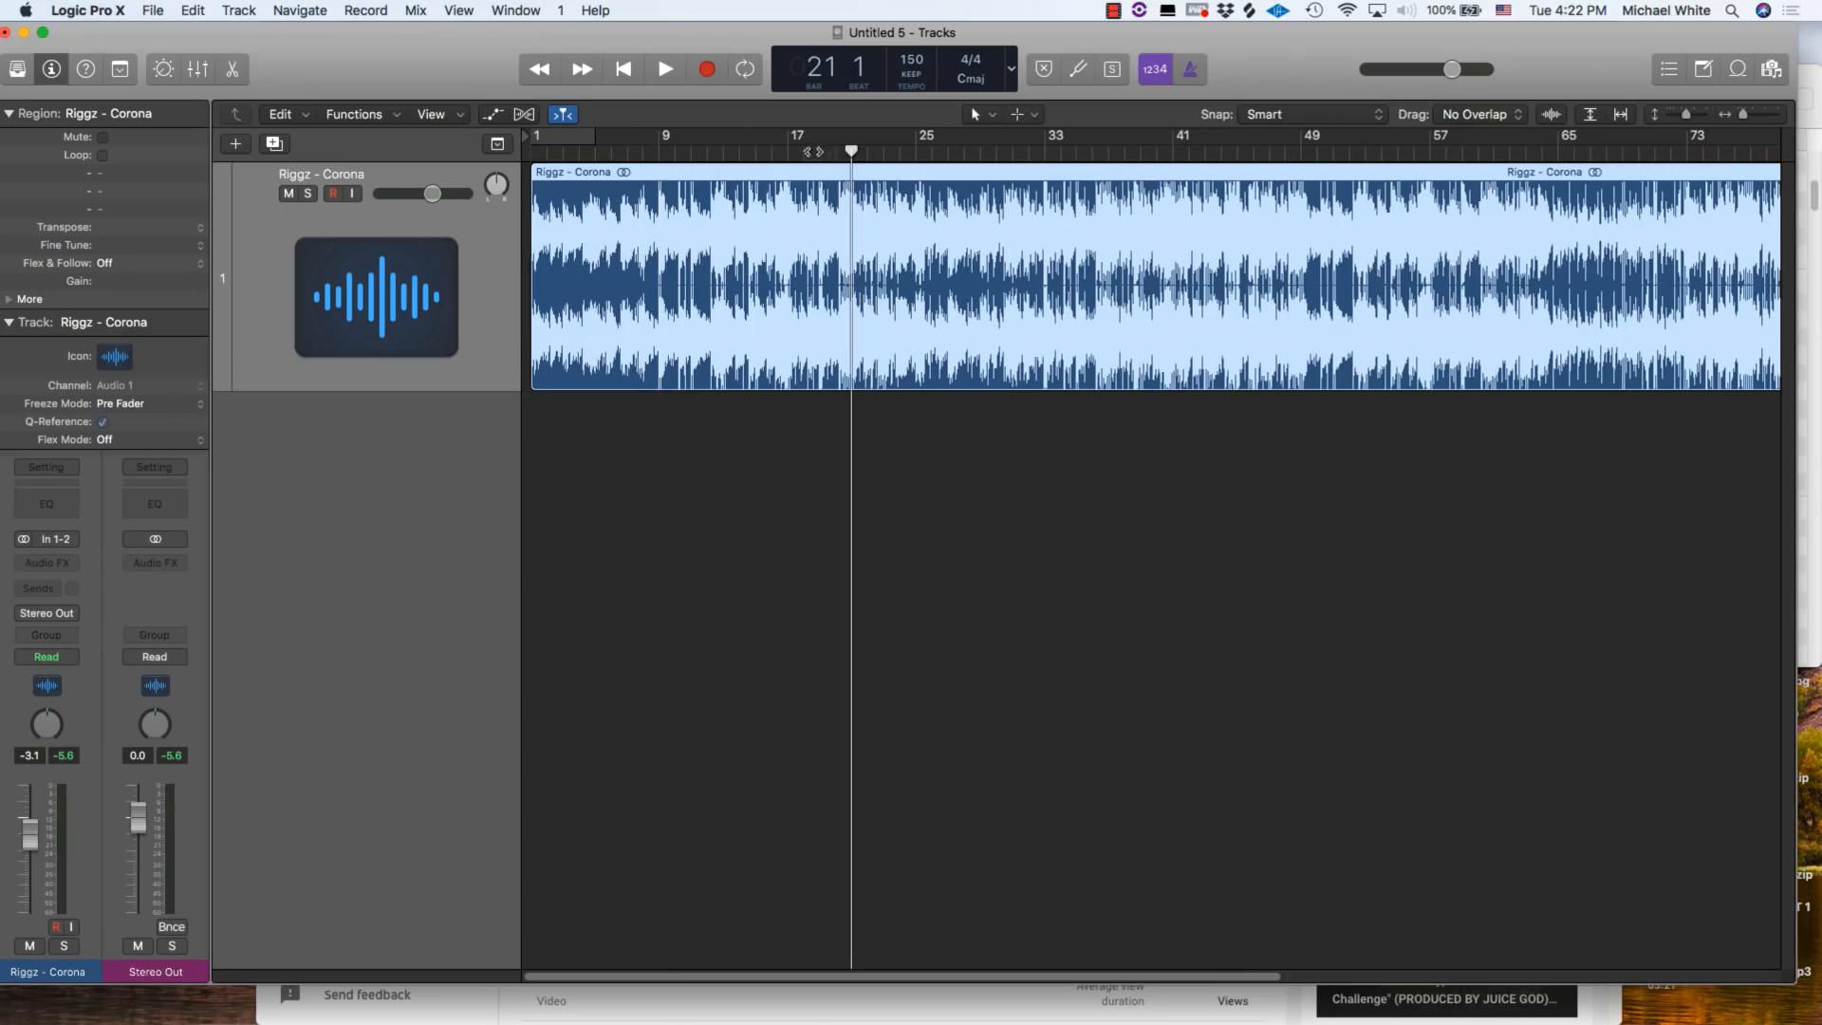
mouse_move(784, 164)
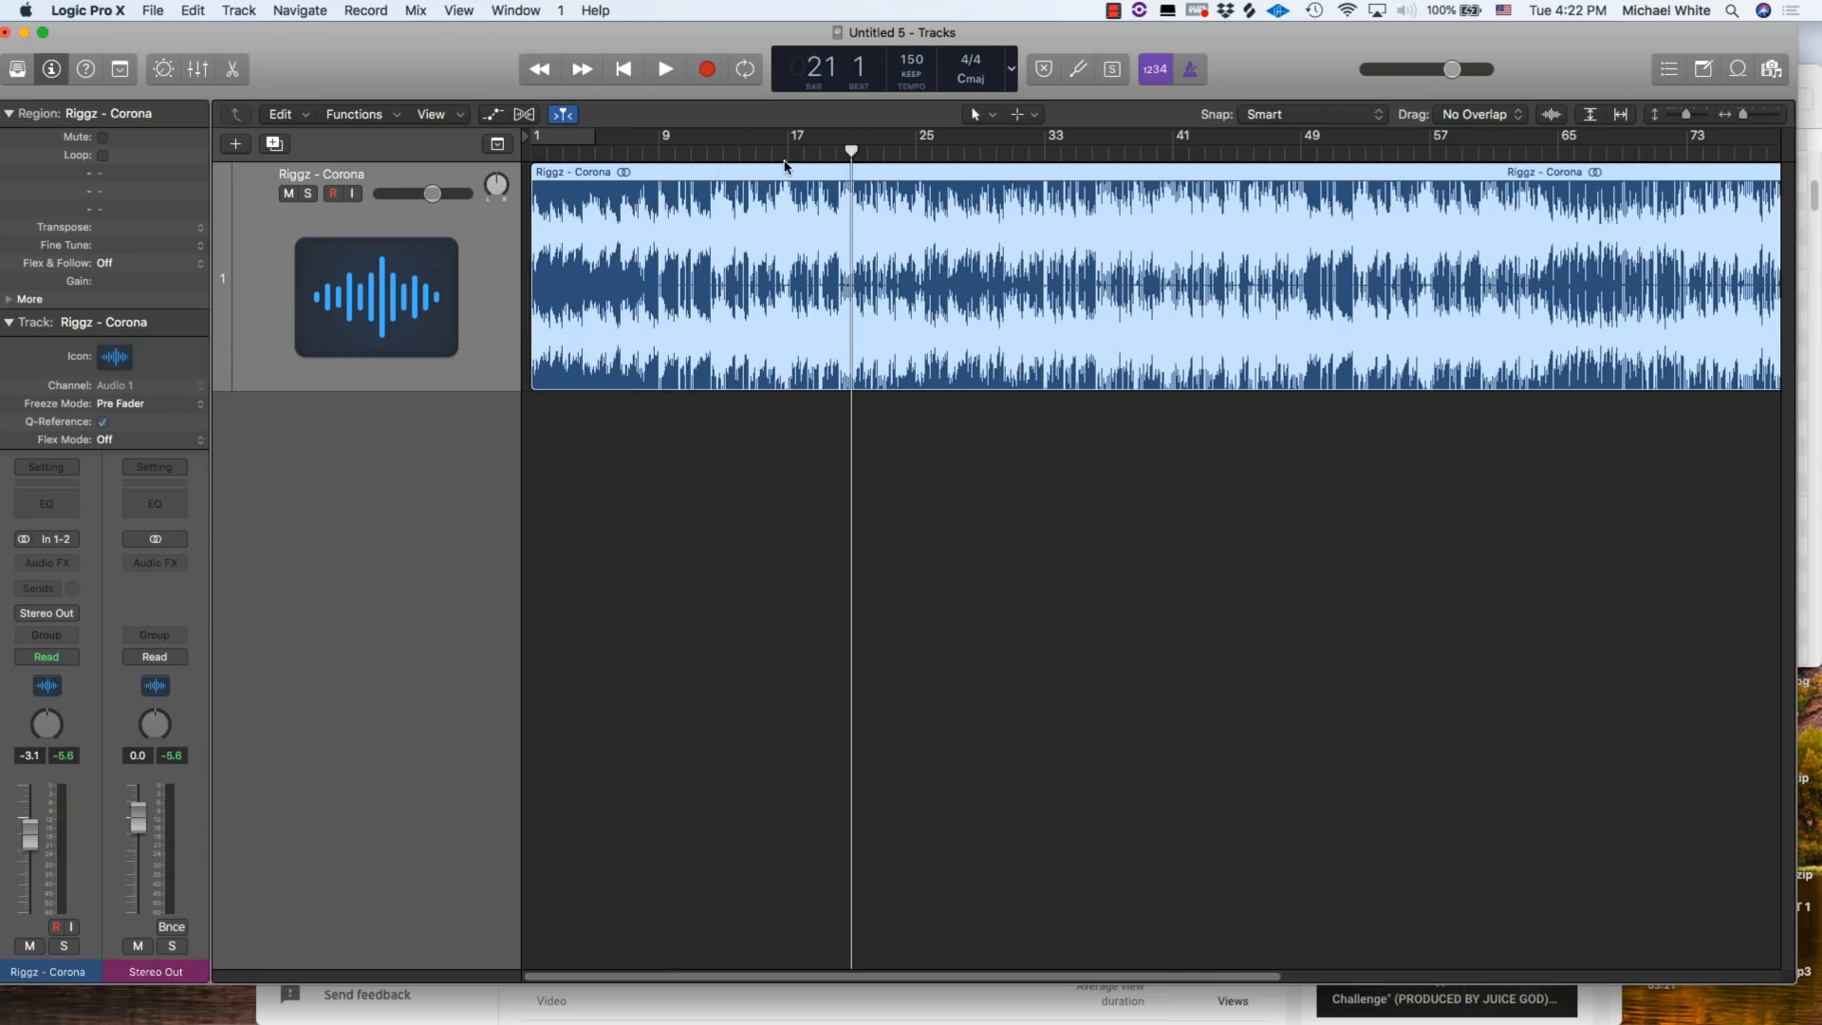
- Keep only the short Riggz - Corona.3 section near bars 17–25, removing the rest
click(771, 152)
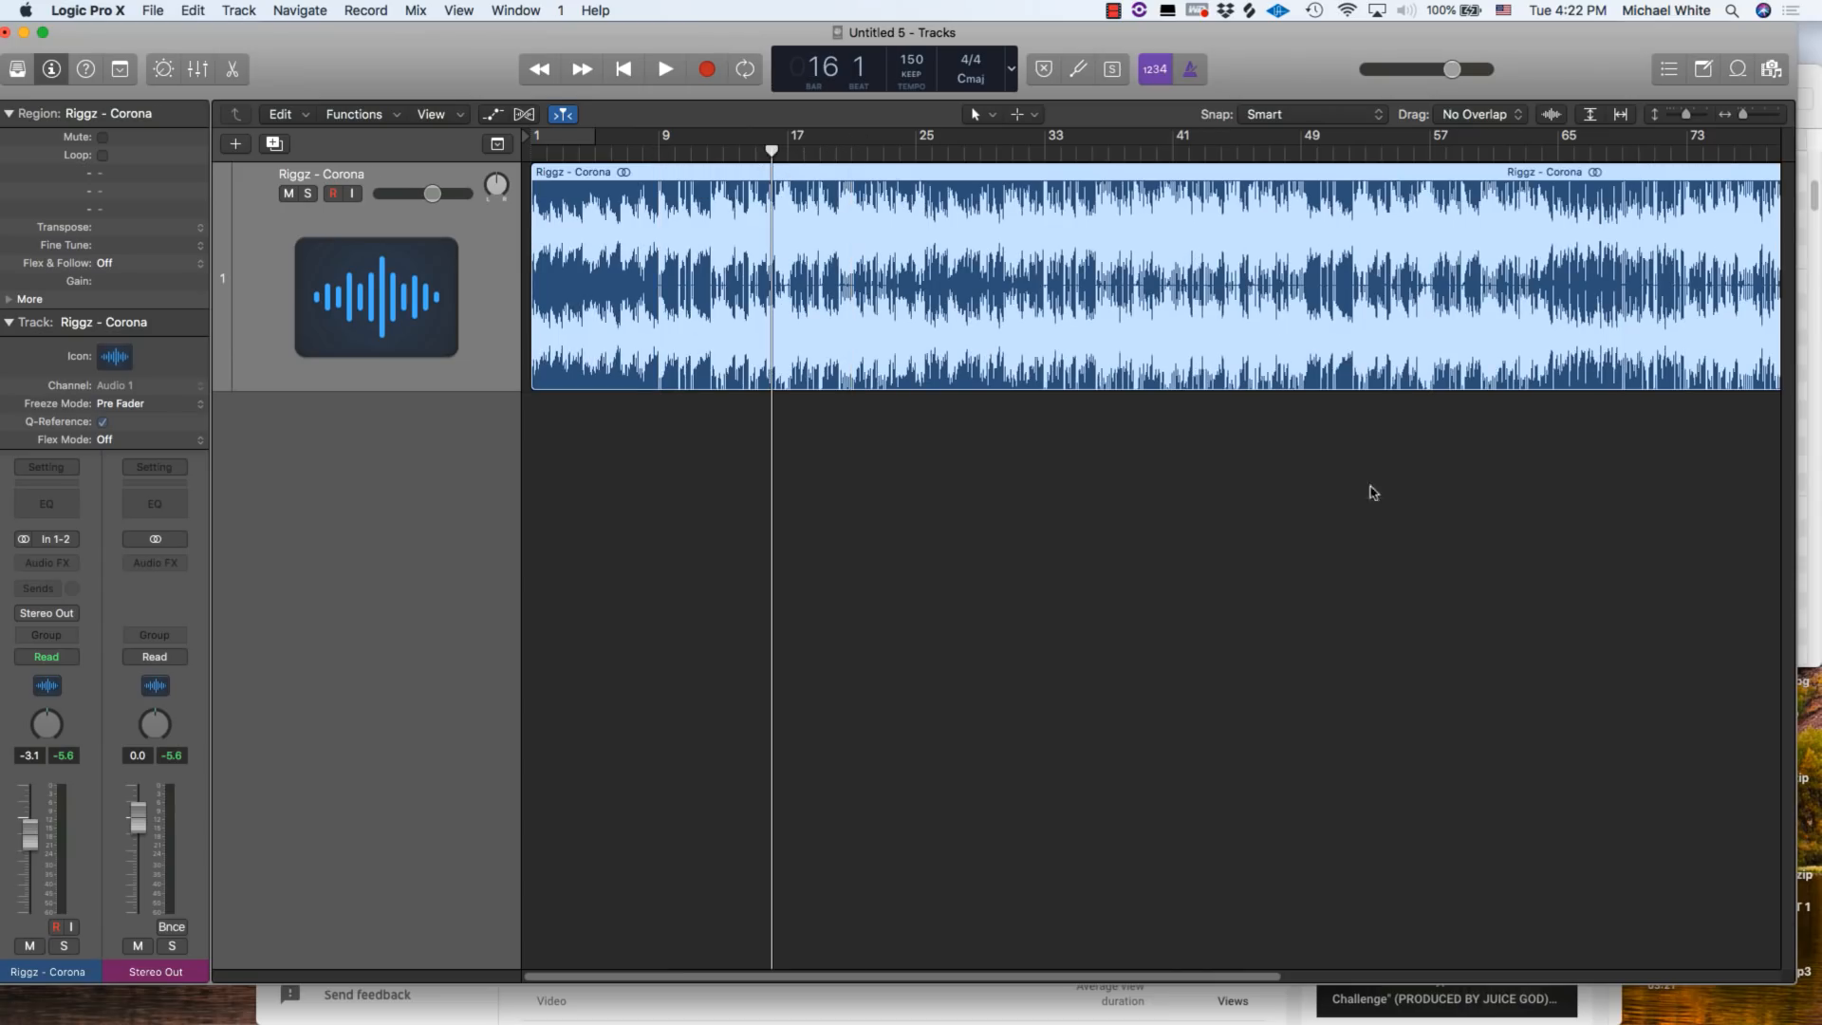
click(651, 150)
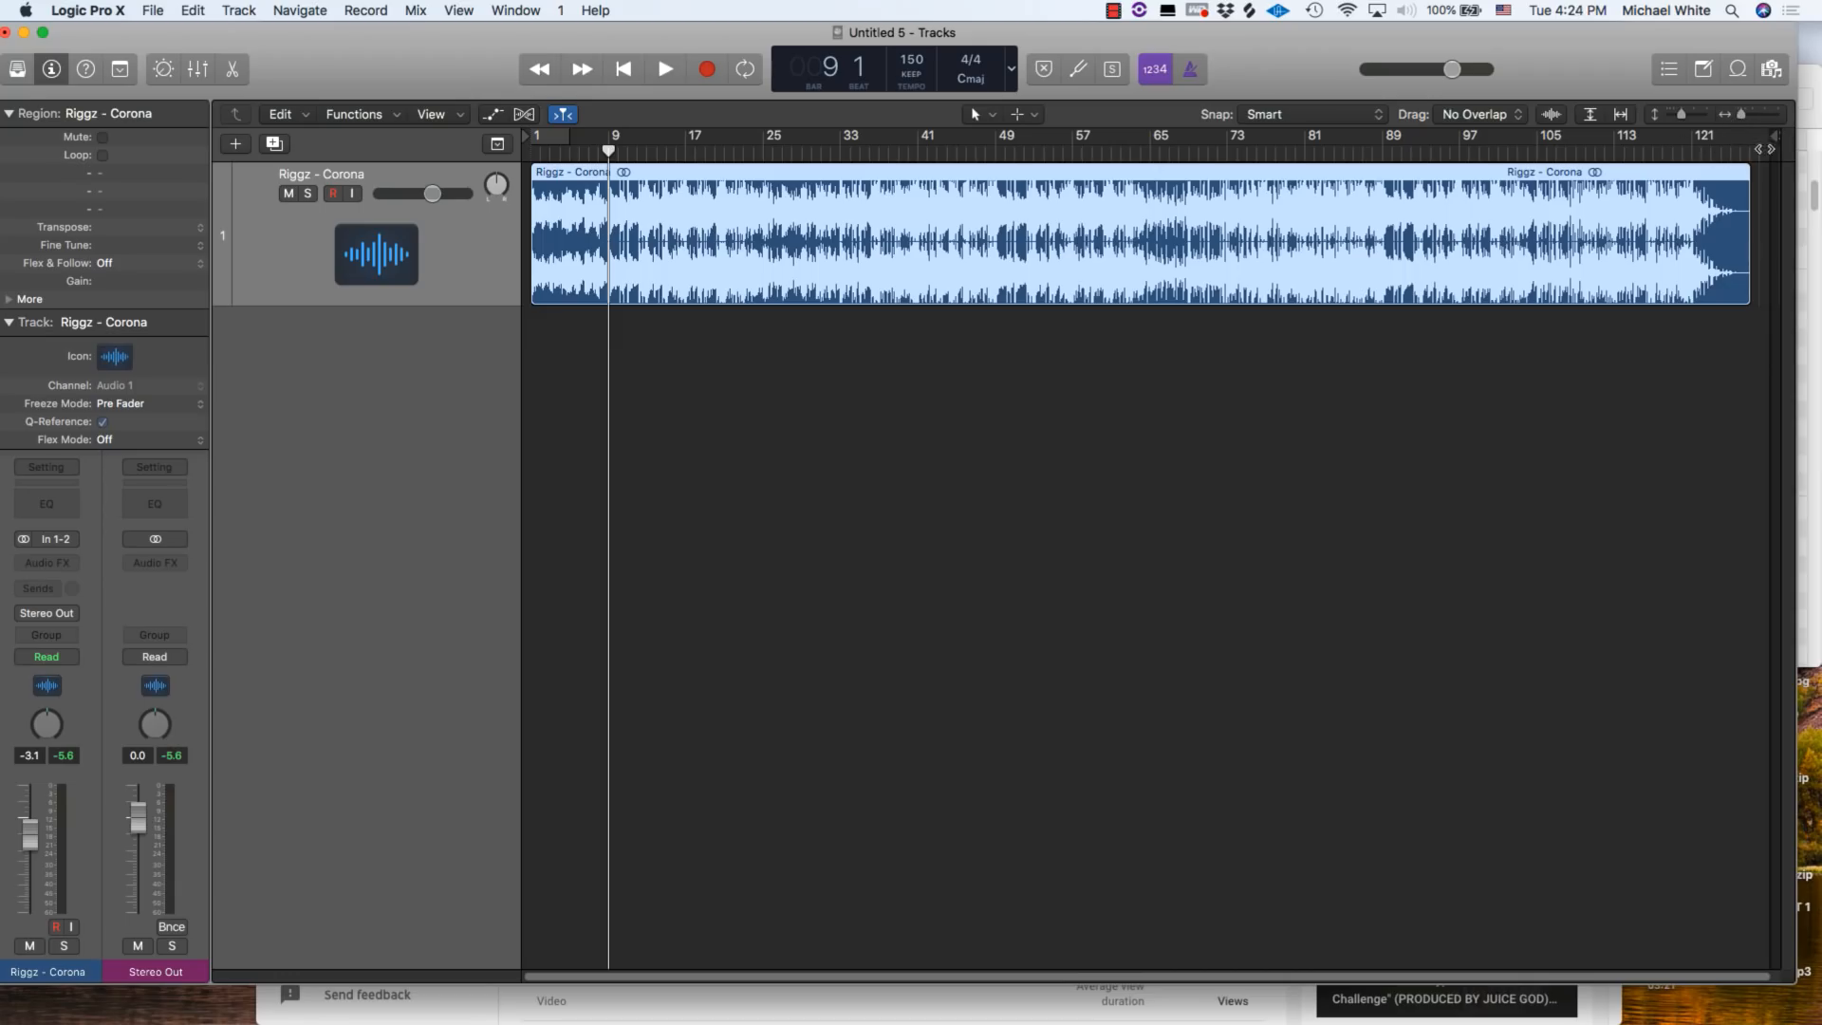
click(667, 152)
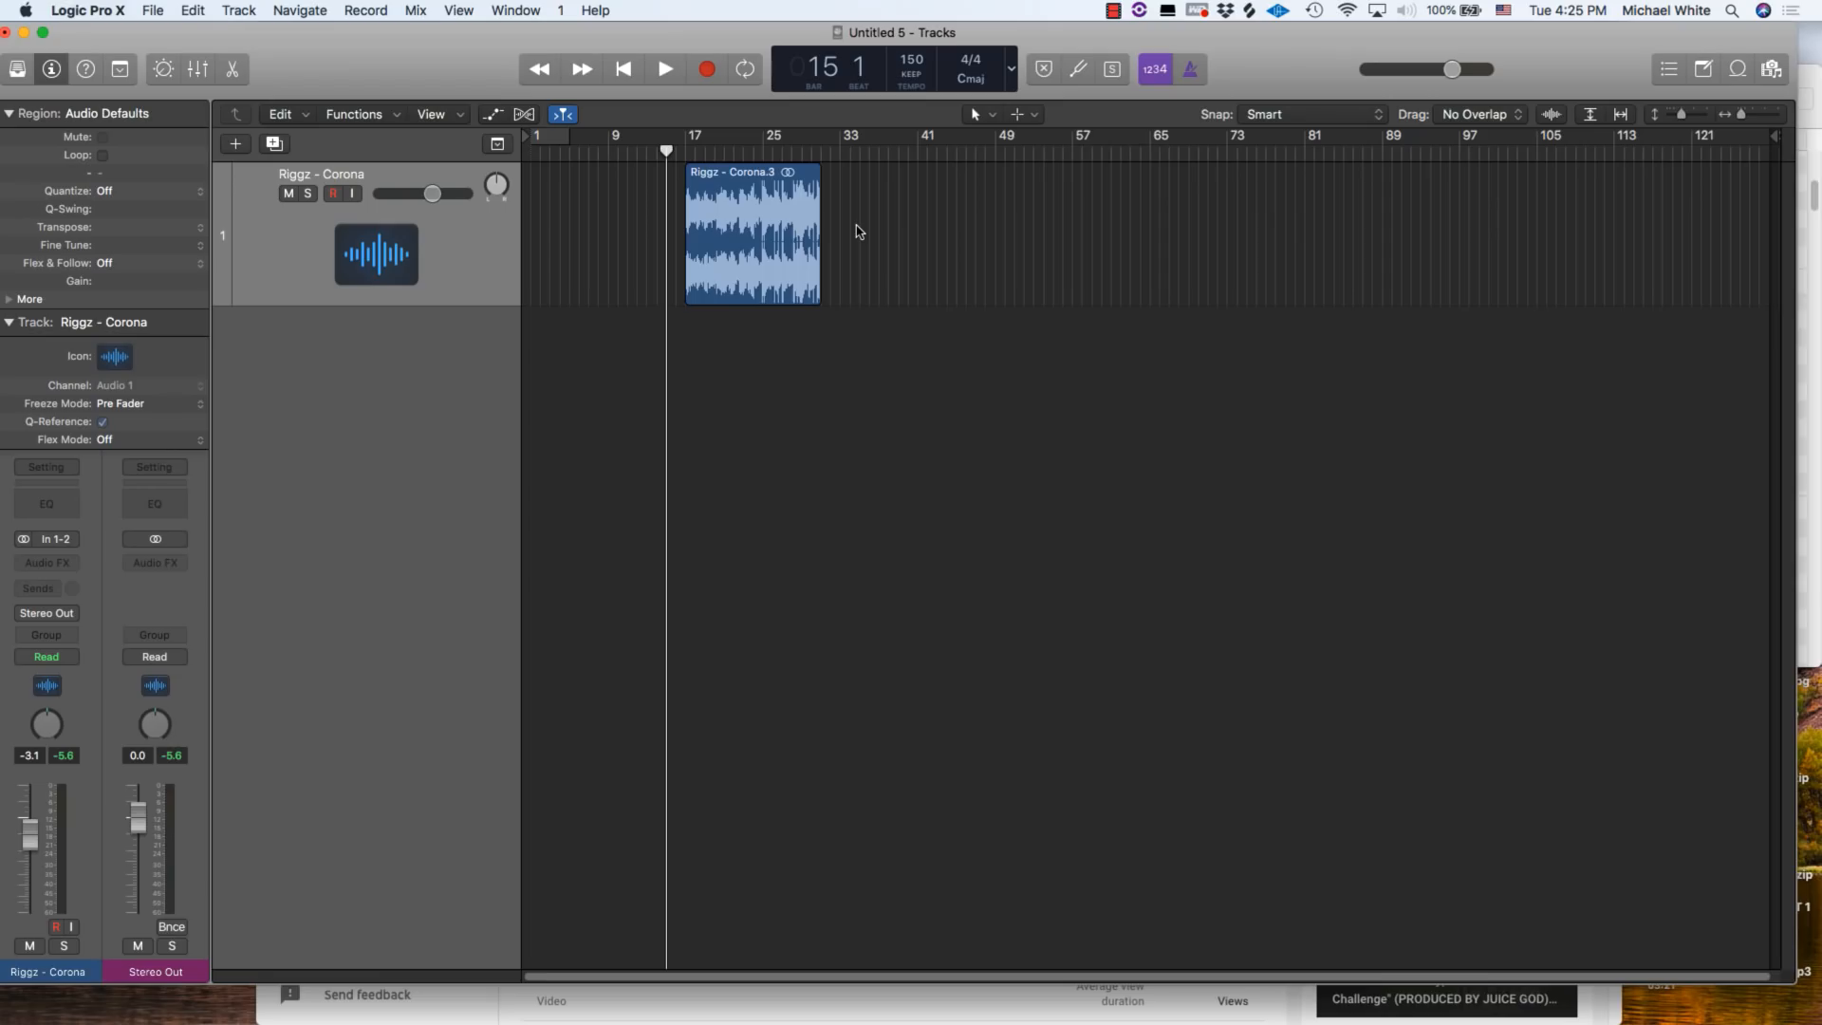
mouse_move(744, 224)
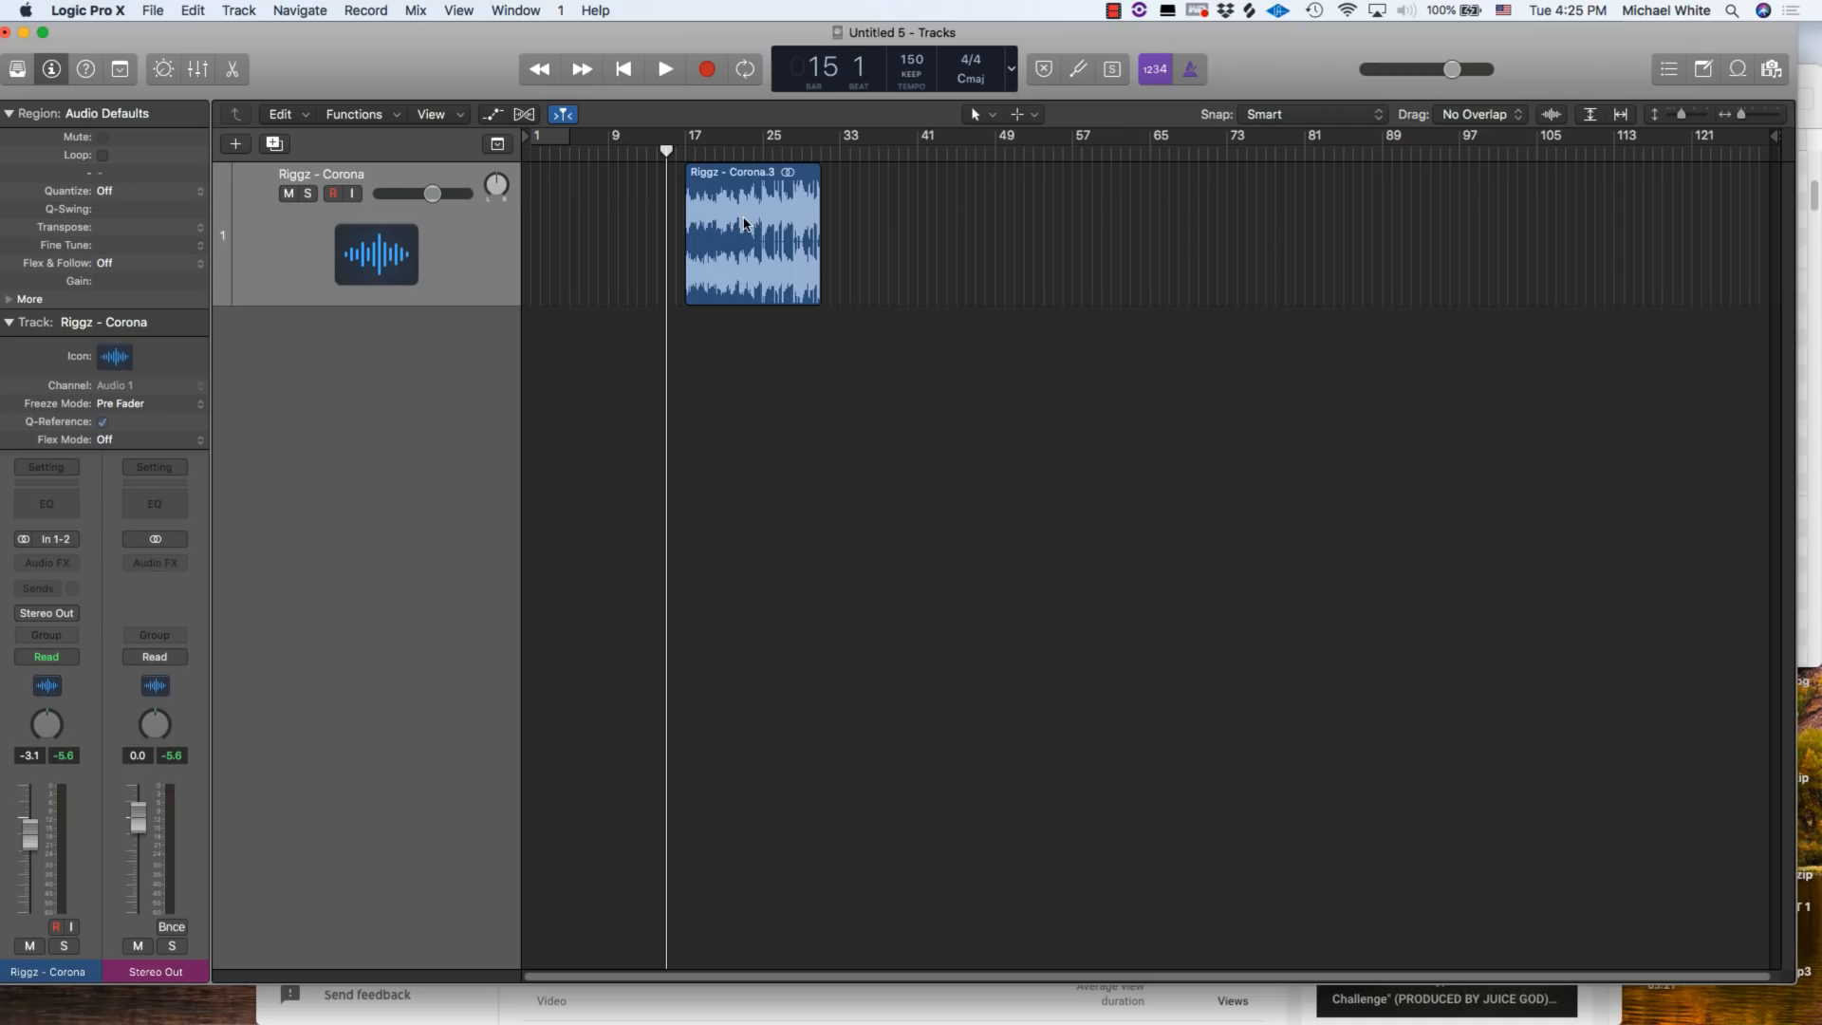
- Move the selected Riggz - Corona.3 region to start at bar 1
click(752, 232)
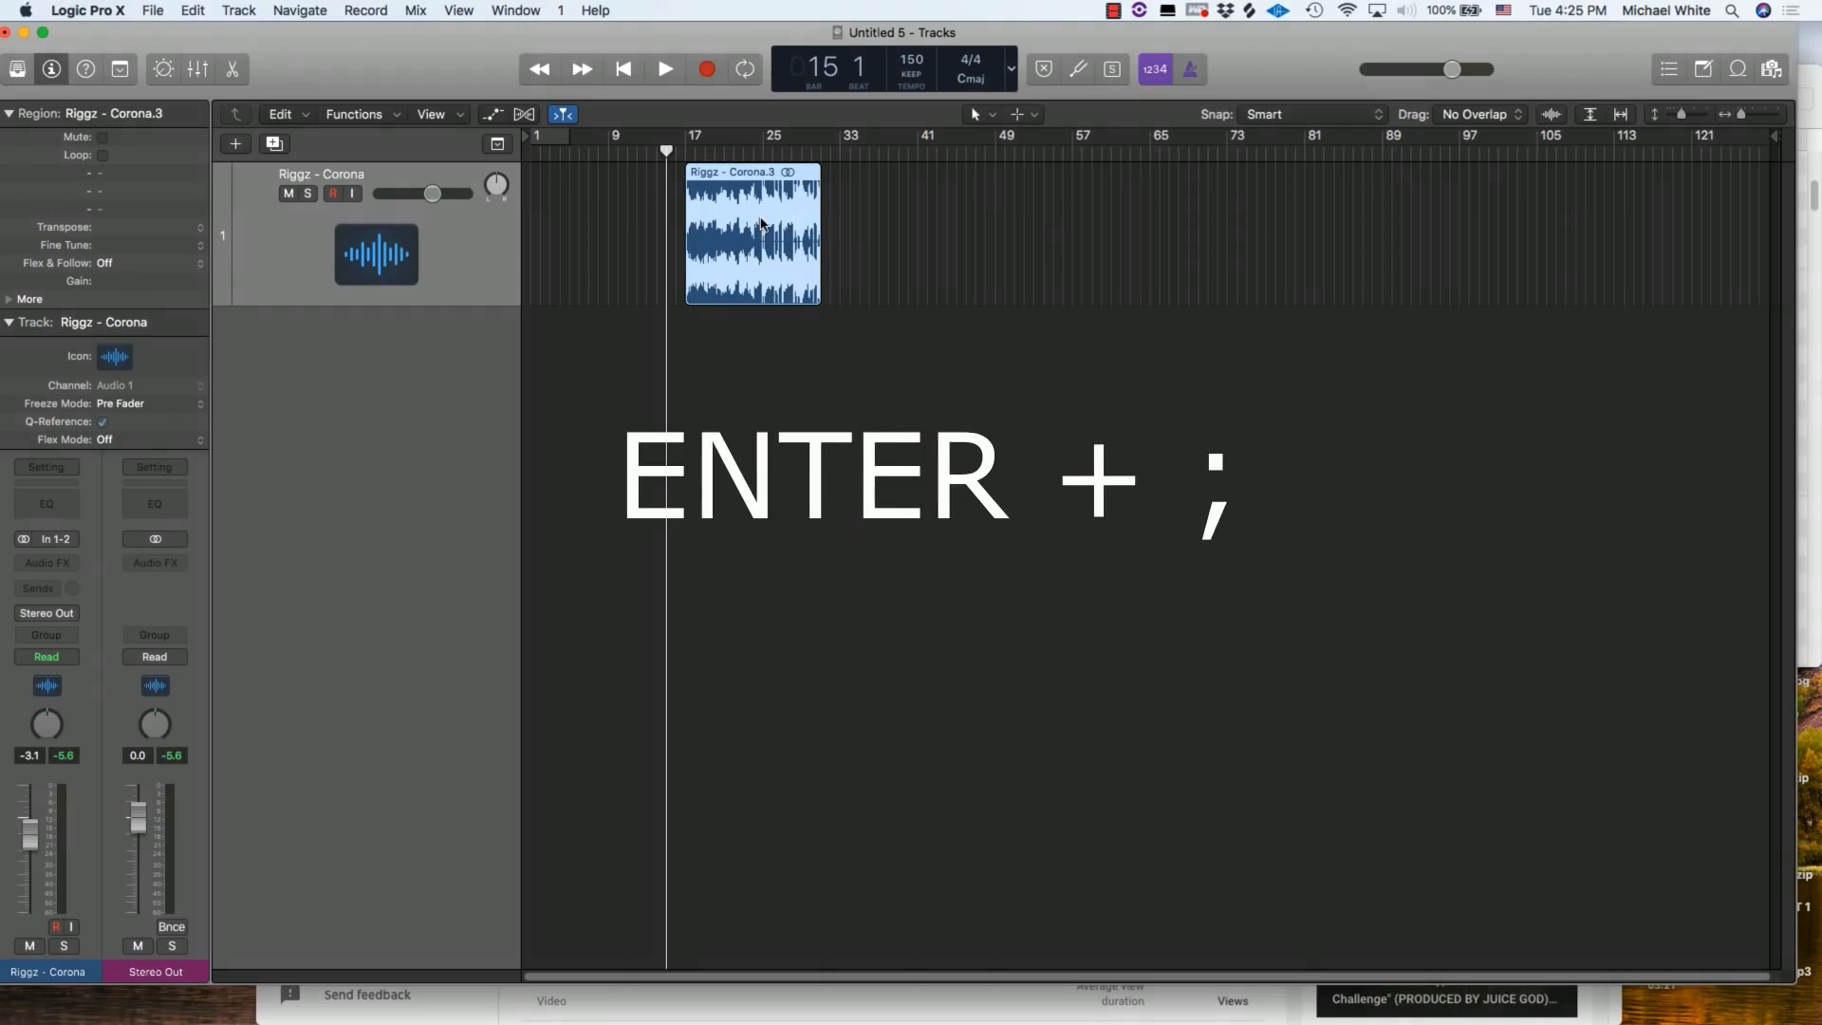
key(Return)
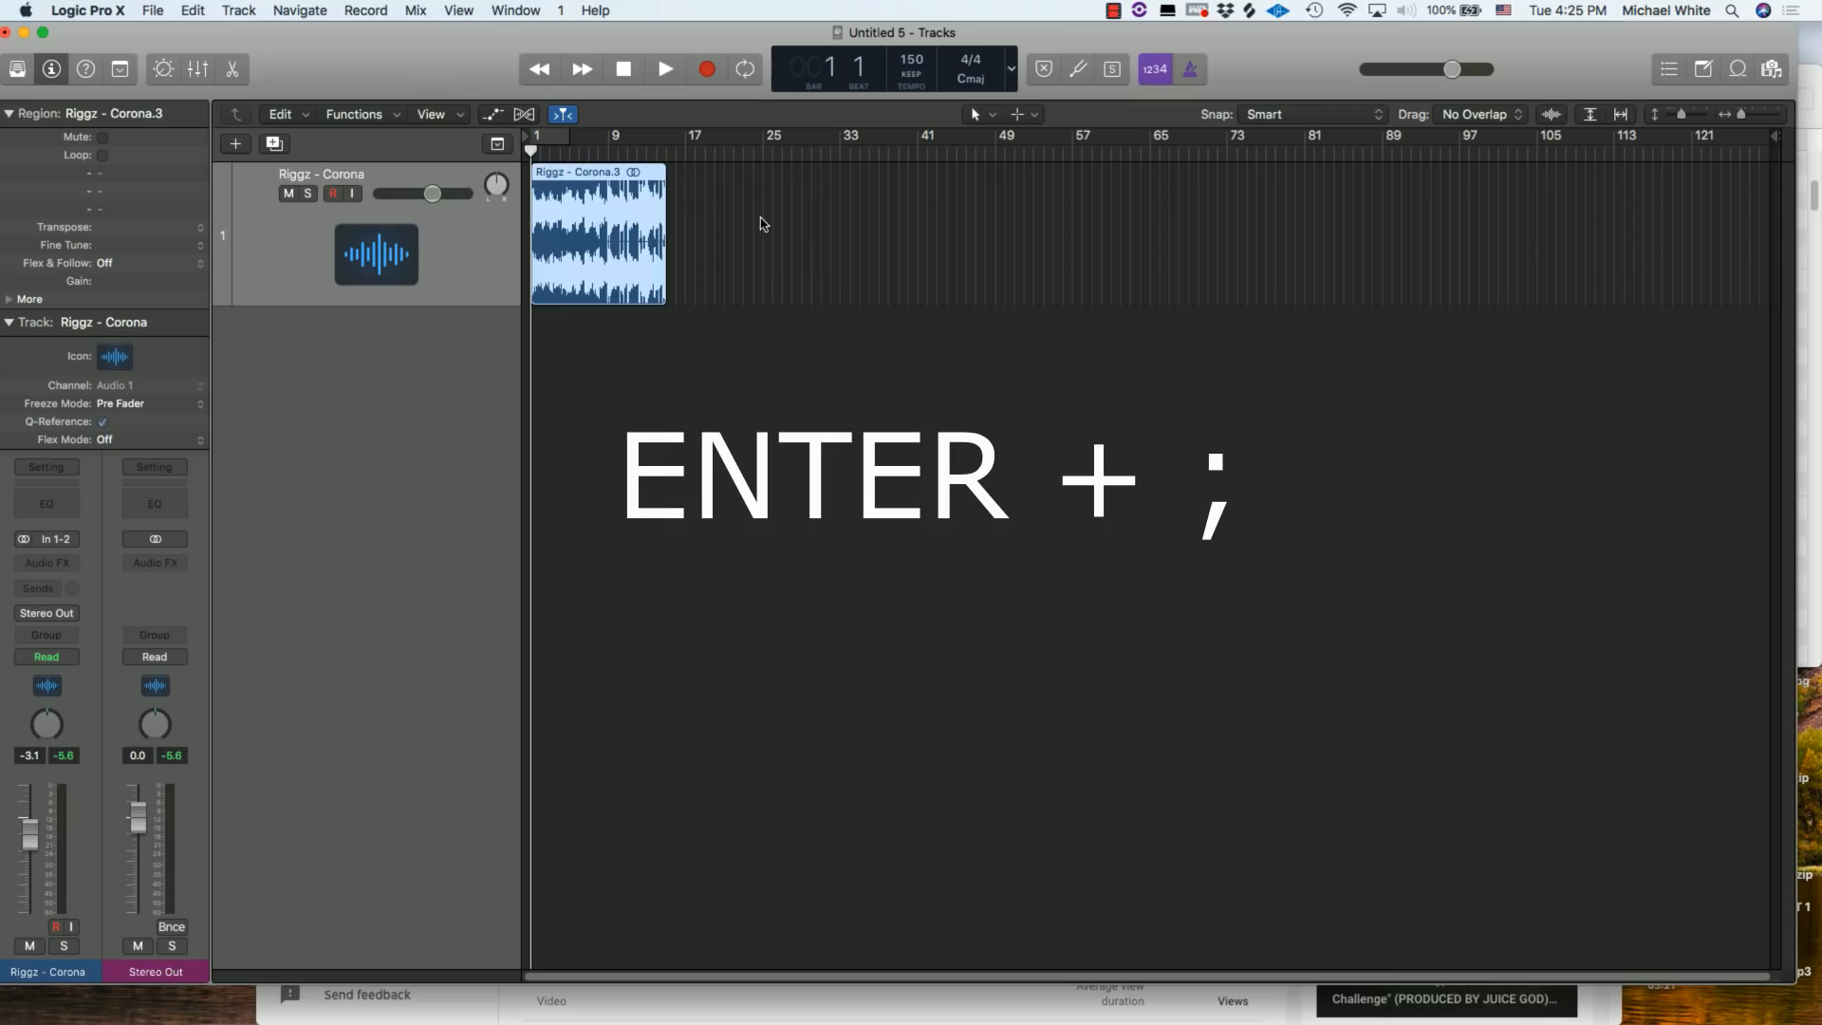
mouse_move(546, 151)
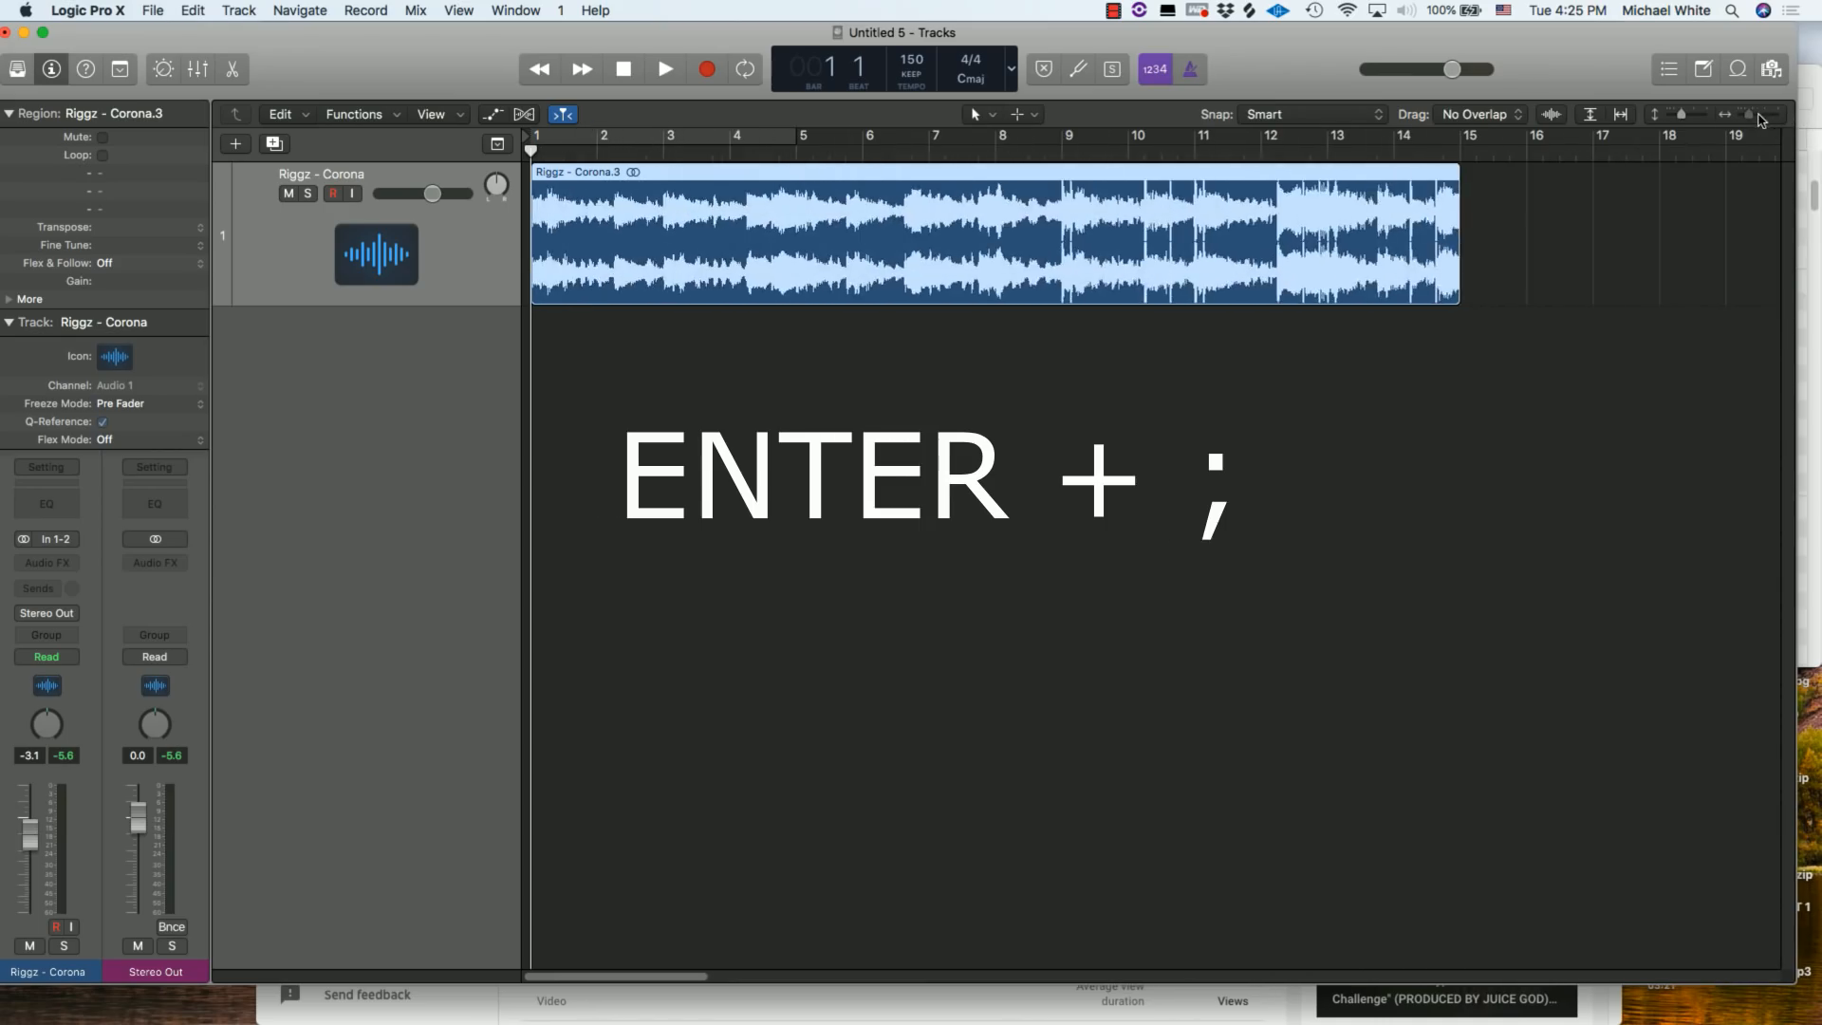
- Cut the Riggz - Corona.3 region out with Command+X and bring it back at bar 1
key(cmd+x)
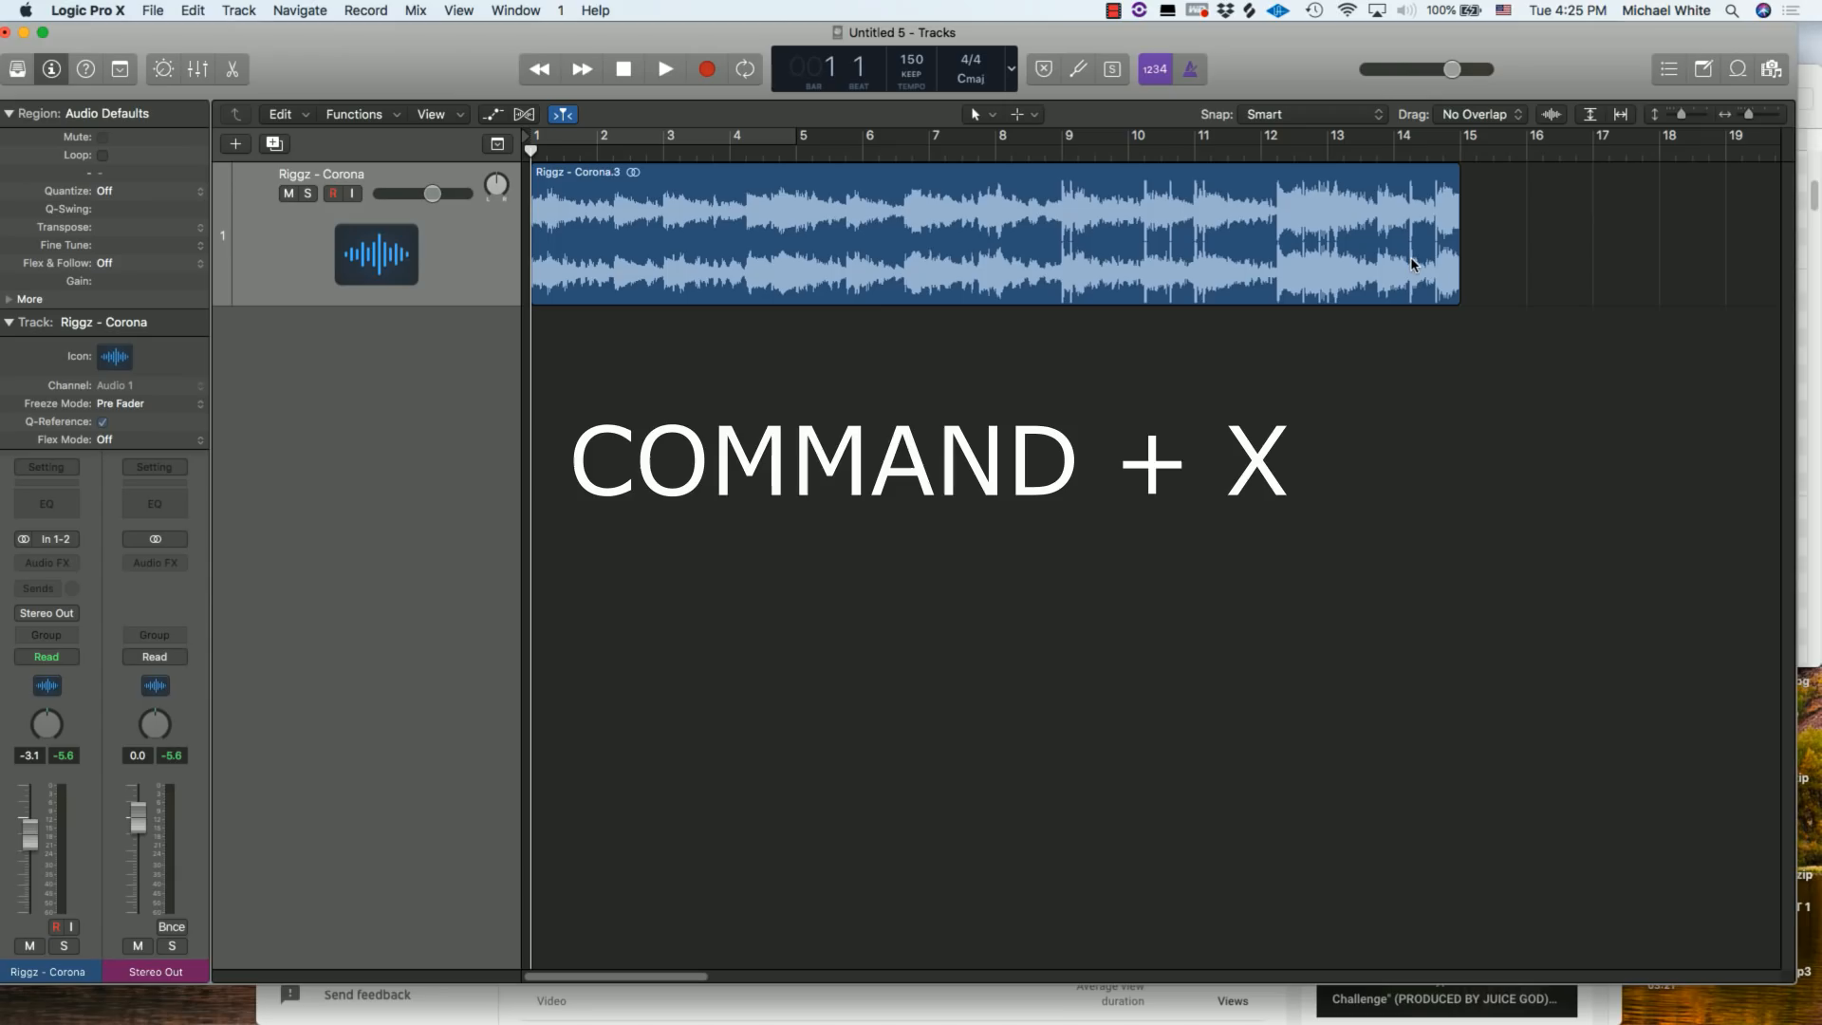
mouse_move(1332, 325)
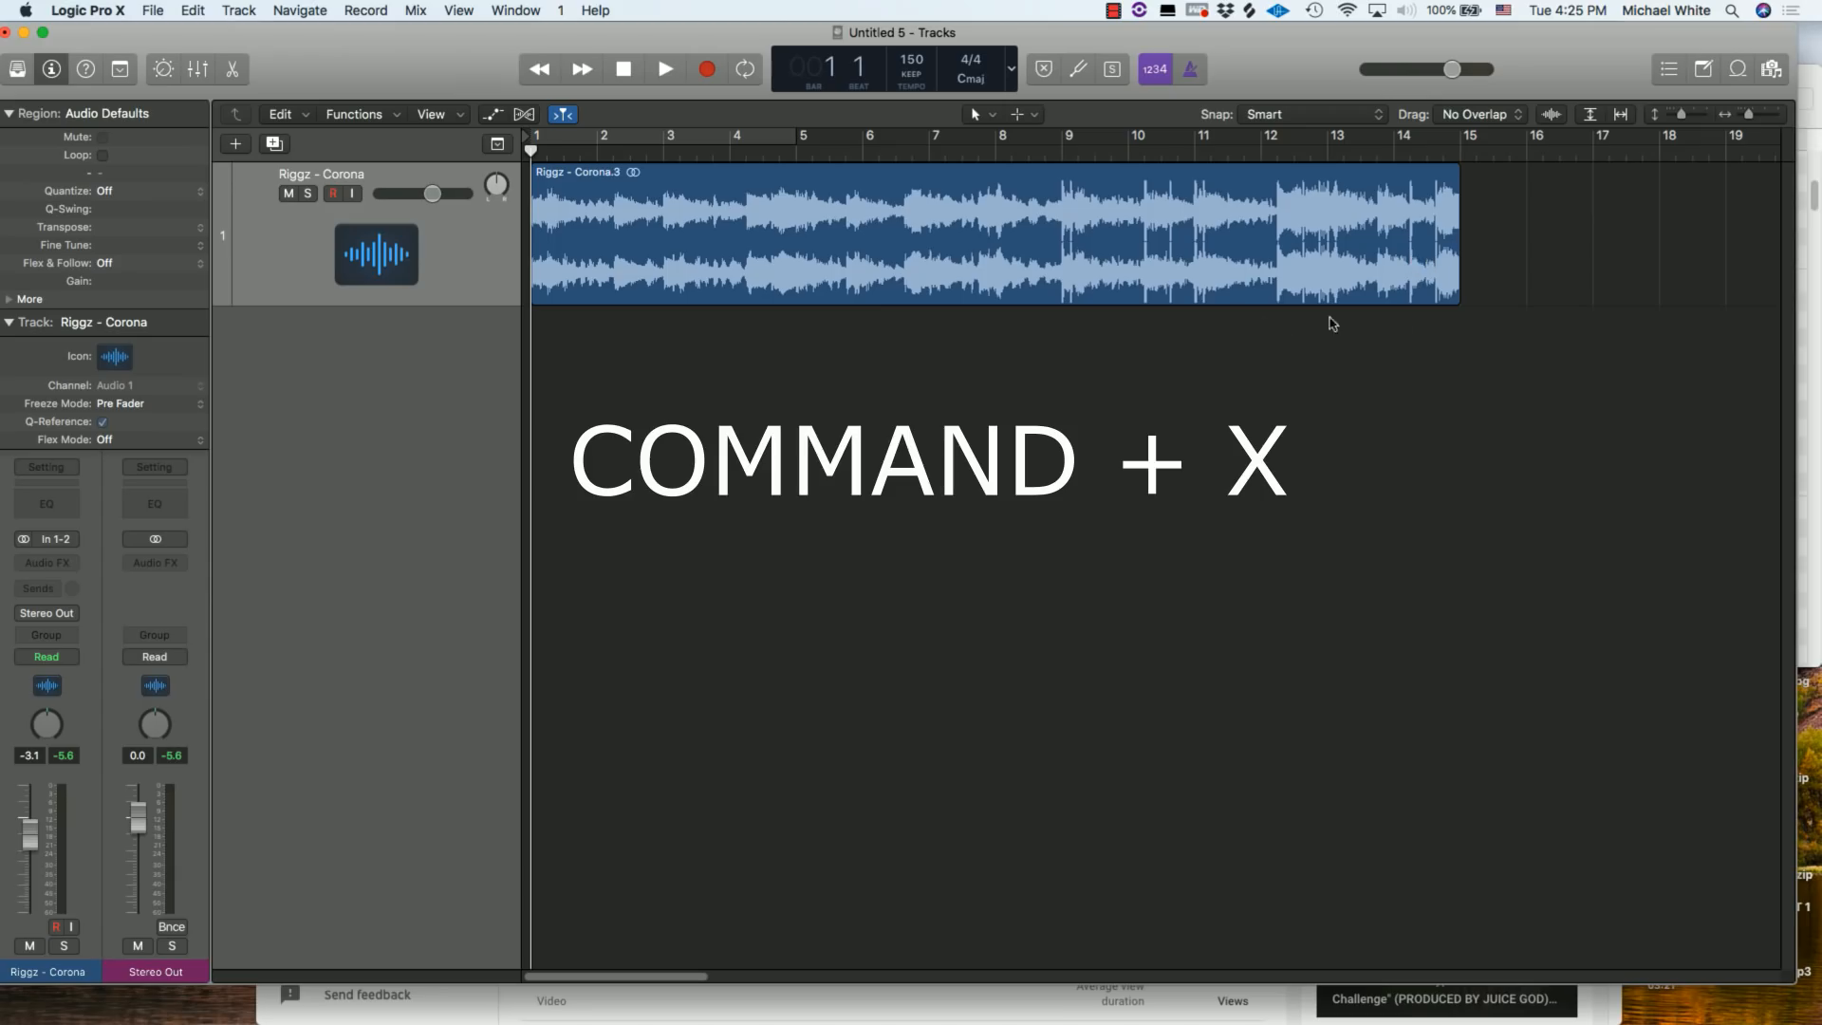
click(871, 285)
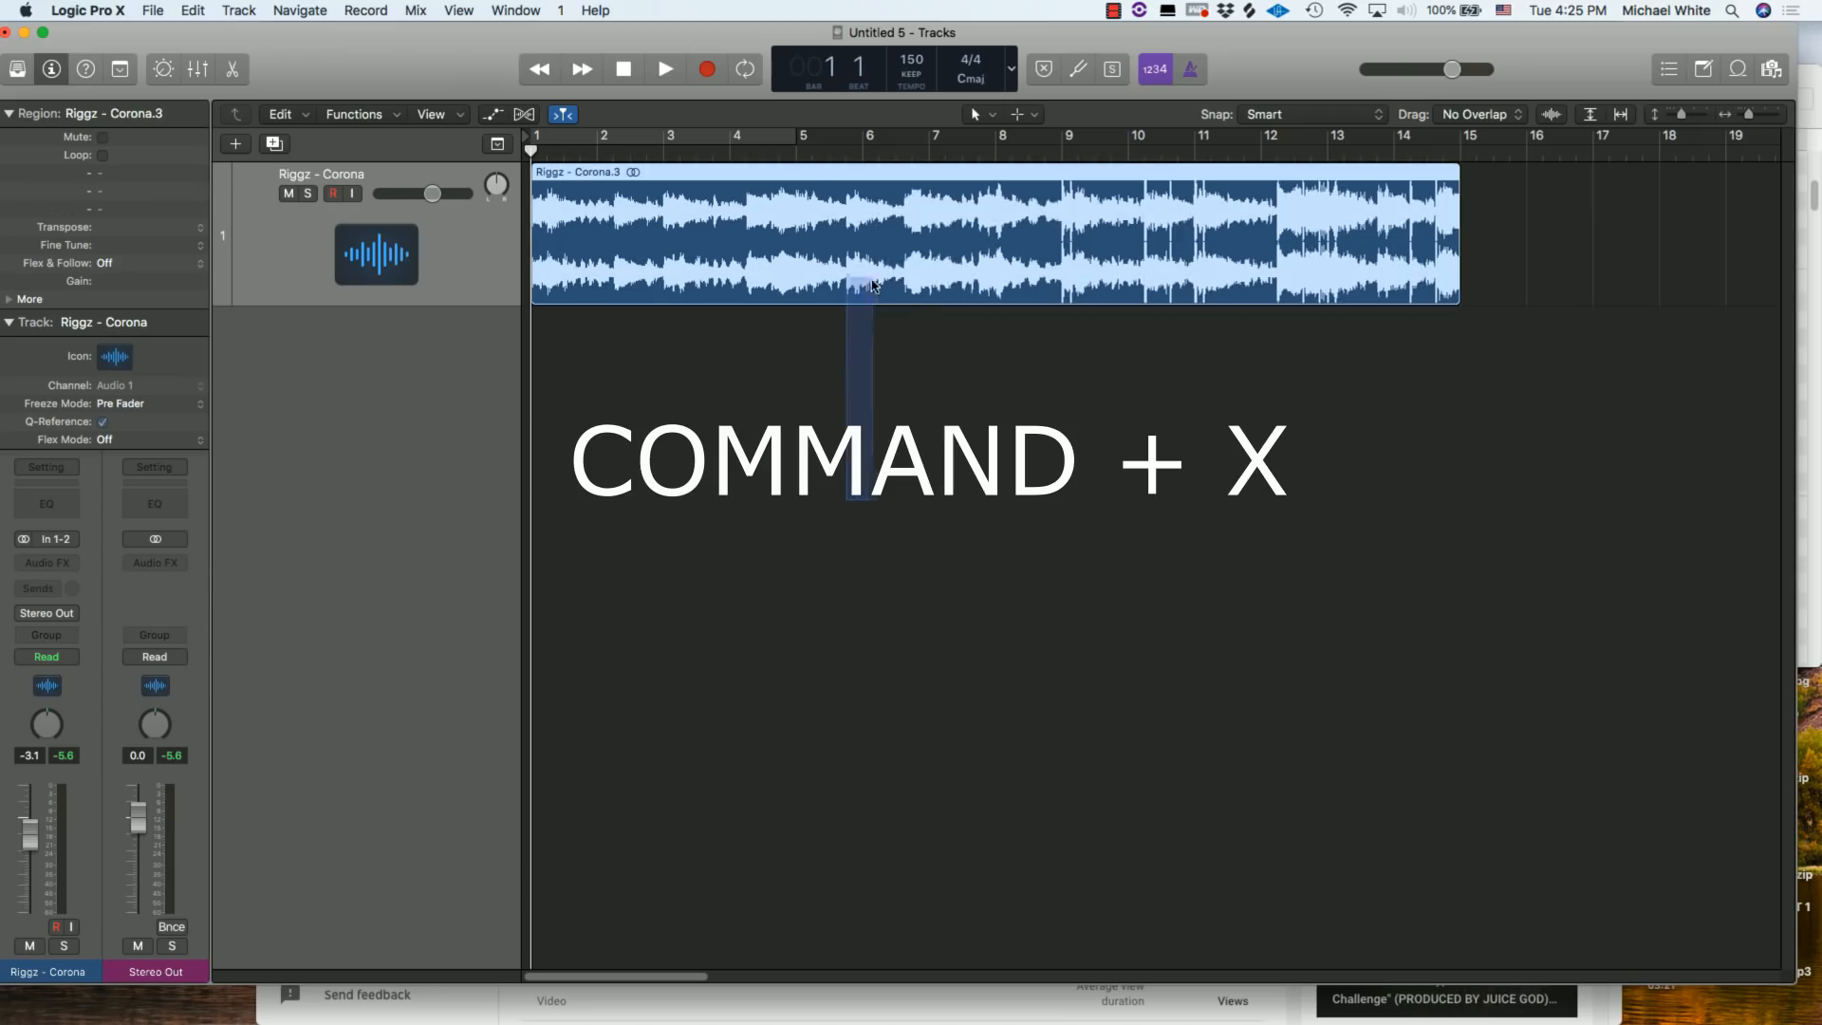
key(cmd+x)
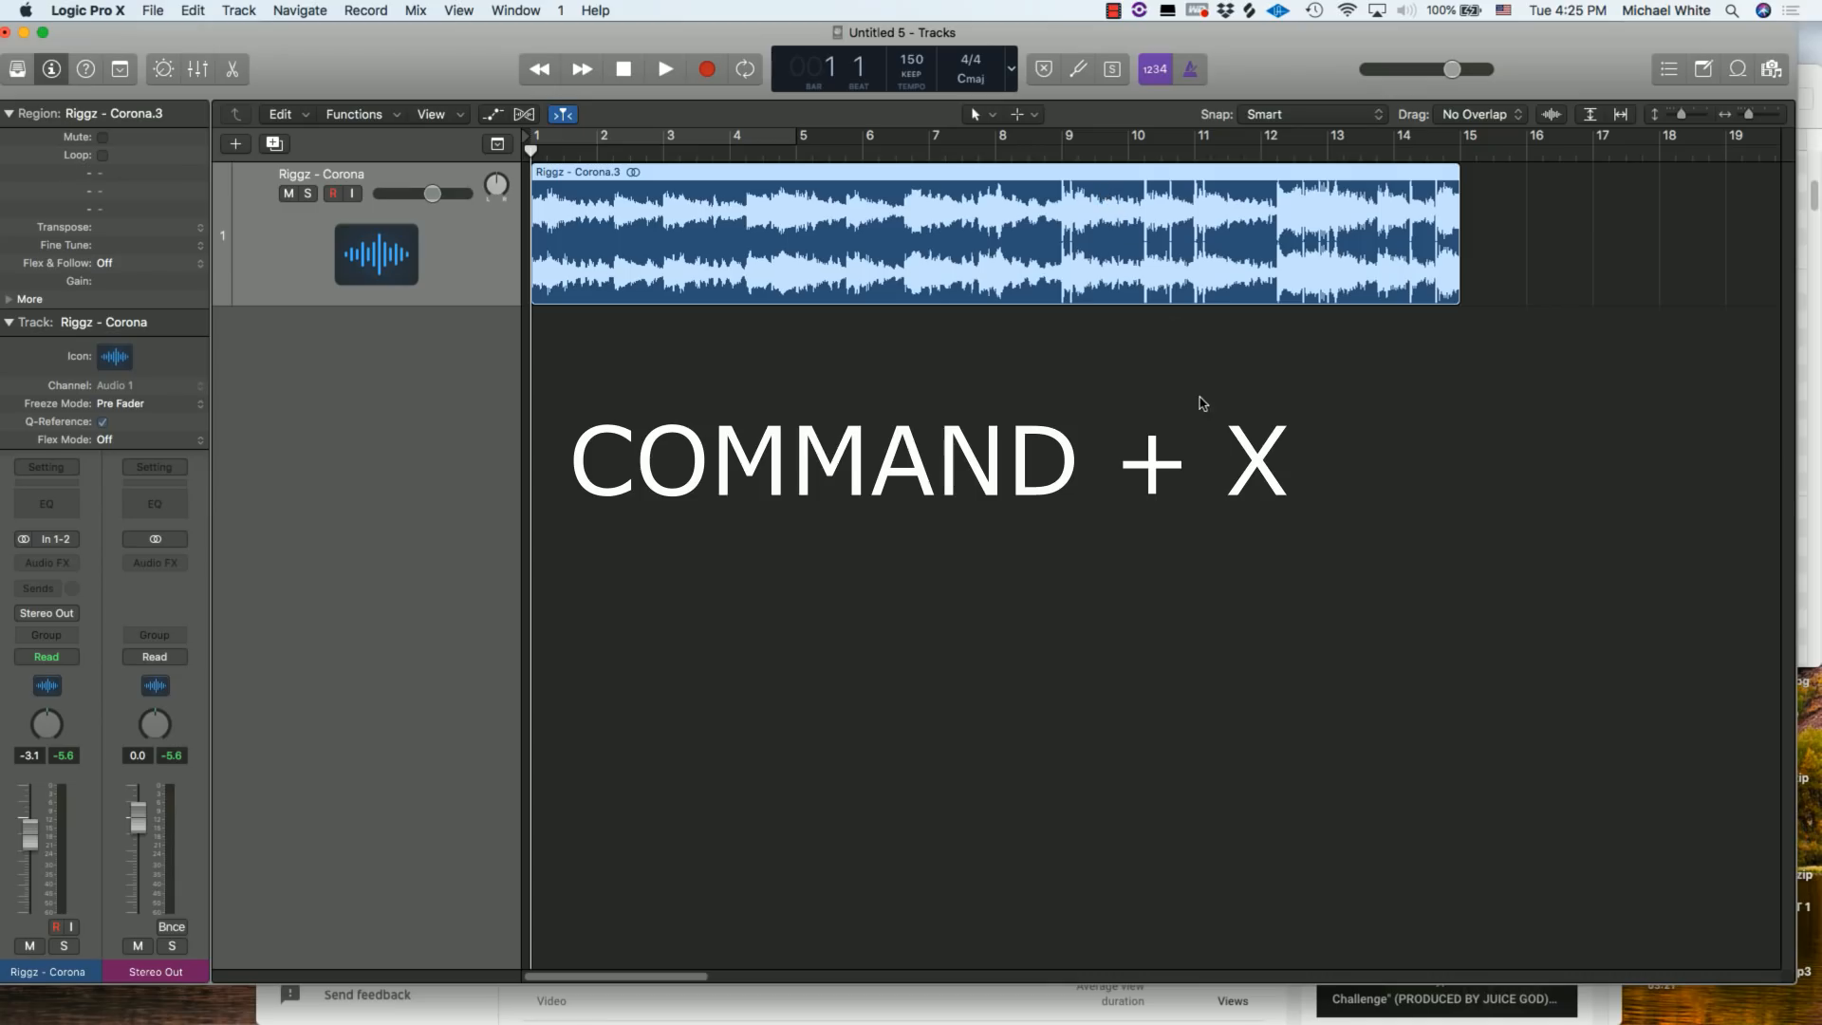
mouse_move(1220, 309)
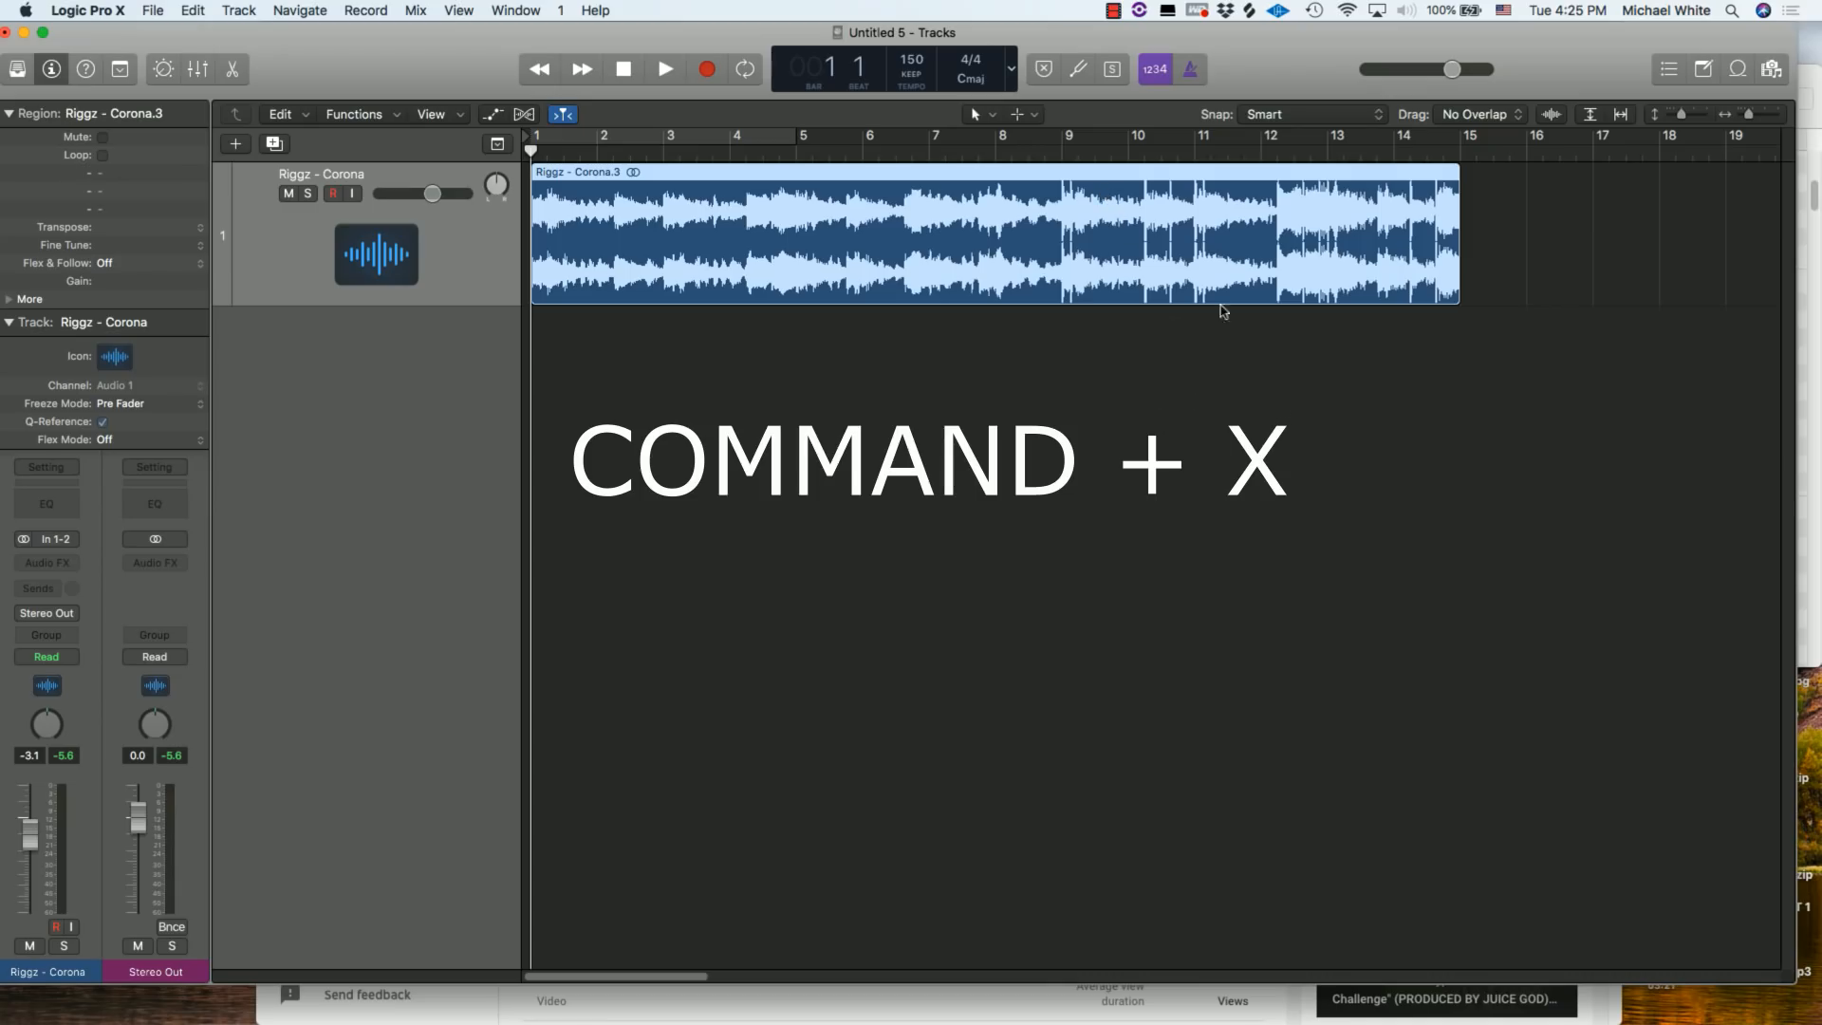
key(cmd+x)
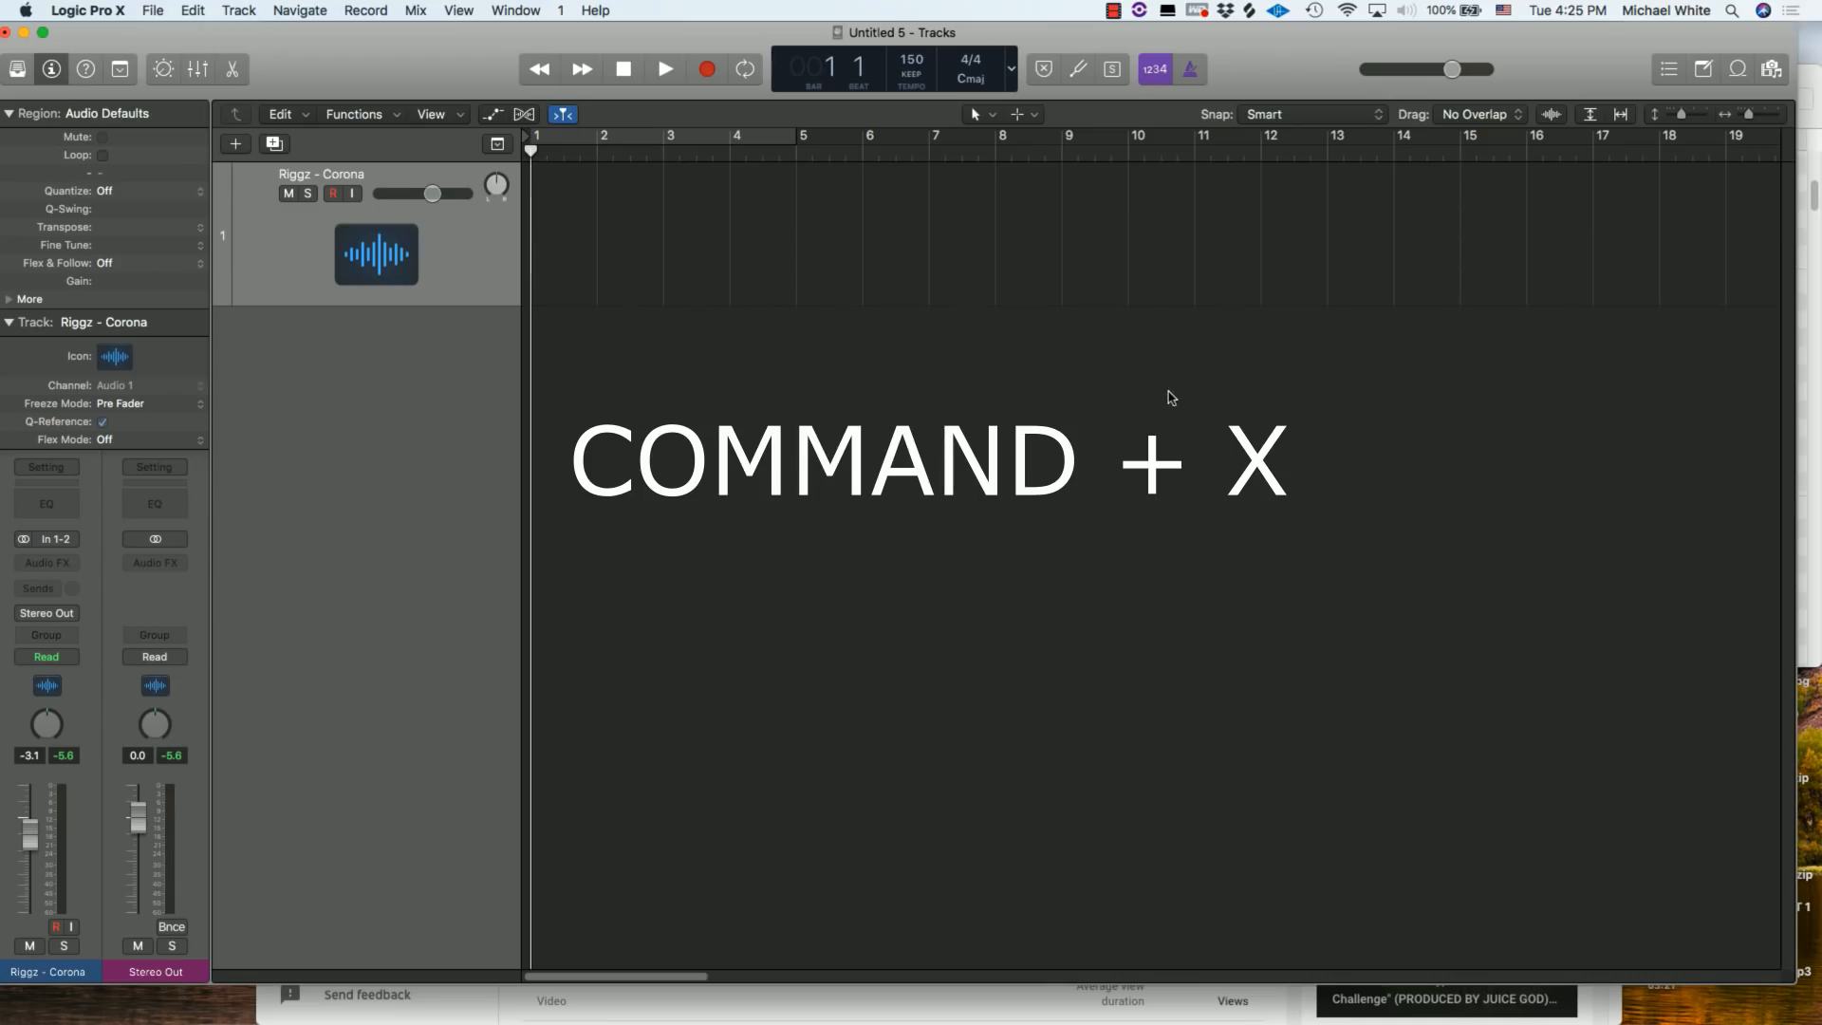
key(cmd+x)
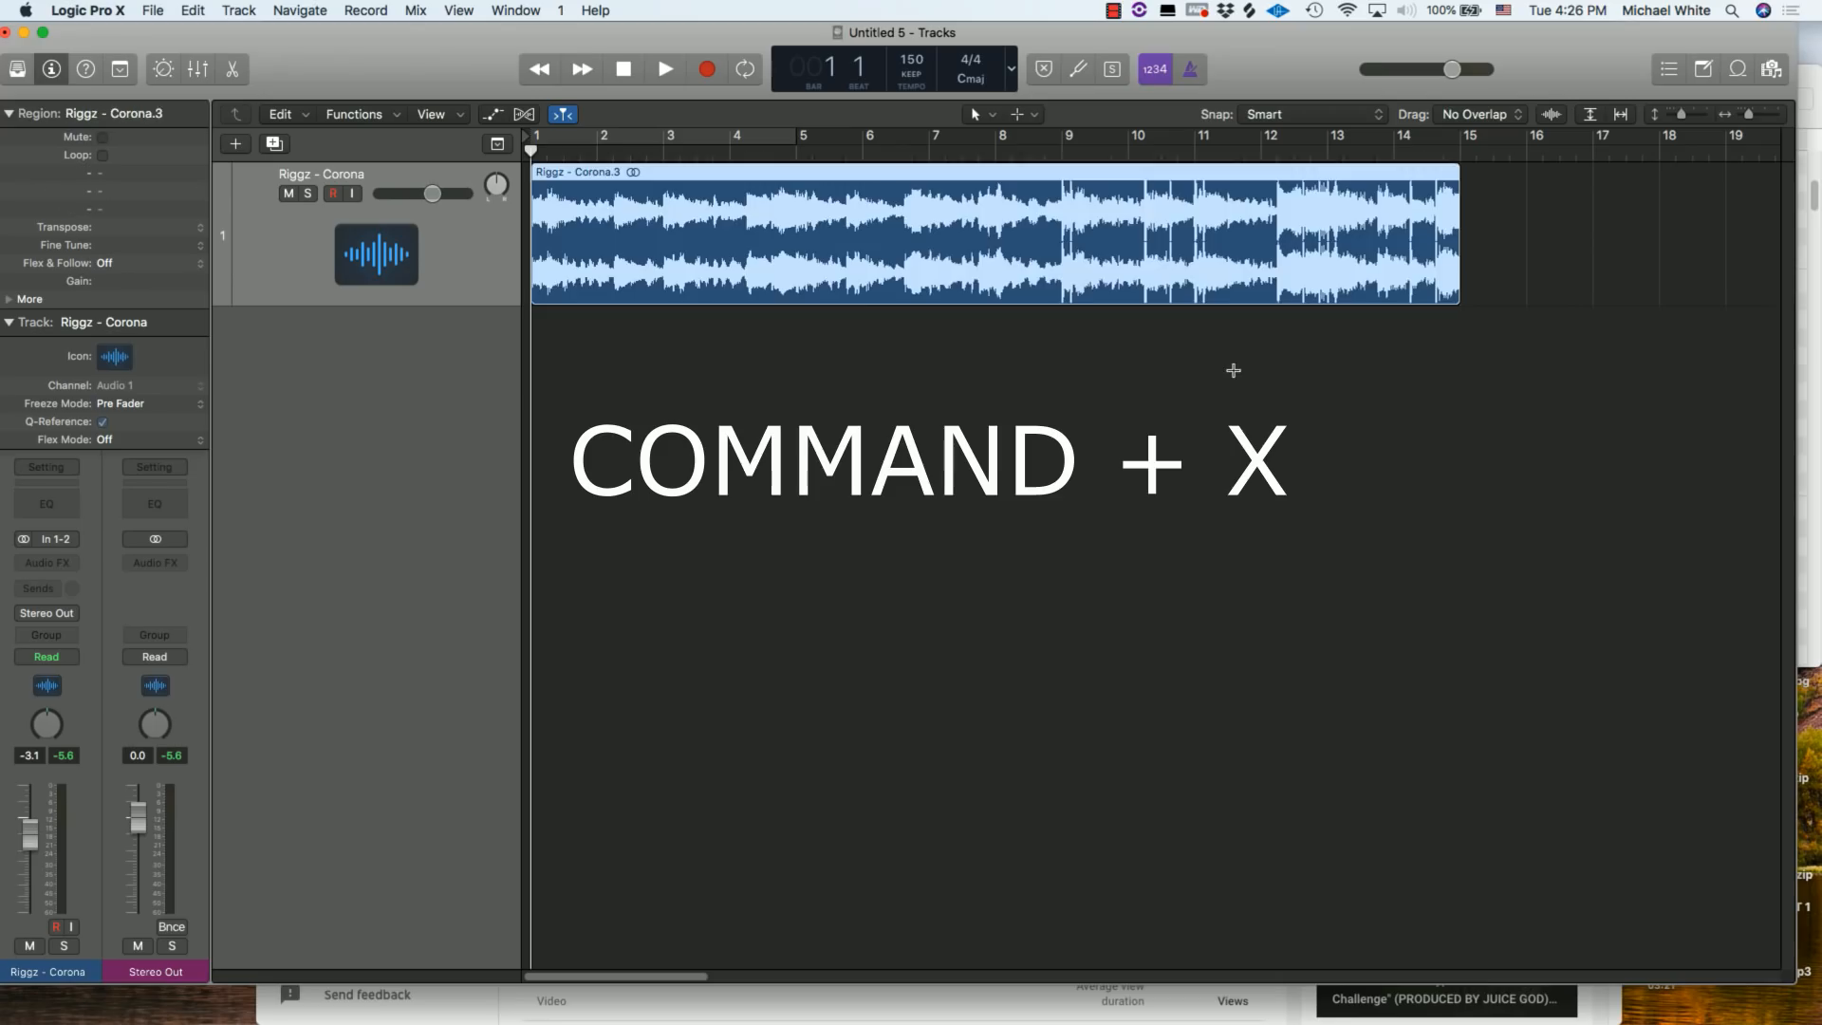
key(cmd+x)
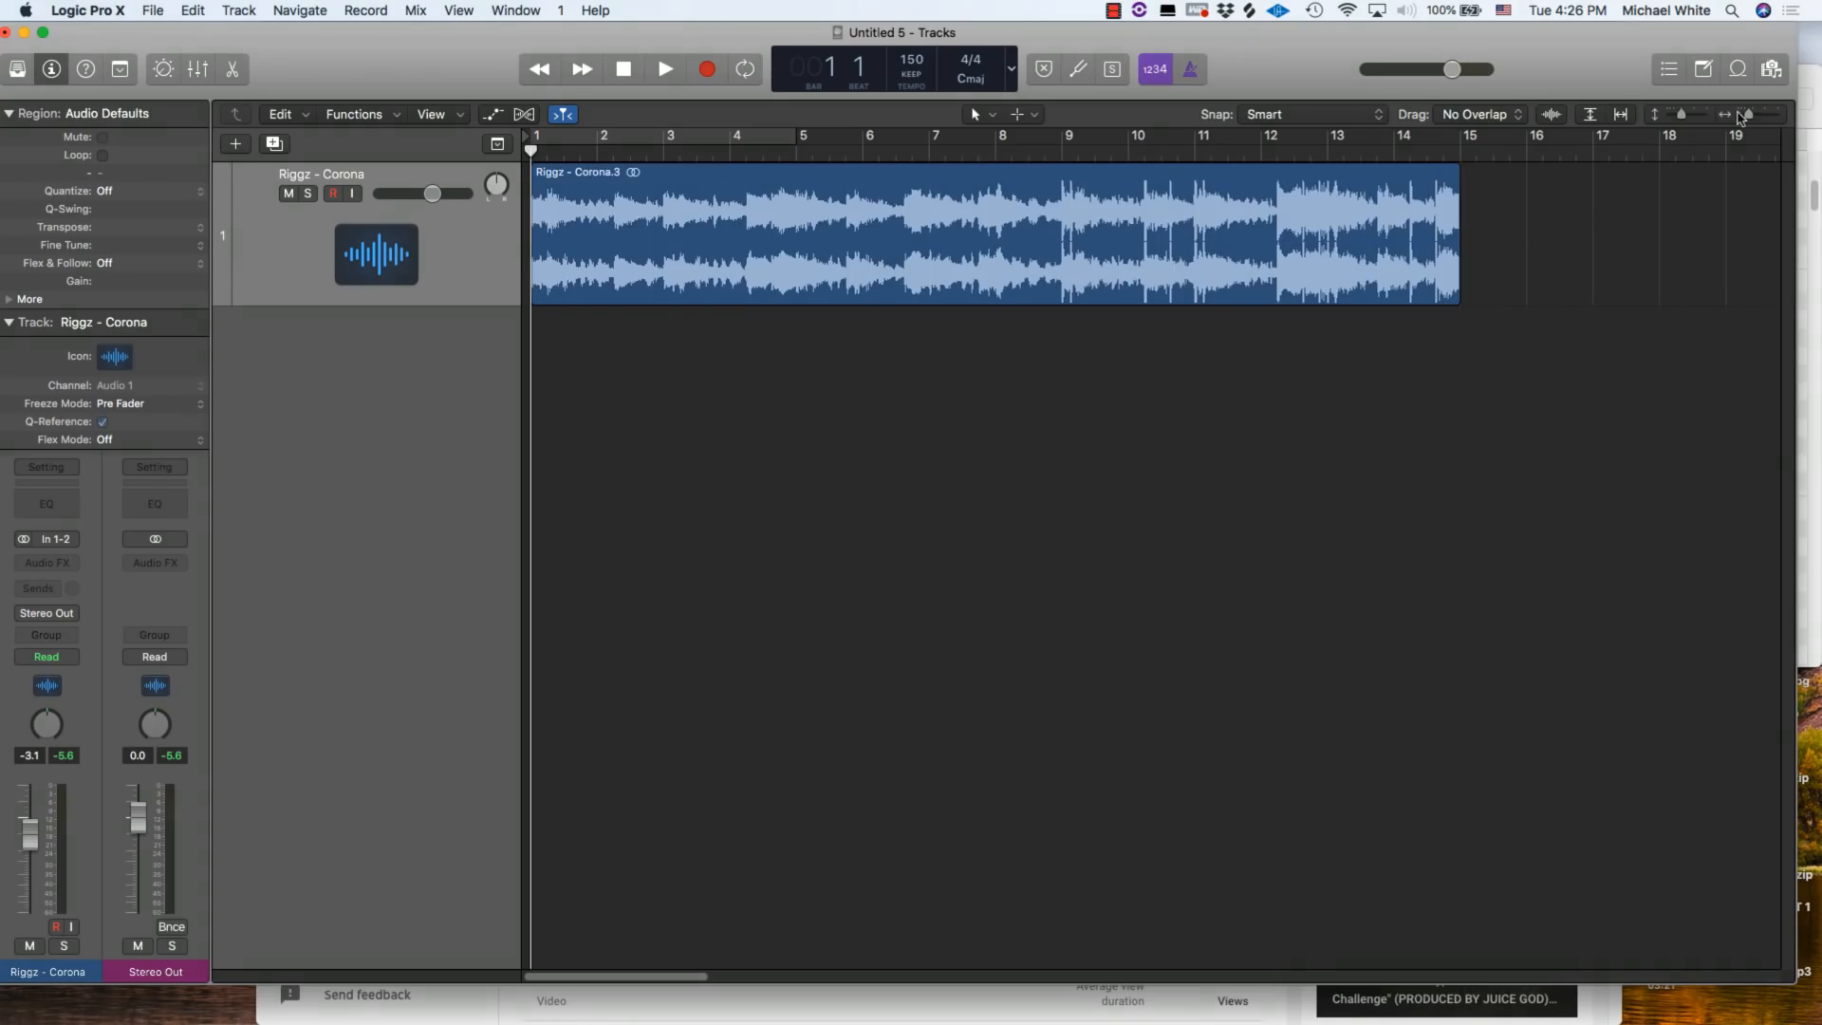
mouse_move(1215, 499)
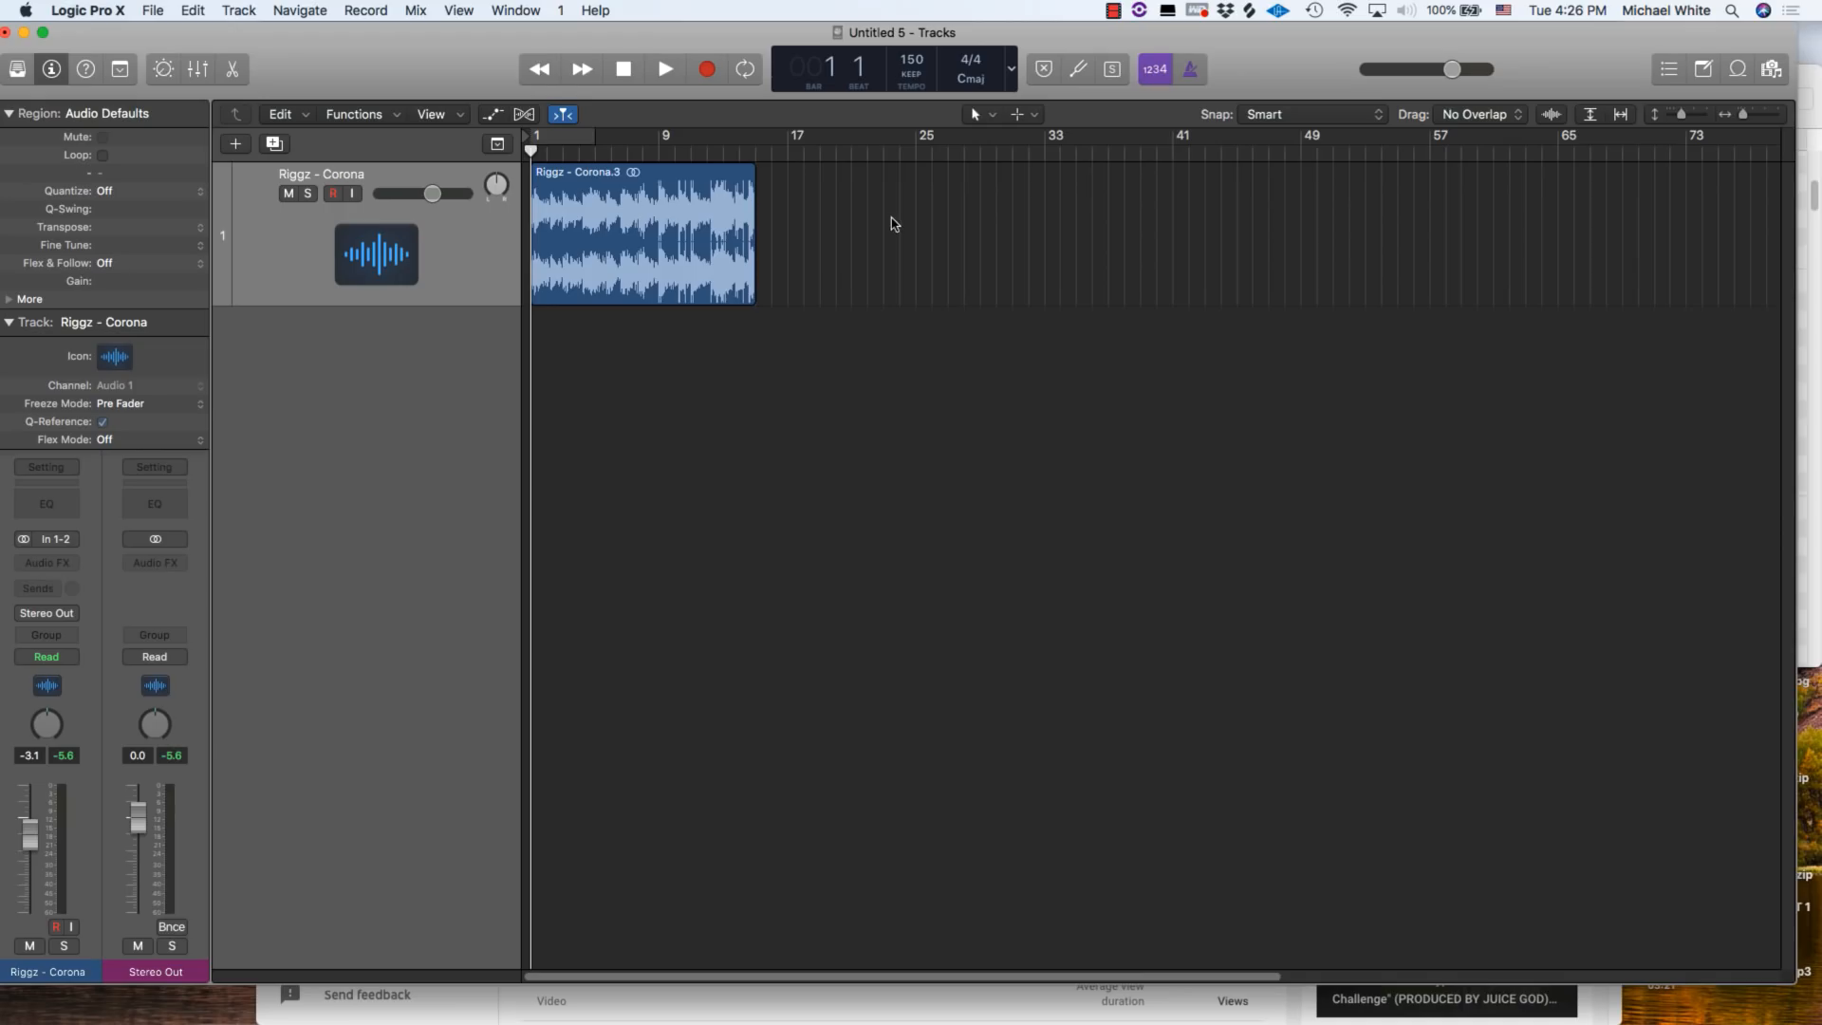
mouse_move(894, 211)
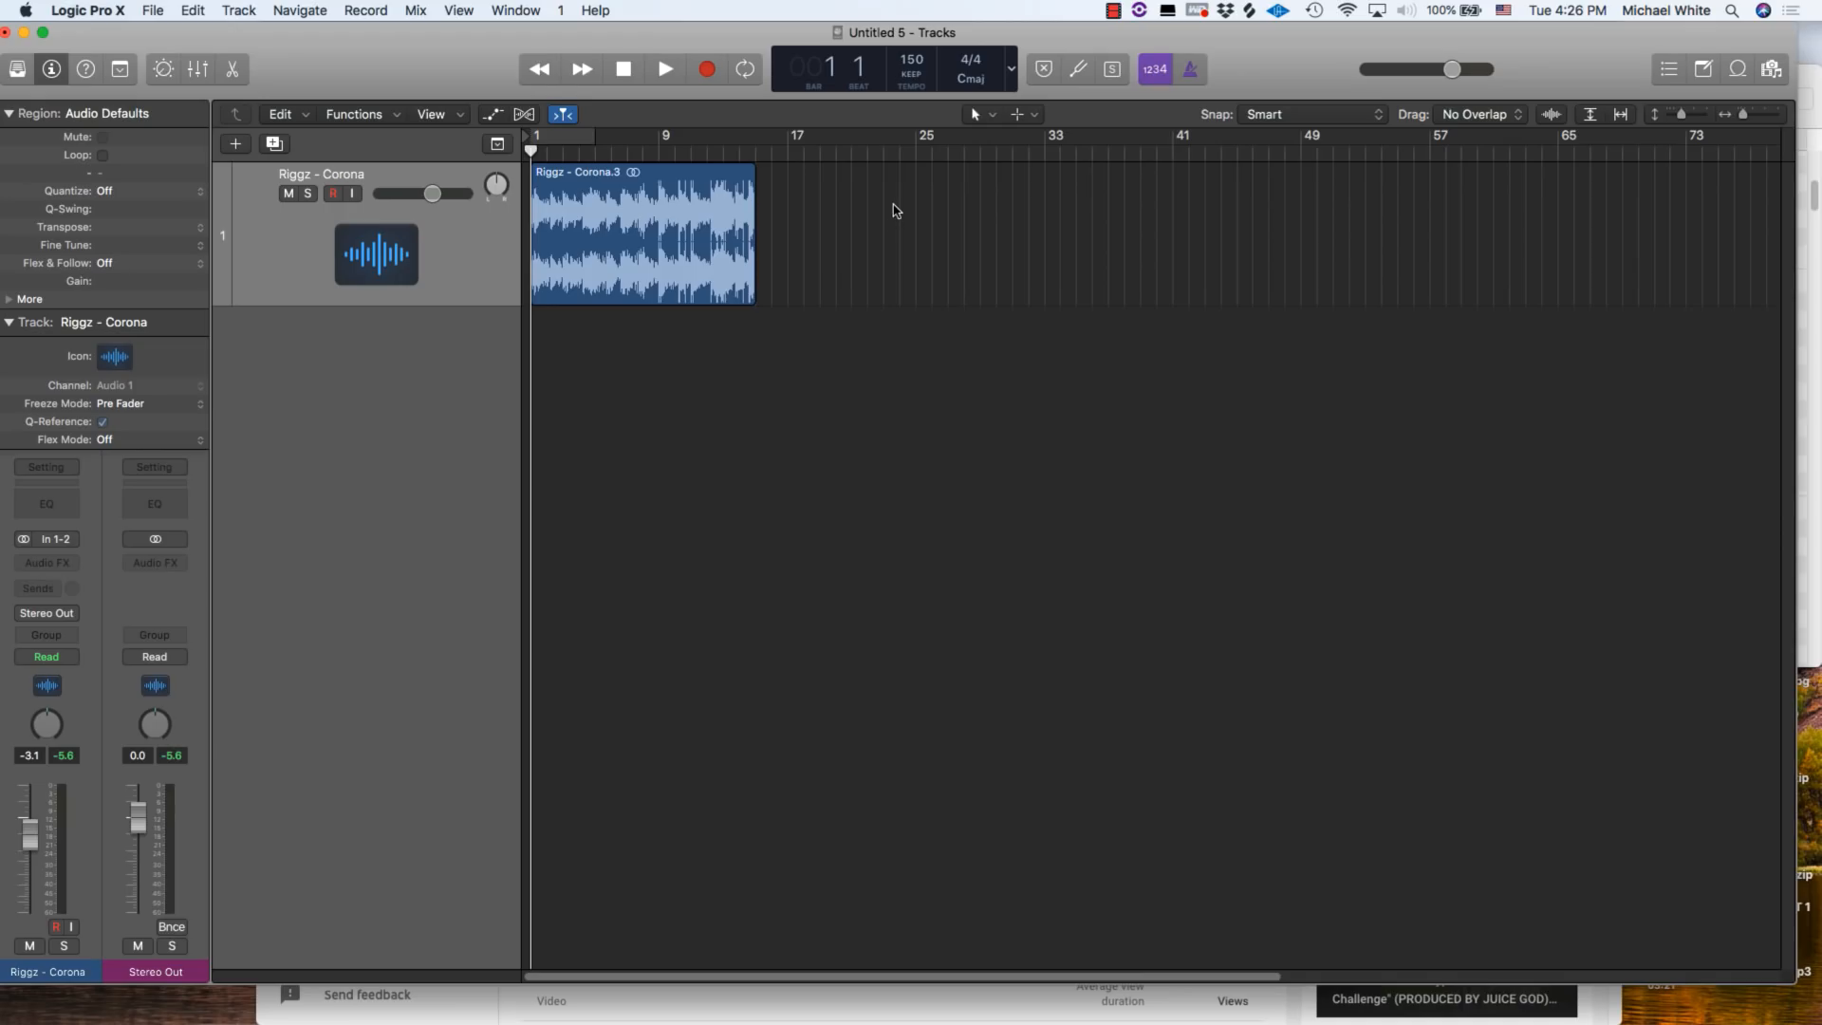
mouse_move(1033, 121)
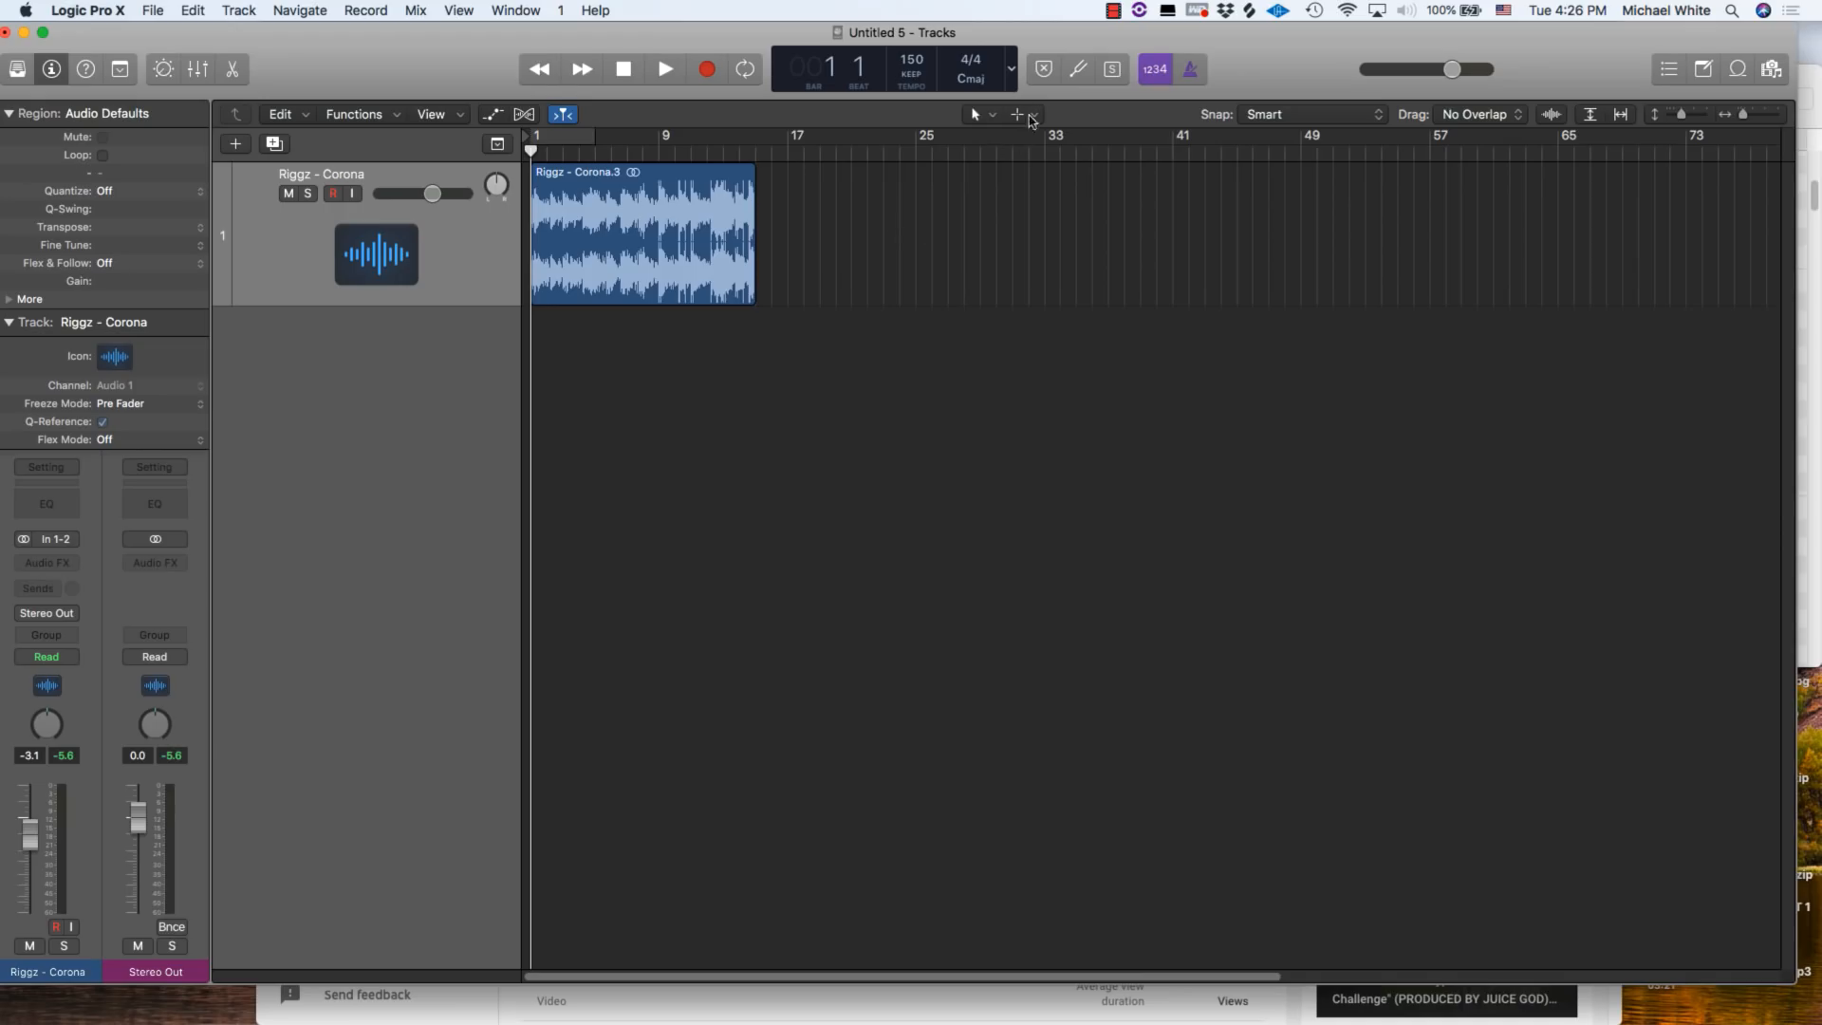
- Set the Command-click tool to Mute, mute the Riggz - Corona region, then unmute it
click(1027, 114)
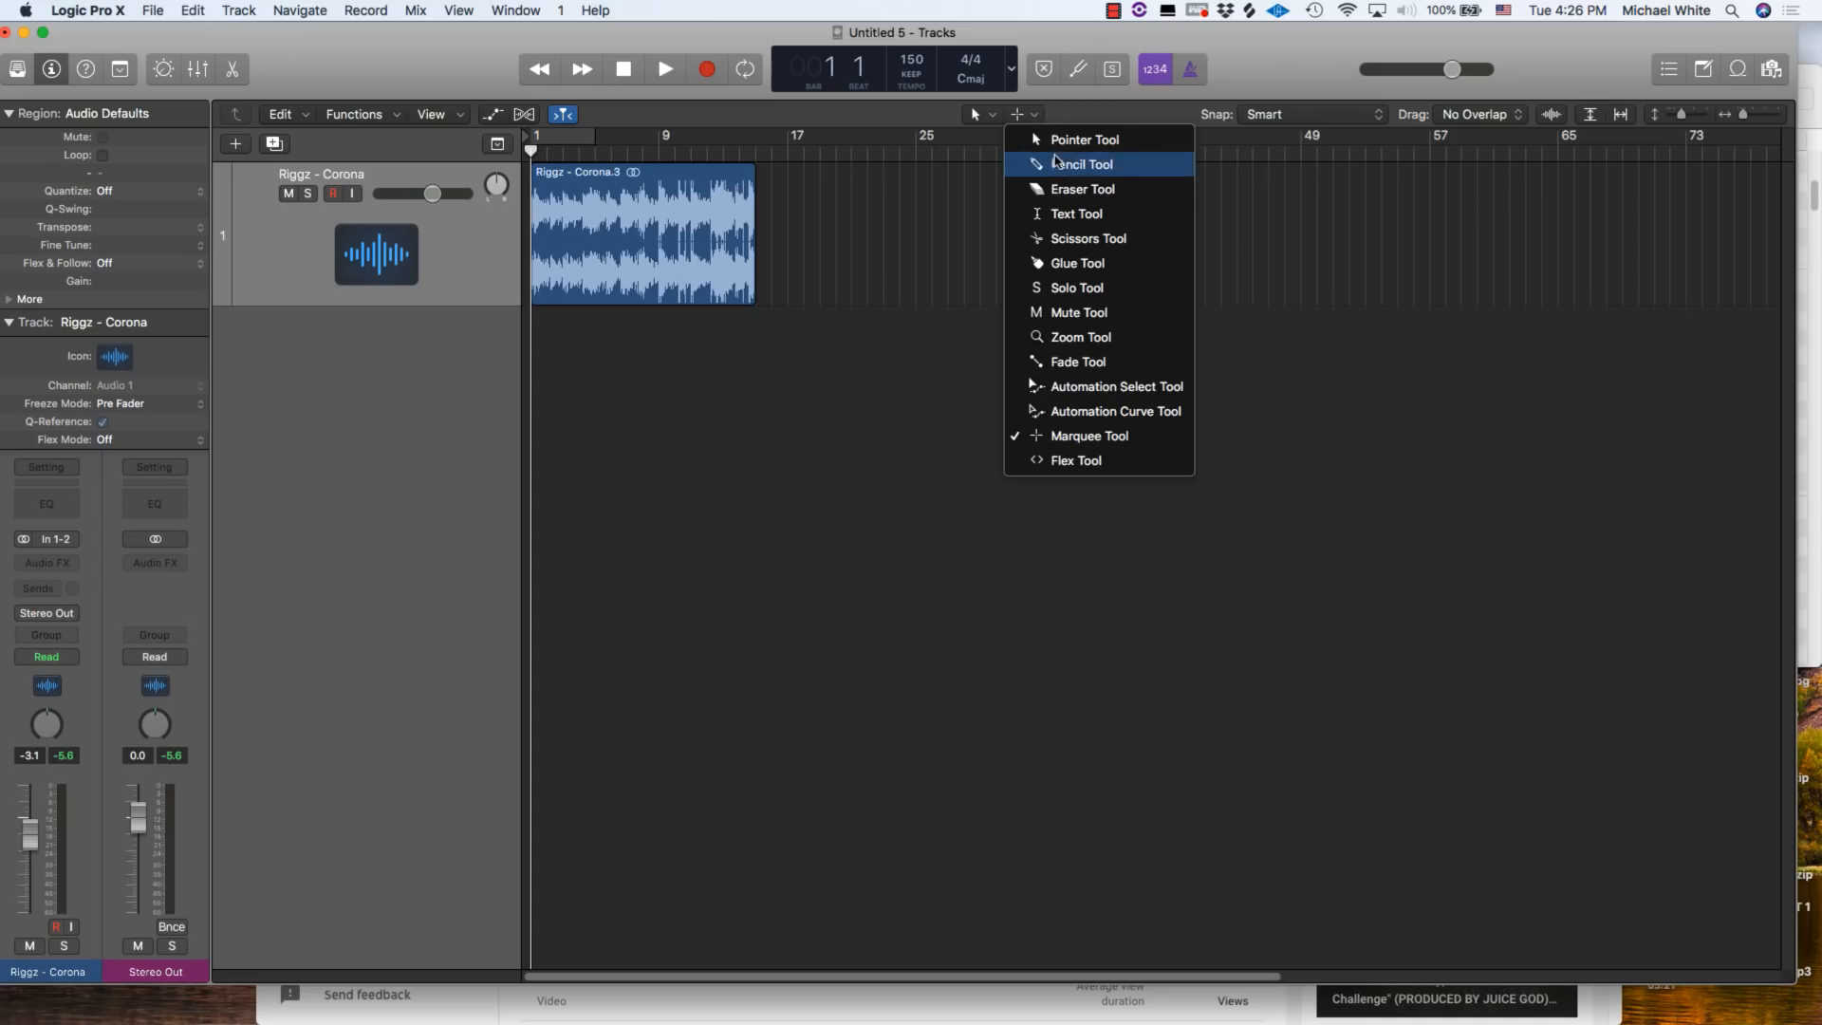
mouse_move(1063, 337)
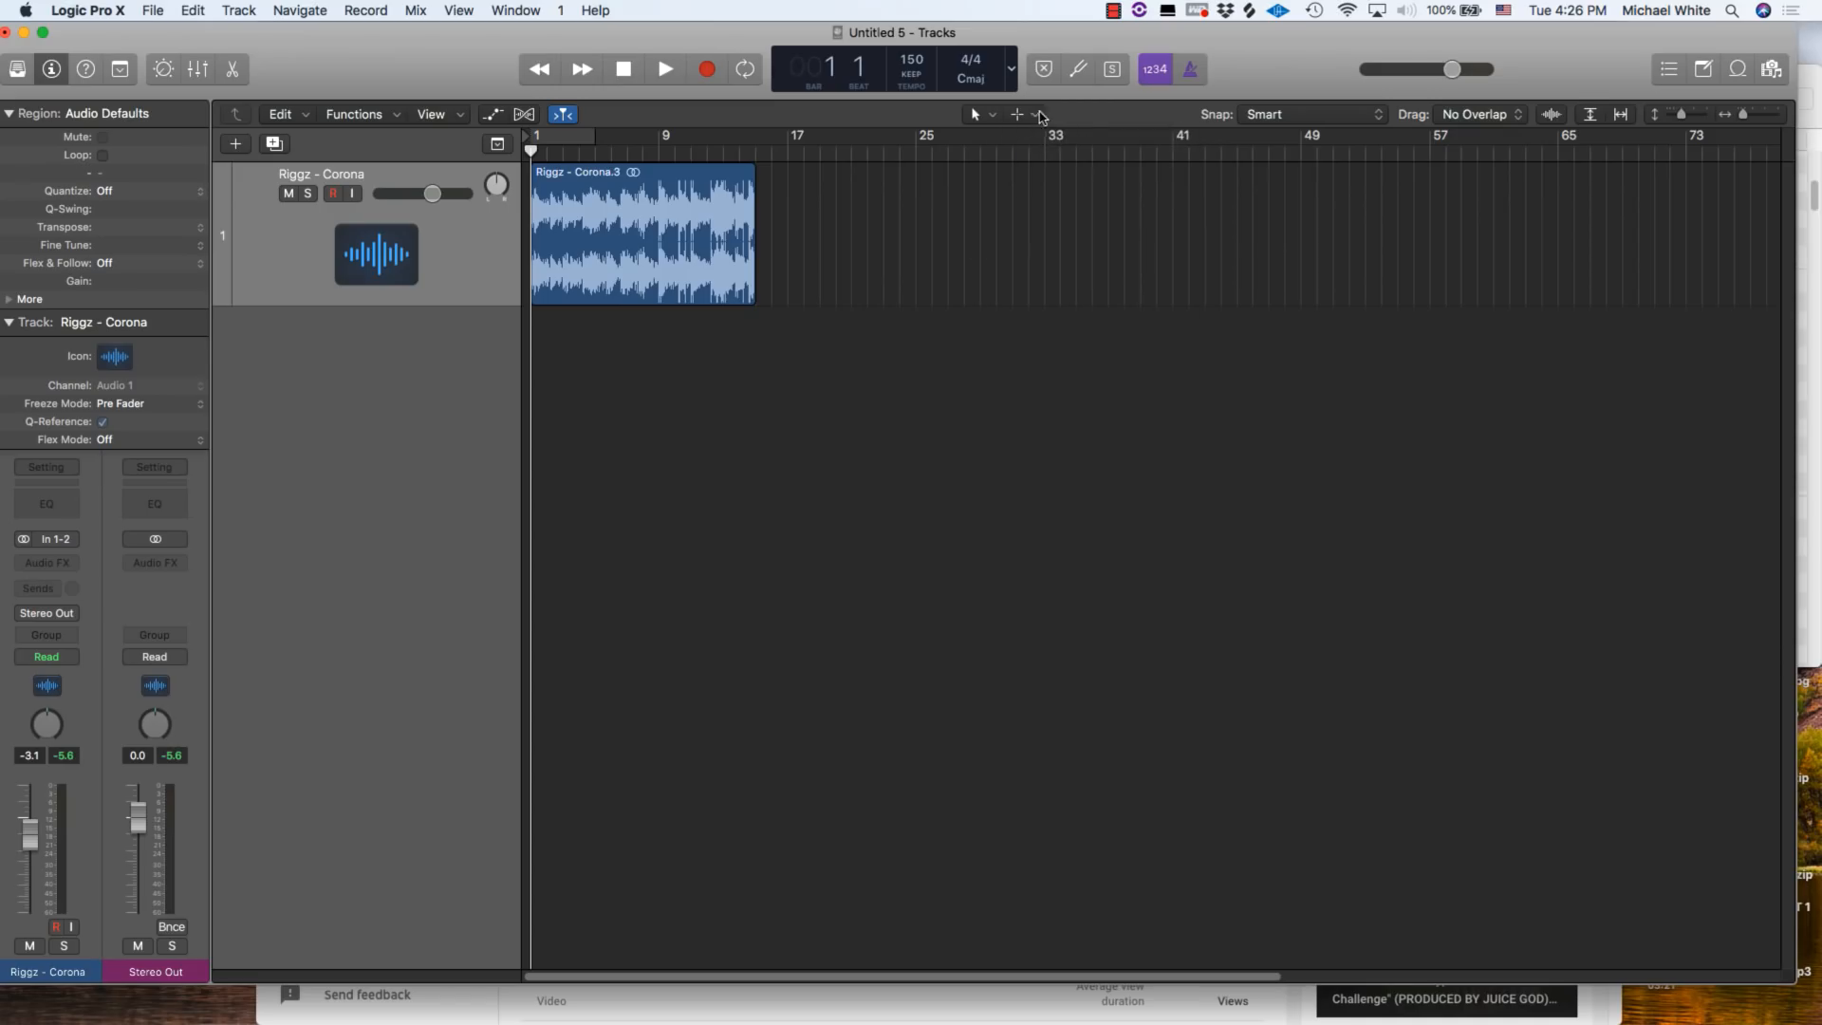
mouse_move(1048, 167)
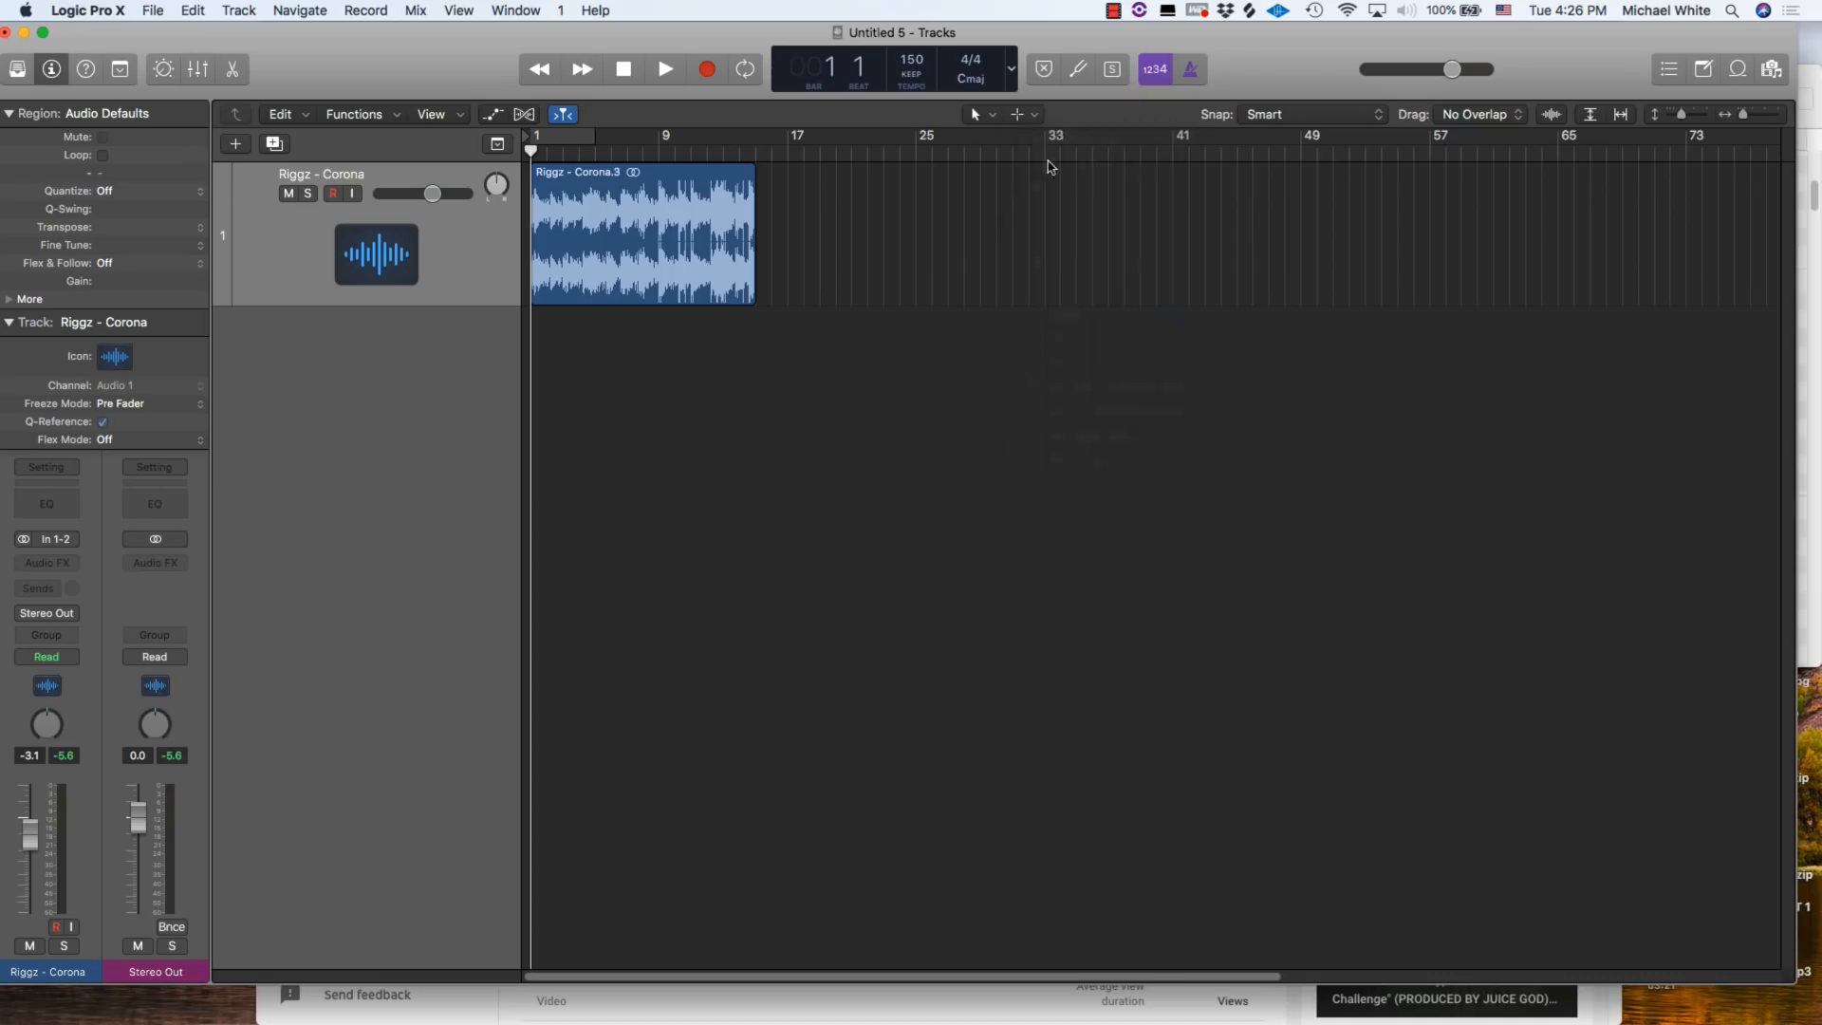
mouse_move(1039, 124)
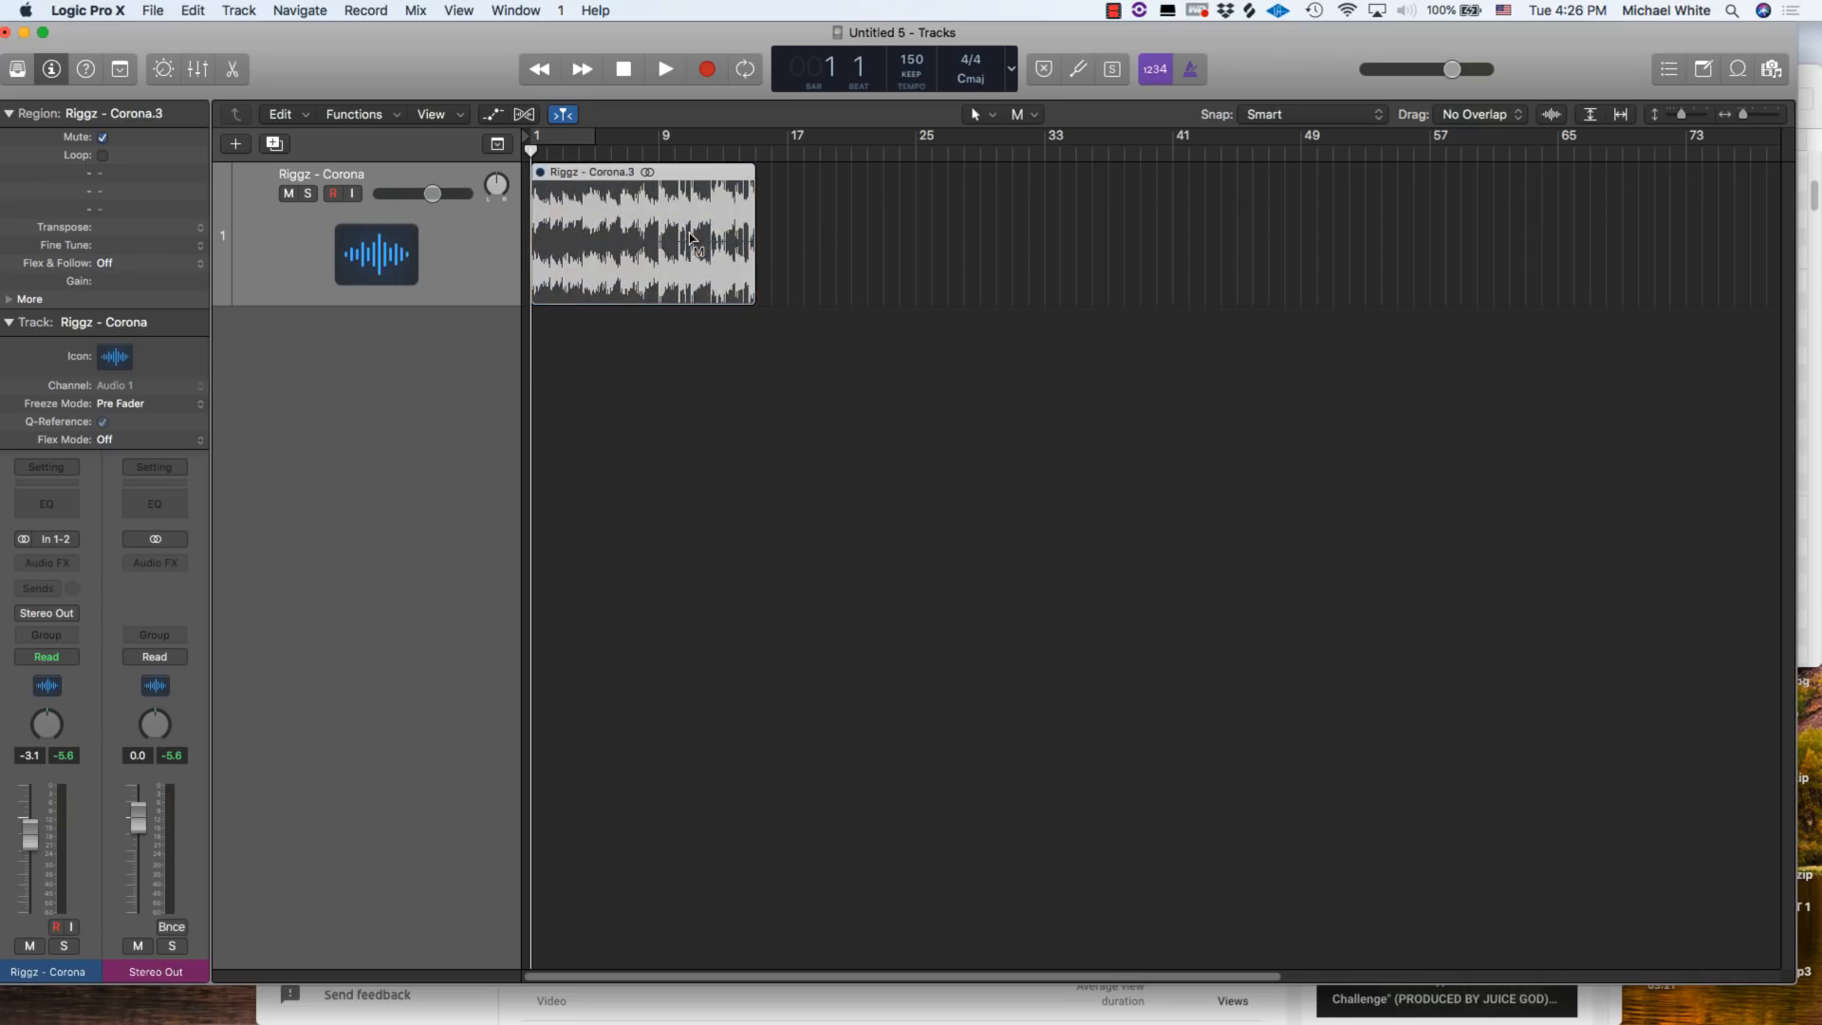
click(640, 232)
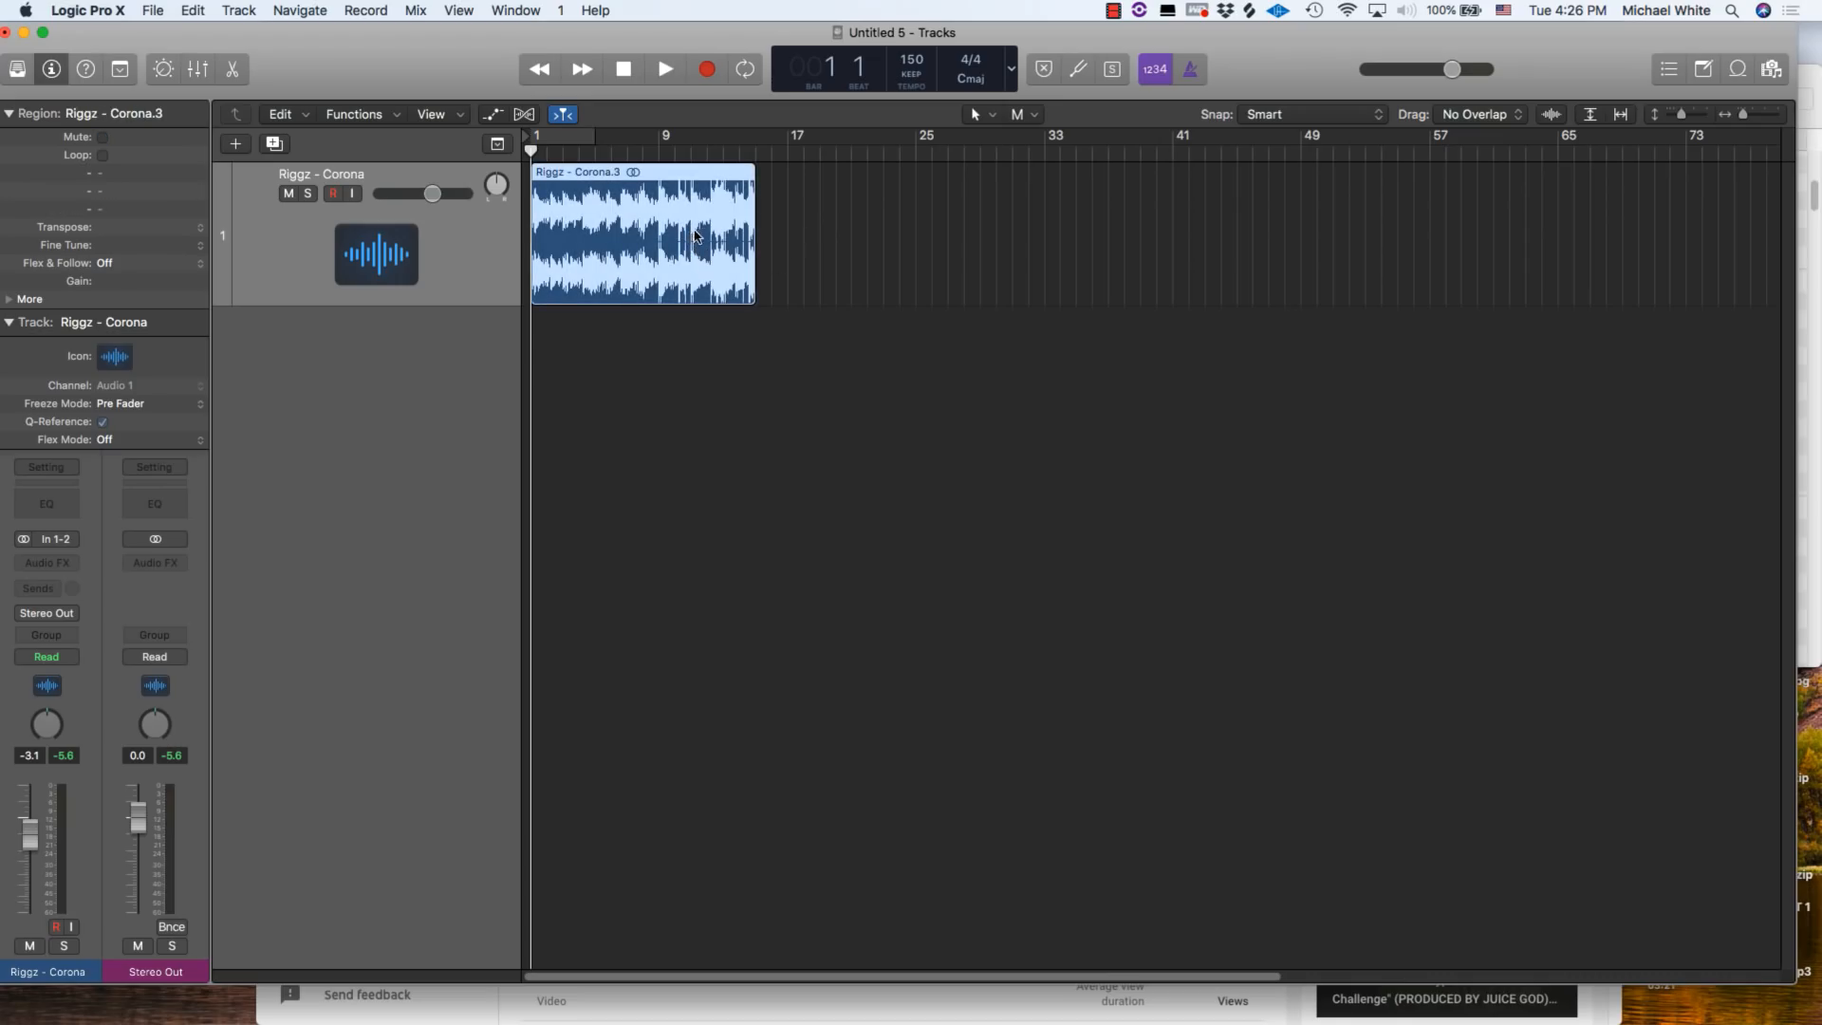
mouse_move(1022, 138)
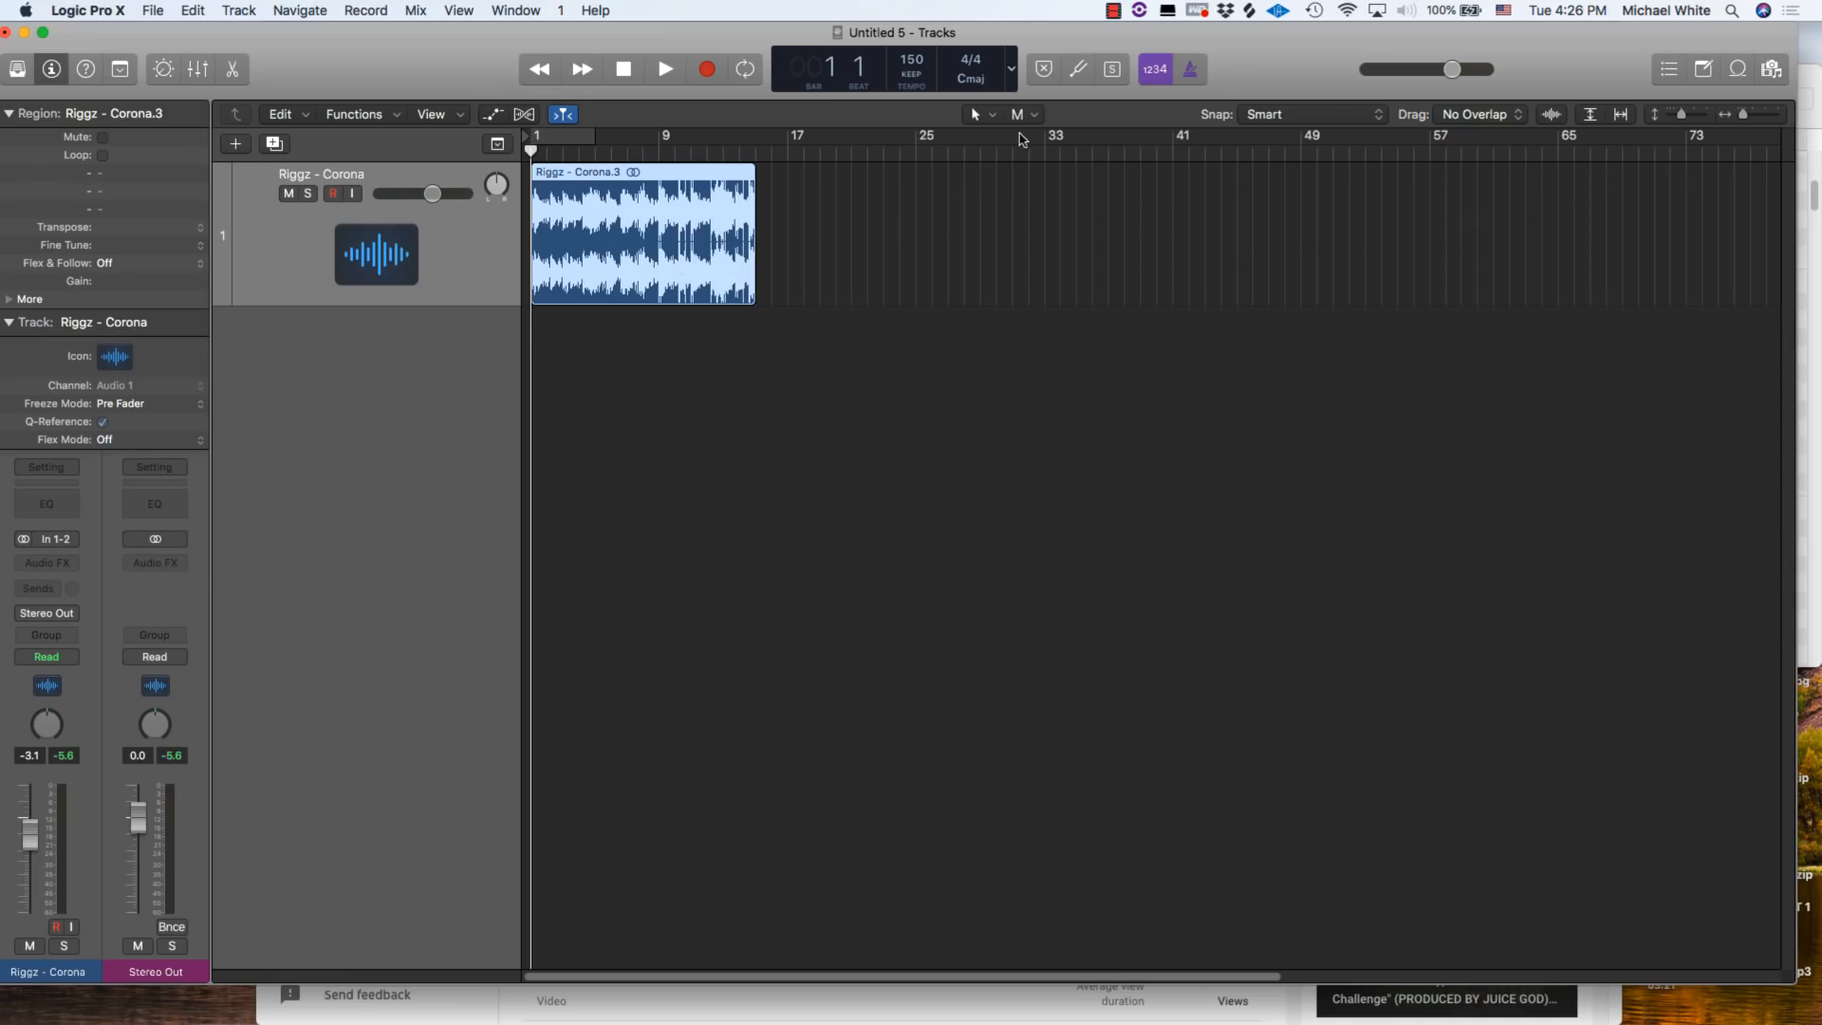
click(641, 232)
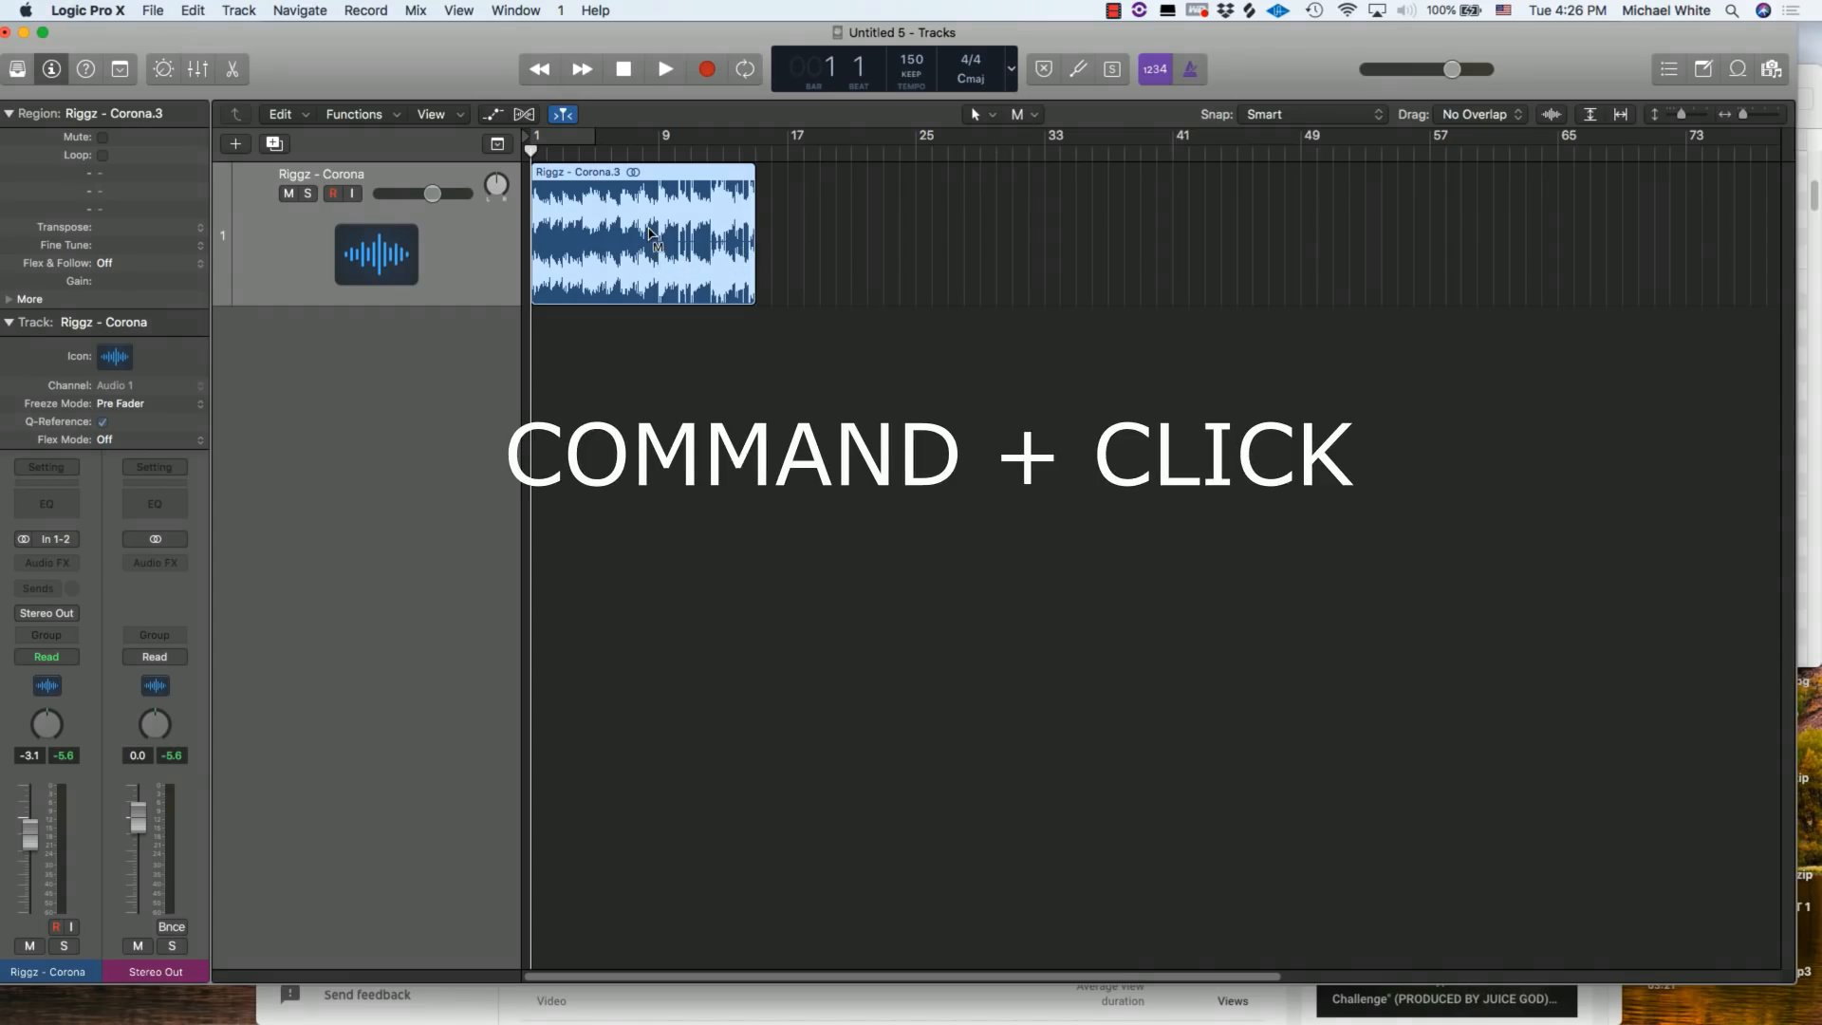
mouse_move(814, 227)
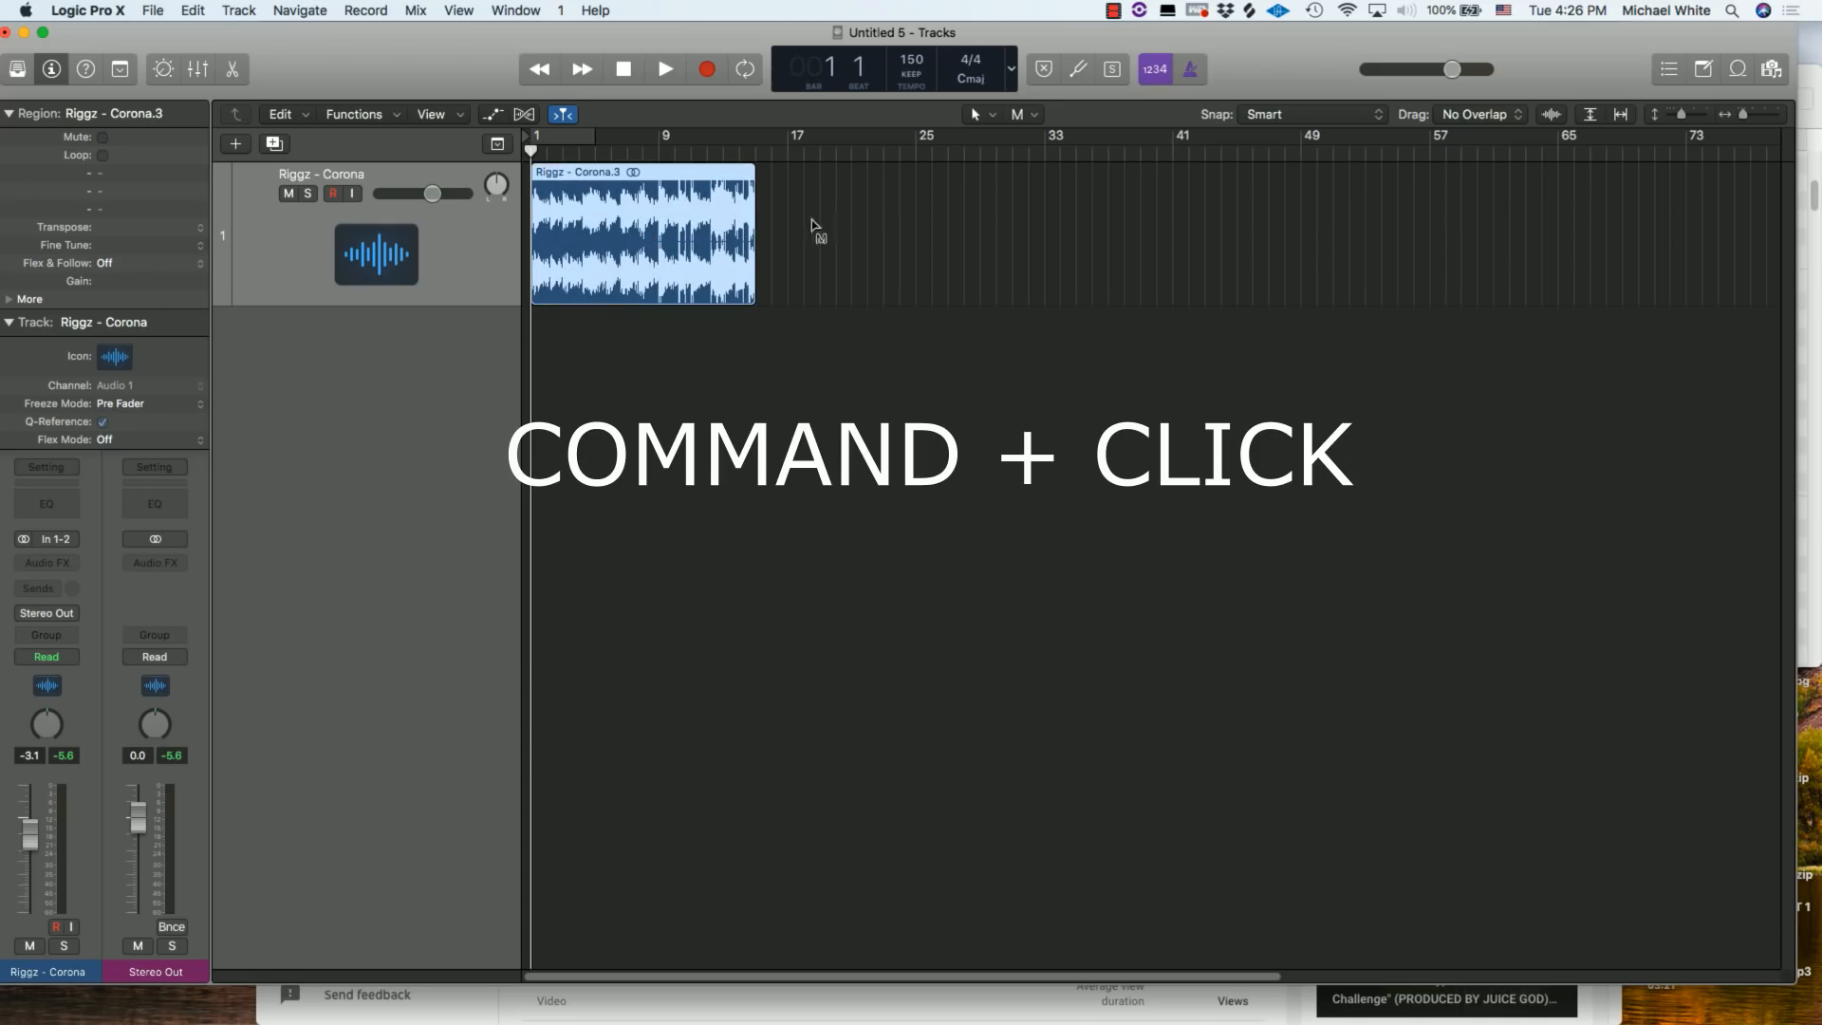
click(1027, 114)
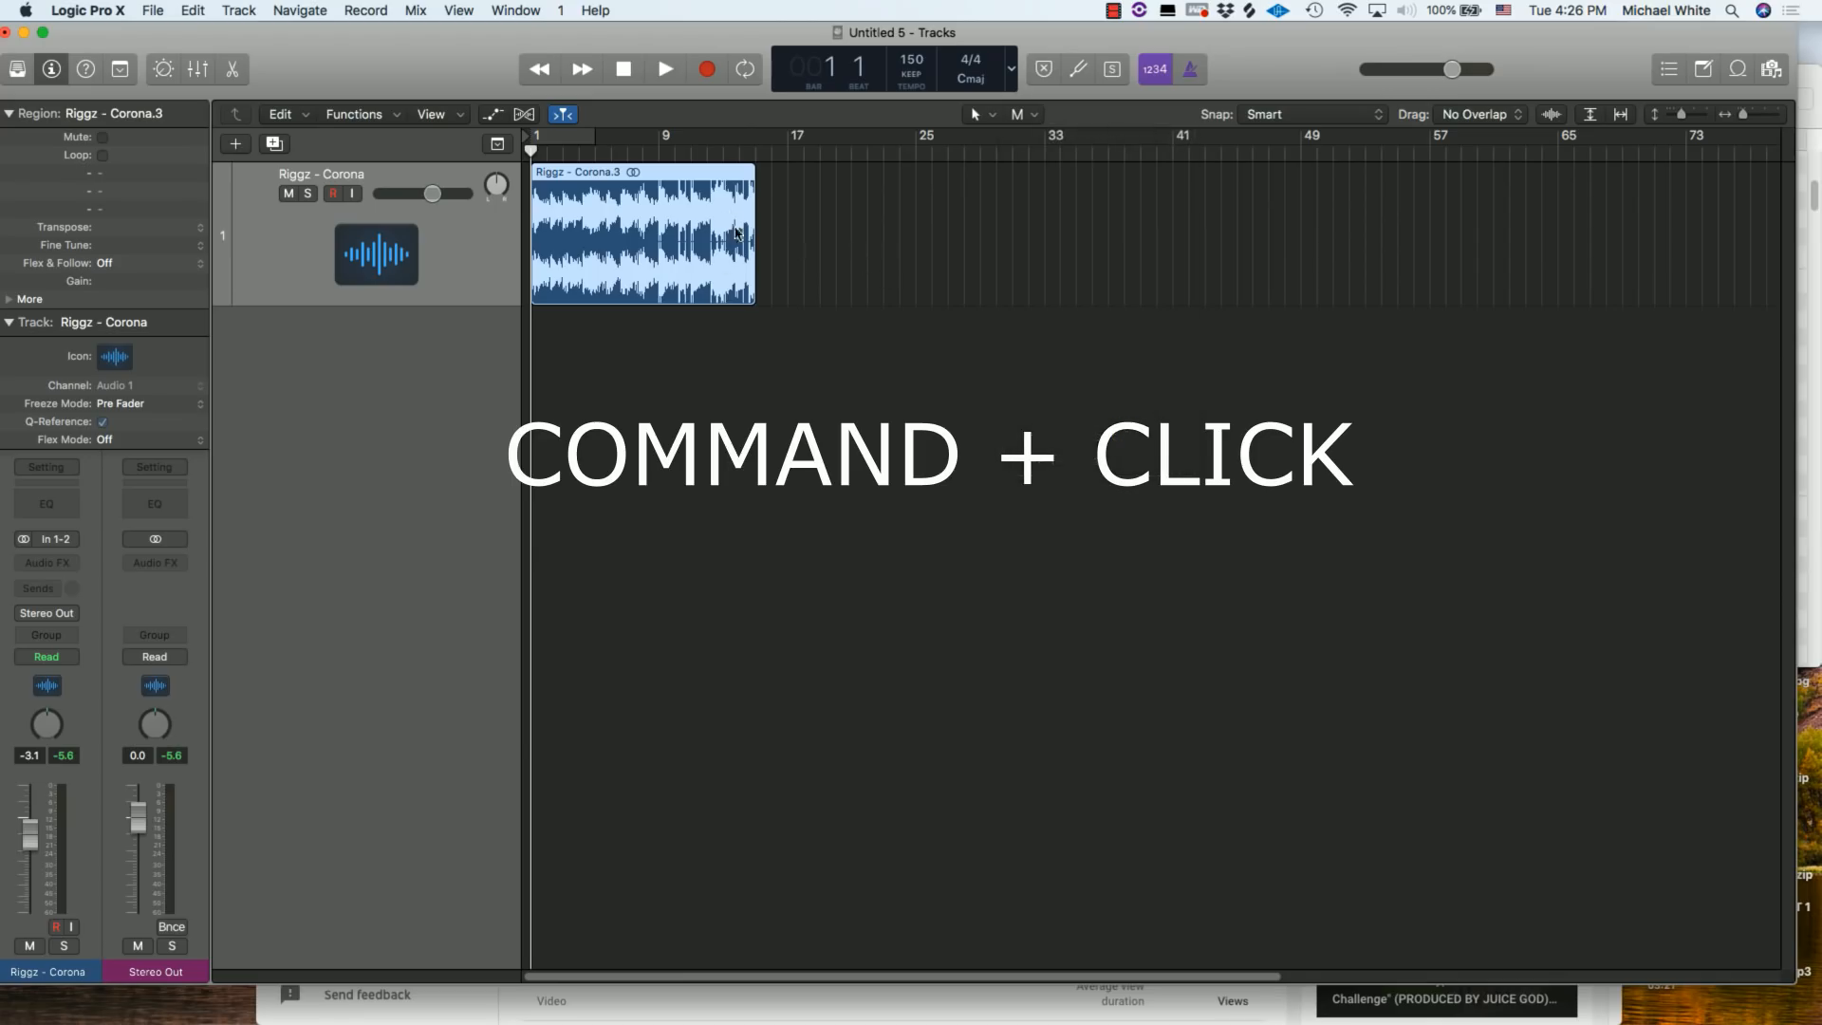
click(695, 241)
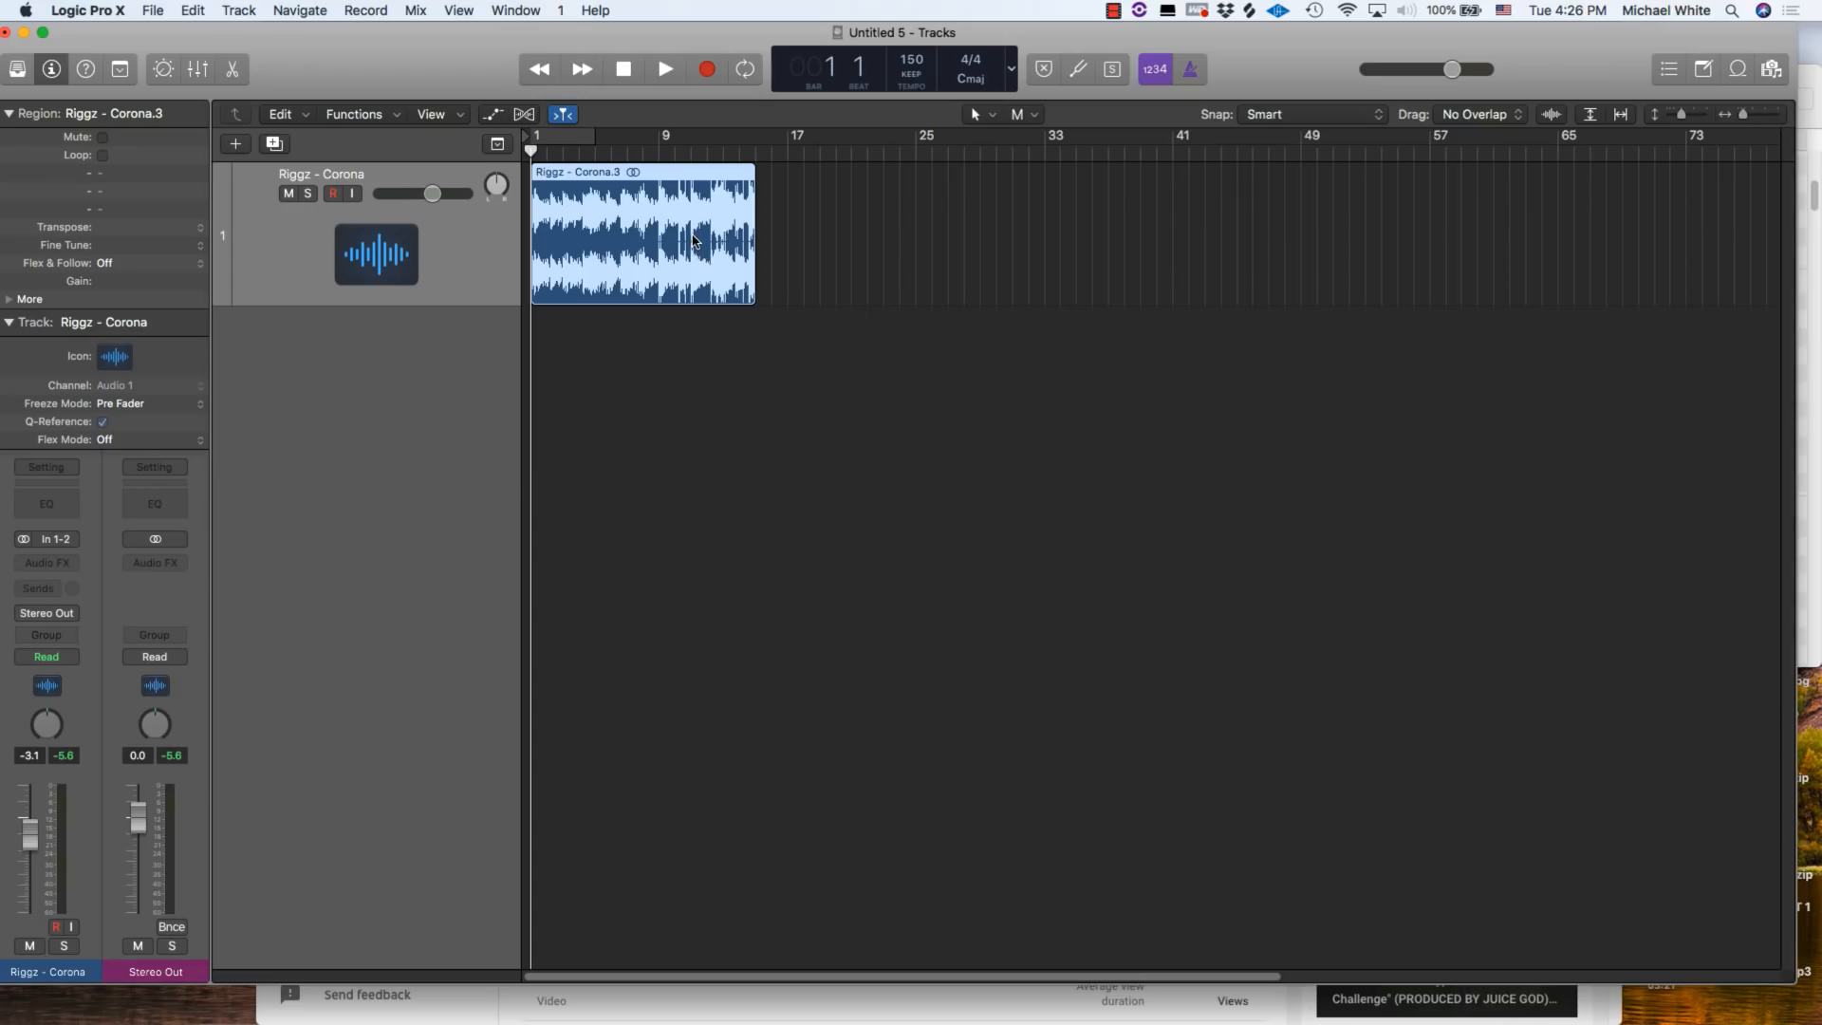
mouse_move(1248, 61)
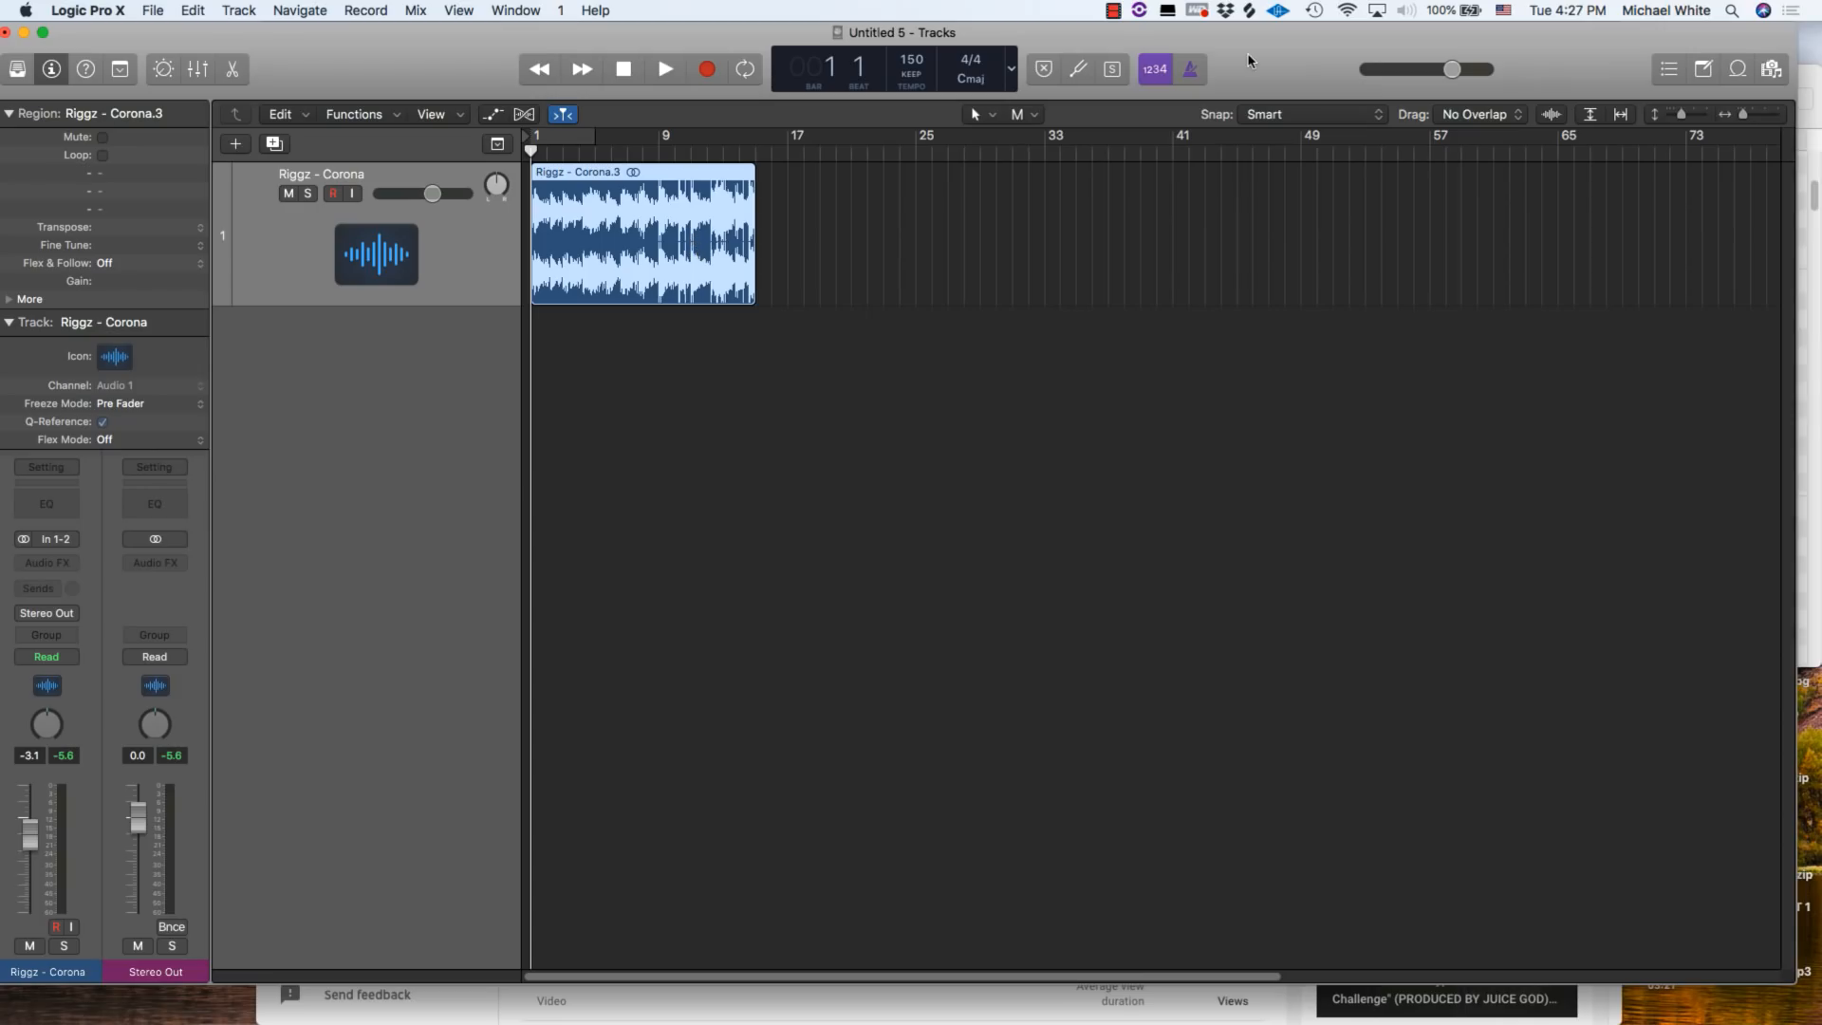
mouse_move(845, 267)
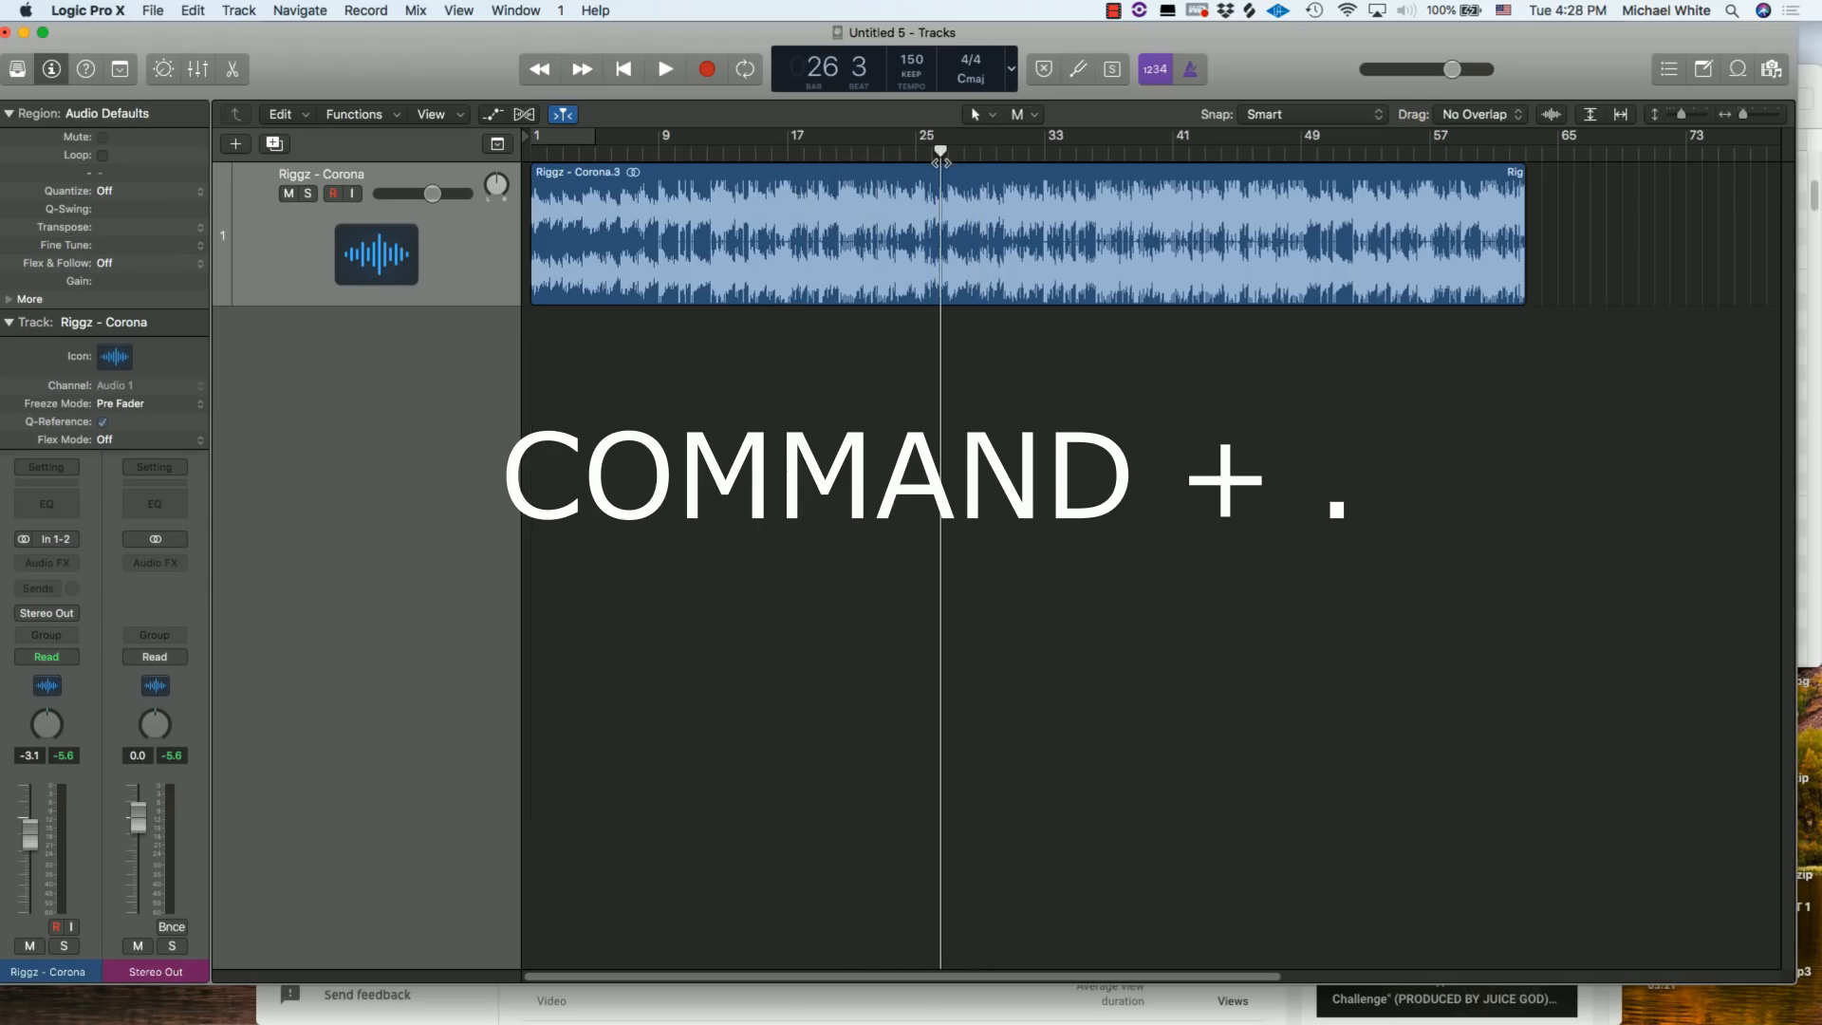
- Play and stop the Riggz - Corona track, then park the playhead at bar 27
key(cmd+.)
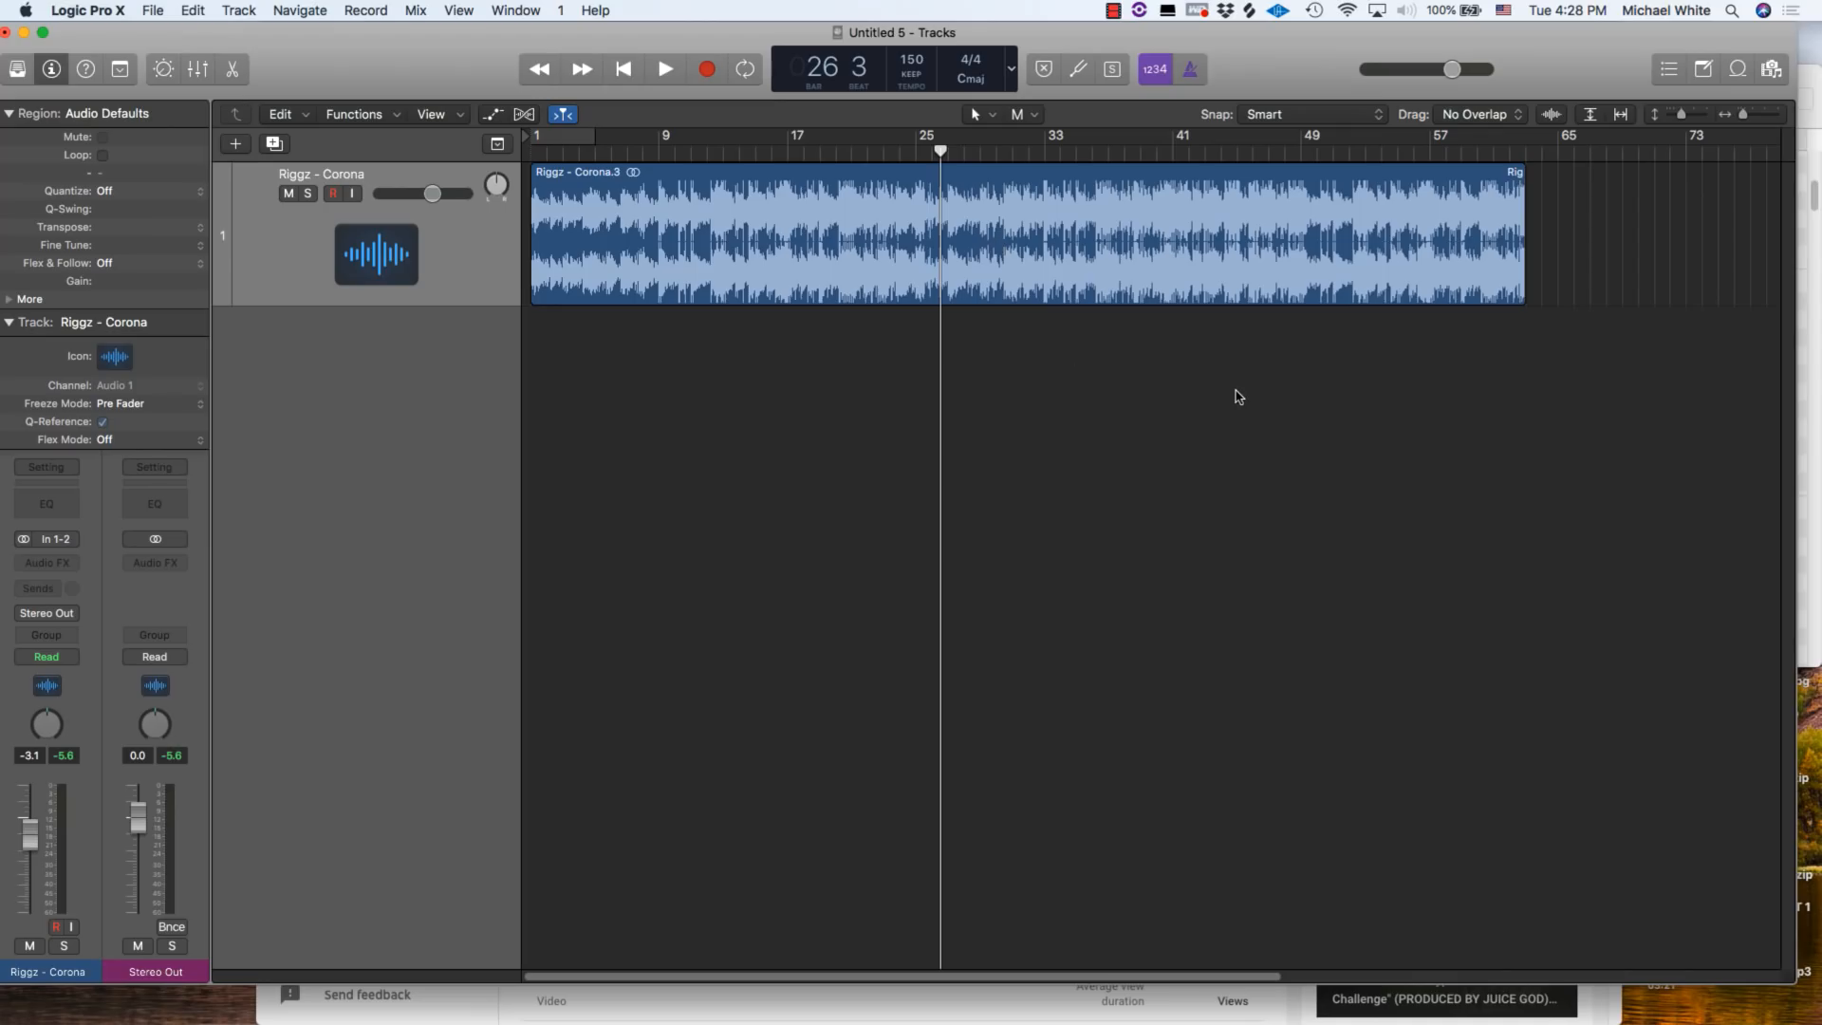
click(664, 69)
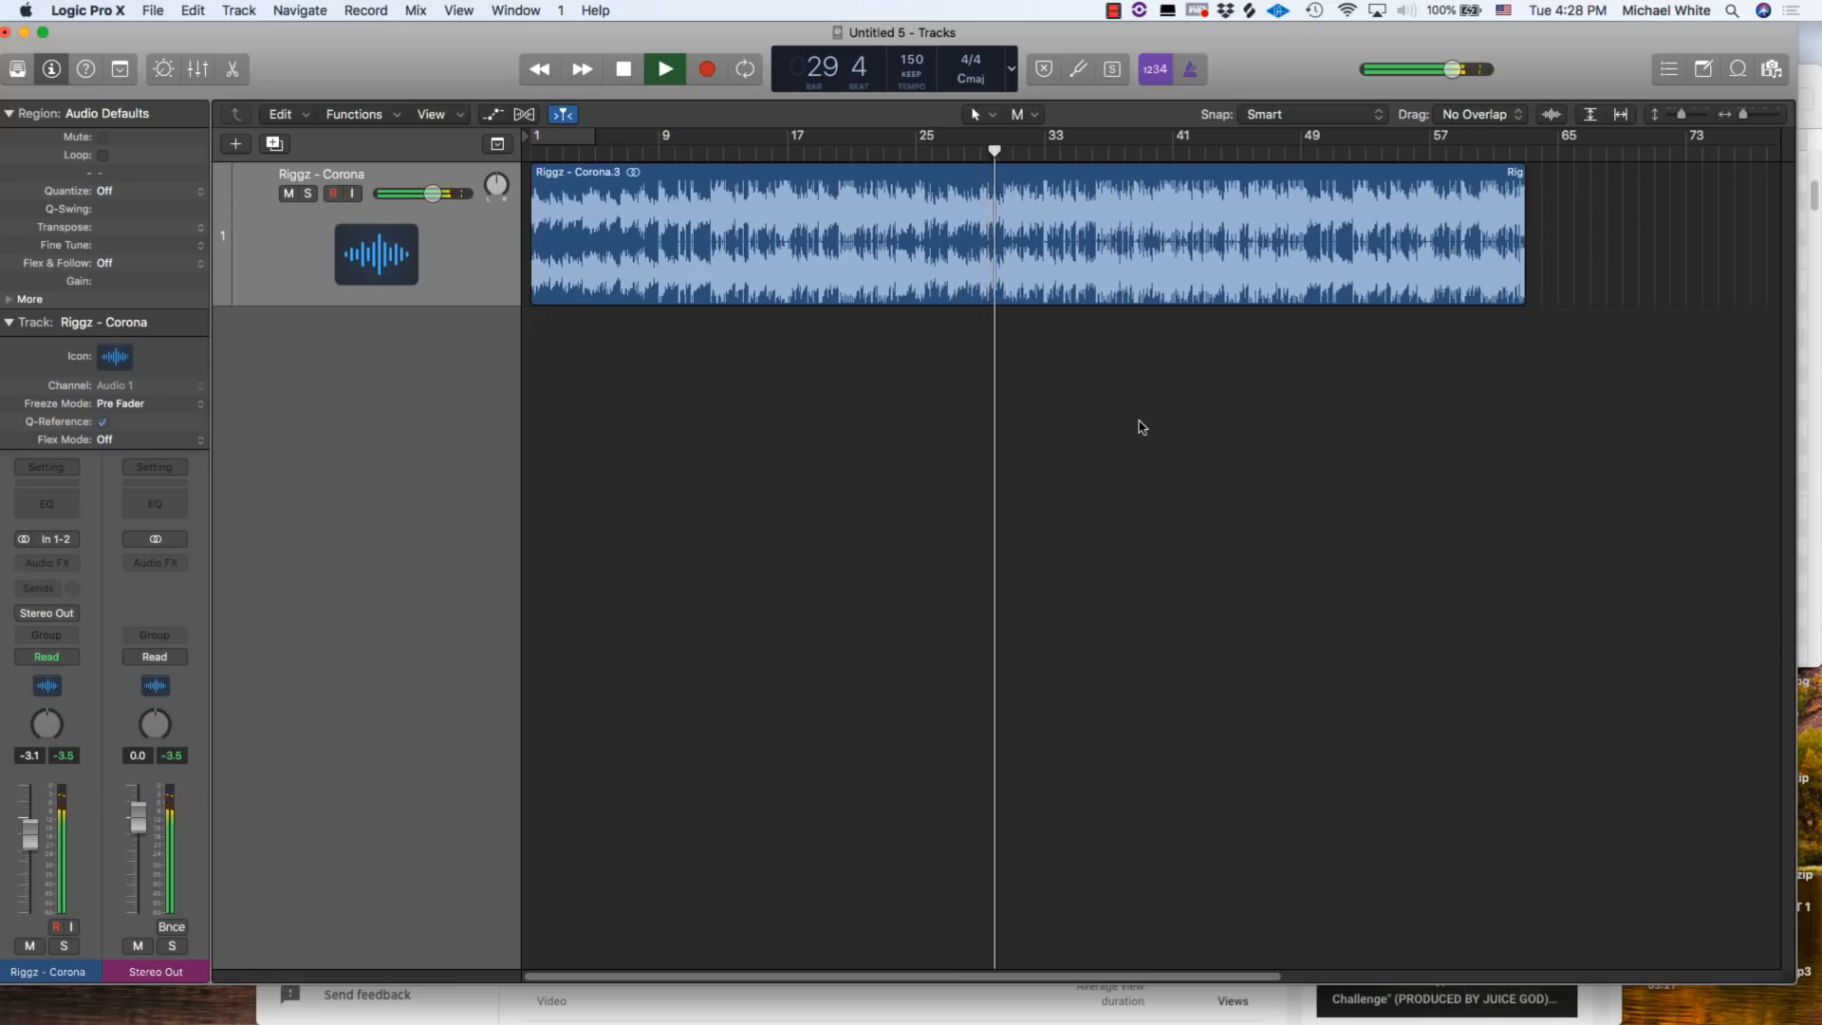
click(665, 69)
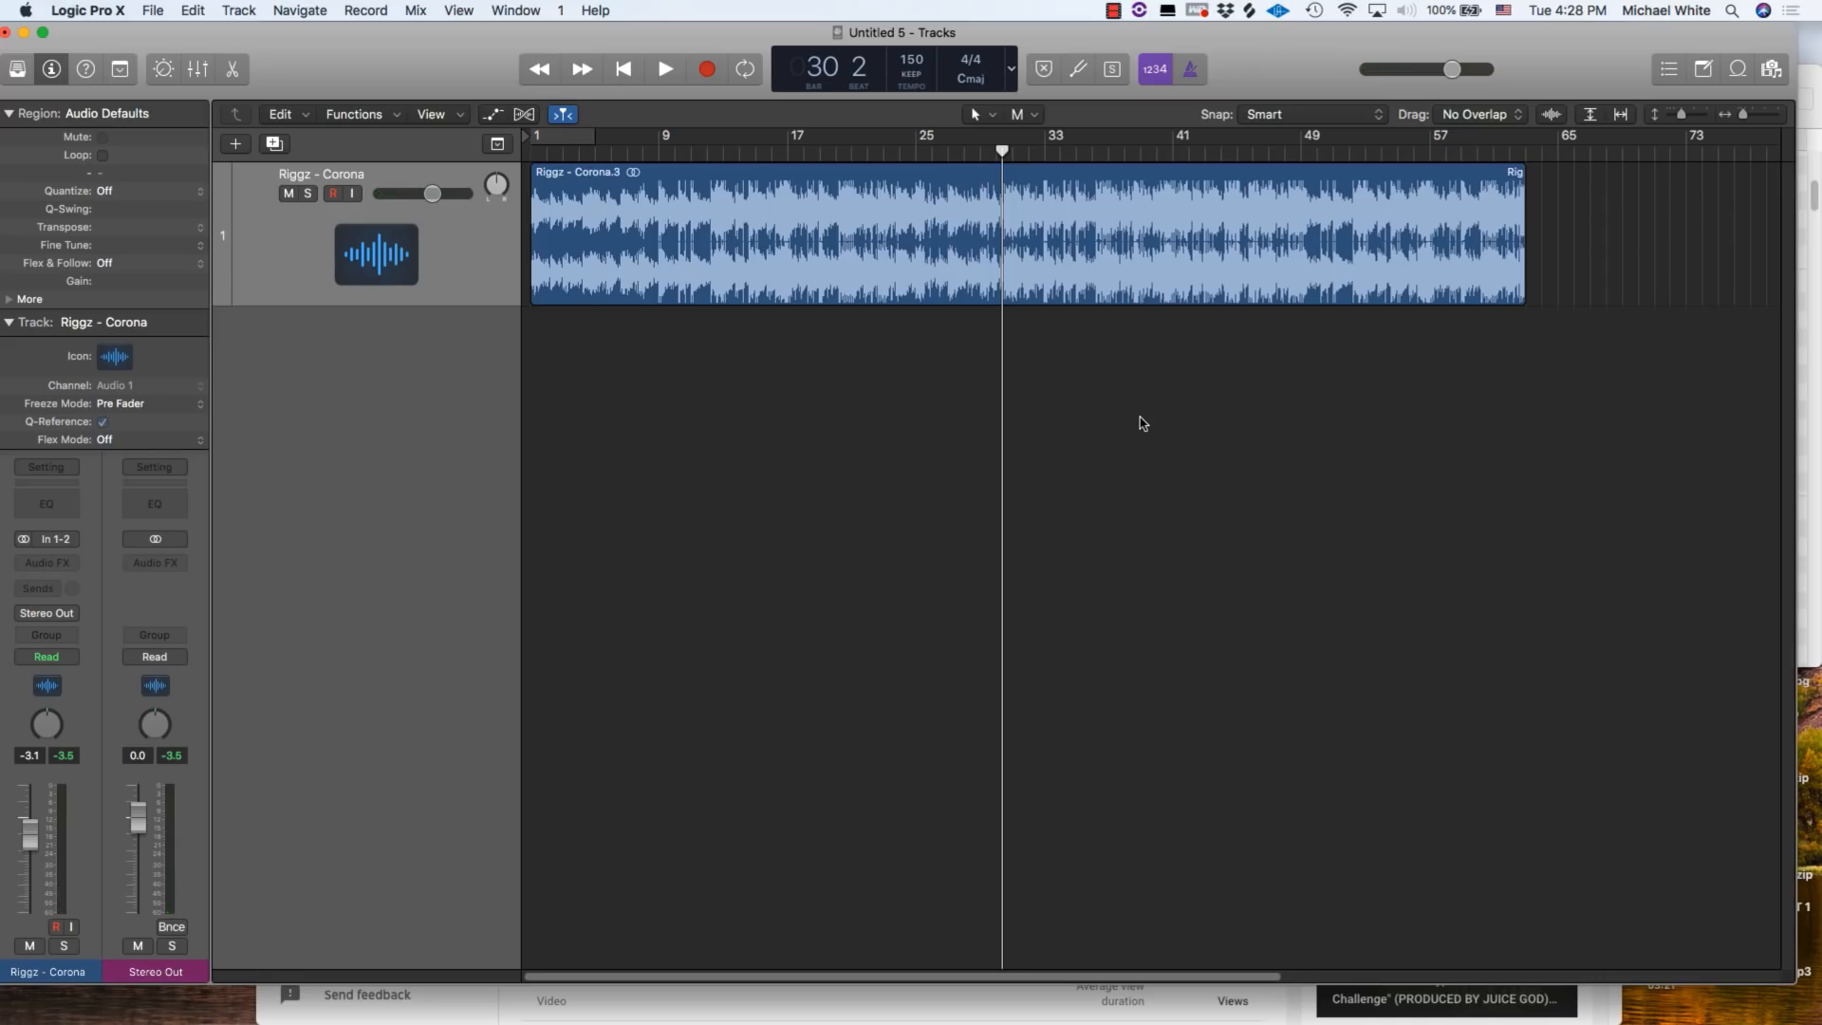
click(939, 148)
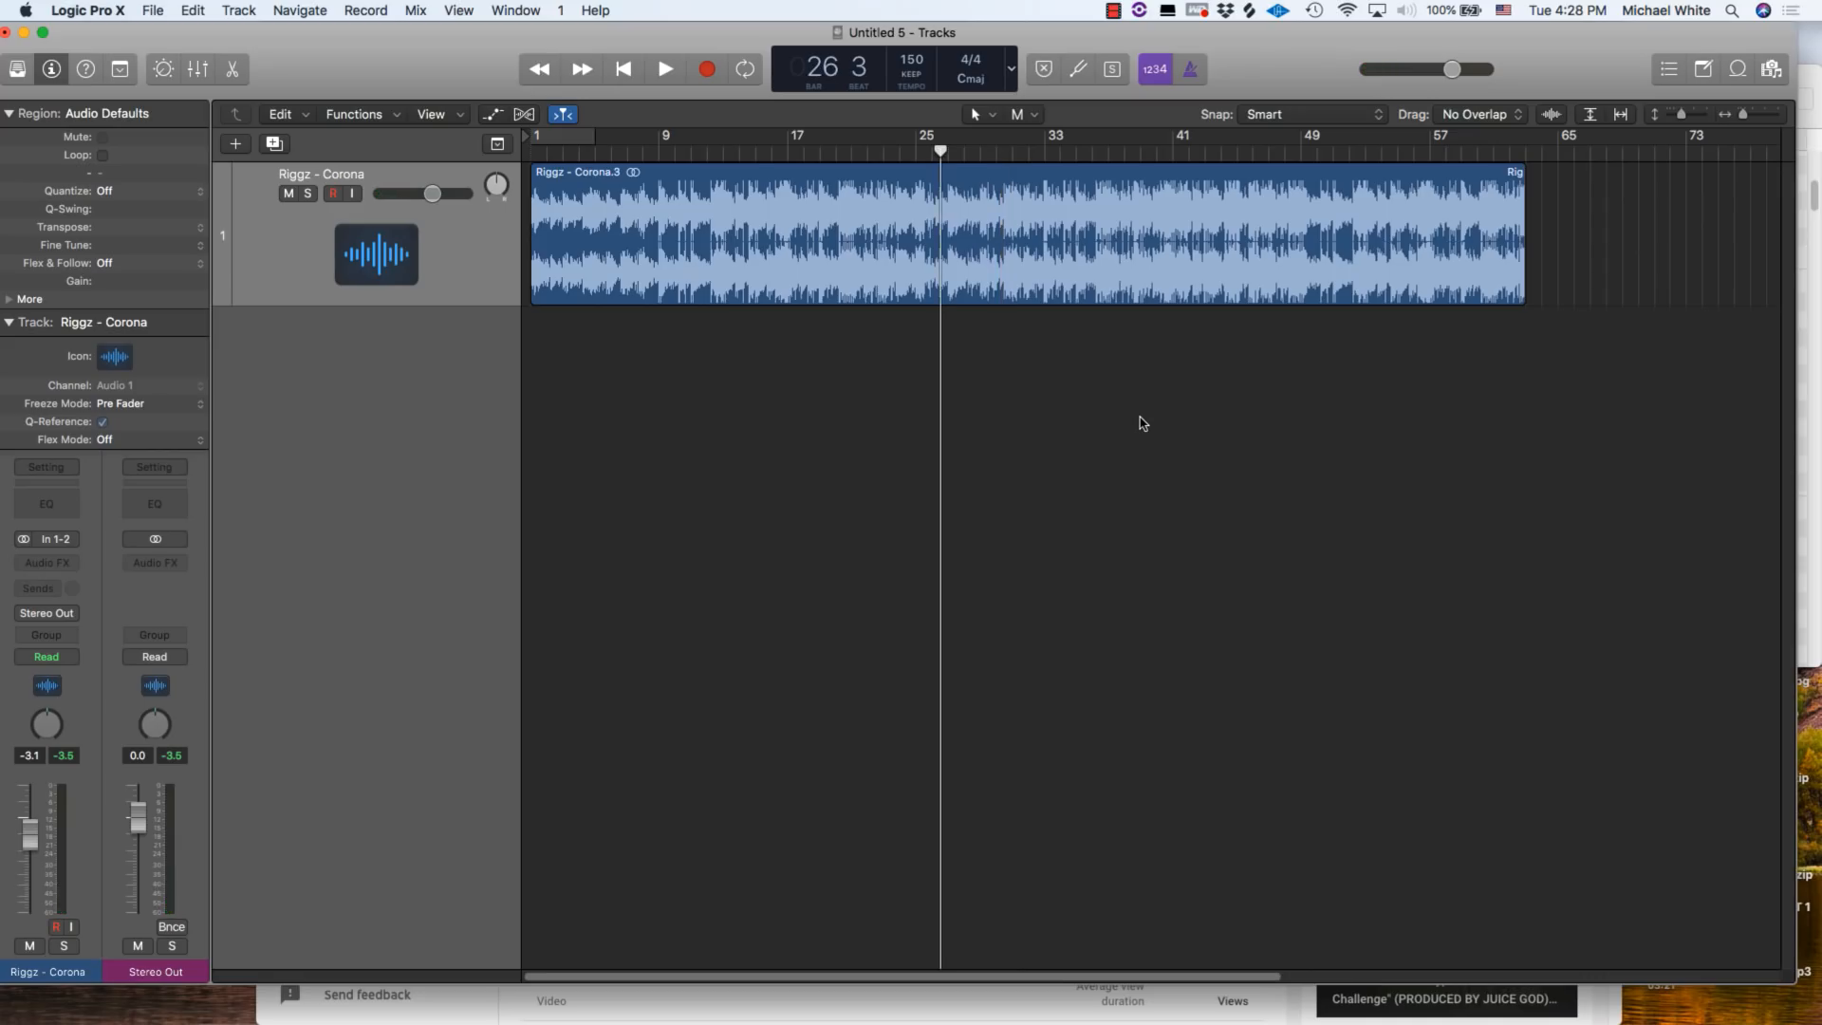
click(664, 69)
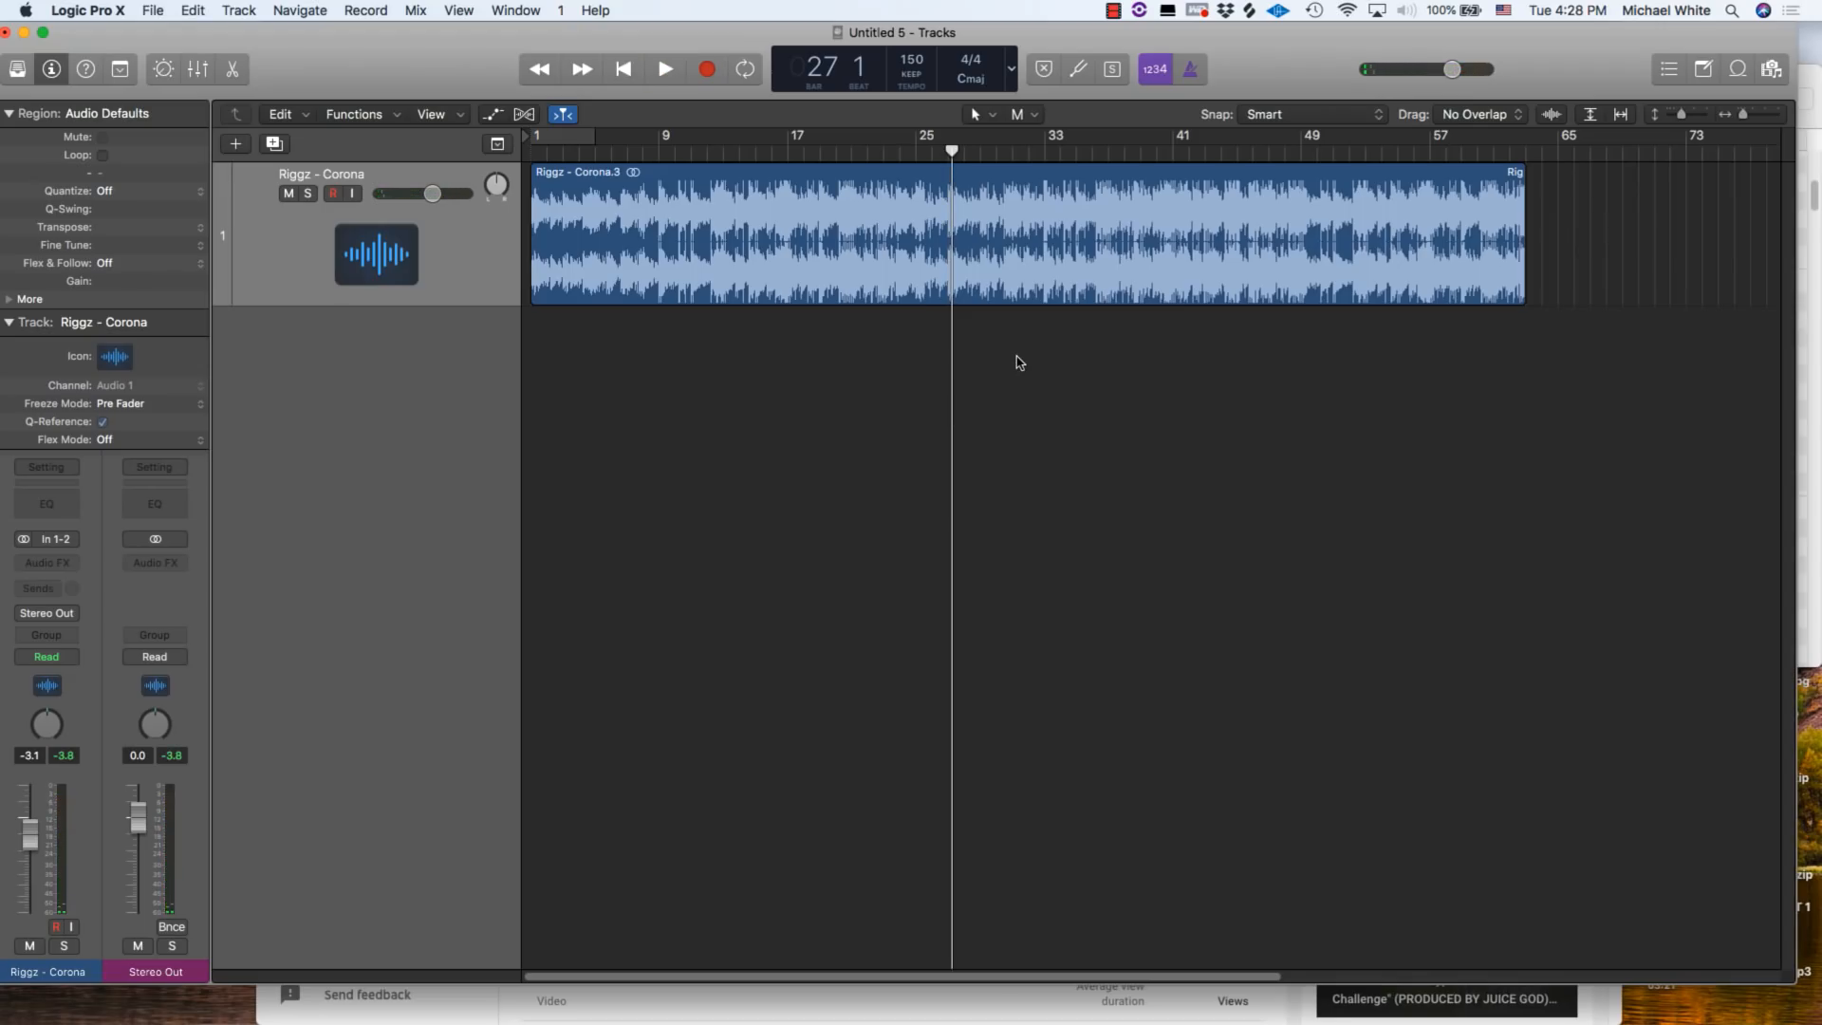
mouse_move(1013, 386)
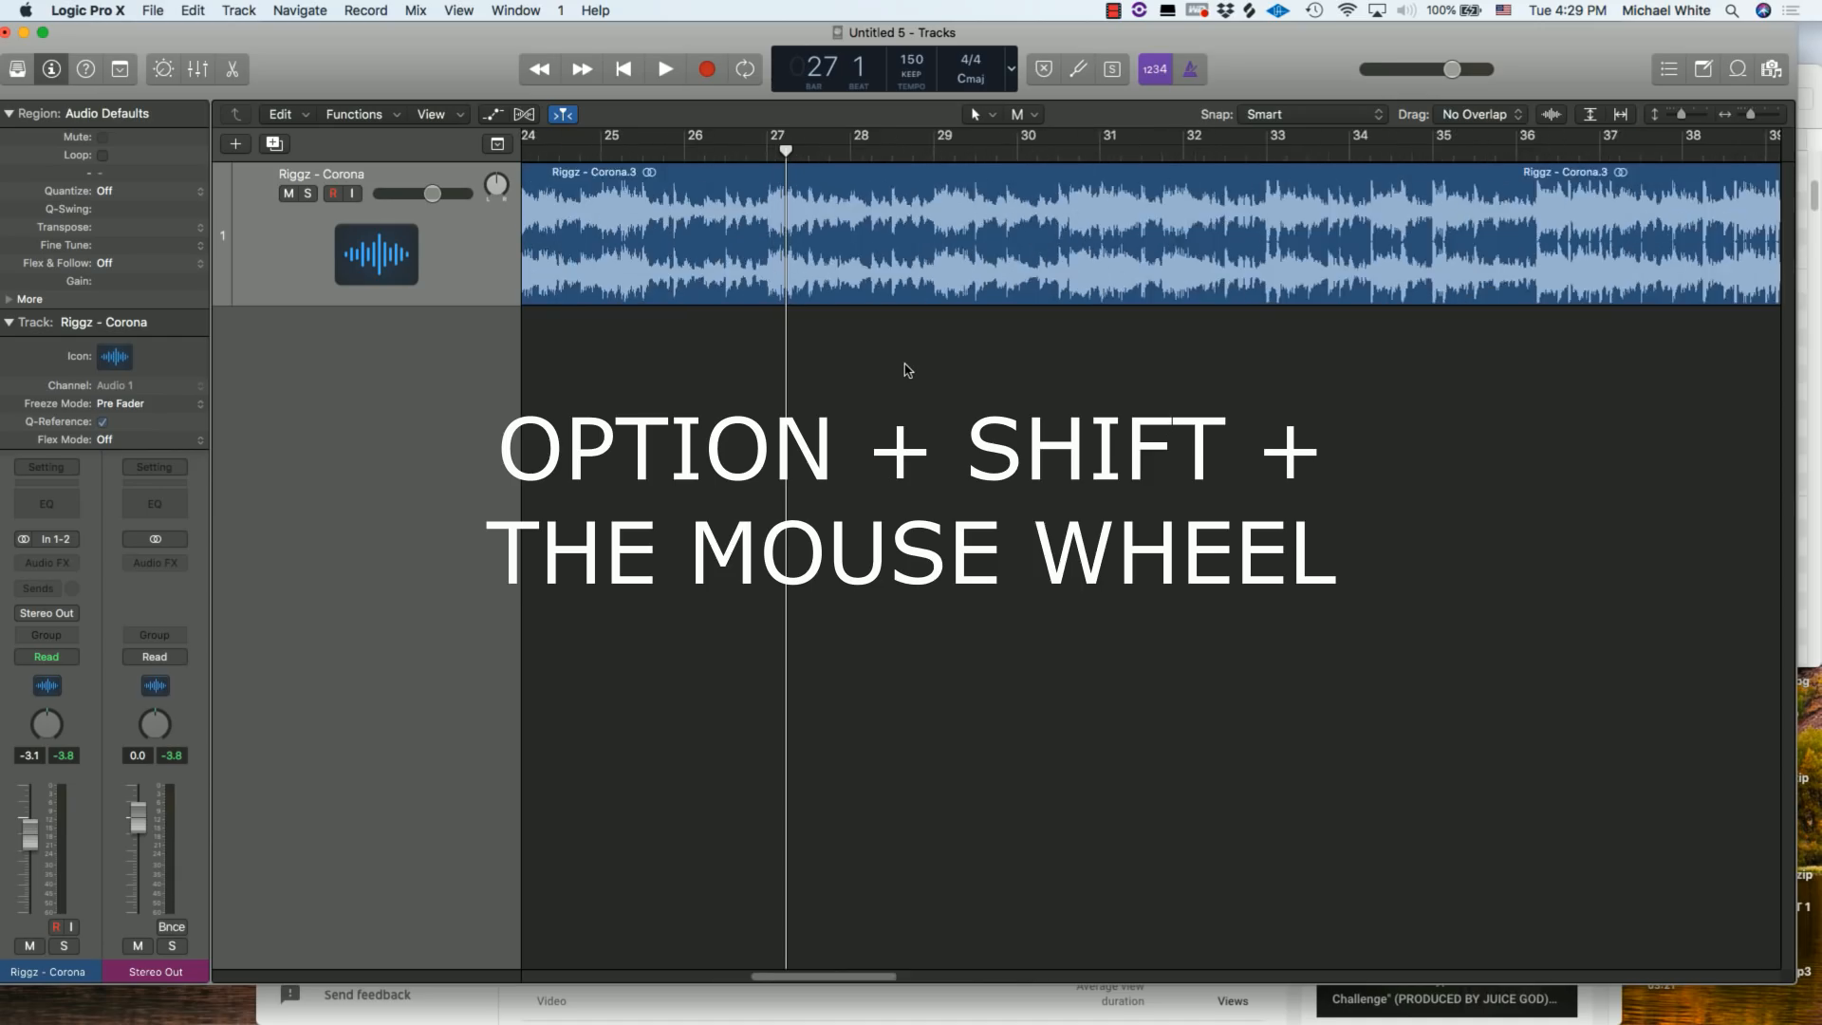
- Zoom out over the Riggz - Corona region and set the playhead at bar 15
scroll(down, 3)
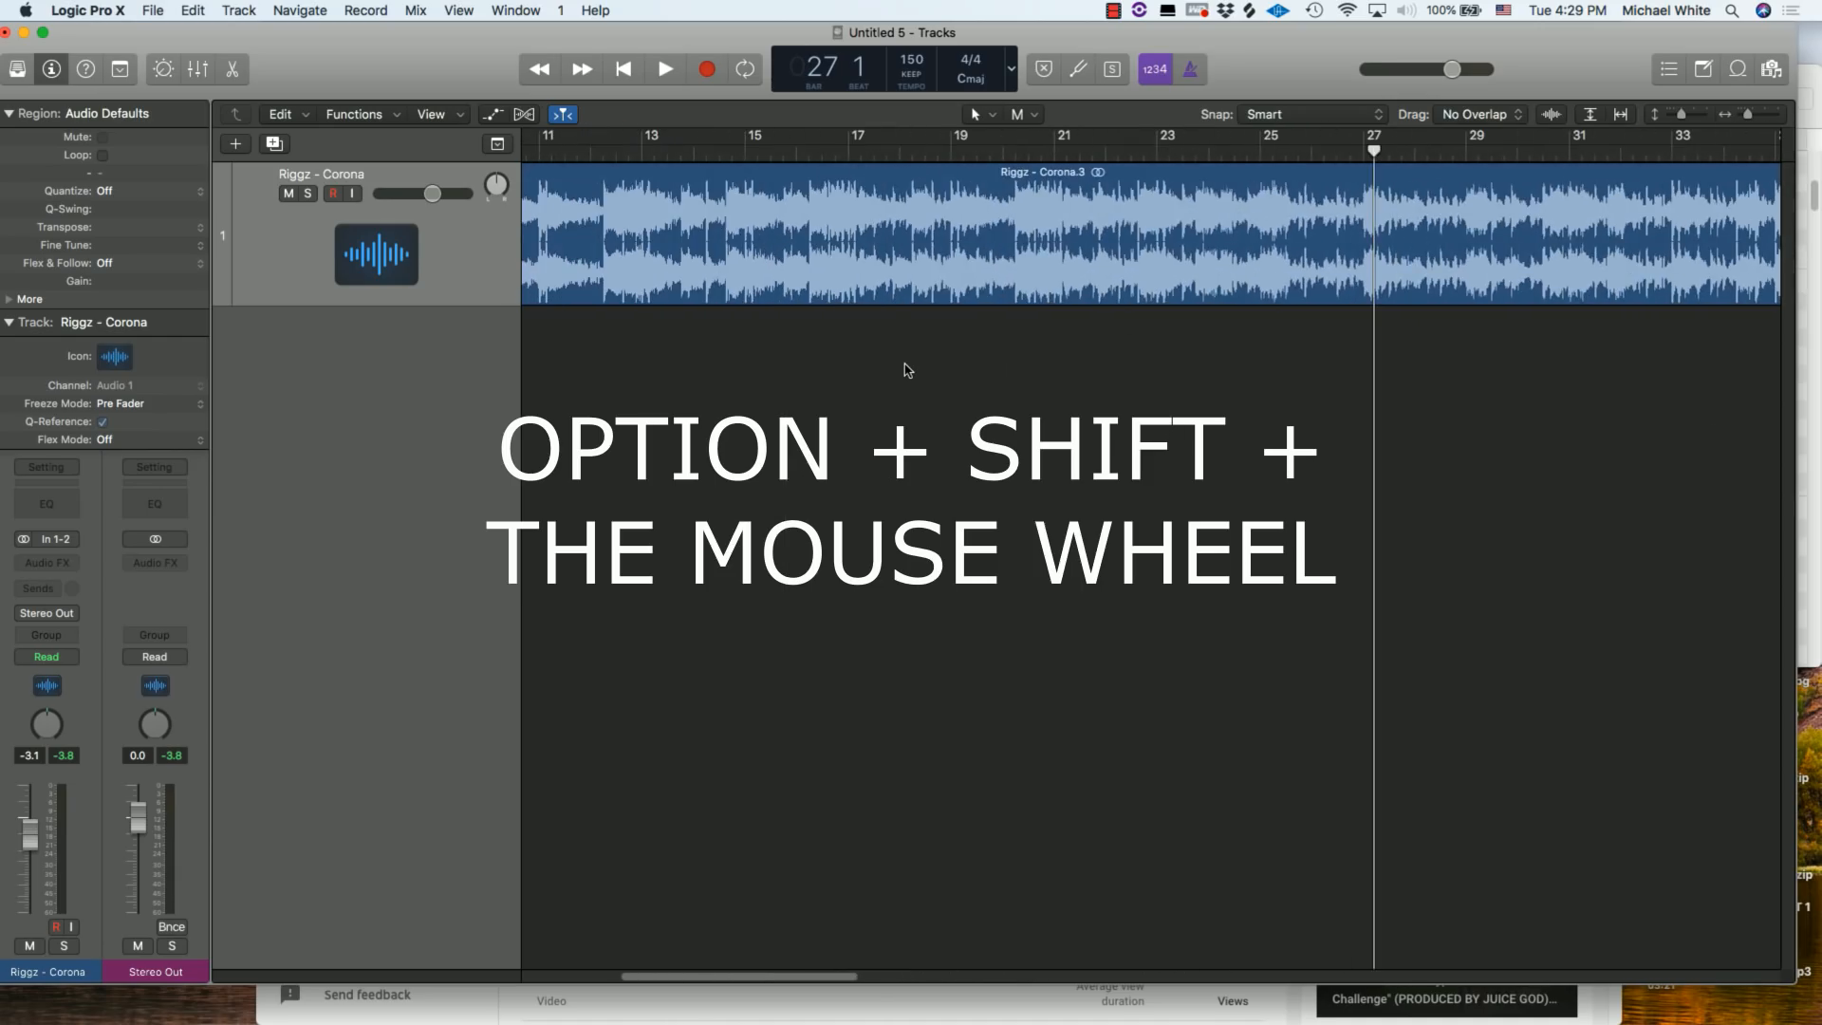
scroll(down, 3)
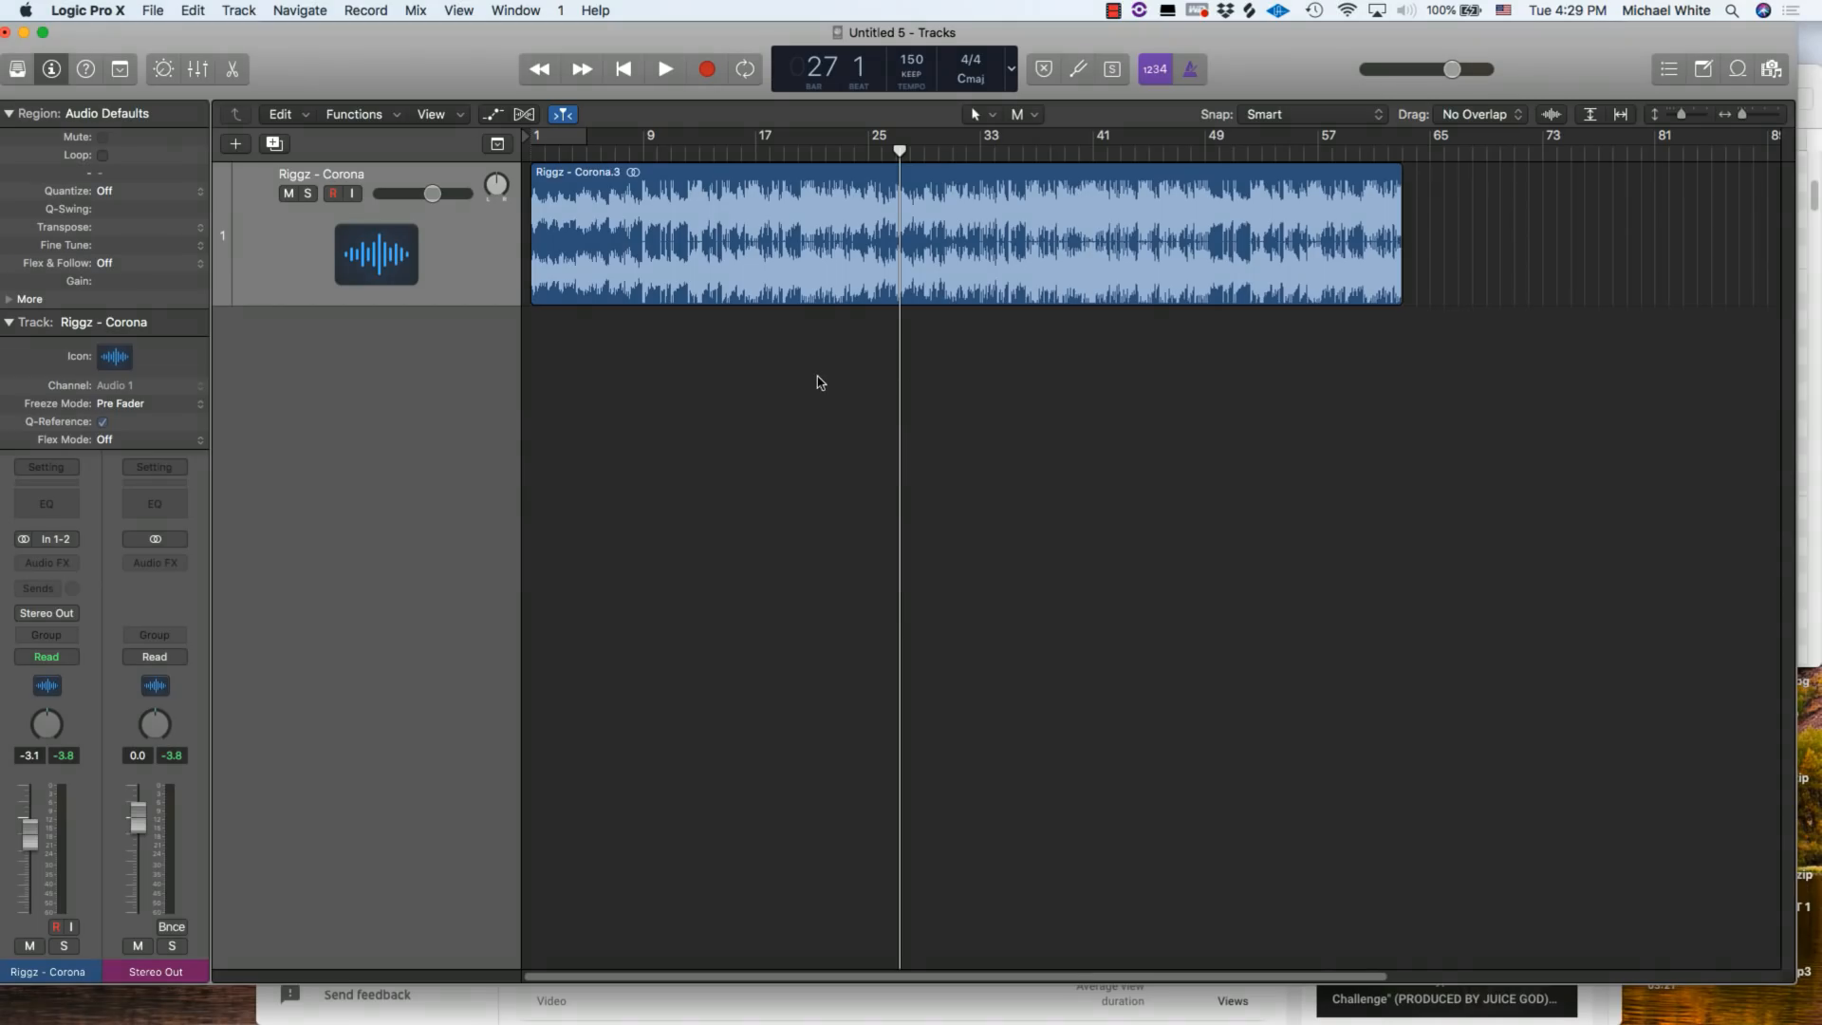
click(712, 134)
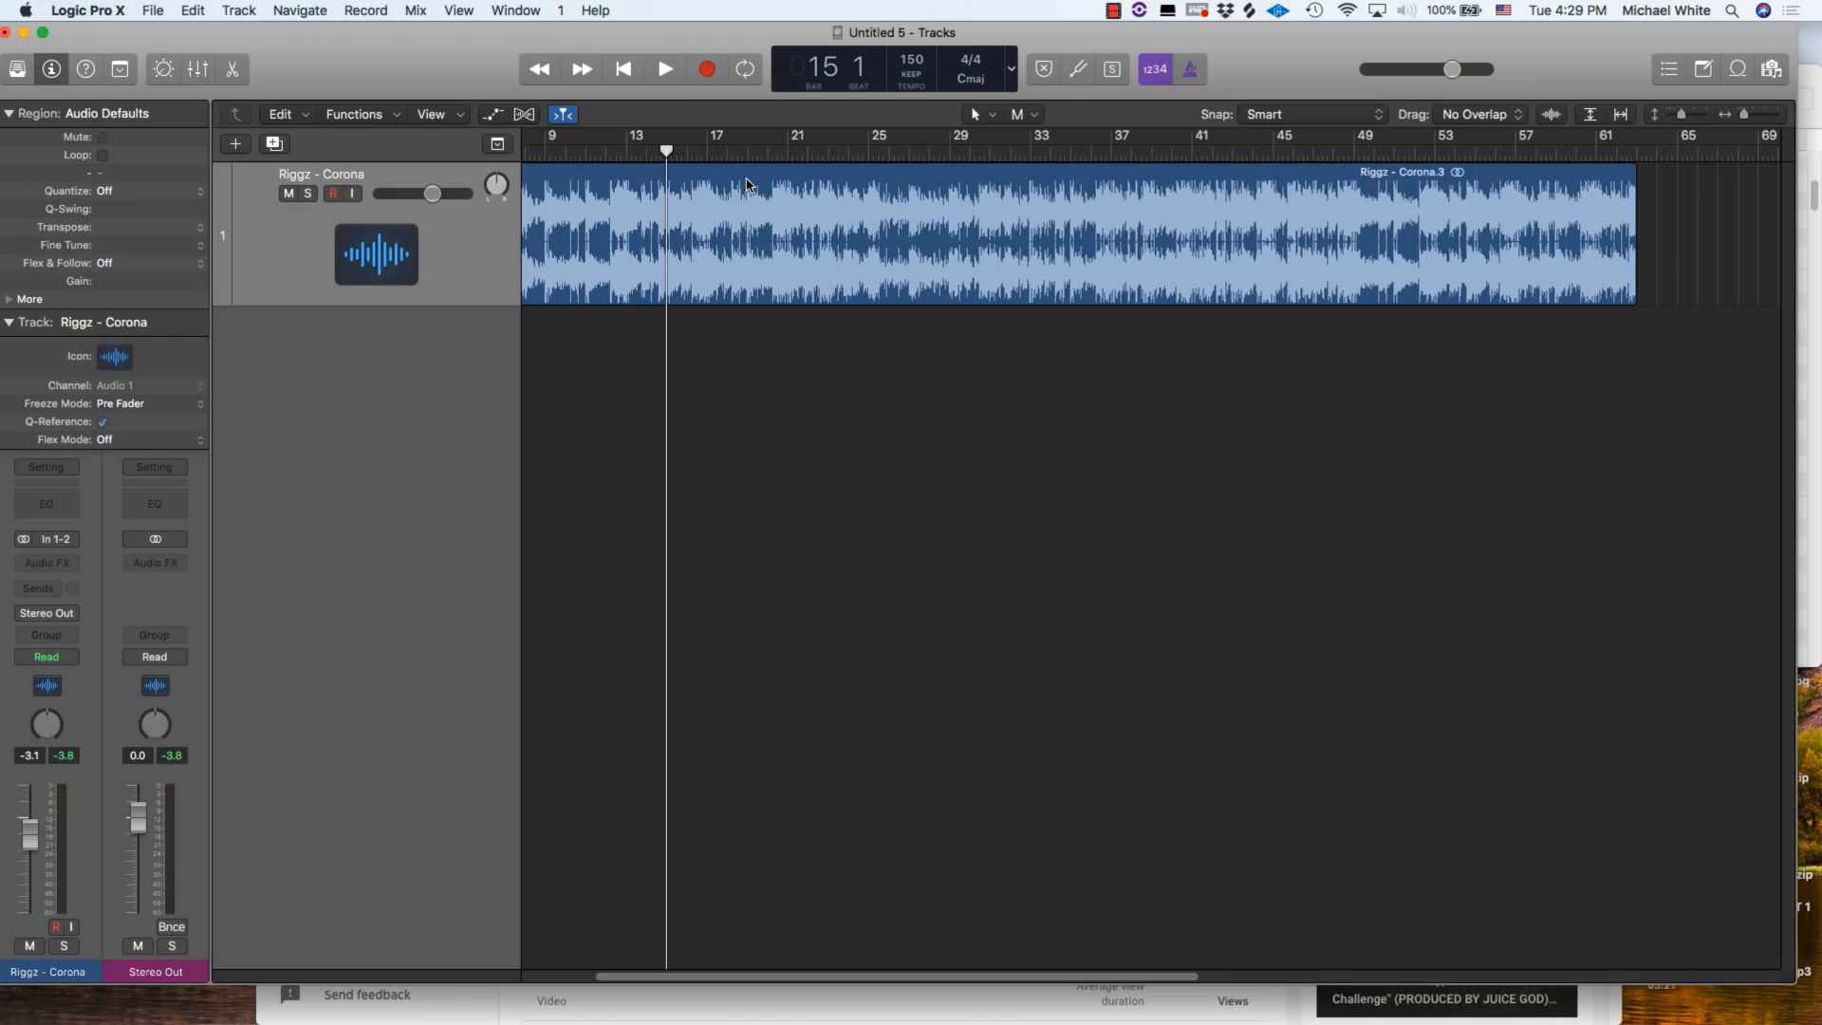
mouse_move(342, 20)
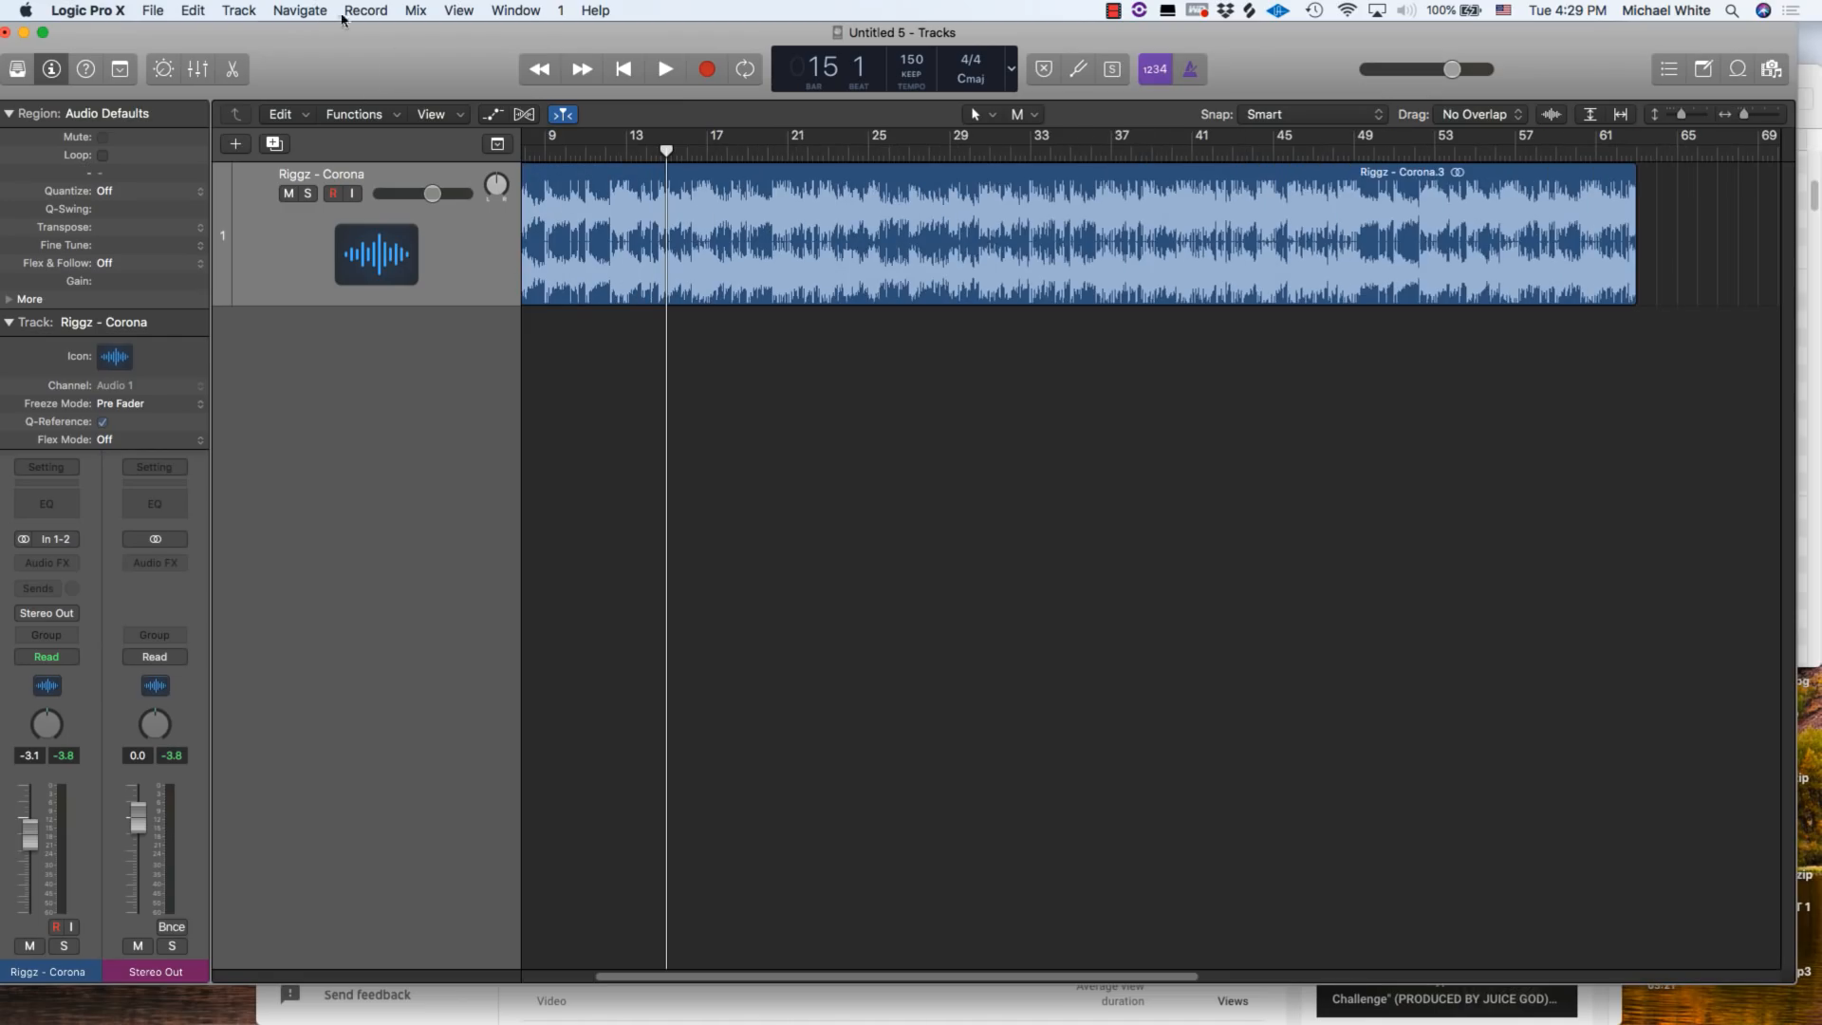
- Add a software instrument track and load the ES2 synth in stereo on it
click(457, 11)
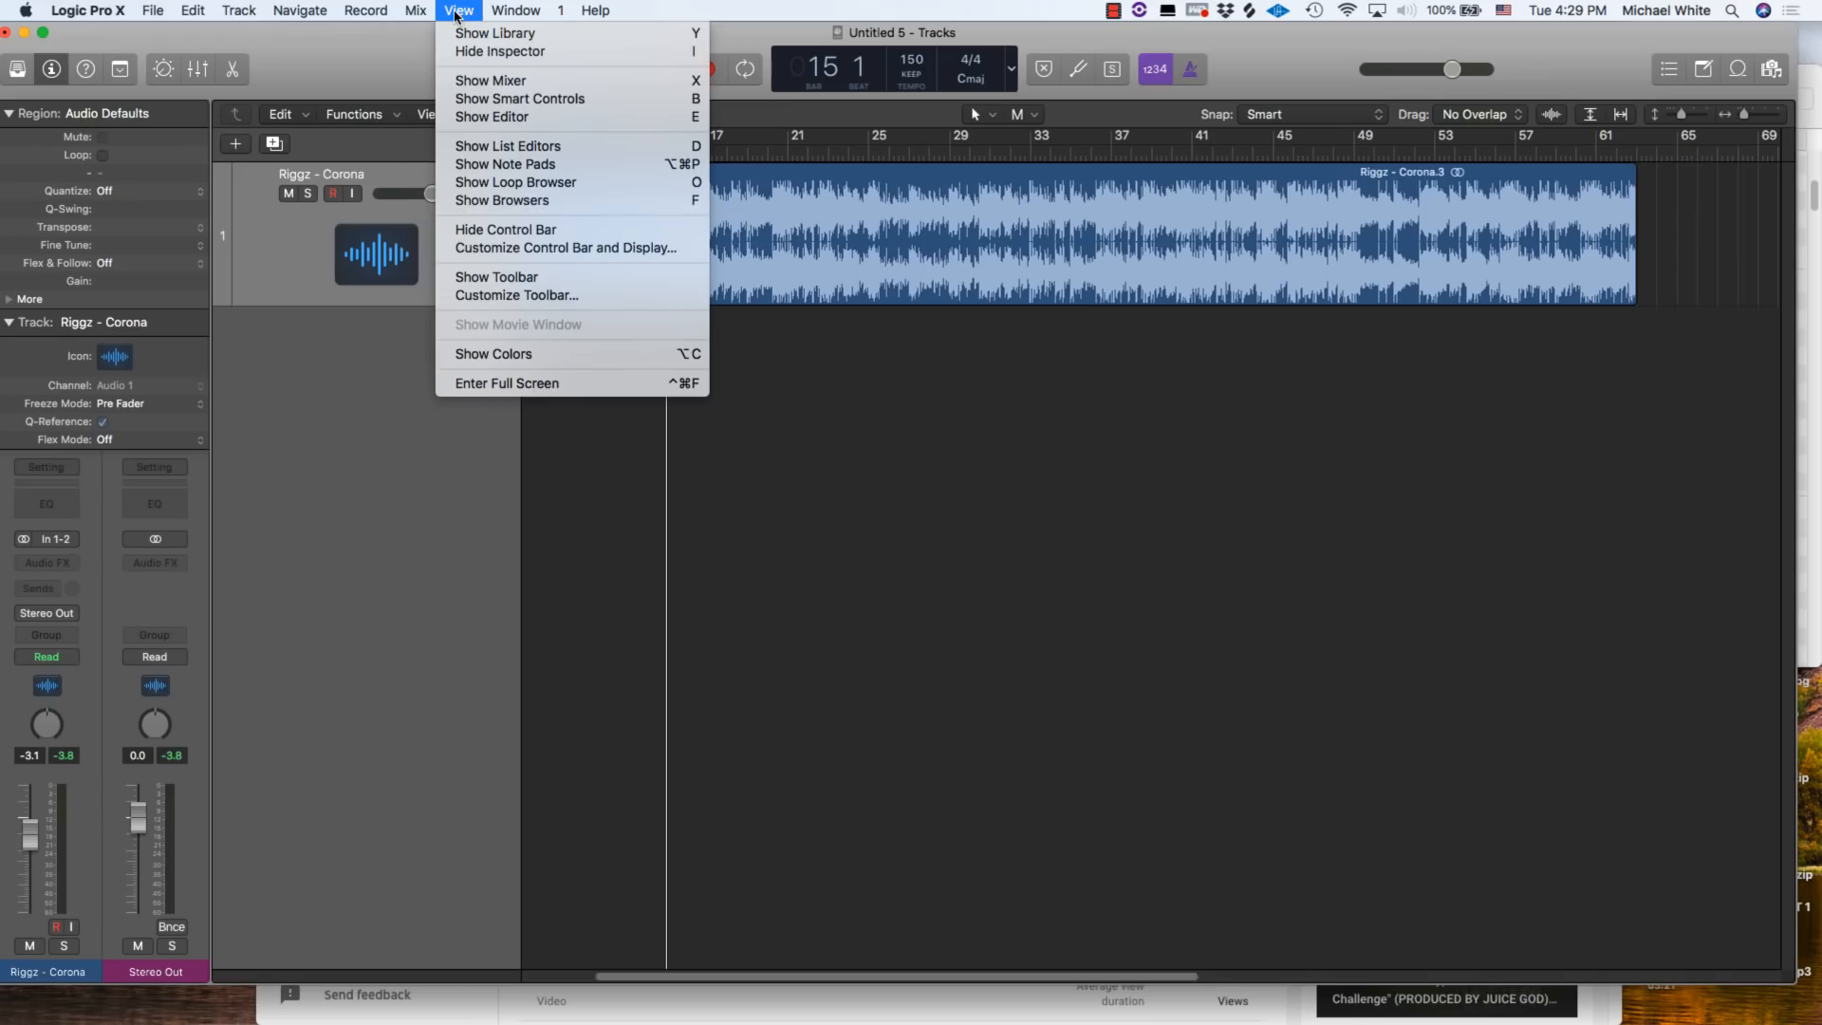
click(239, 11)
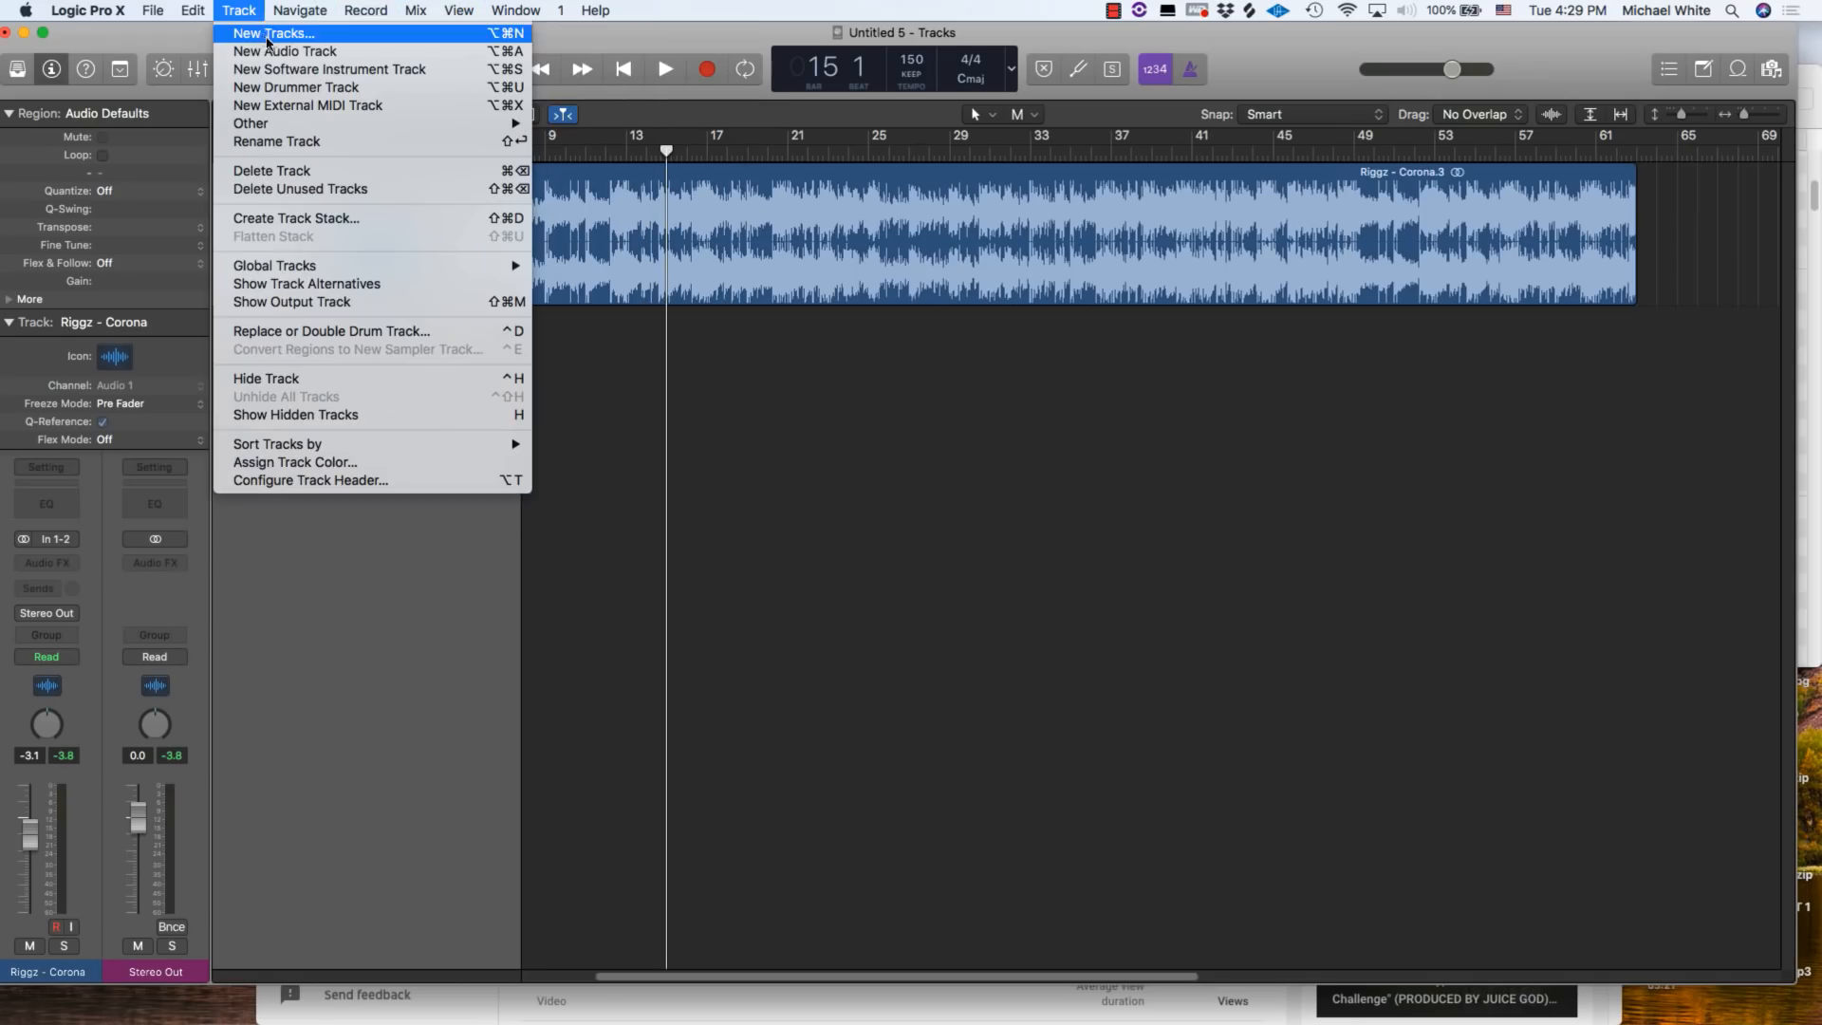
click(329, 68)
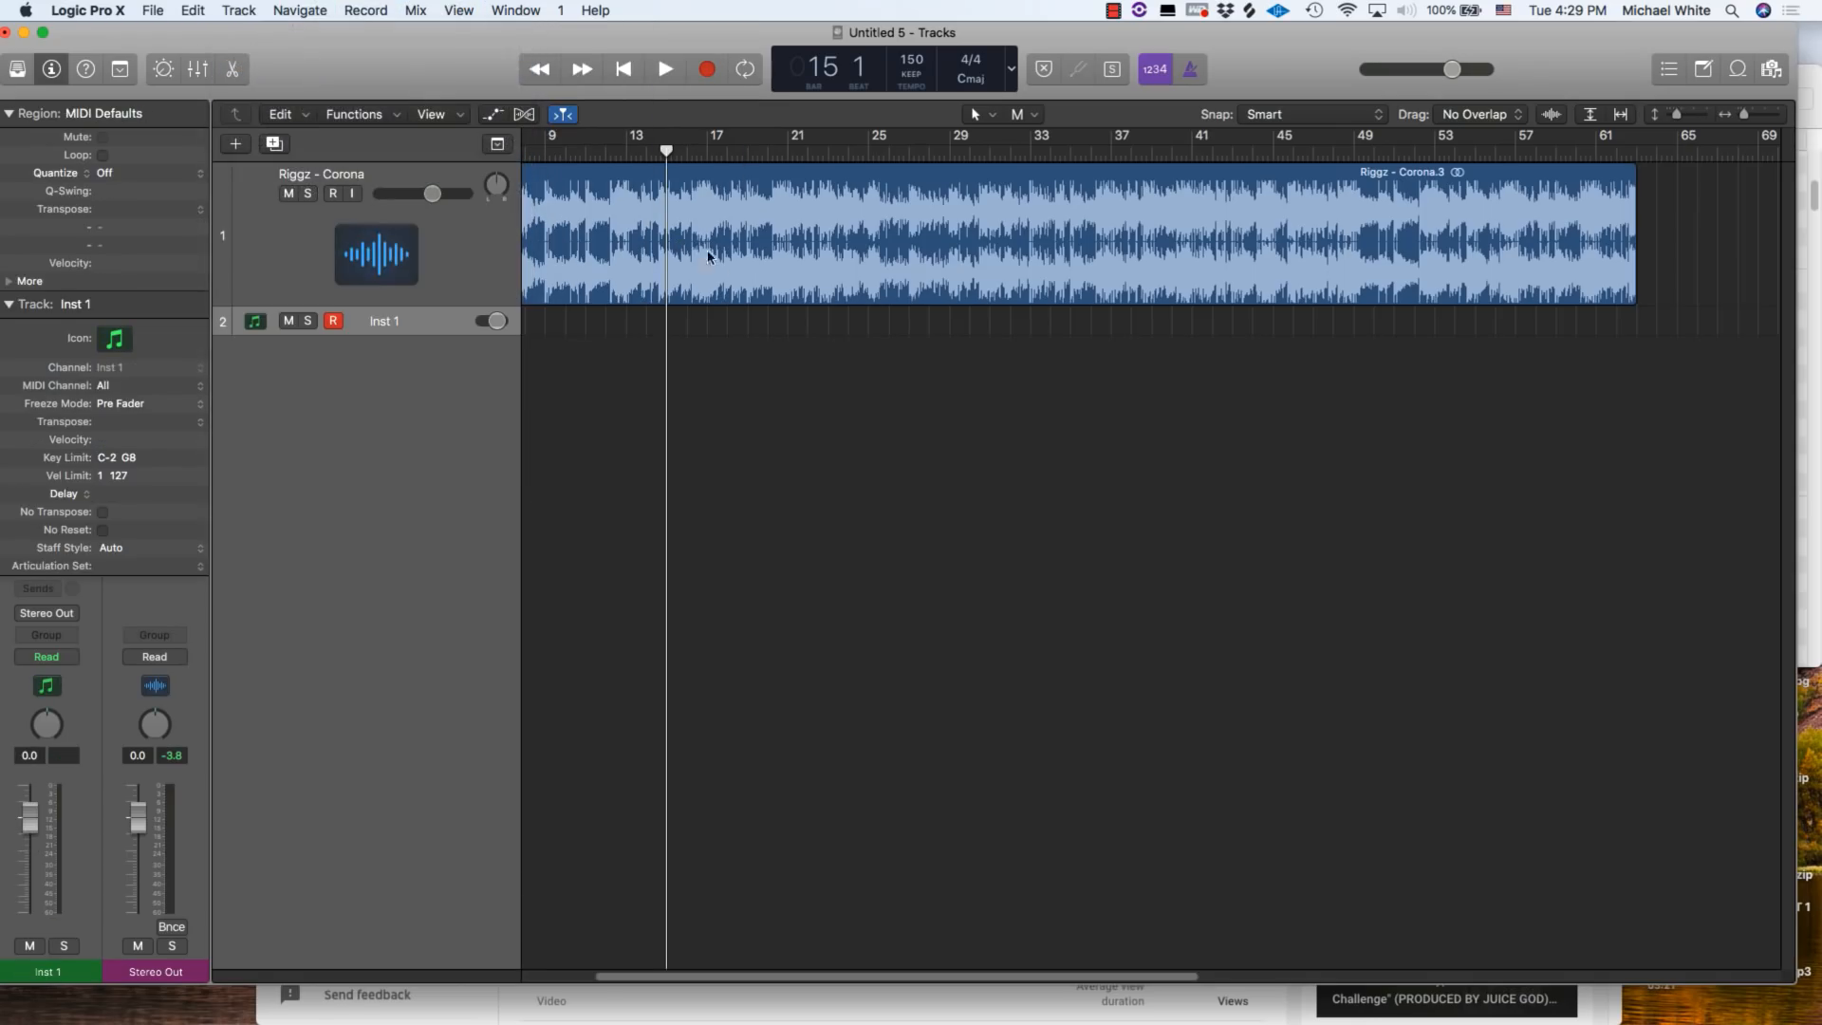
click(9, 303)
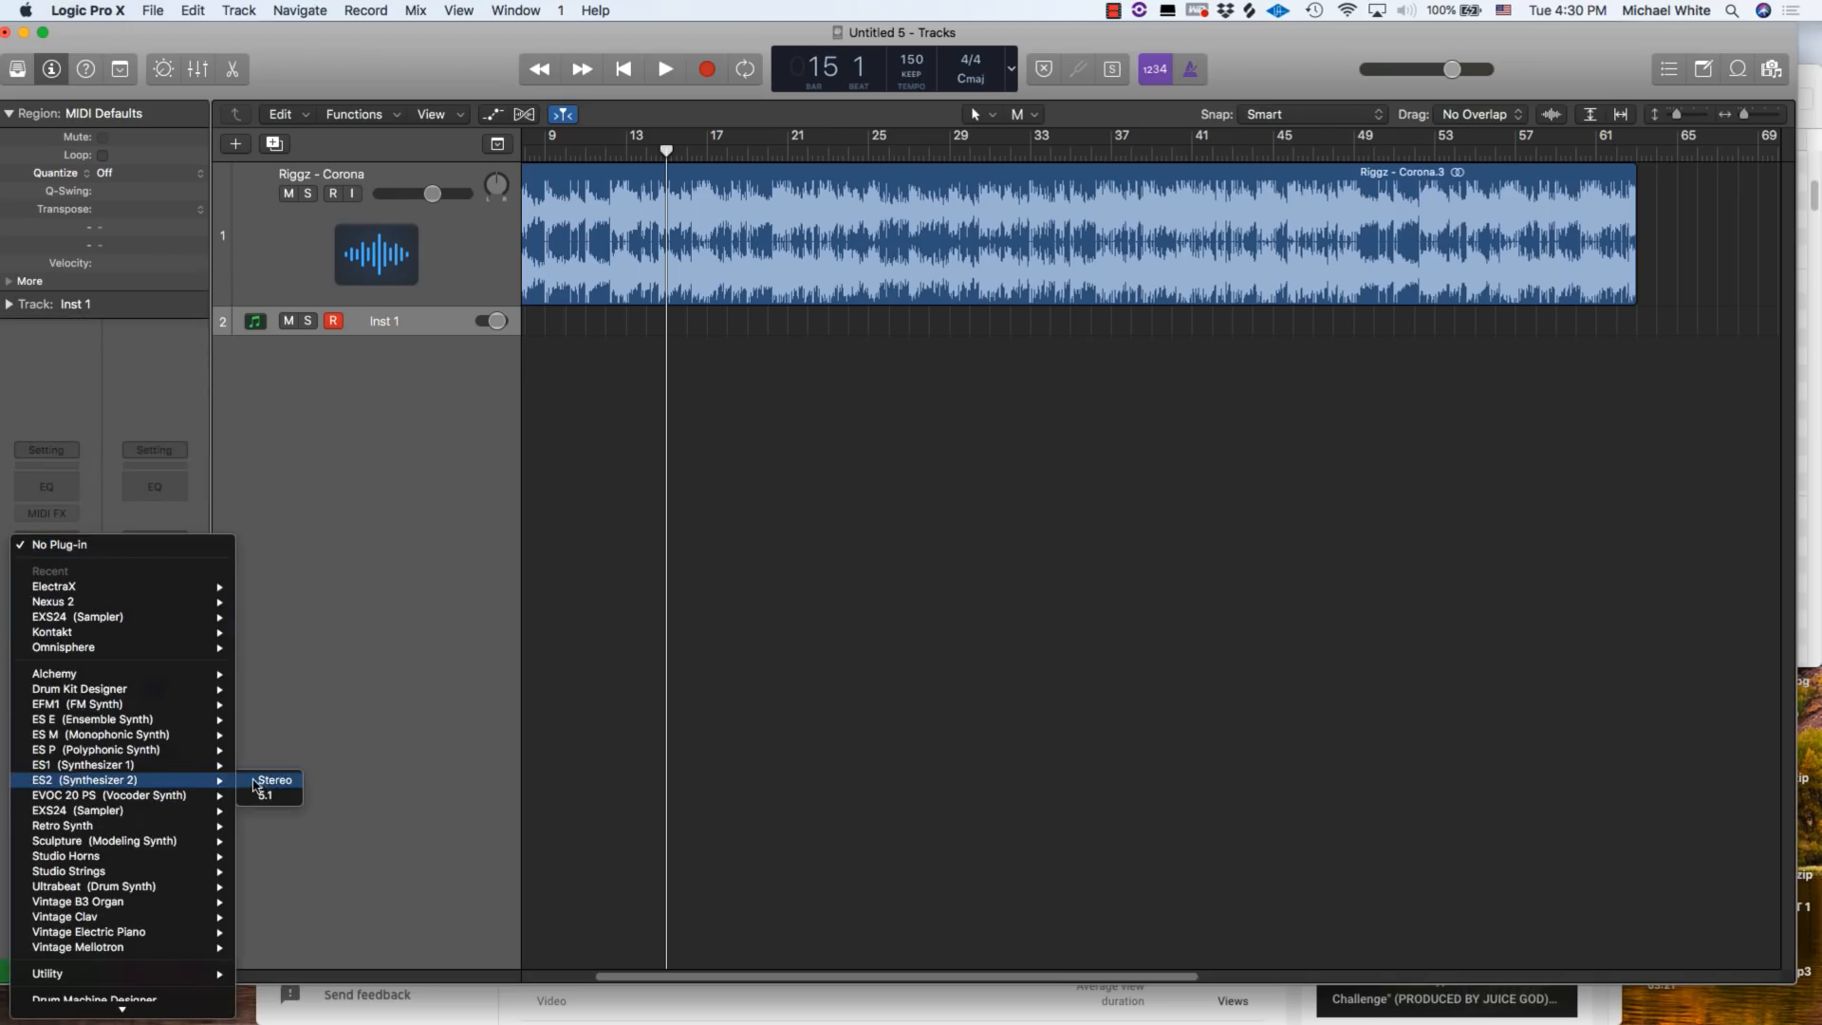
click(275, 780)
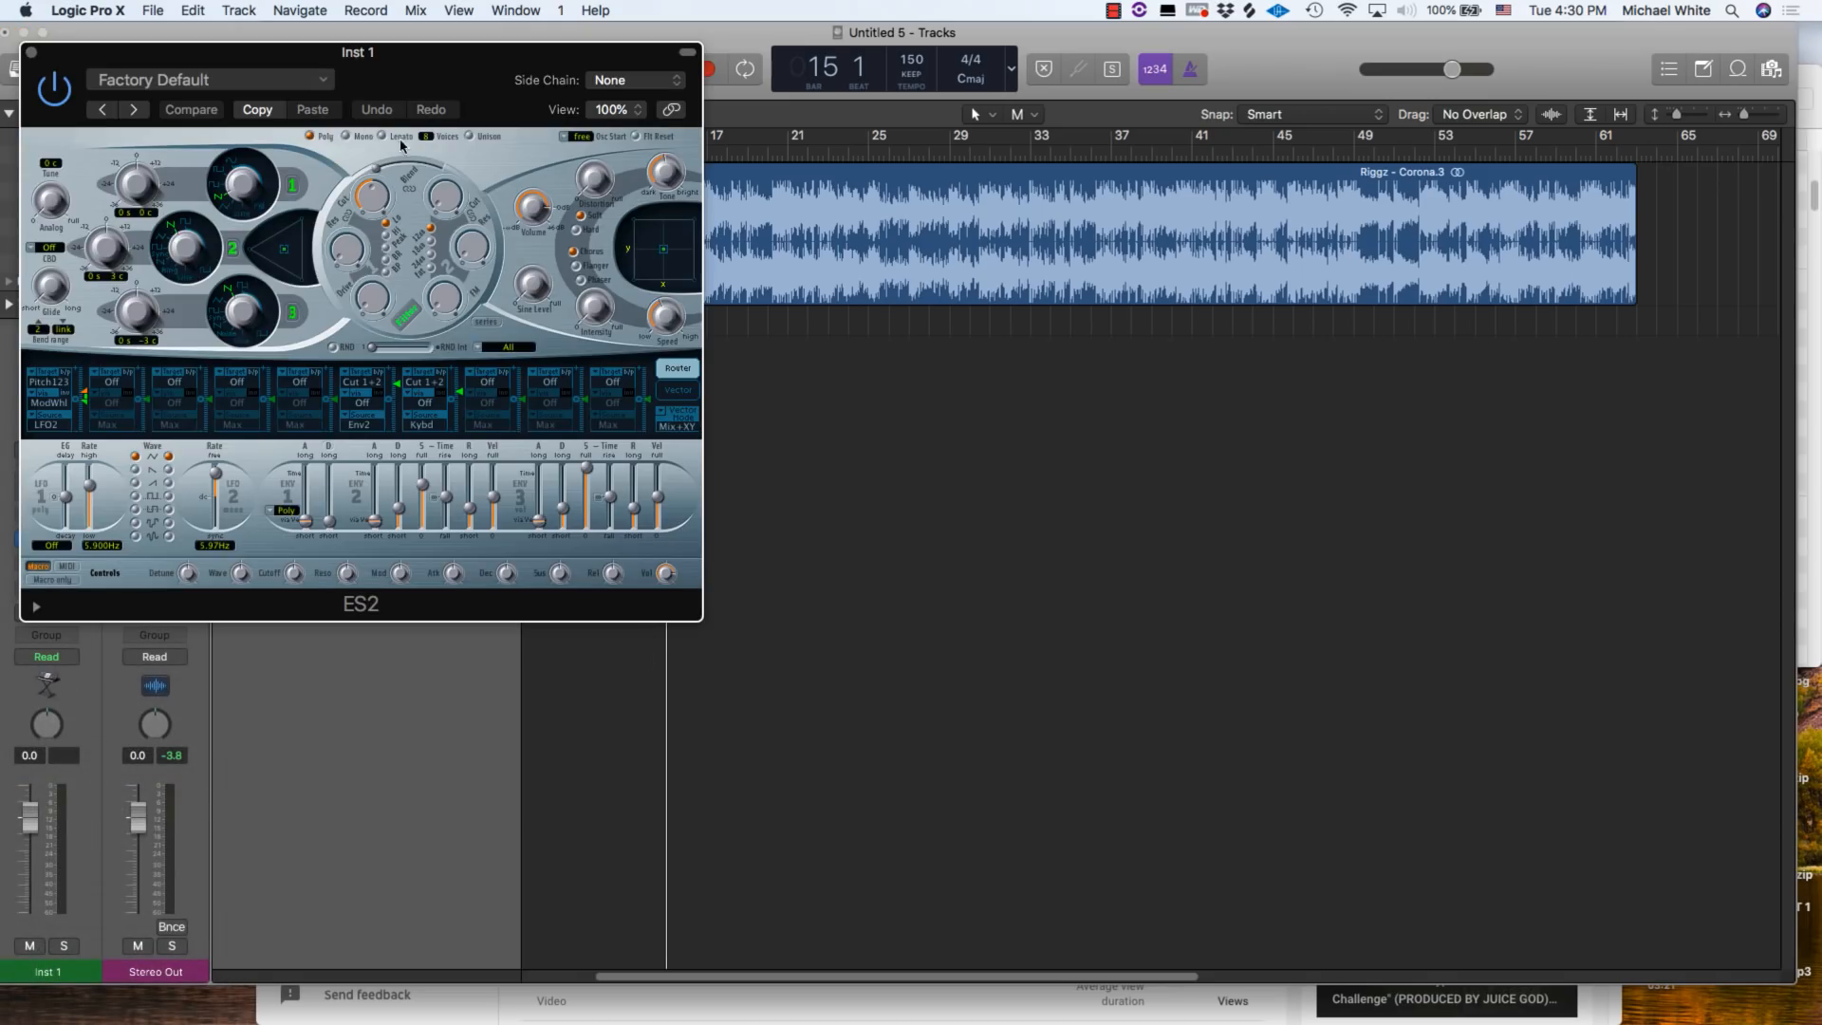
- Load the Breaks Bass preset, move the synth editor aside and show Musical Typing
click(209, 79)
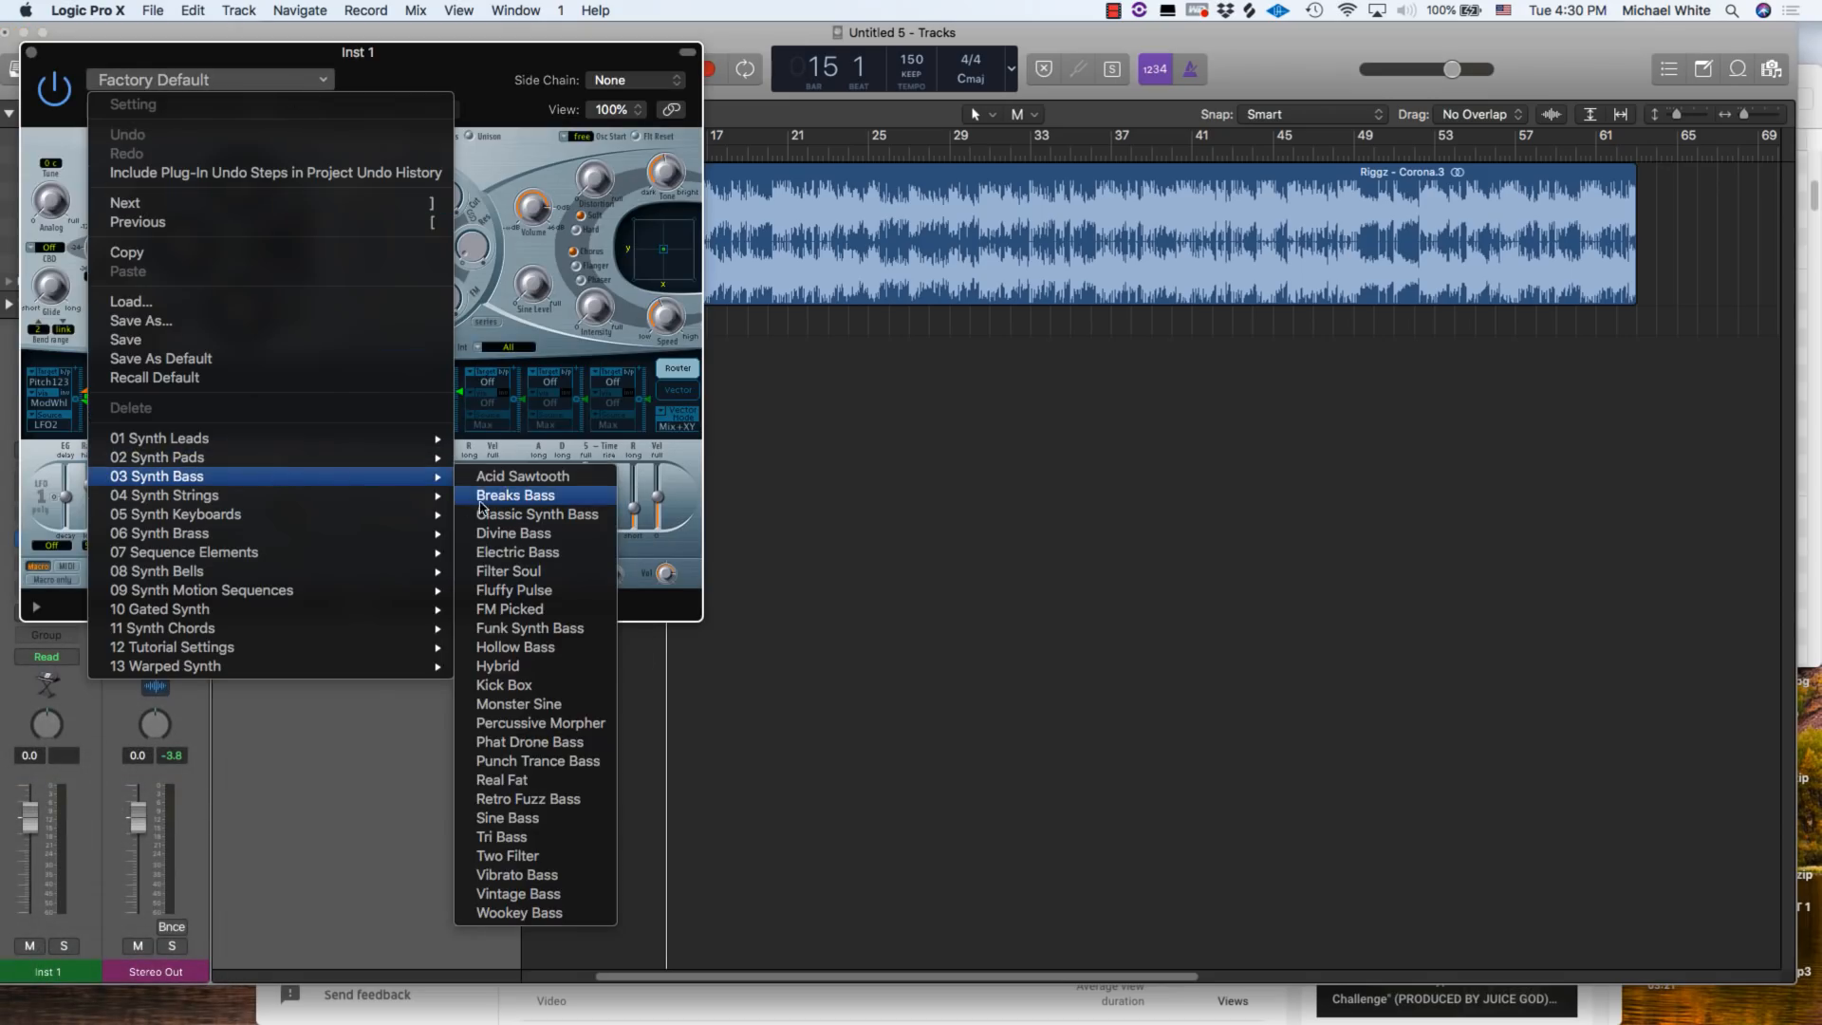
click(514, 495)
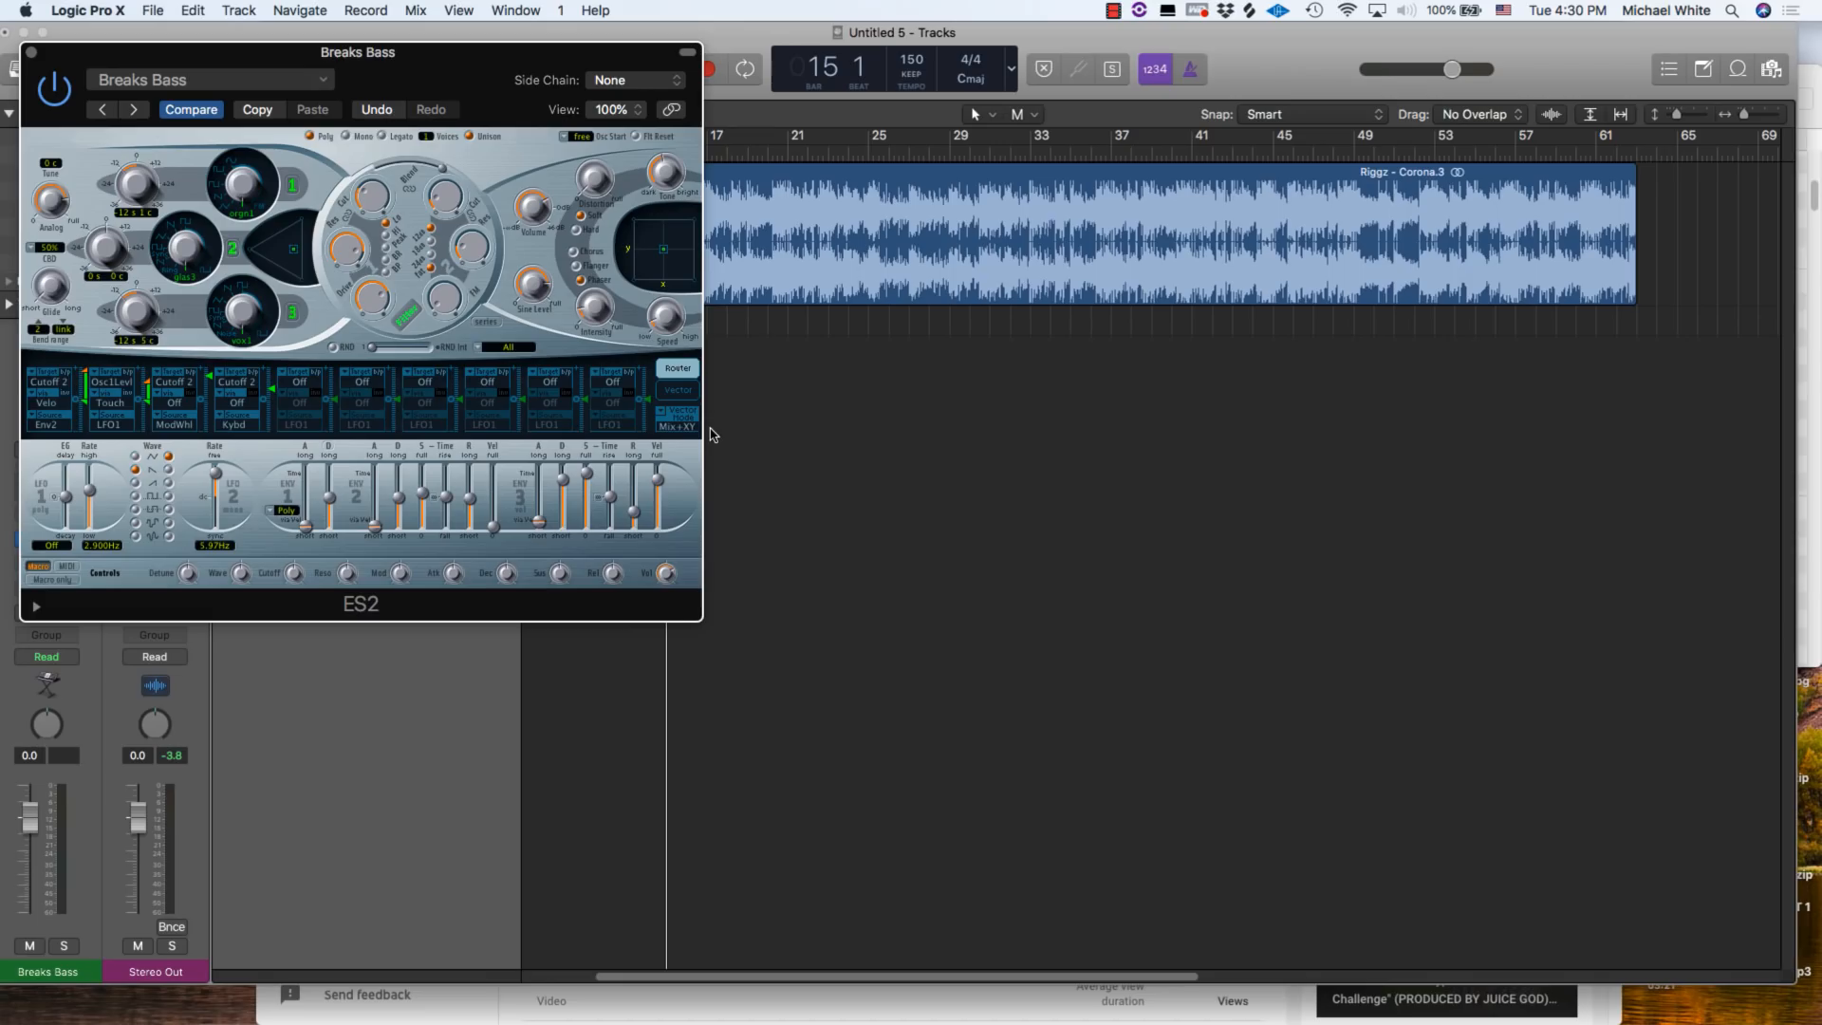
drag(356, 51, 380, 70)
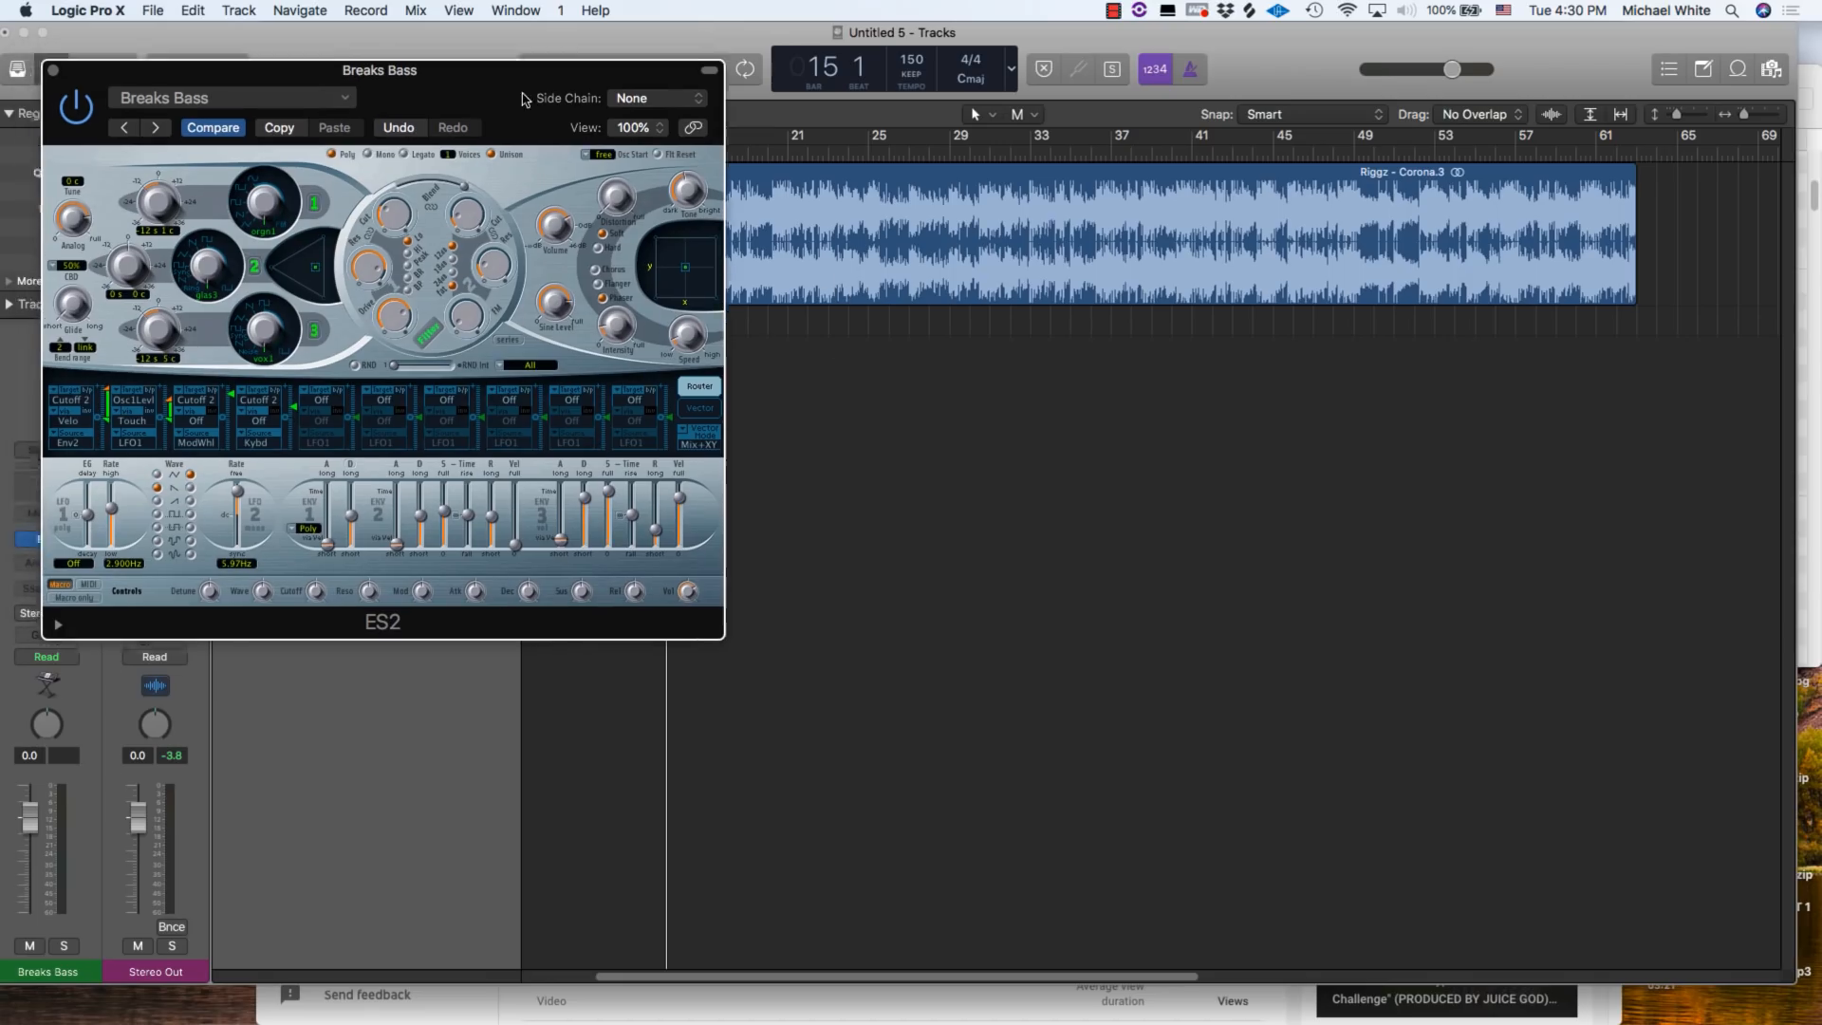
drag(380, 70, 543, 158)
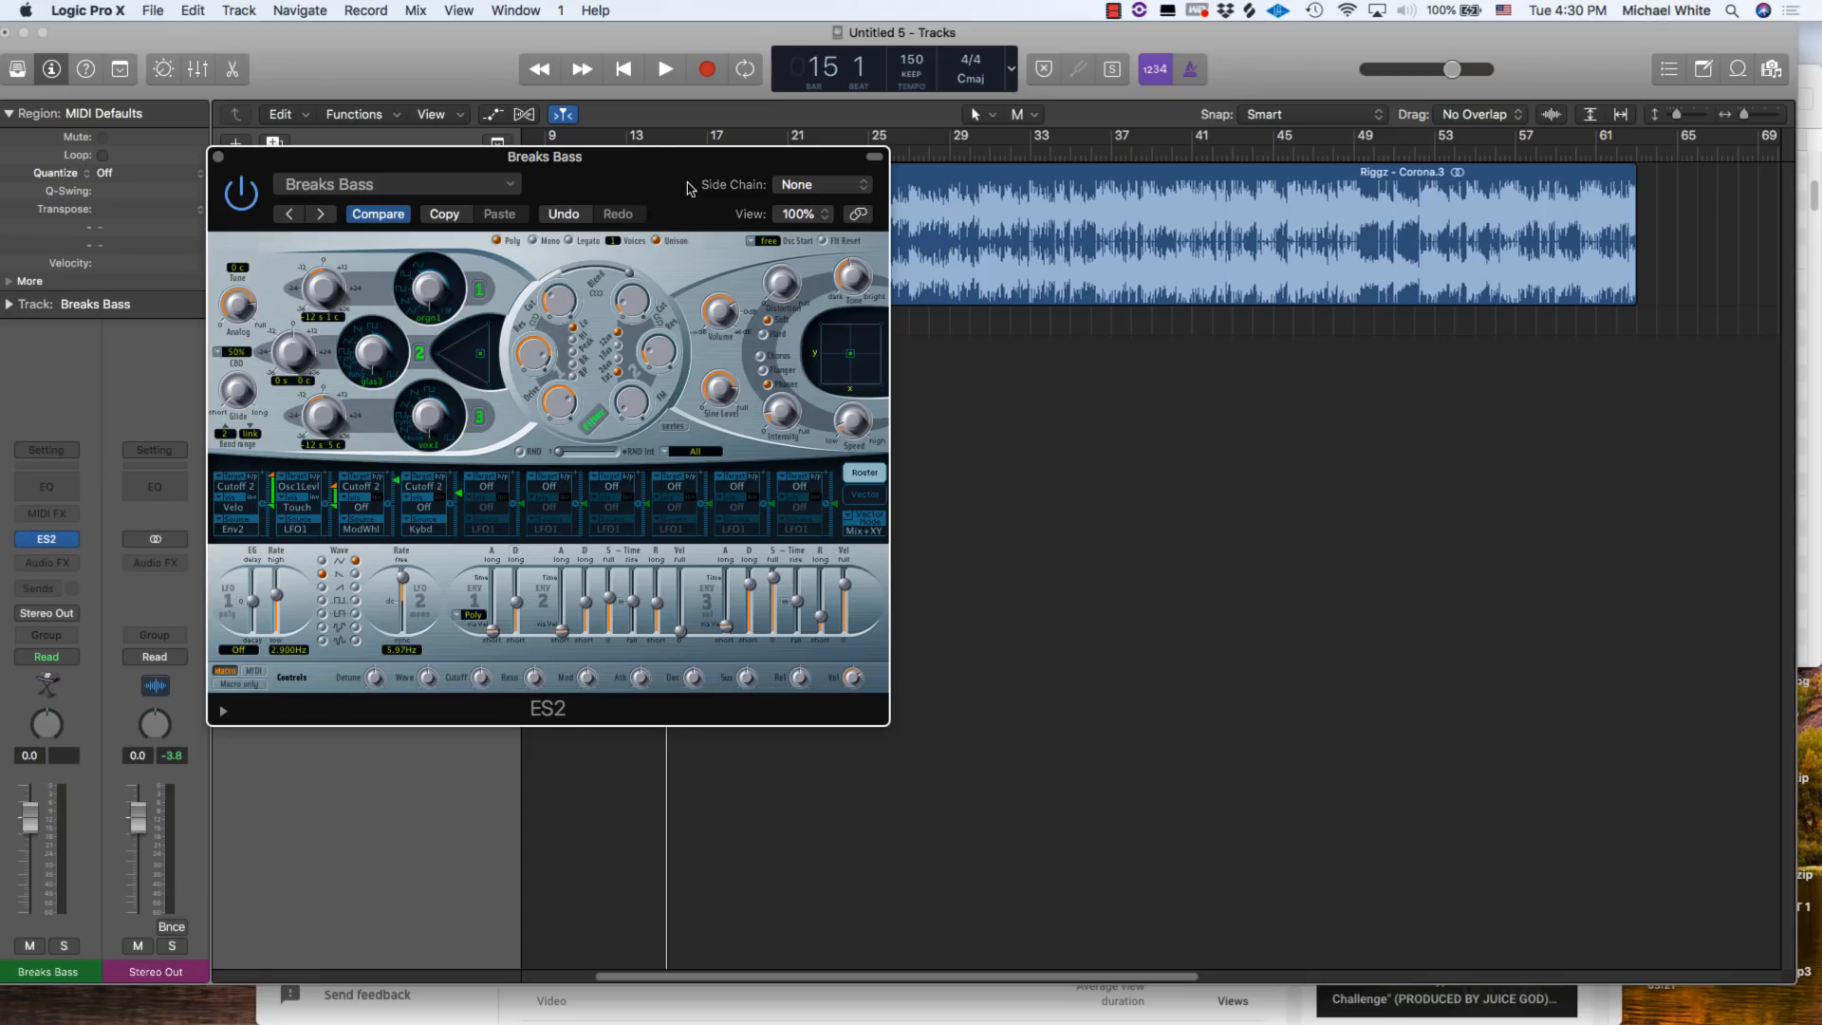
key(cmd+k)
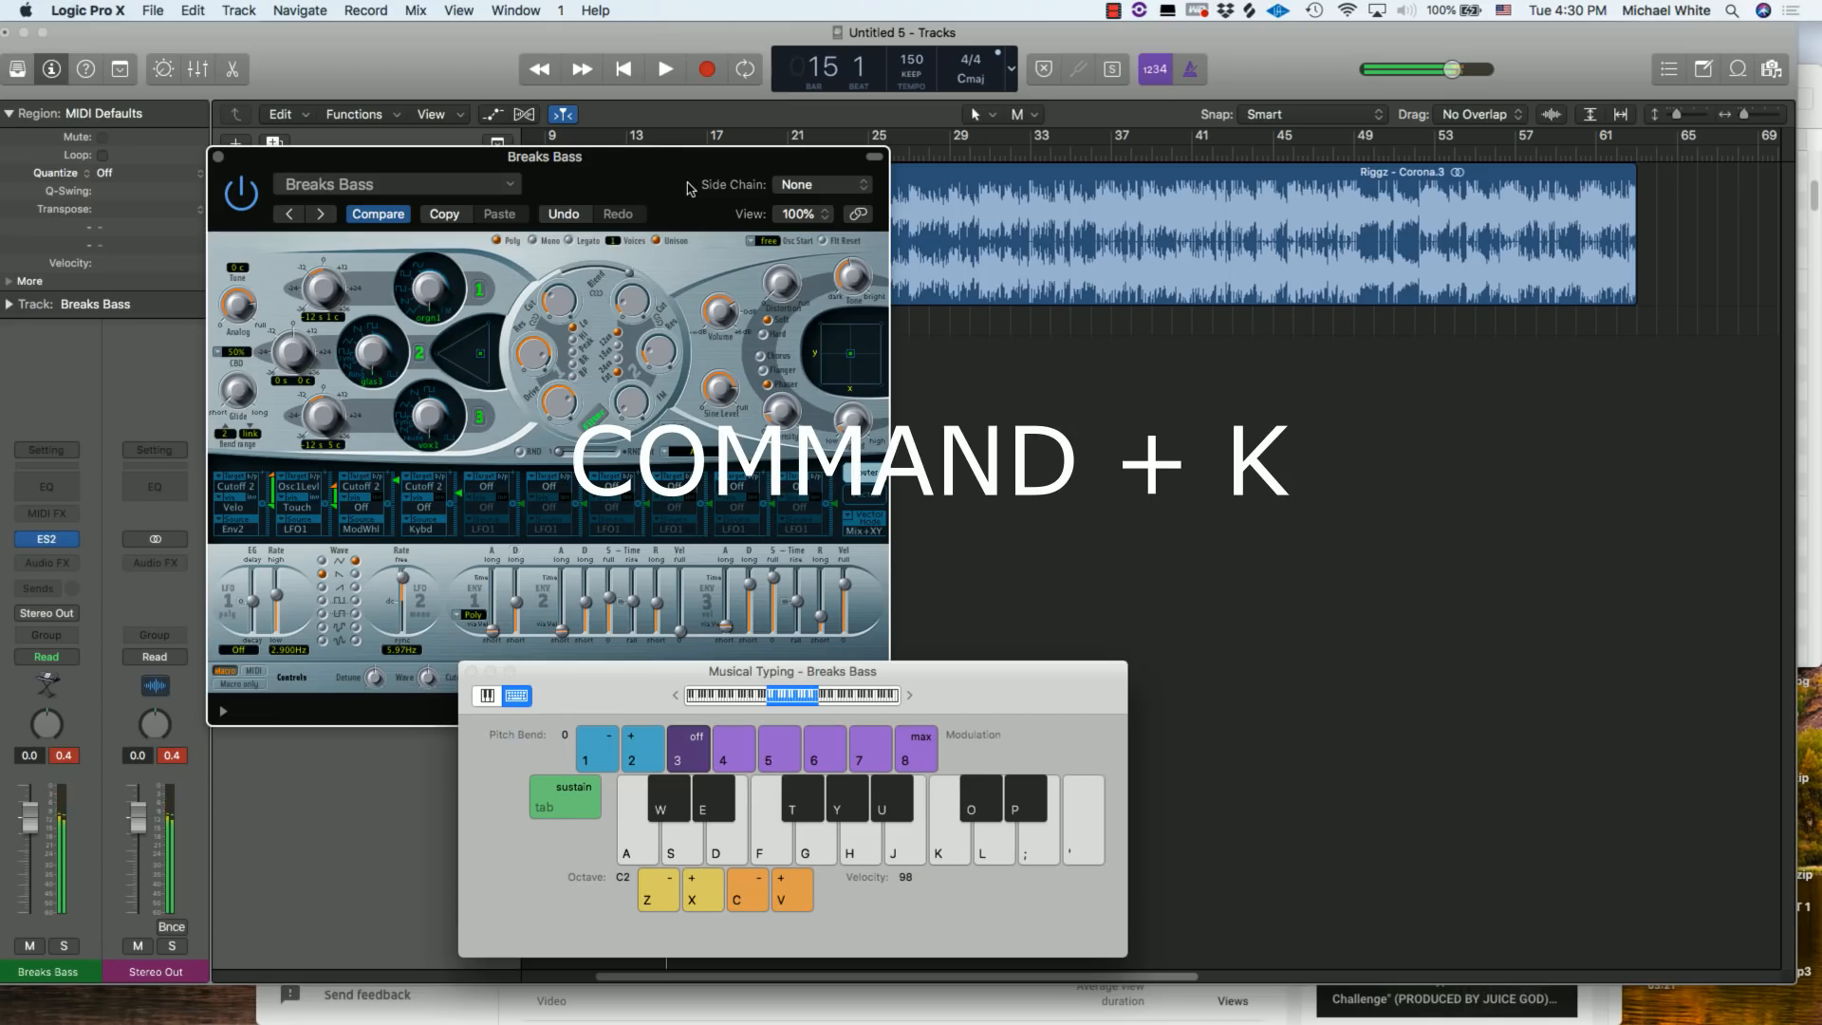
- Hide the synth and keyboard windows and start recording on the Breaks Bass track
key(cmd+k)
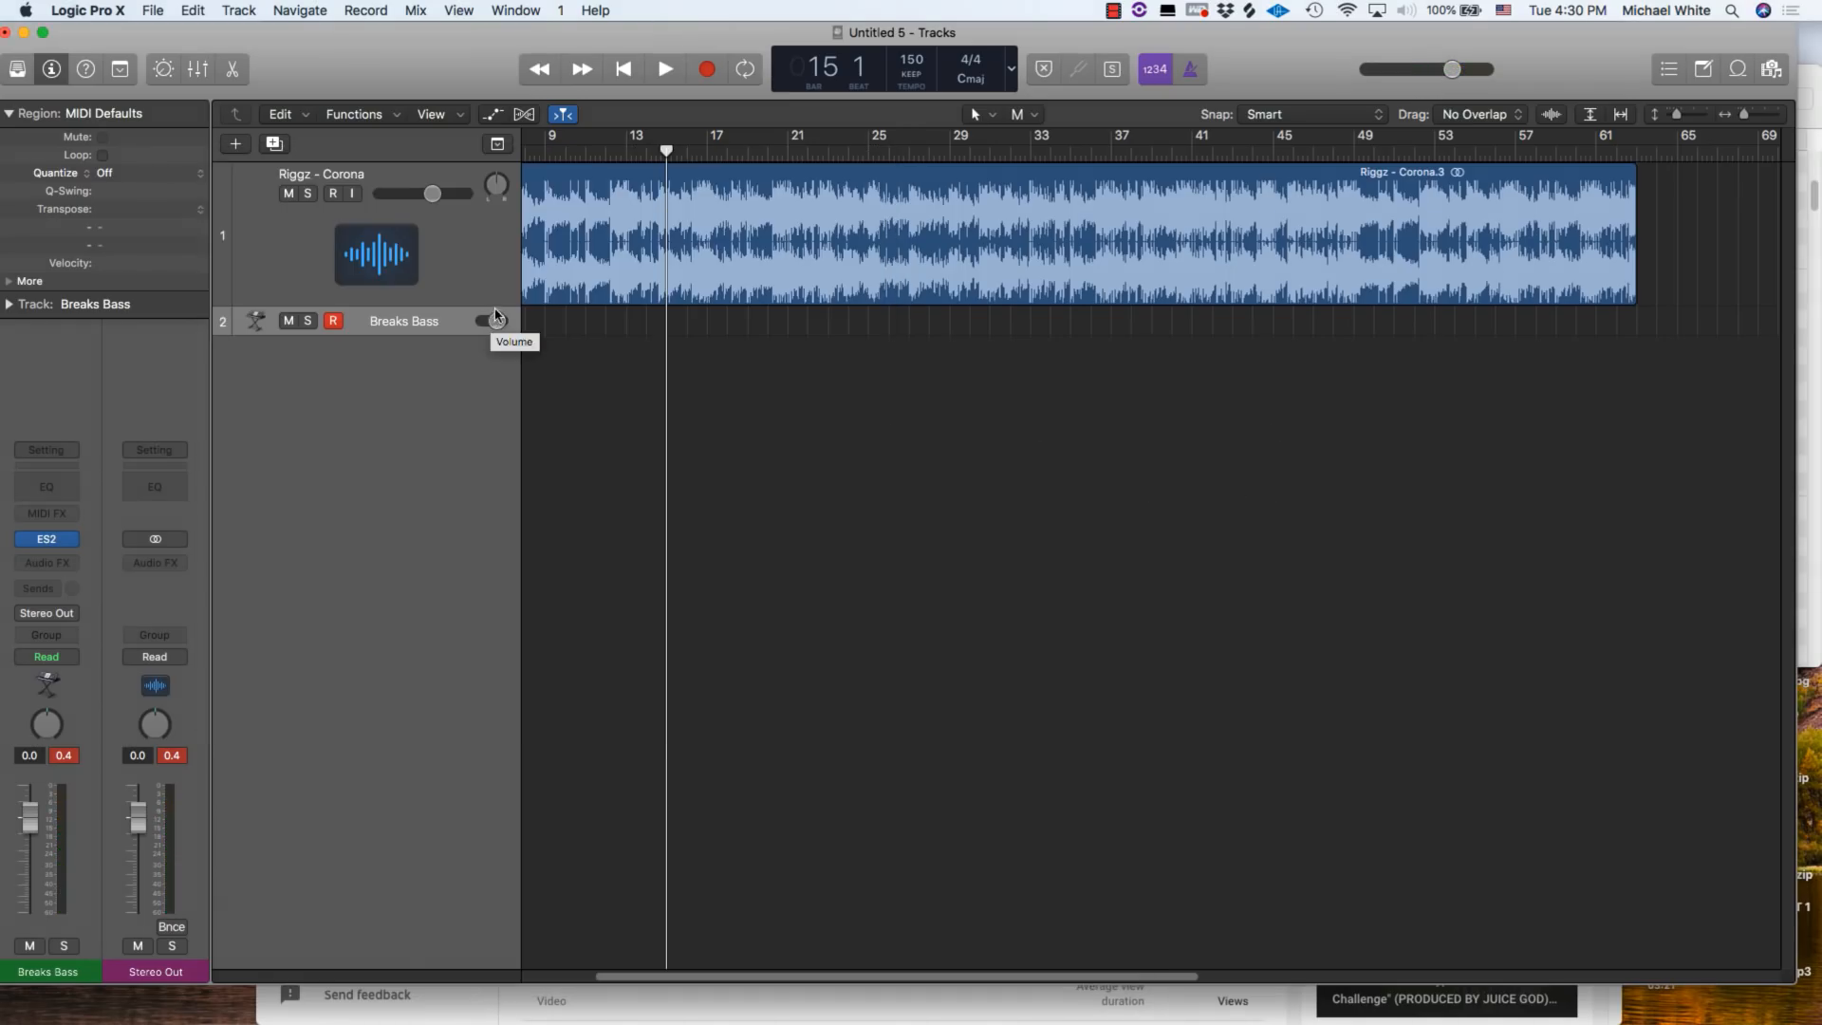
mouse_move(536, 329)
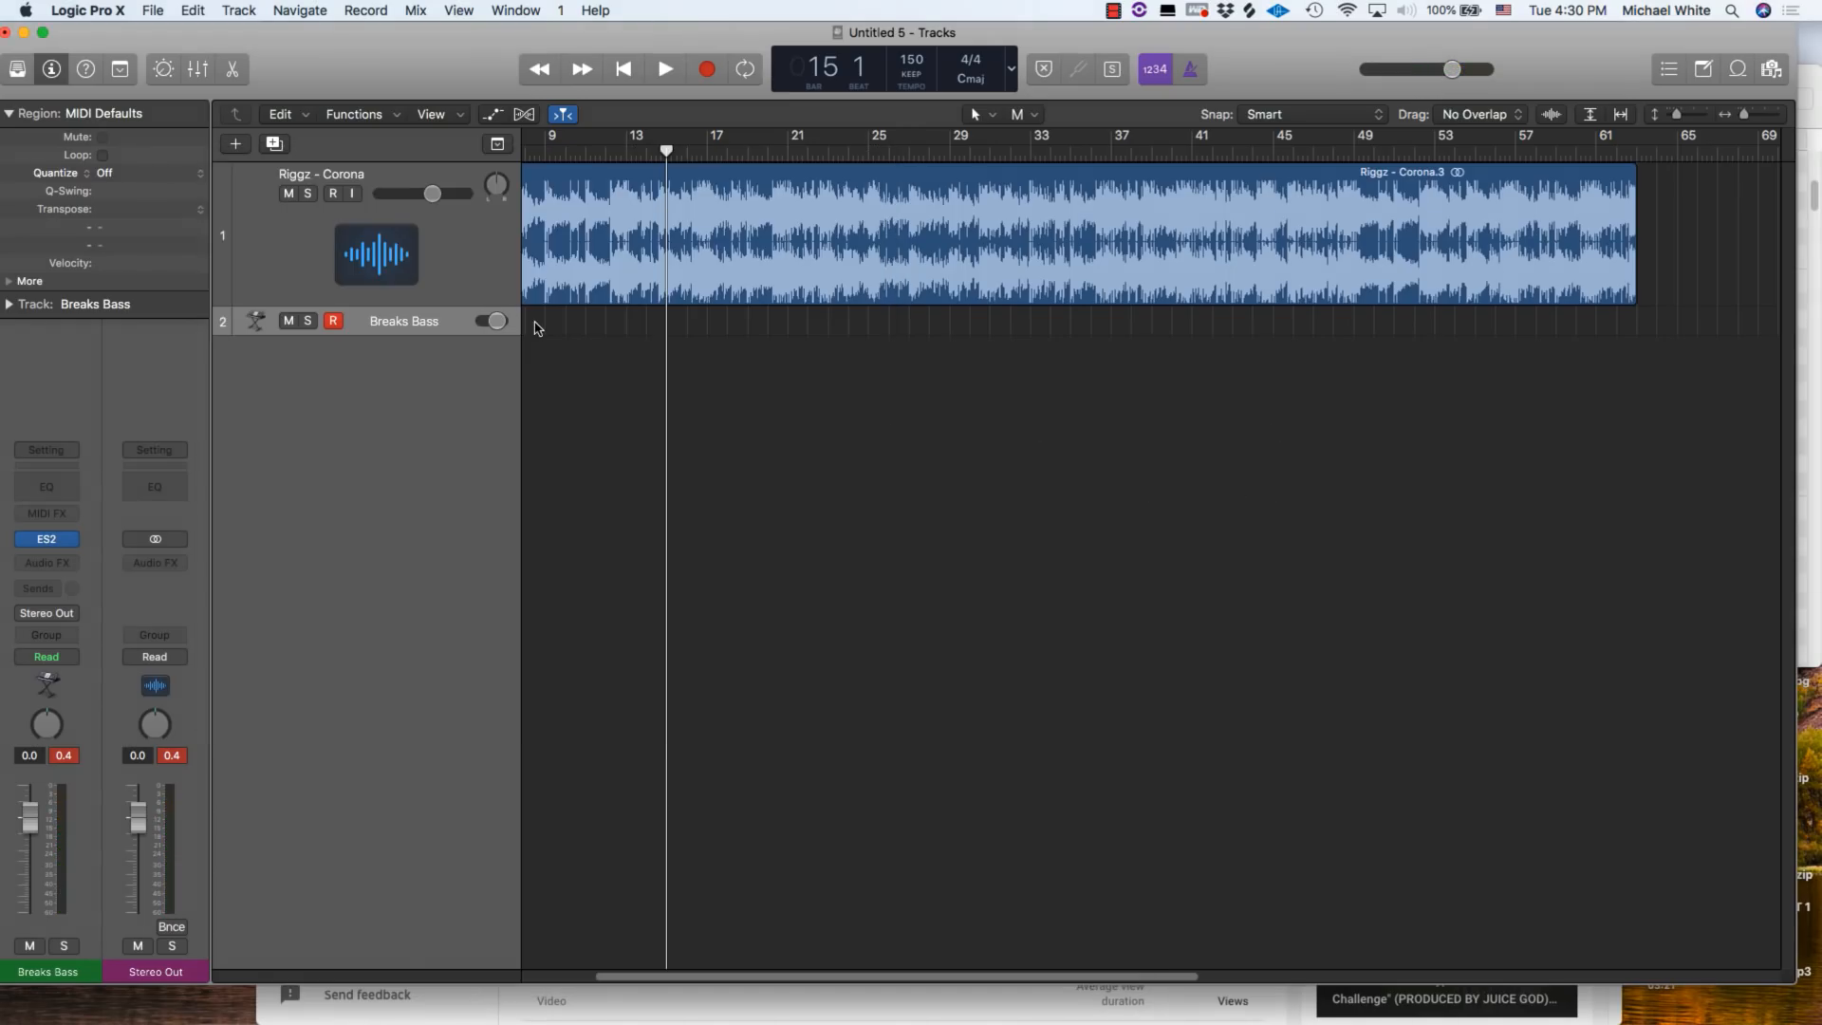
key(r)
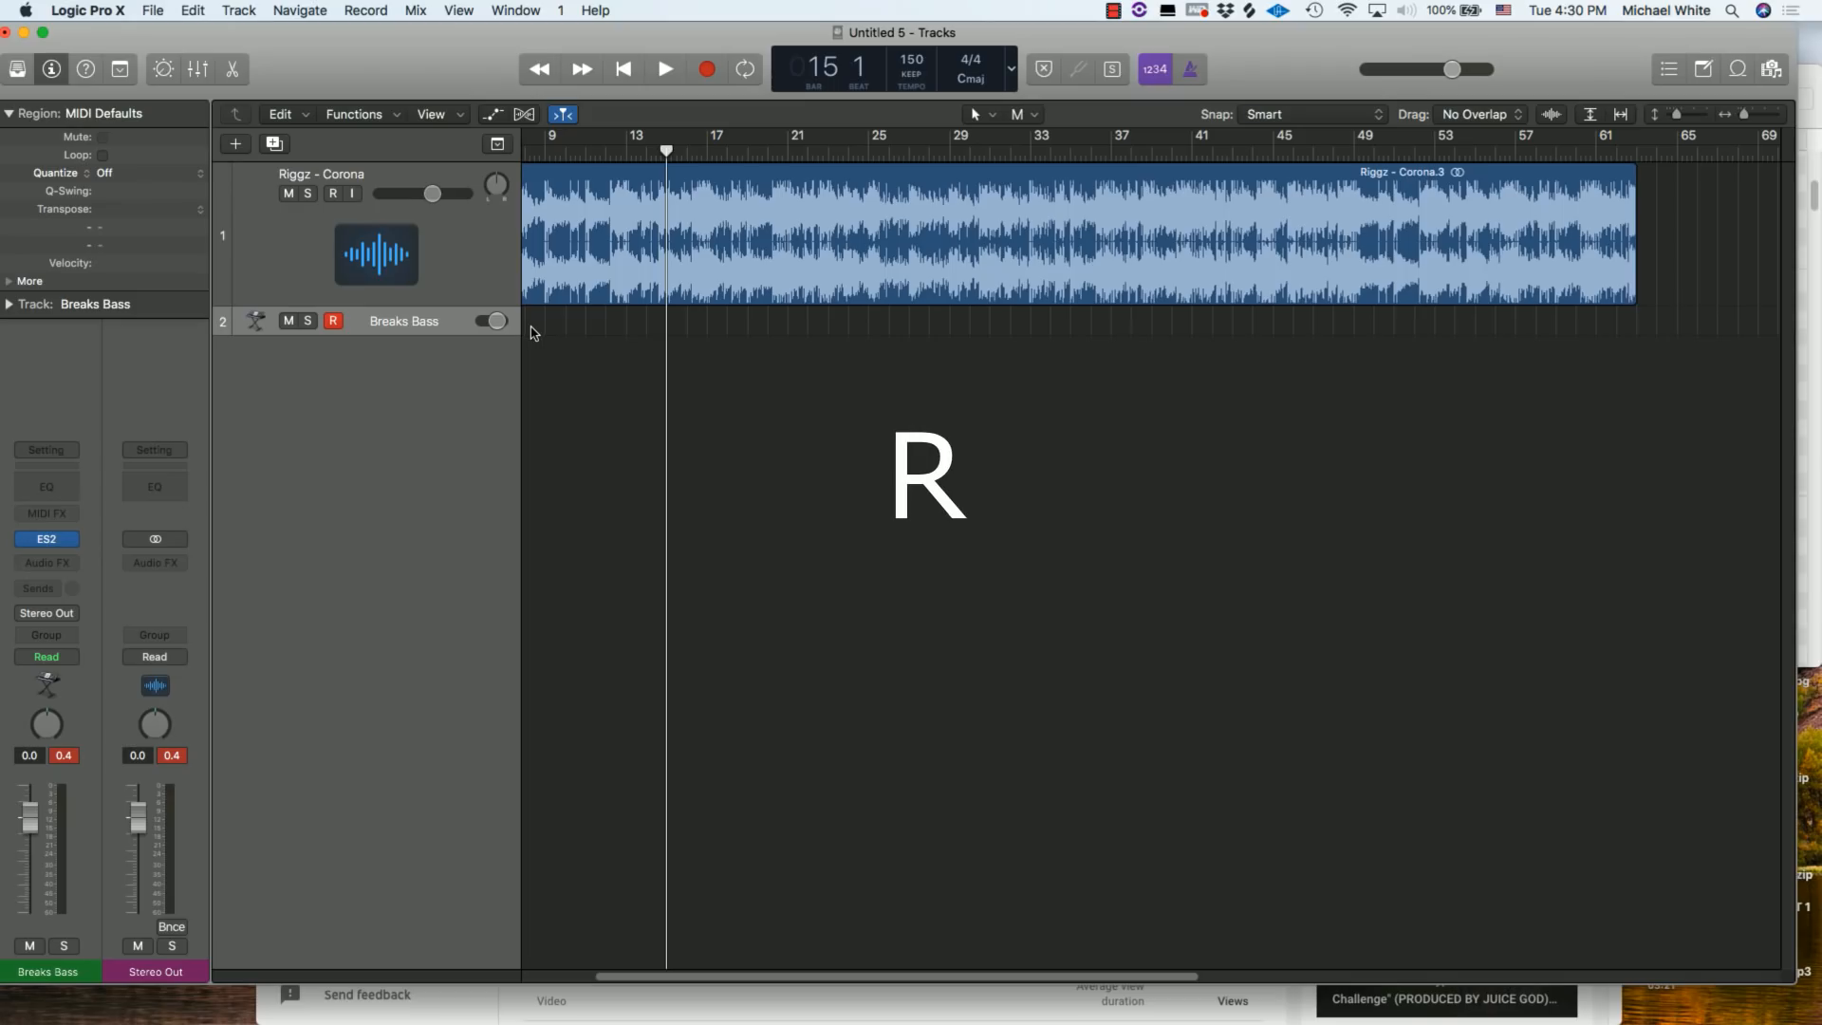
mouse_move(537, 342)
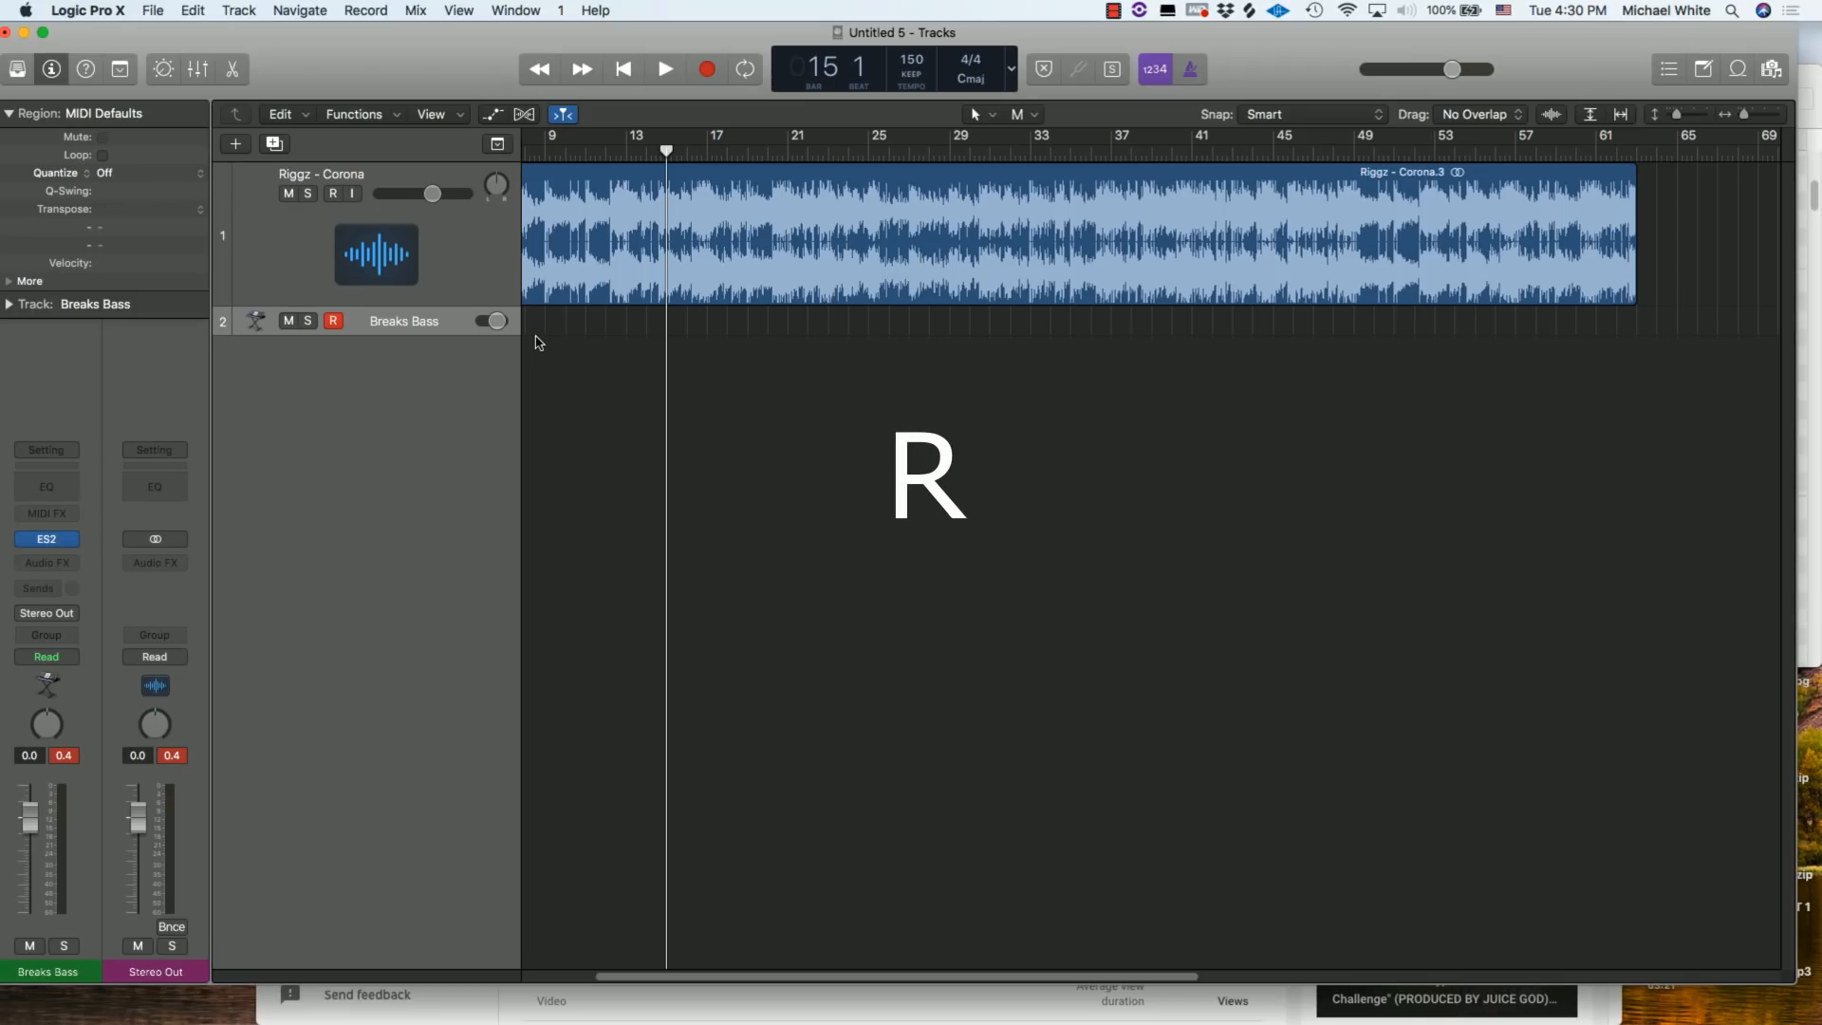
click(664, 68)
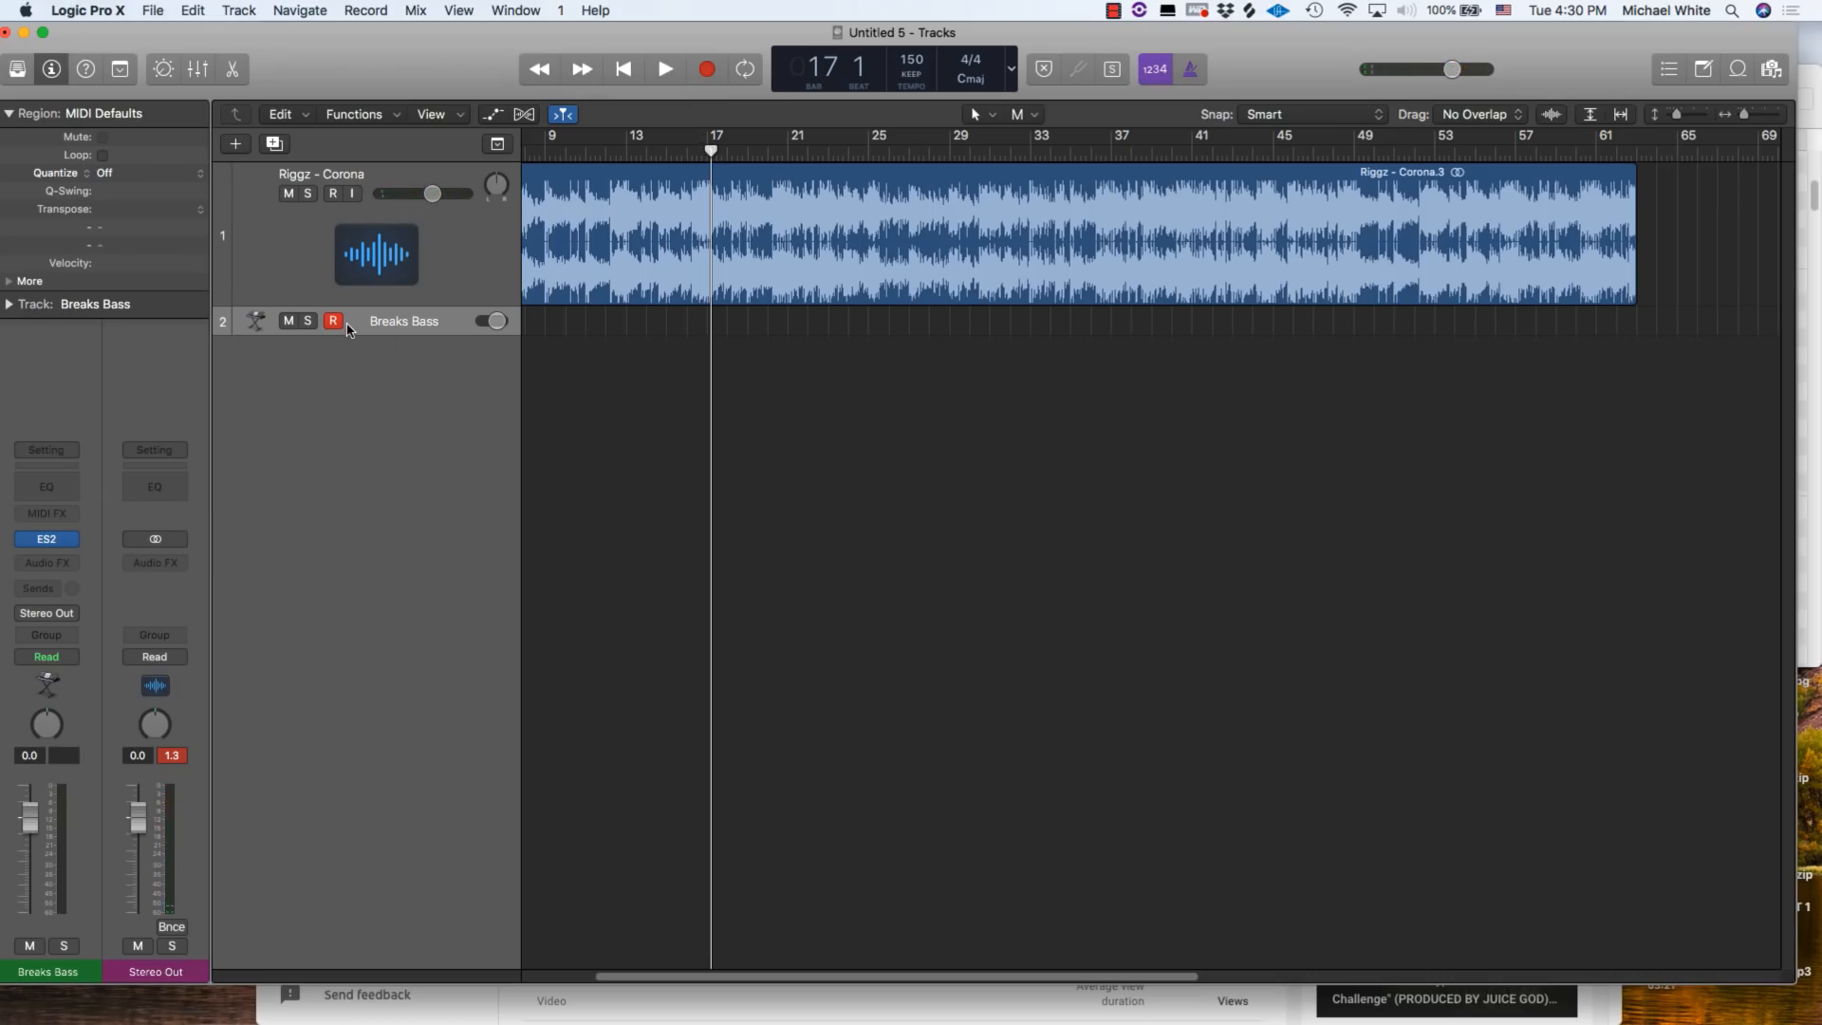
mouse_move(596, 334)
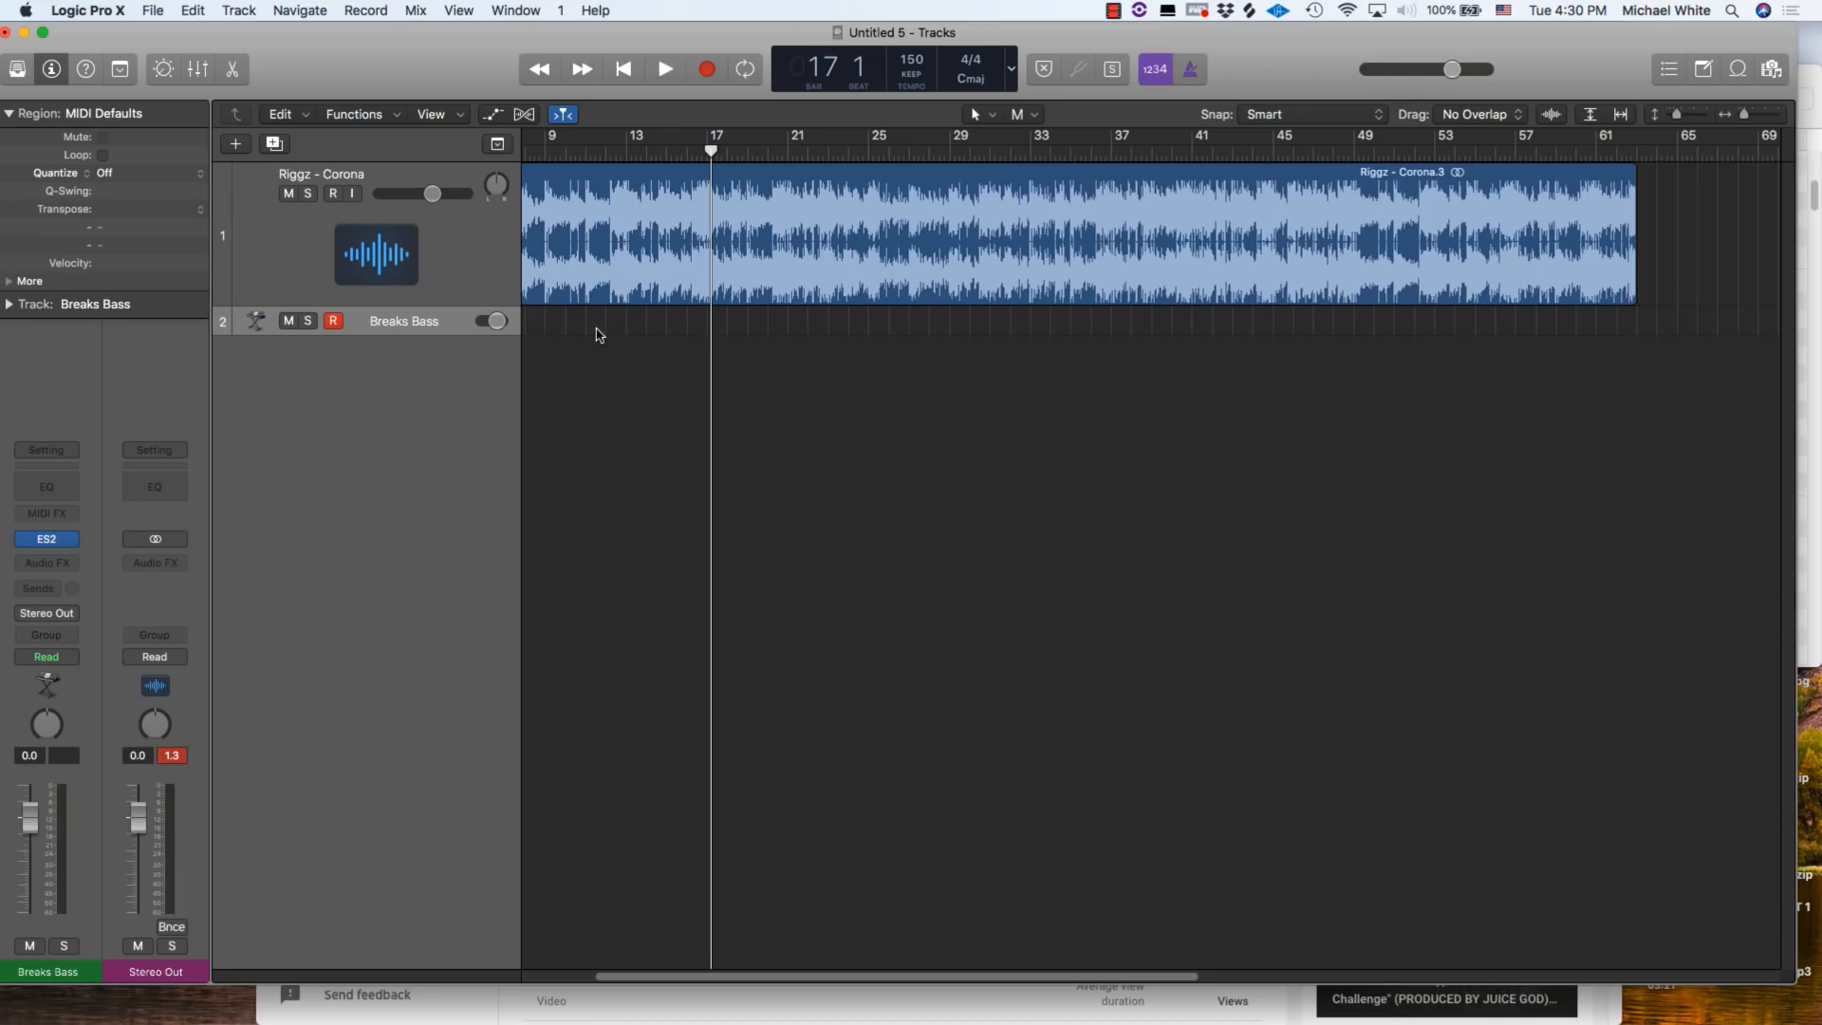
mouse_move(657, 291)
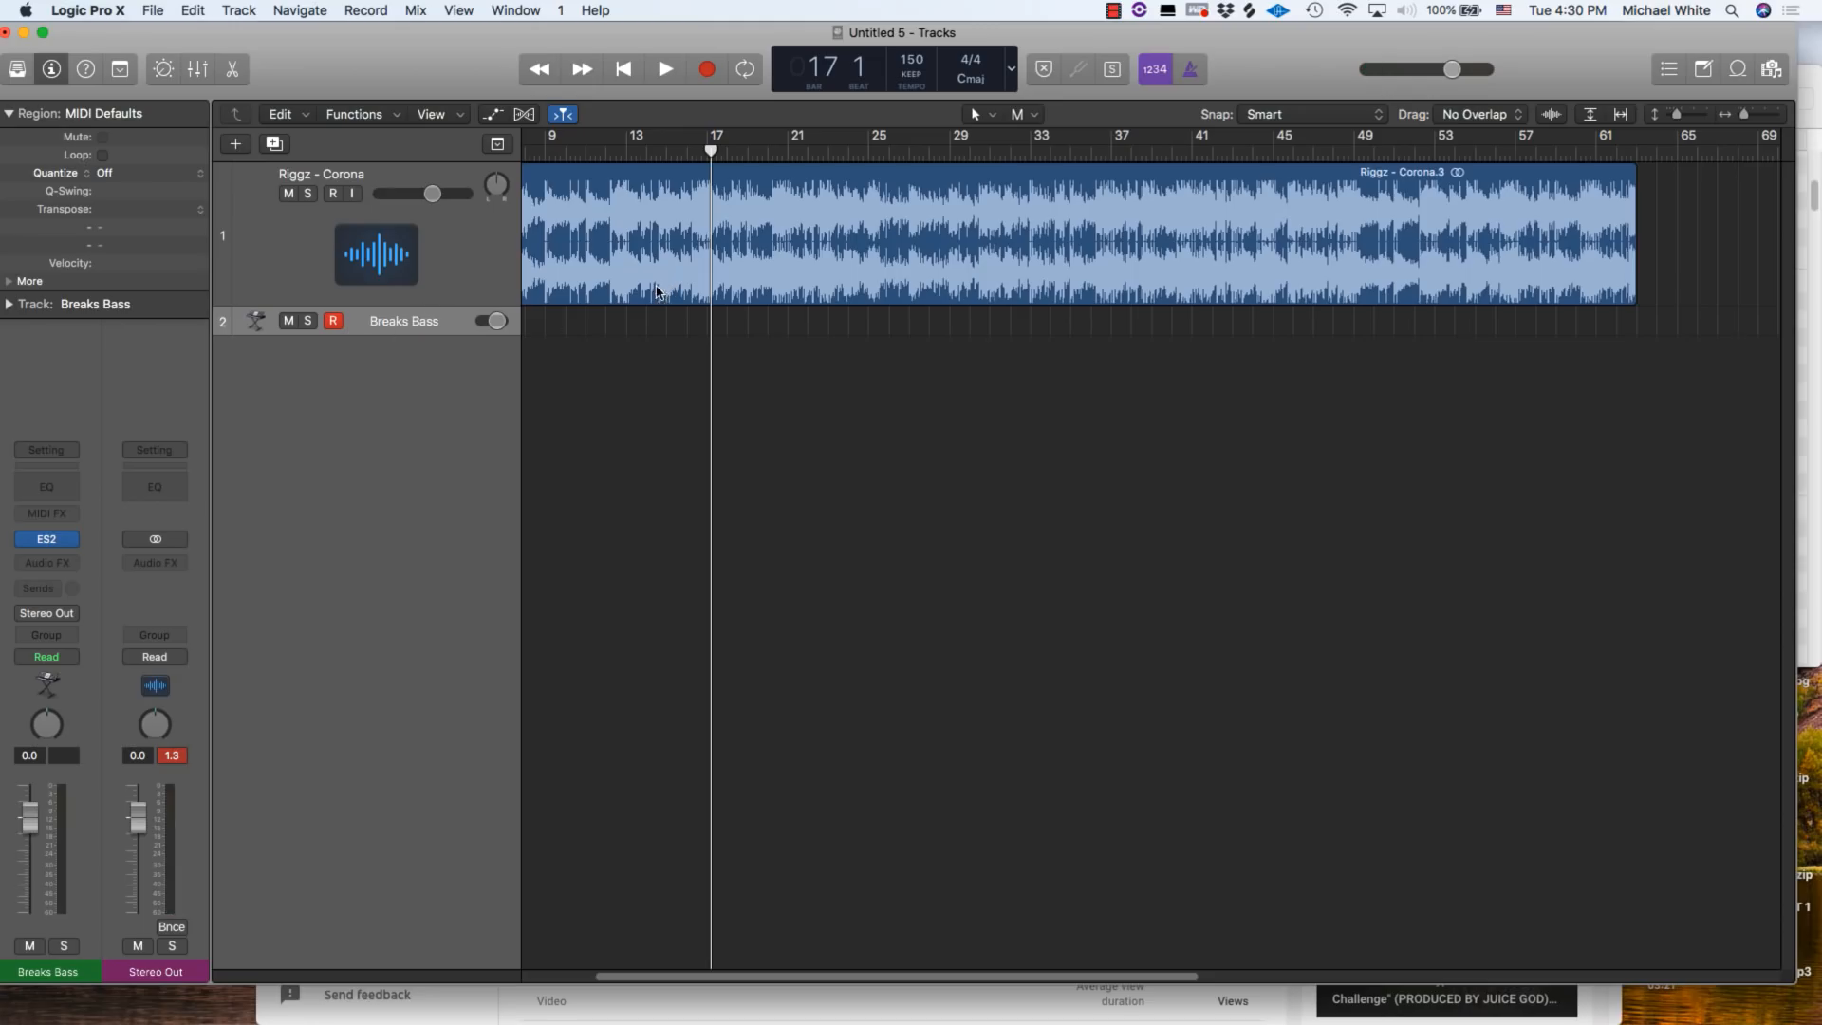
mouse_move(450, 287)
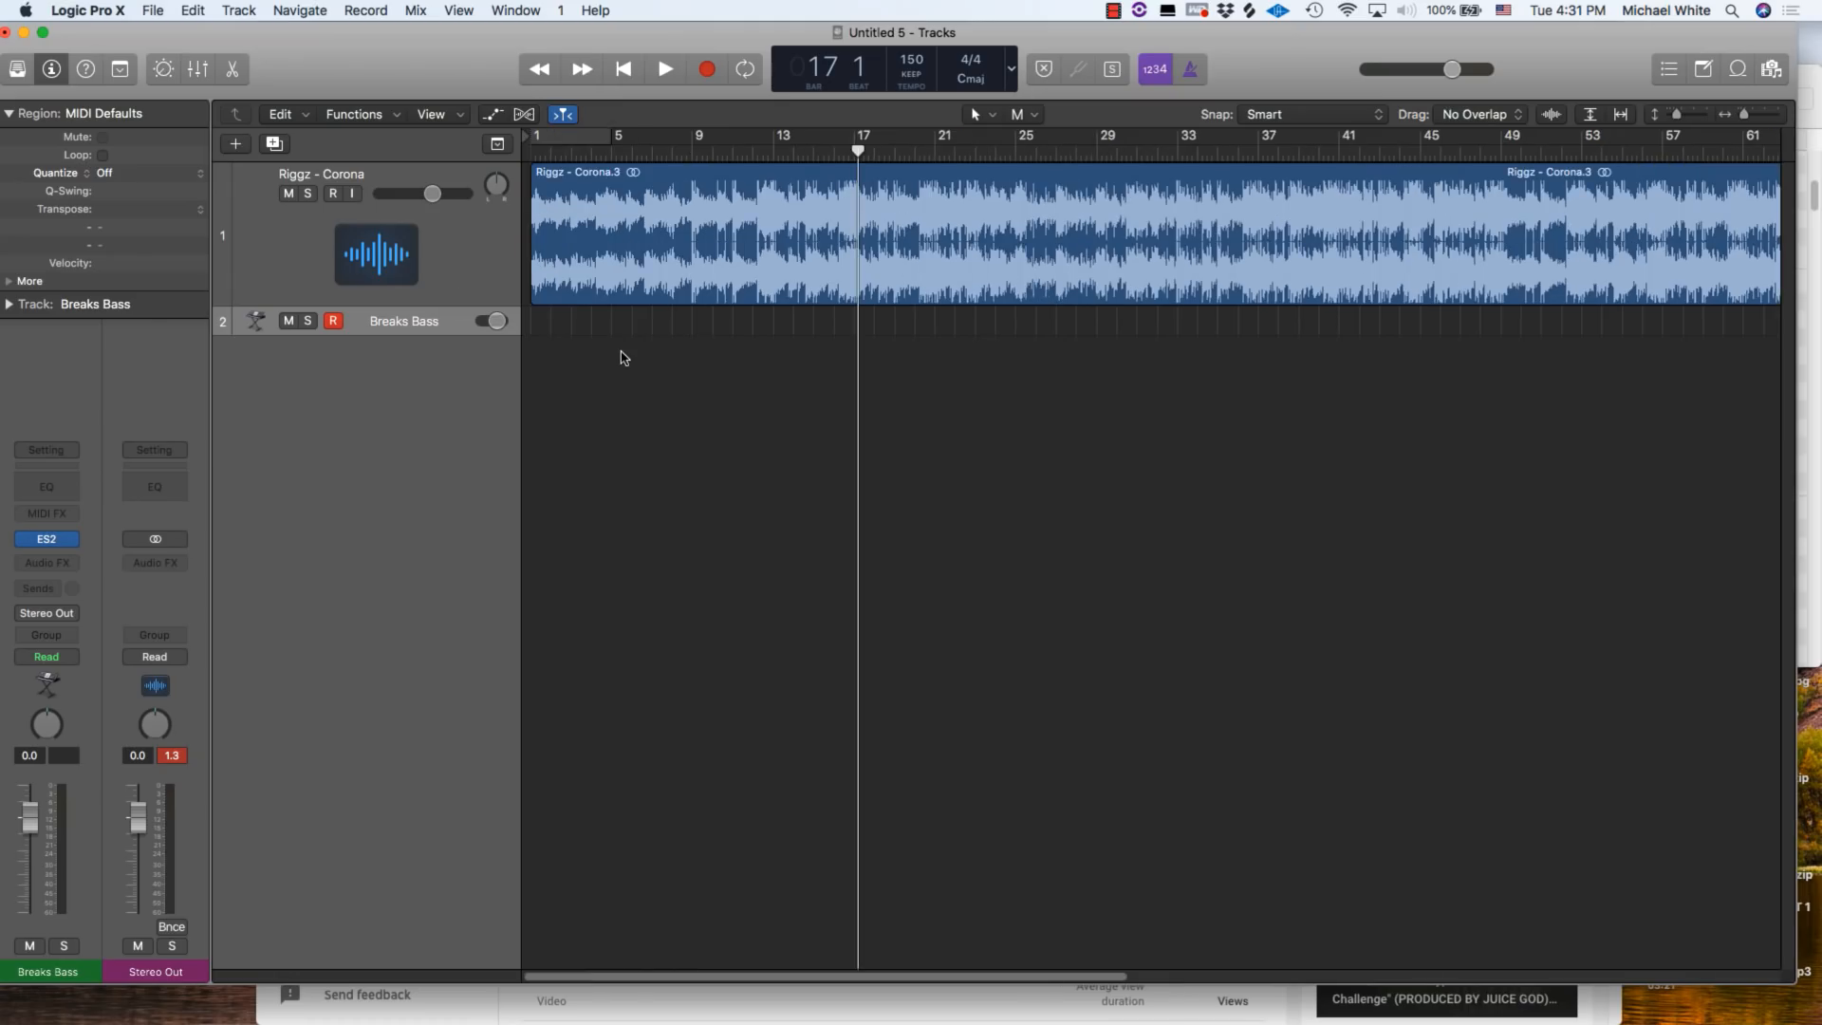
key(cmd+z)
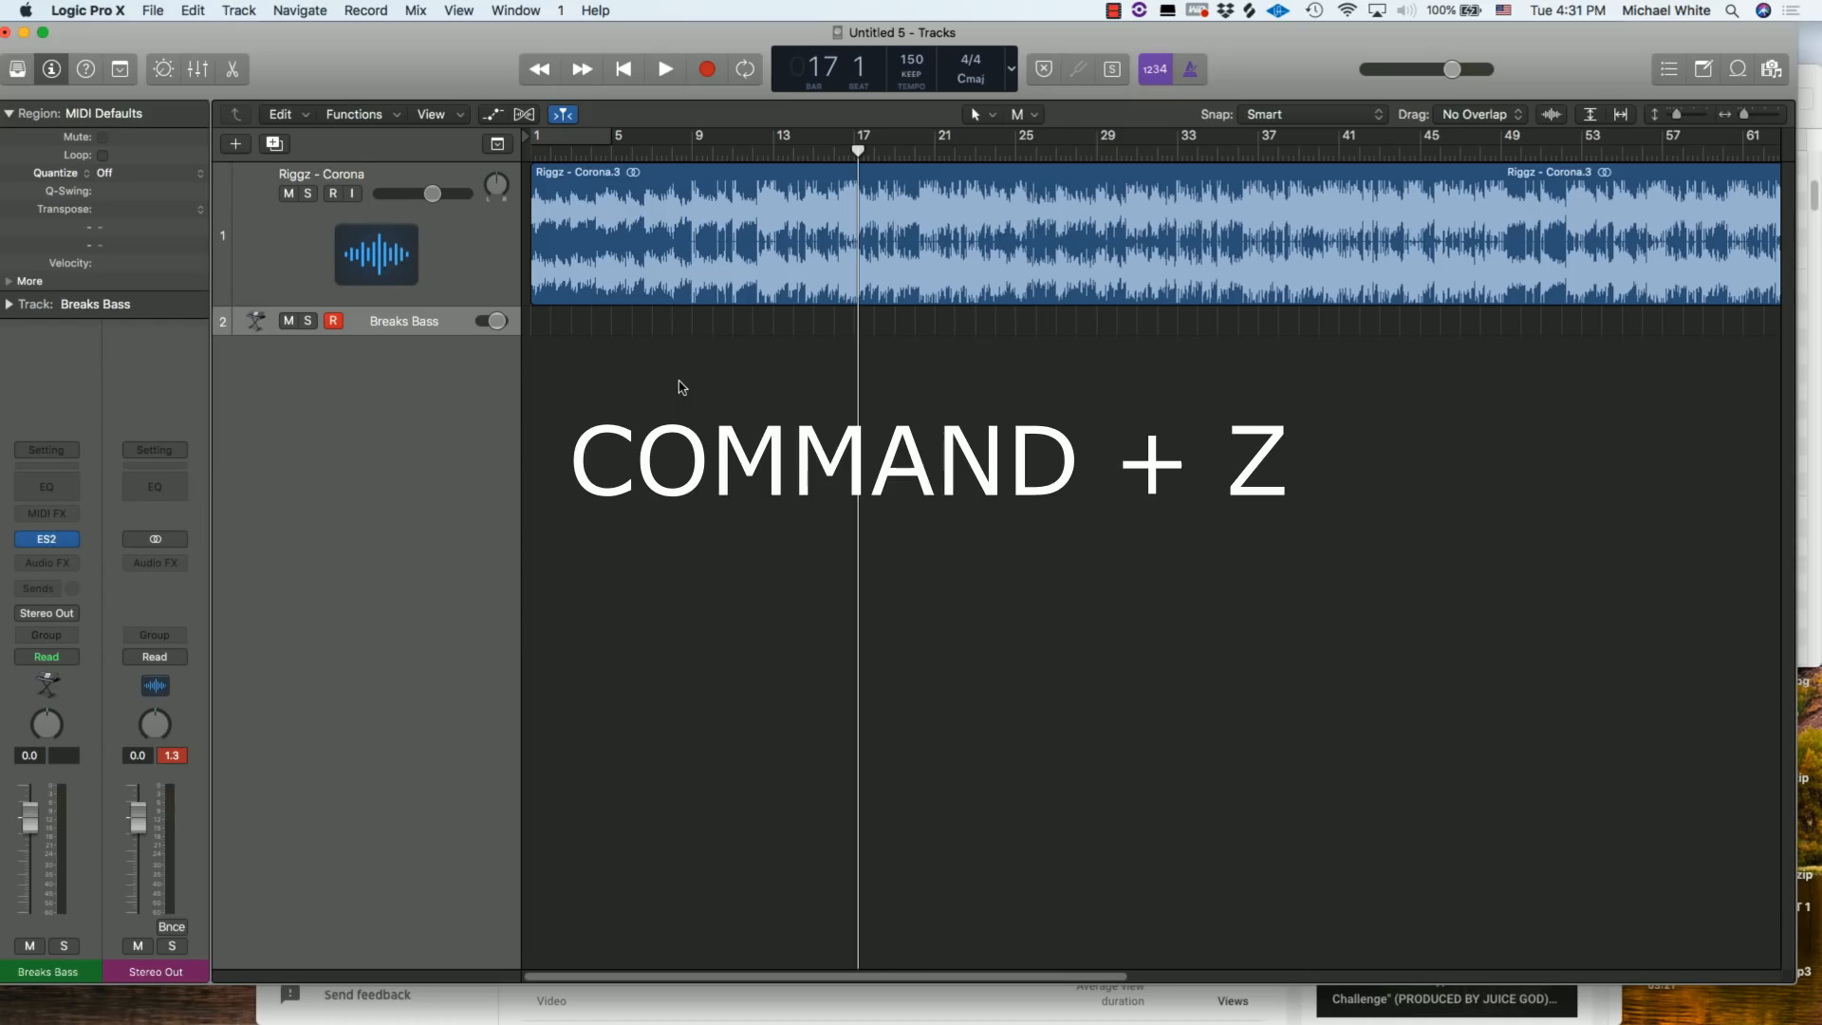
mouse_move(678, 388)
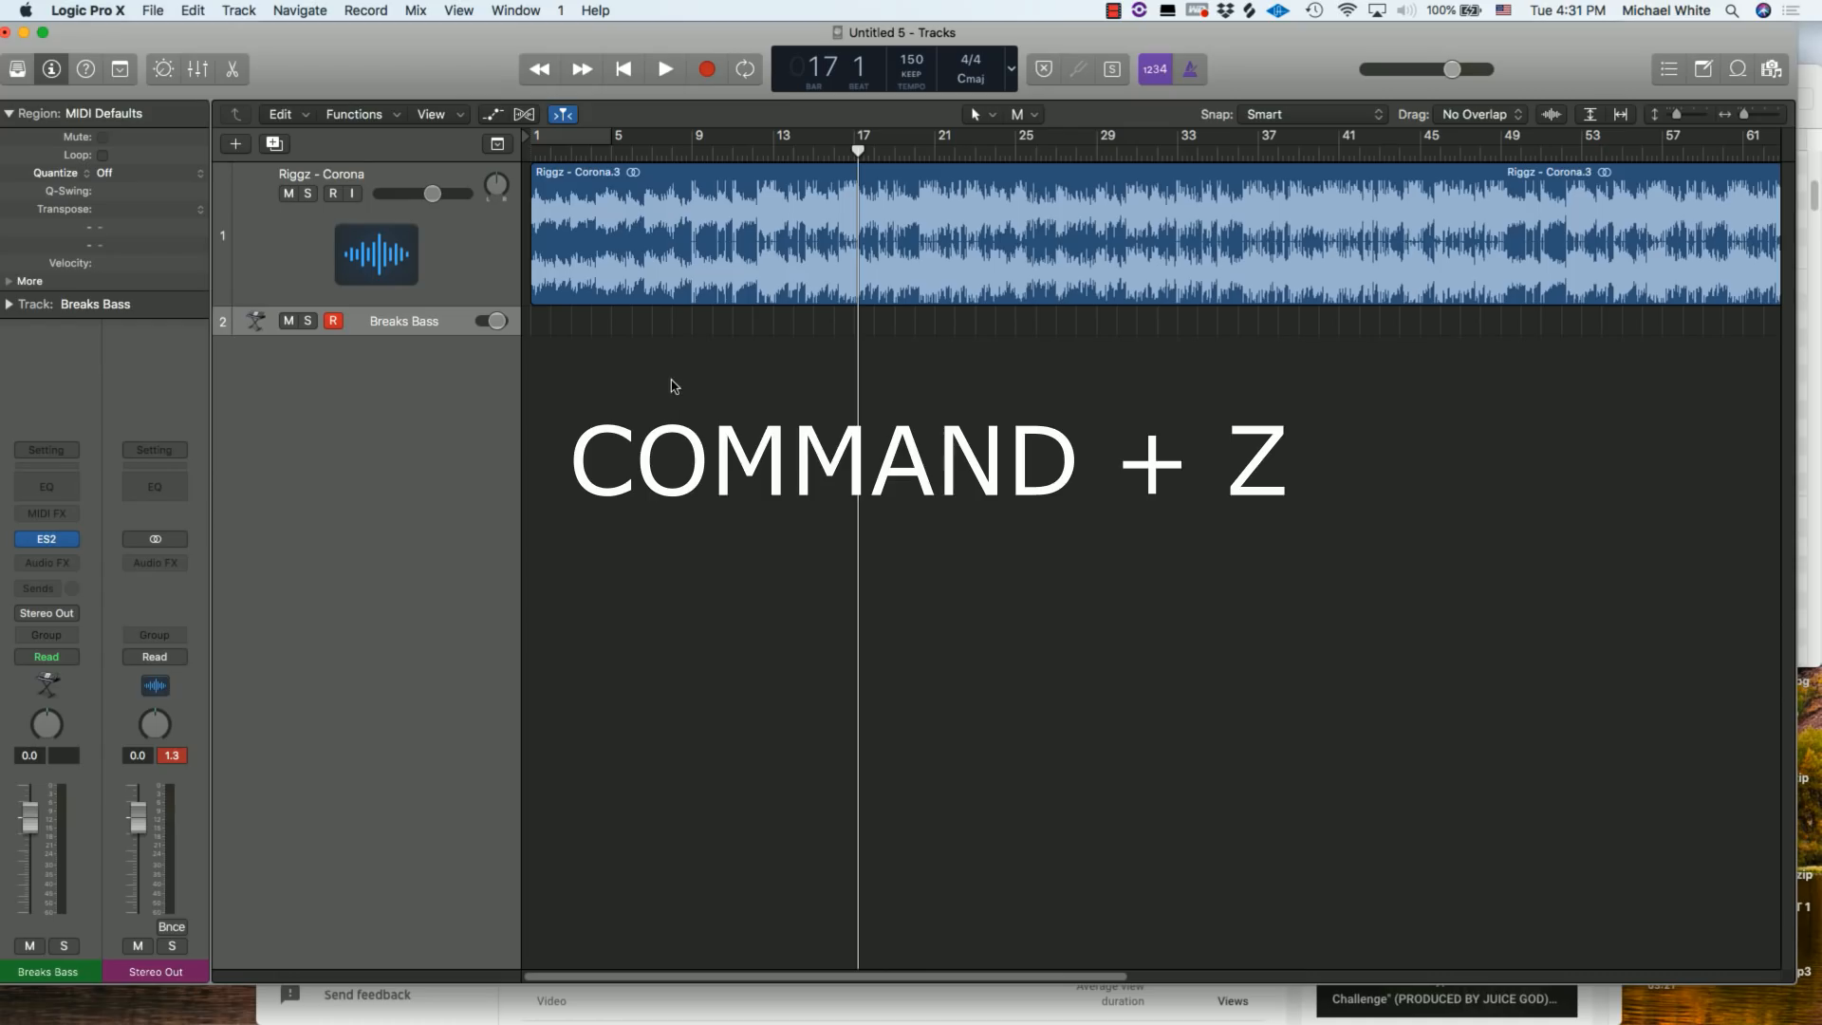
key(cmd+z)
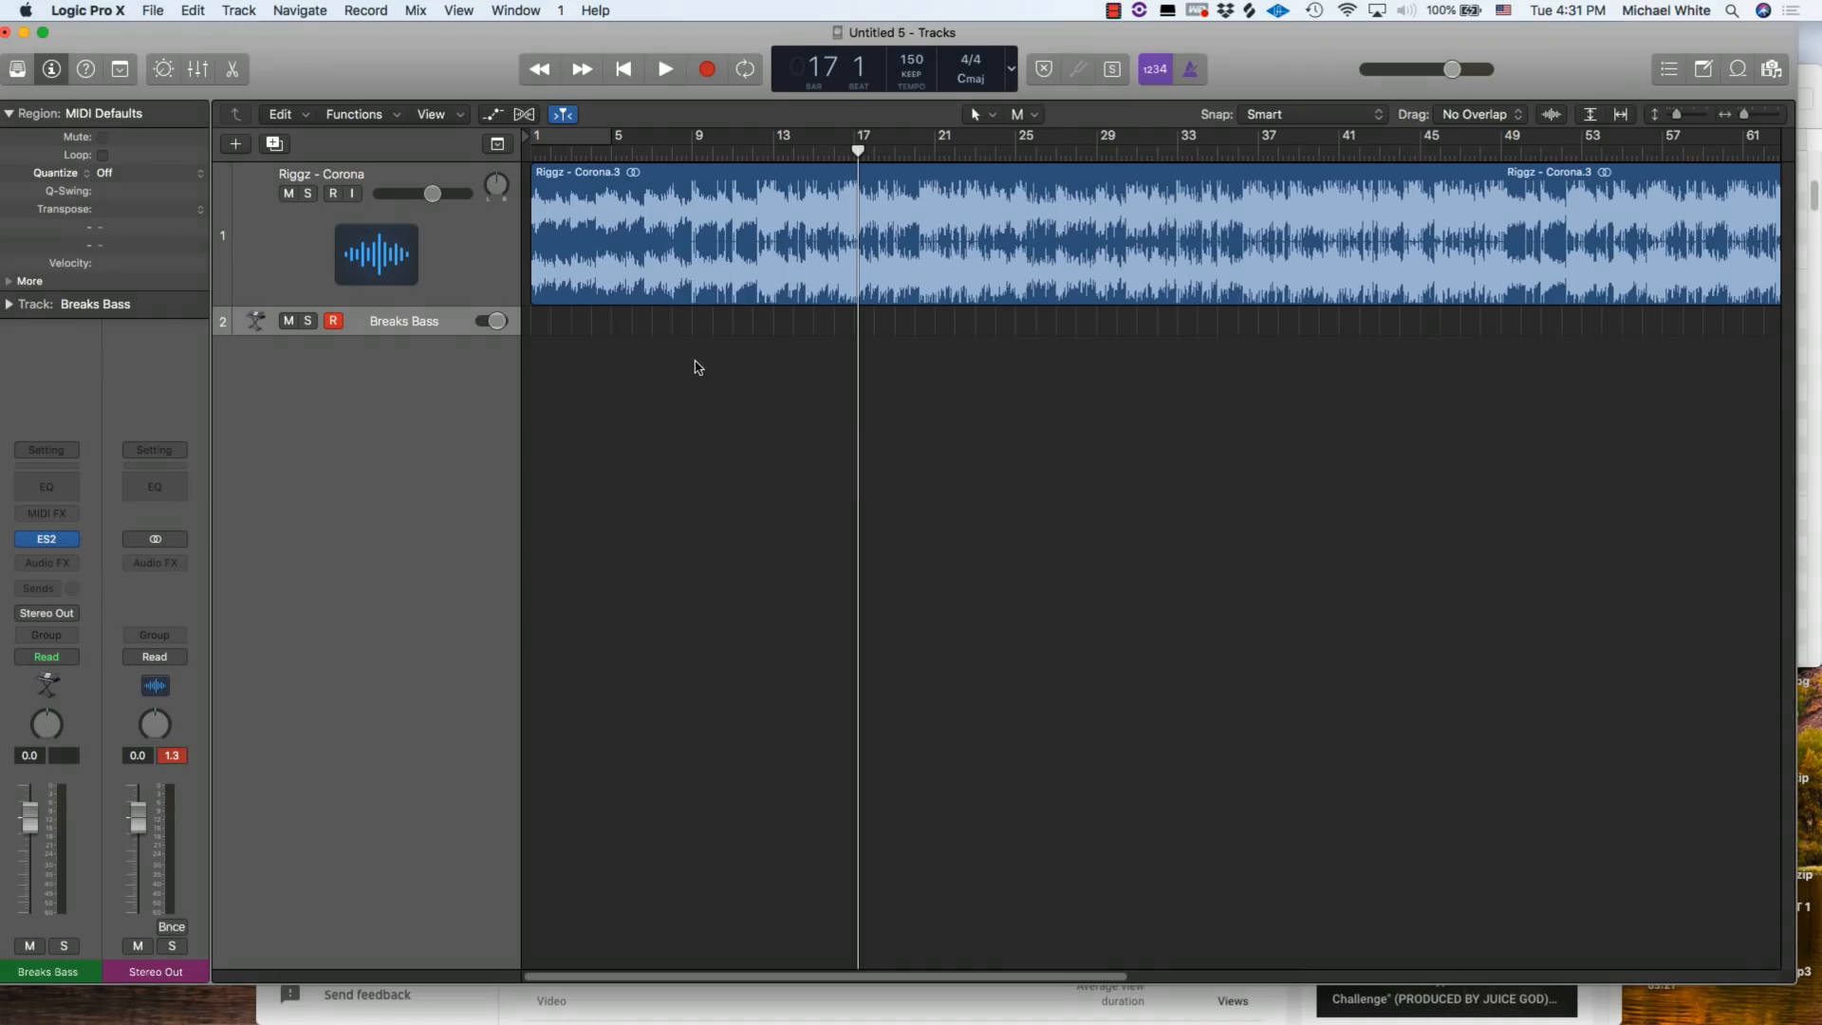
mouse_move(820, 346)
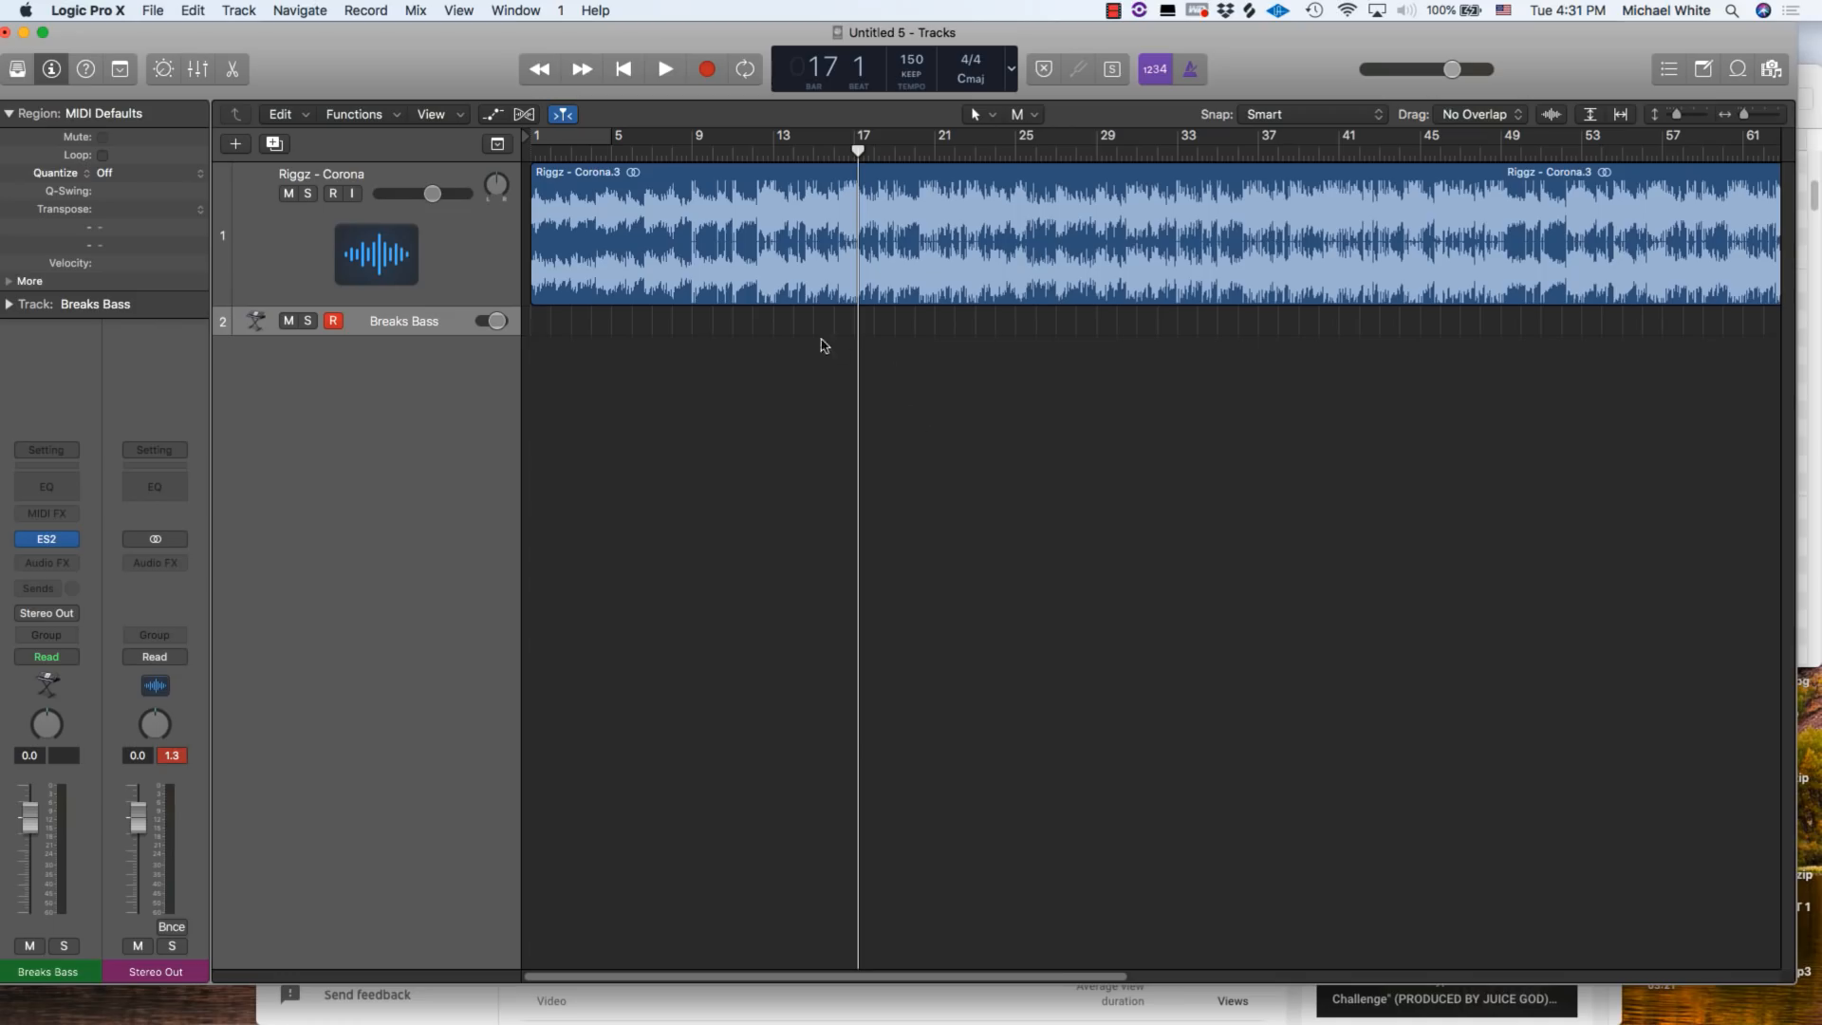
mouse_move(744, 406)
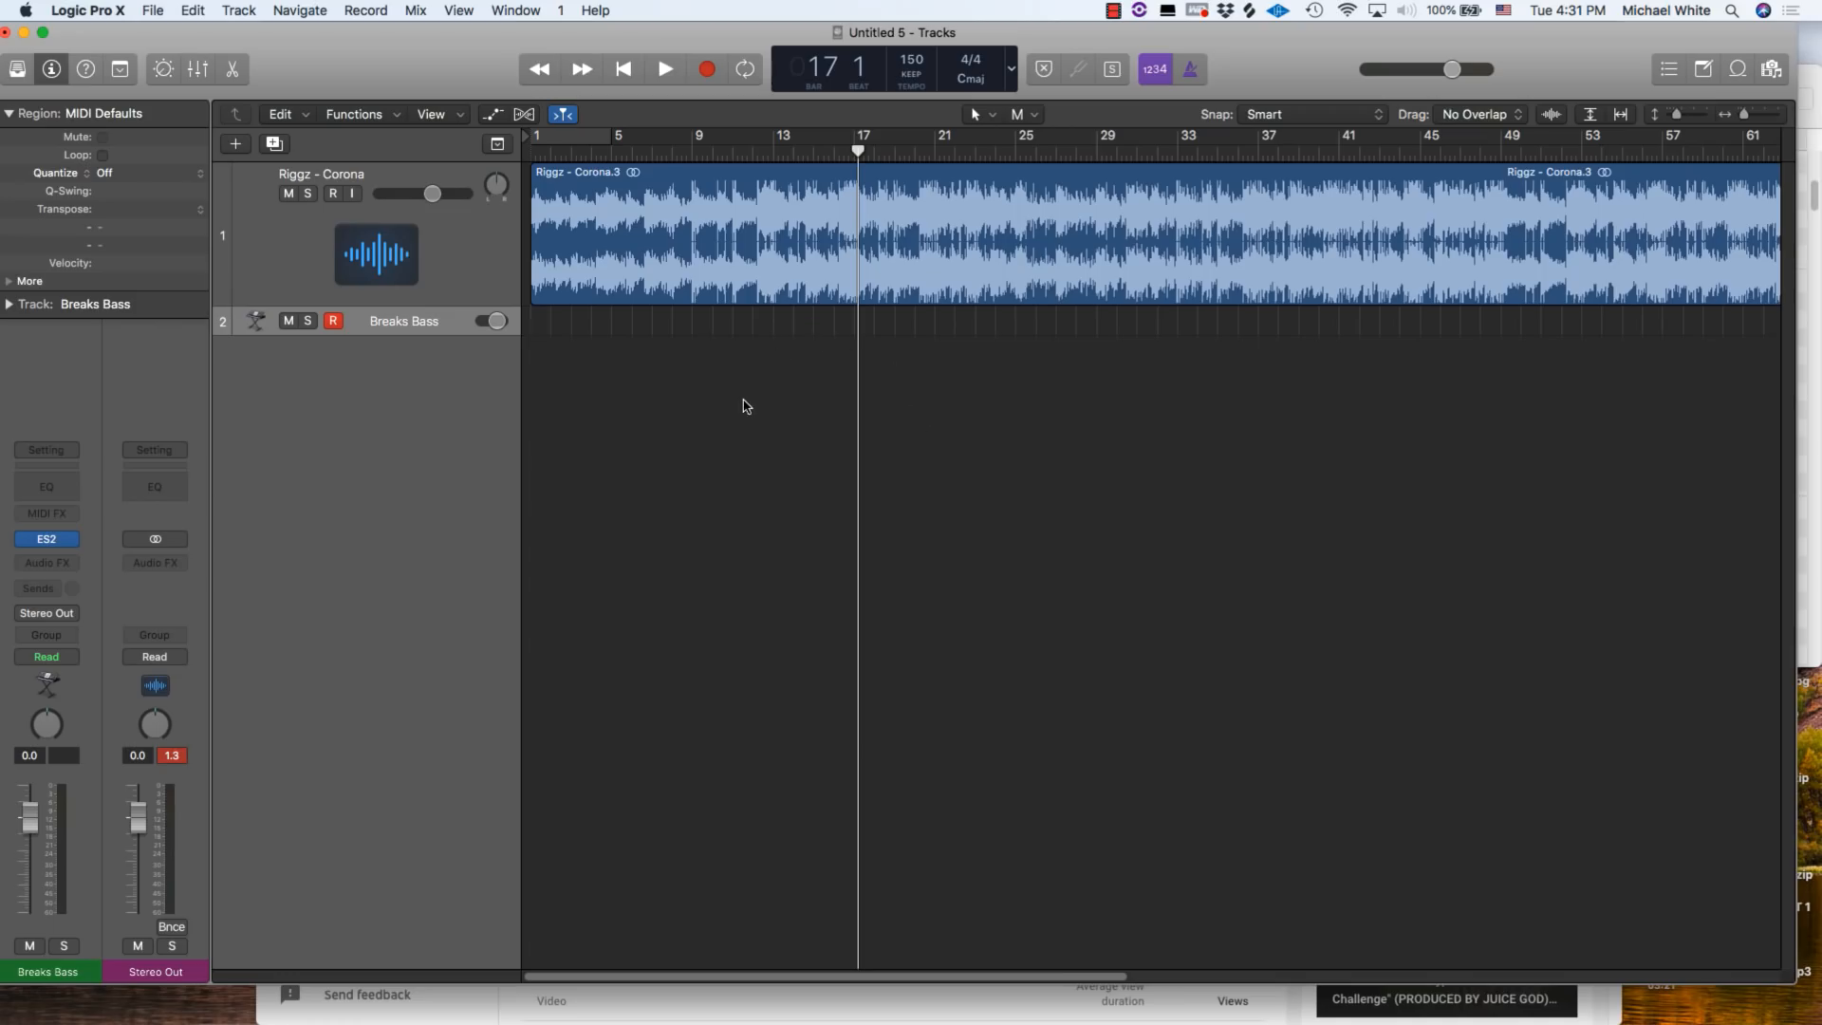
click(749, 245)
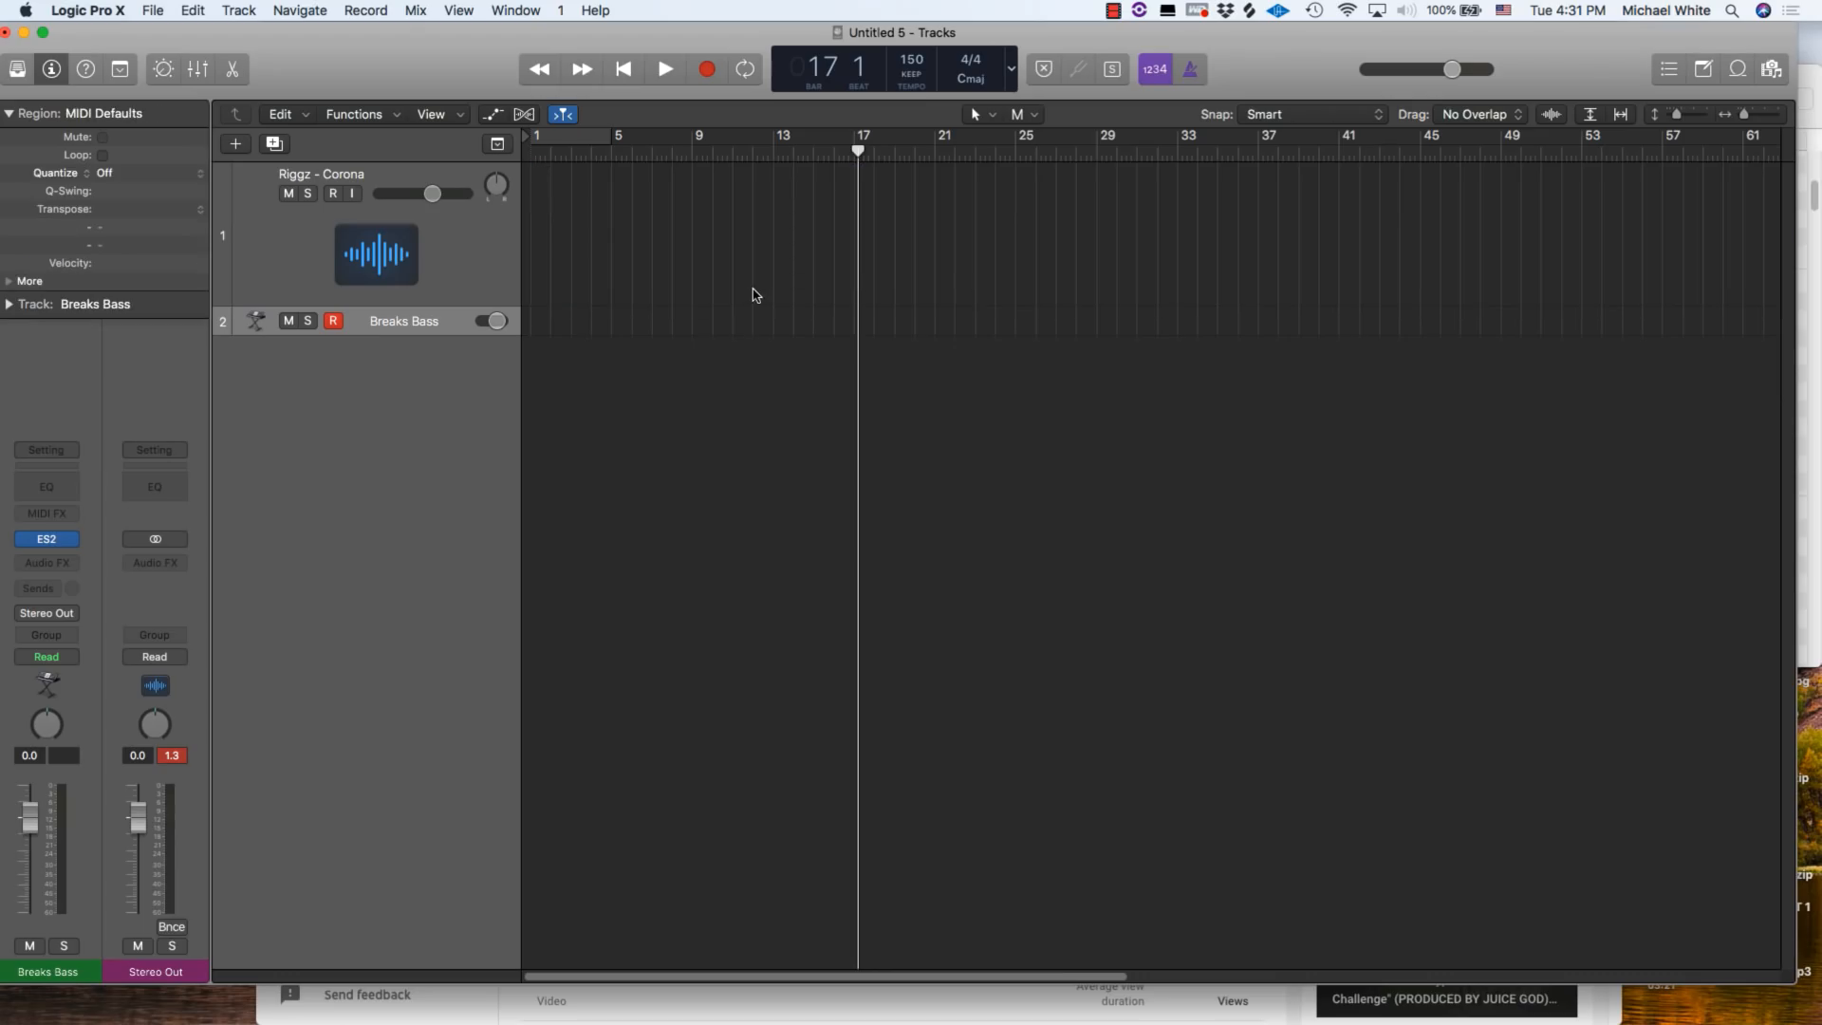
mouse_move(780, 284)
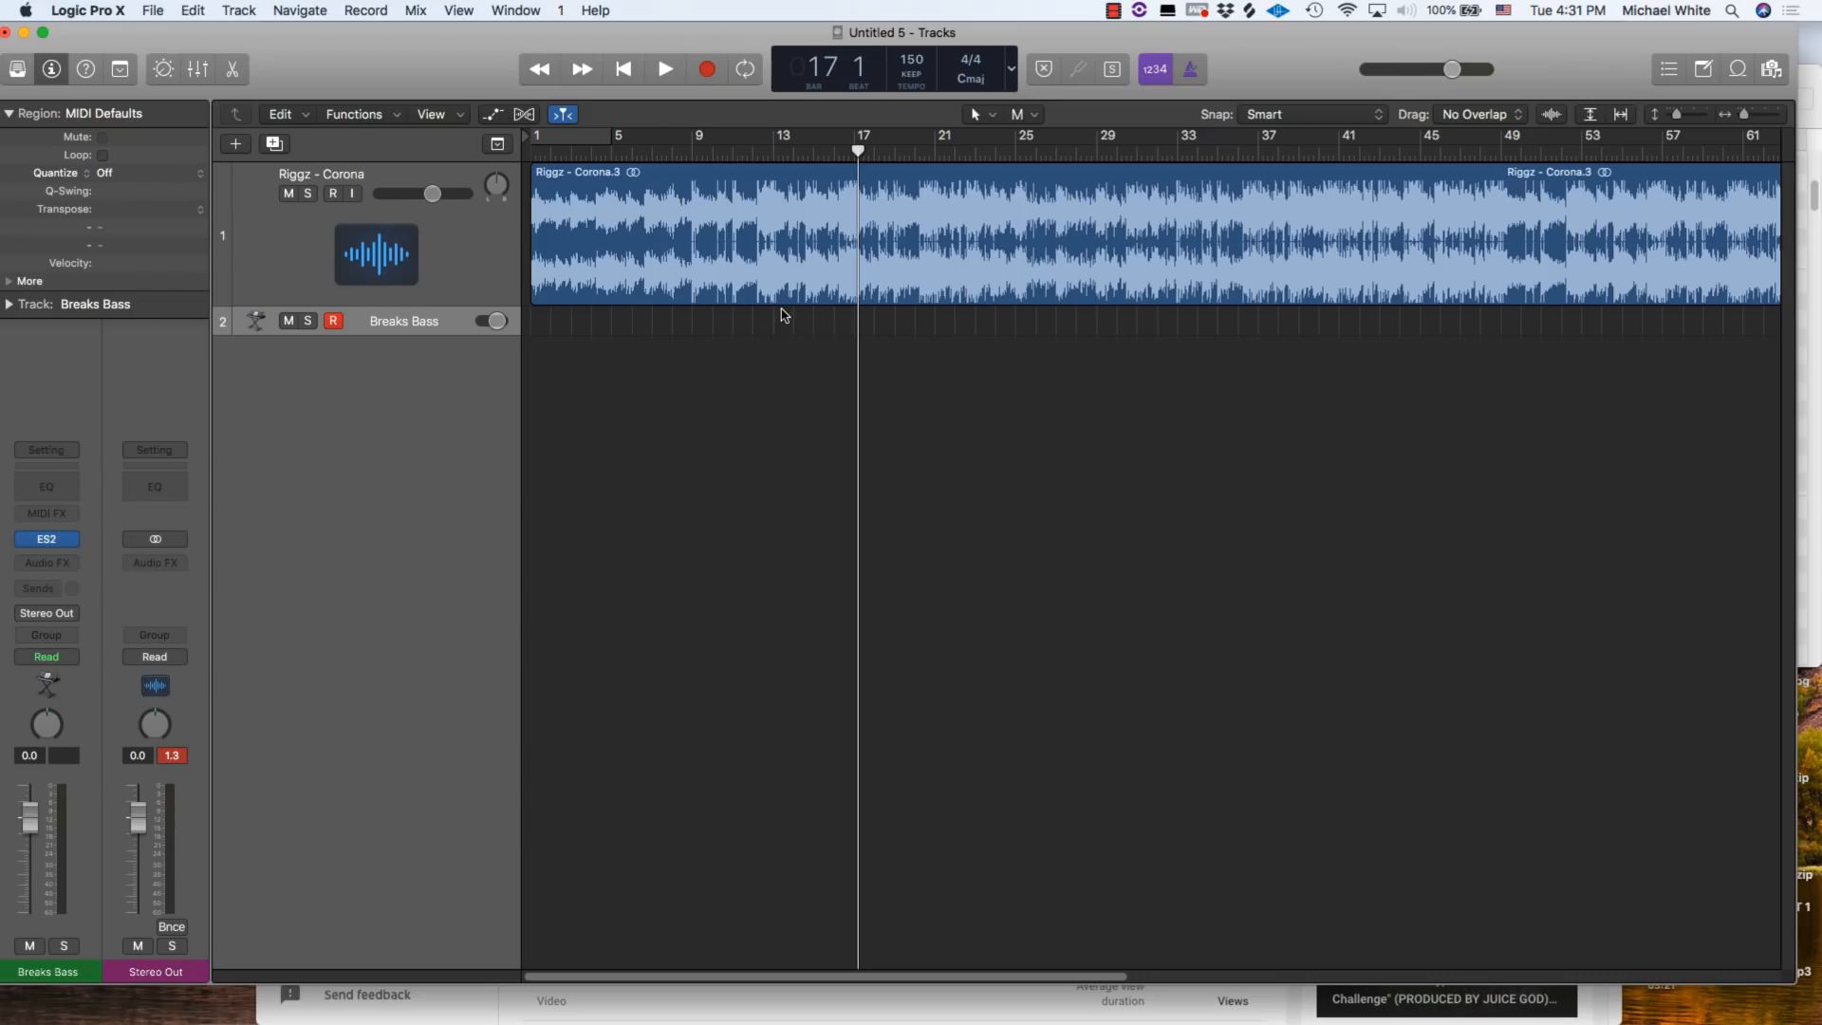
key(cmd+shift+z)
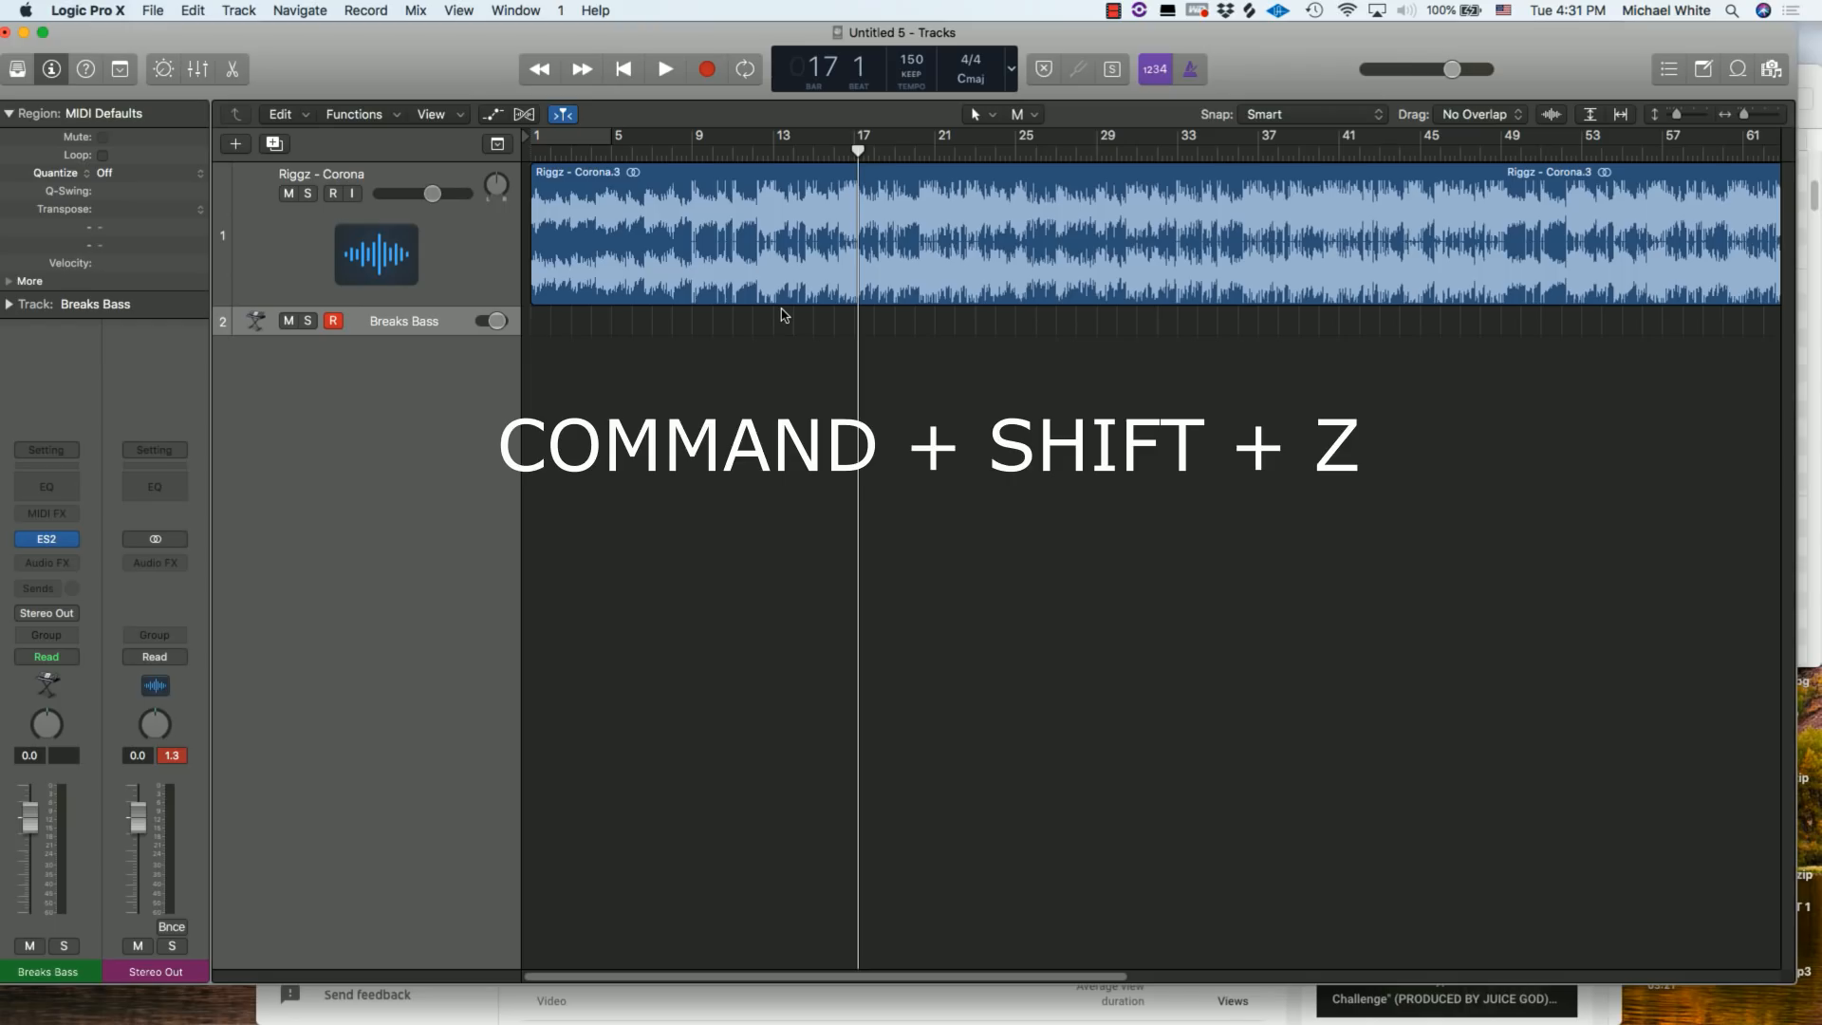
key(cmd+shift+z)
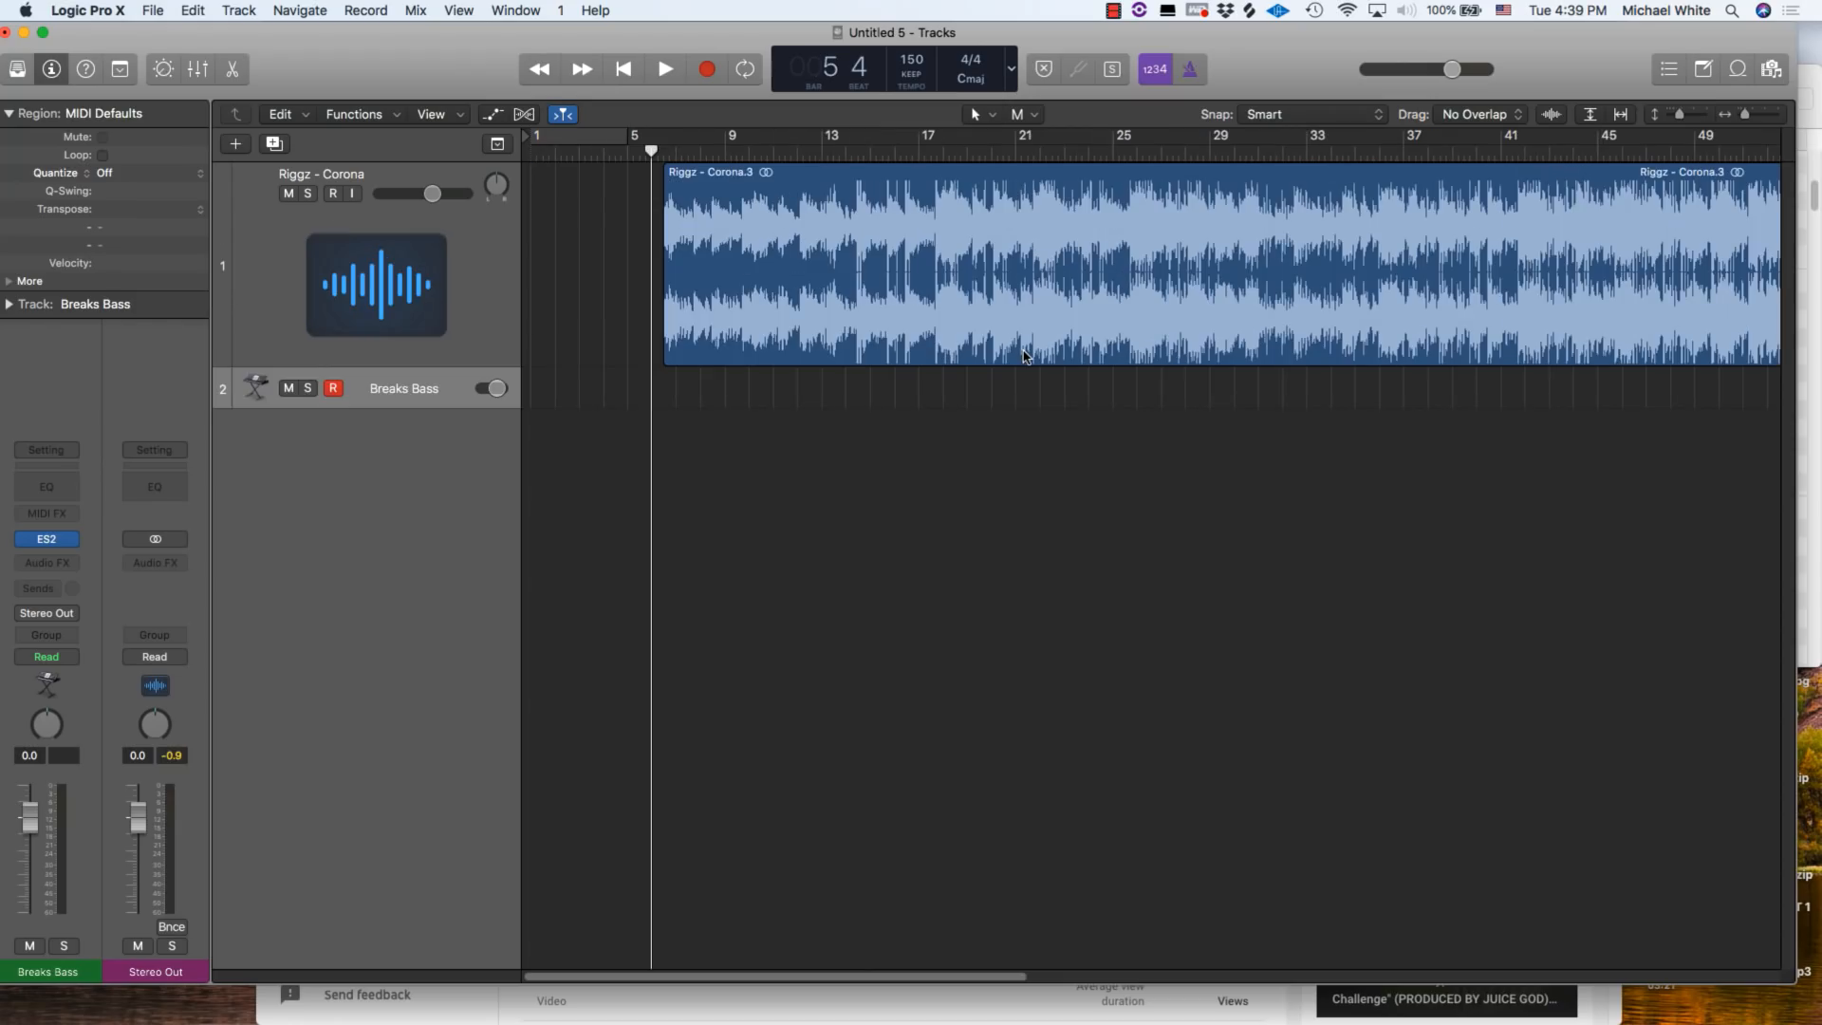
mouse_move(1008, 355)
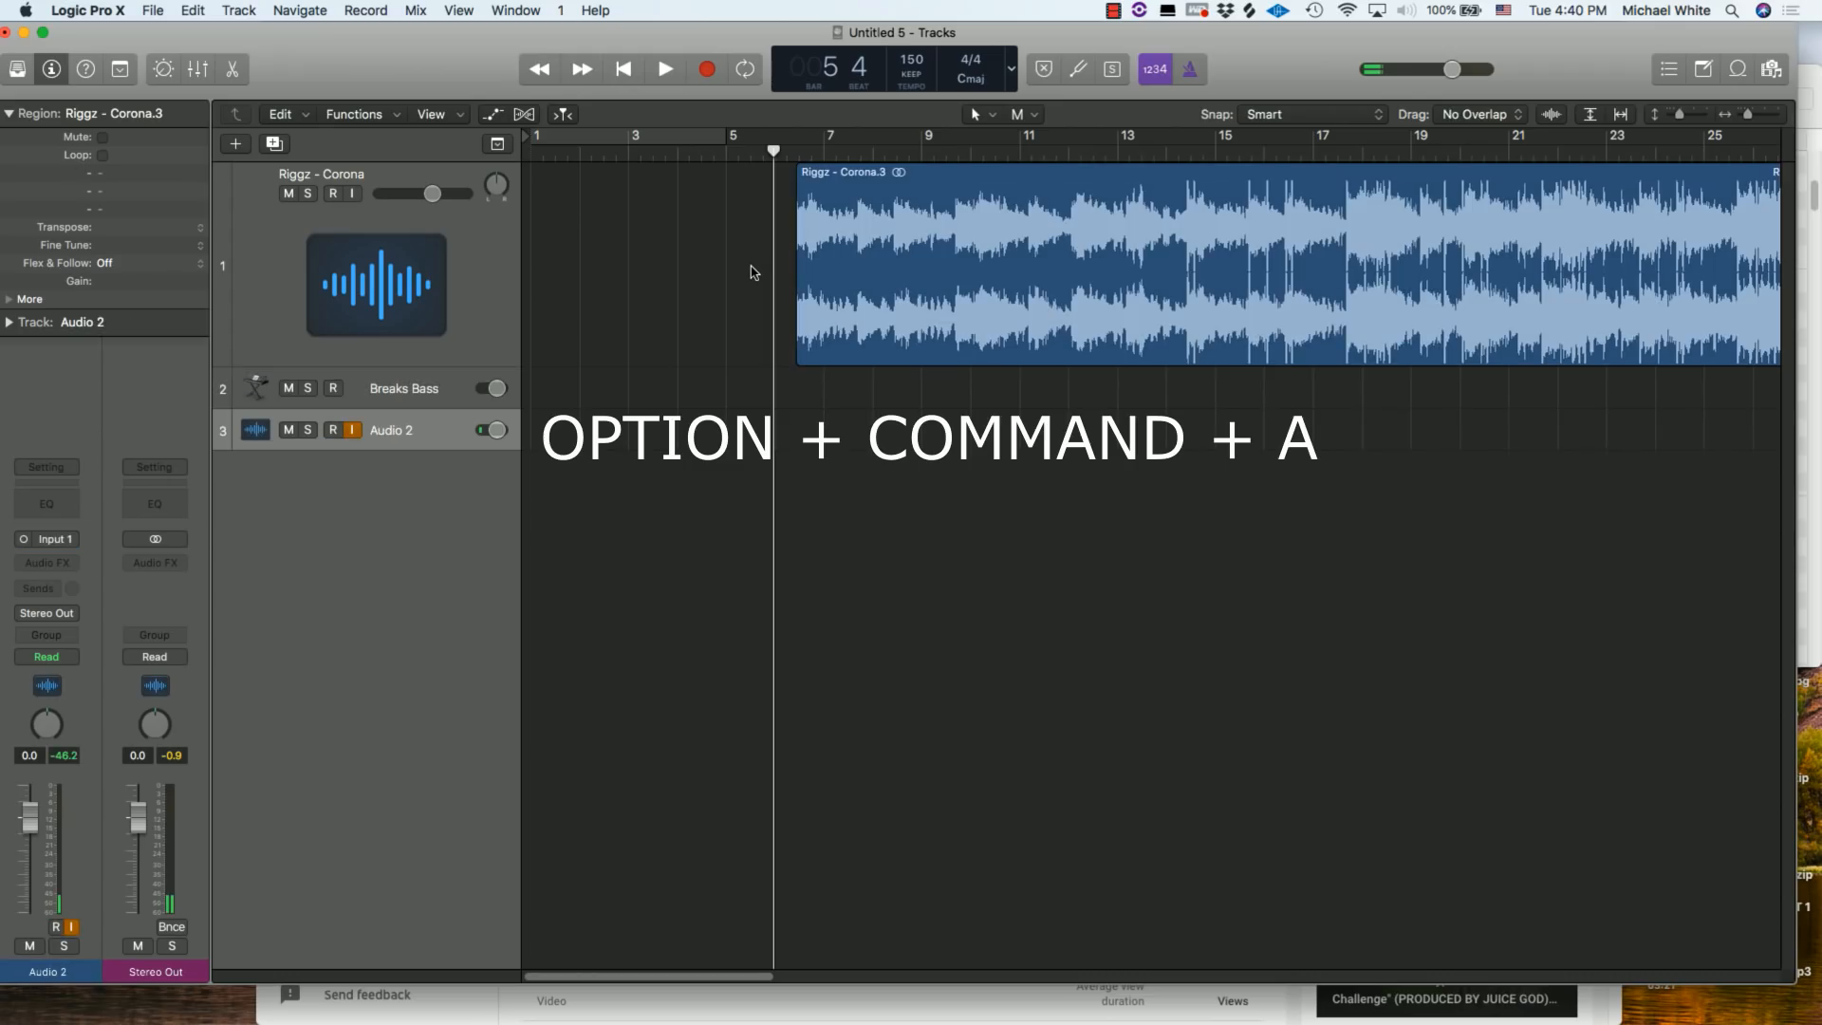
mouse_move(659, 193)
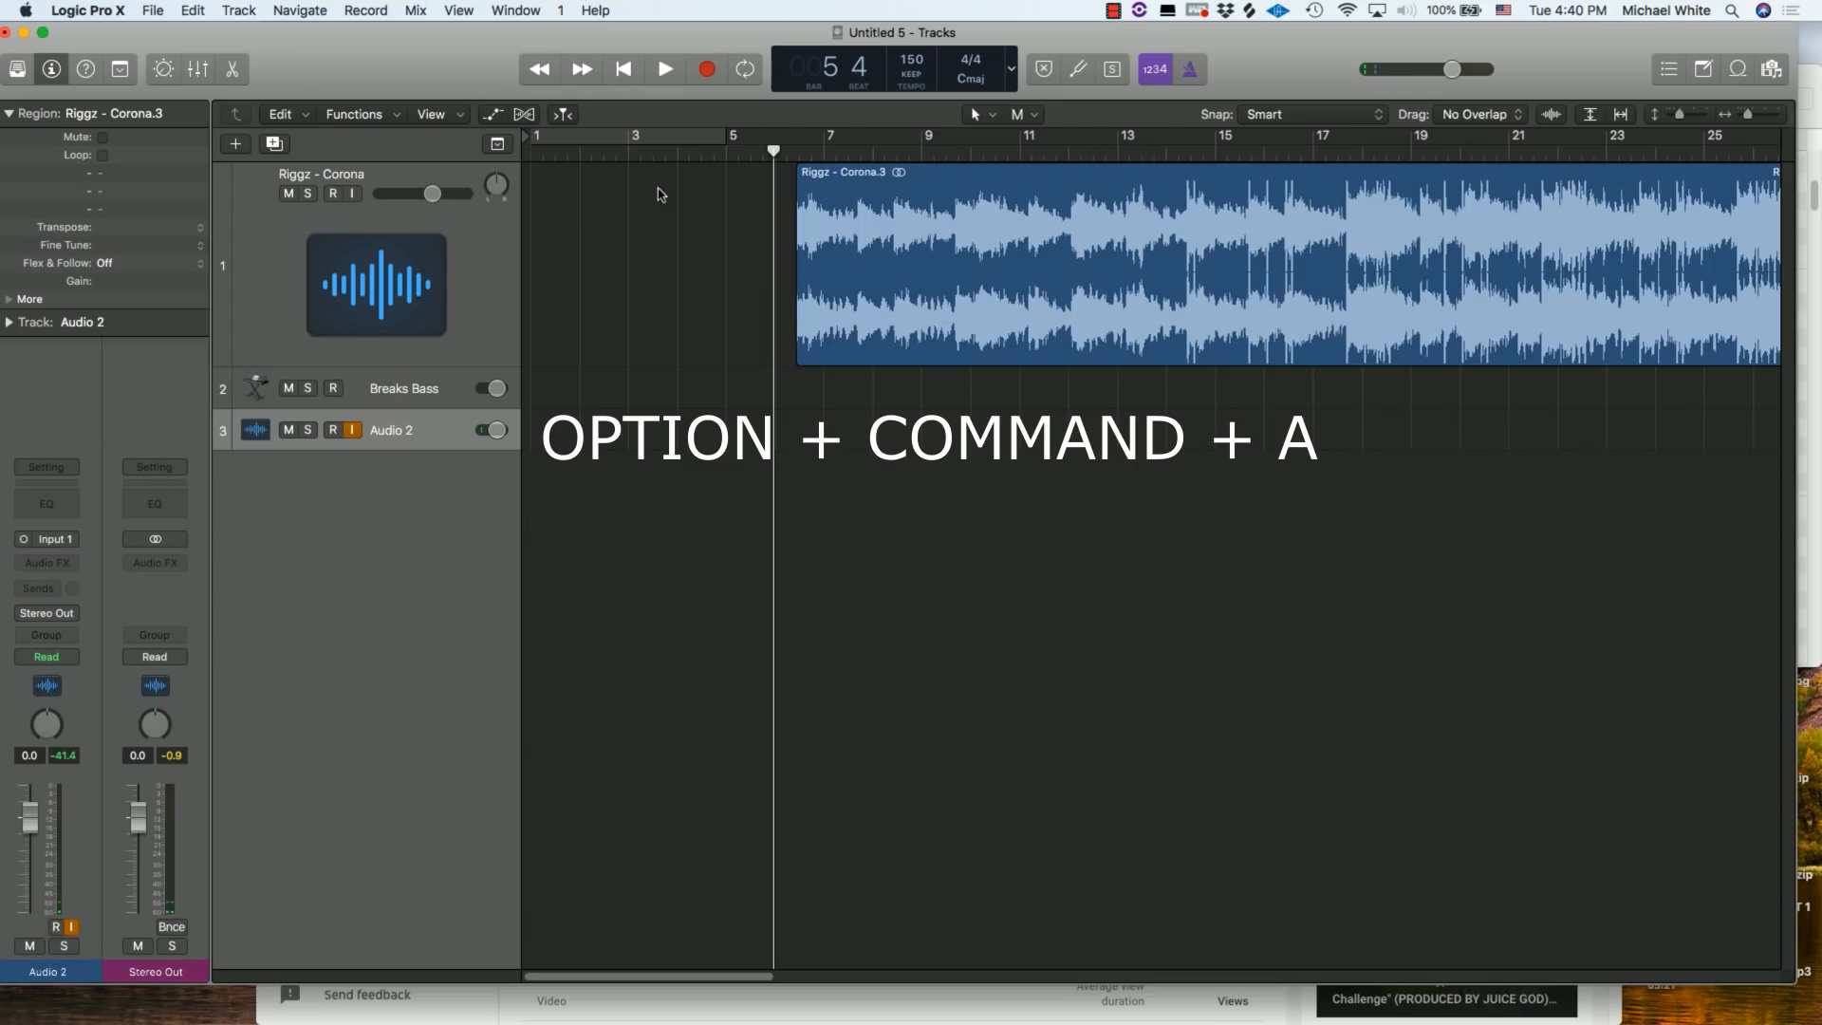
- Create a new Audio 2 track with Option+Command+A, armed for recording
key(option+command+a)
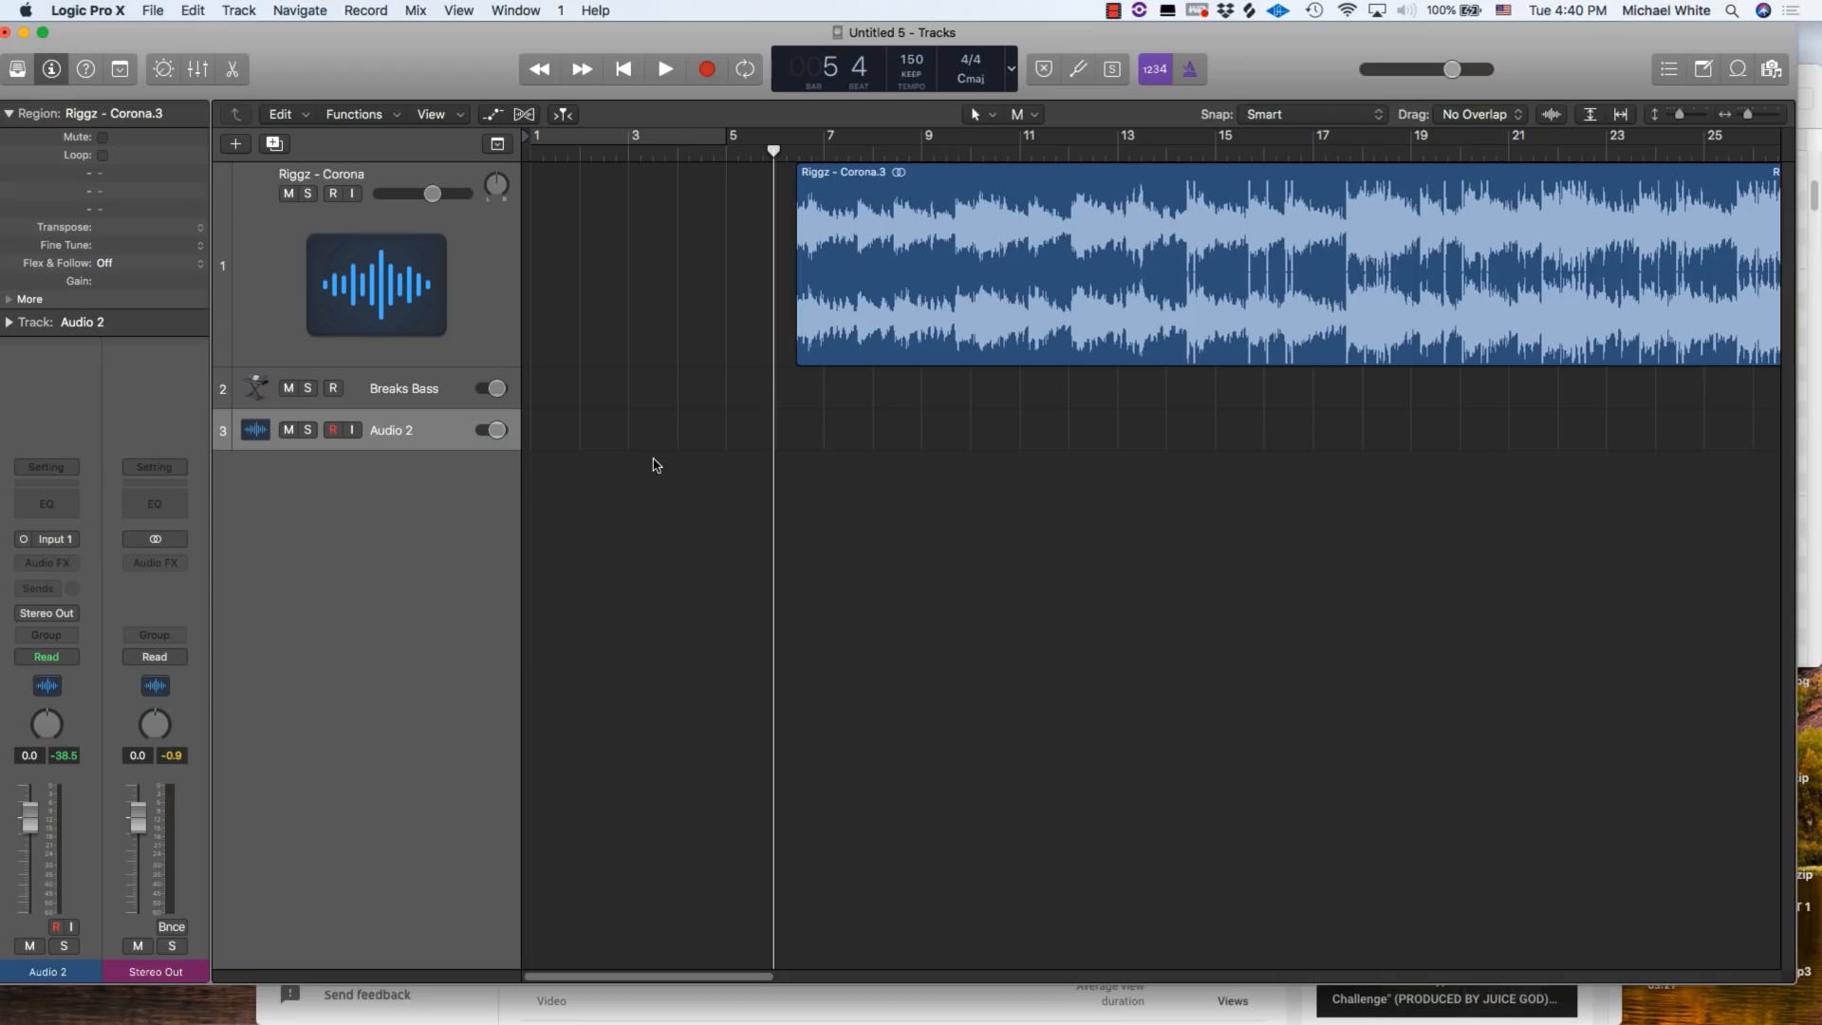
- Save the project with its Riggz - Corona, Breaks Bass and Audio 2 tracks
key(cmd+s)
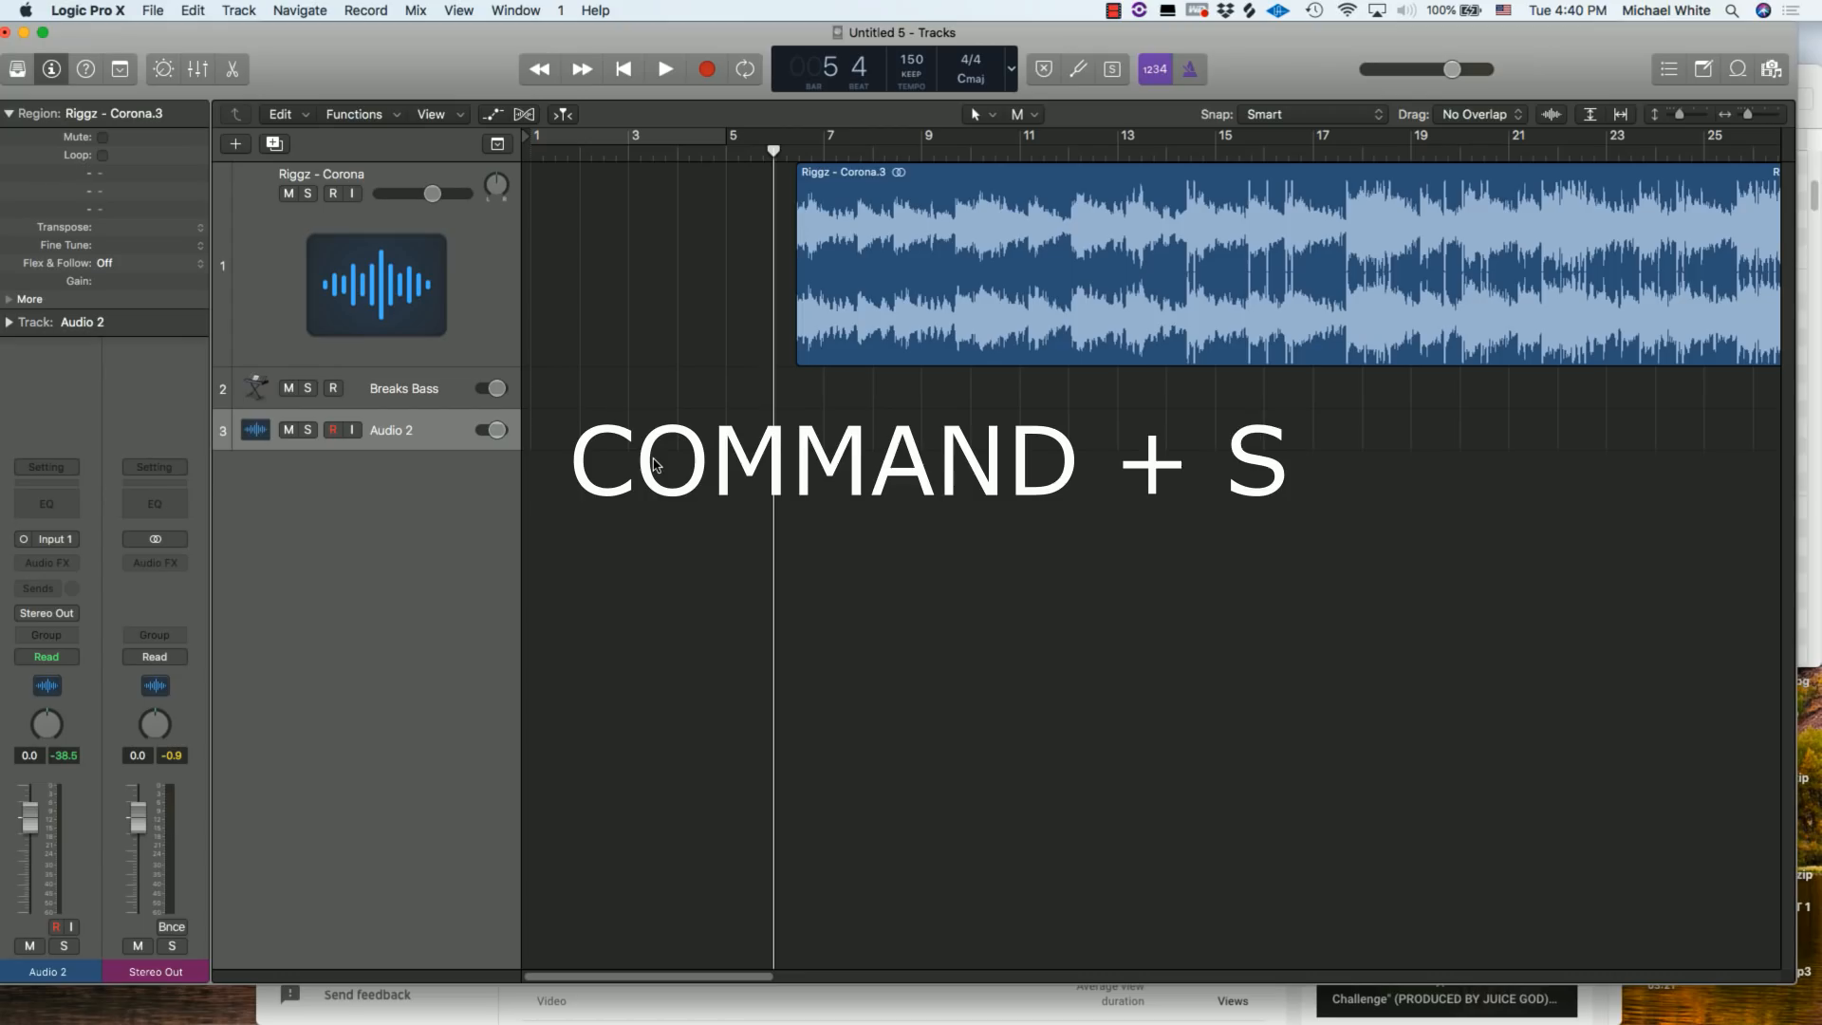
key(cmd+s)
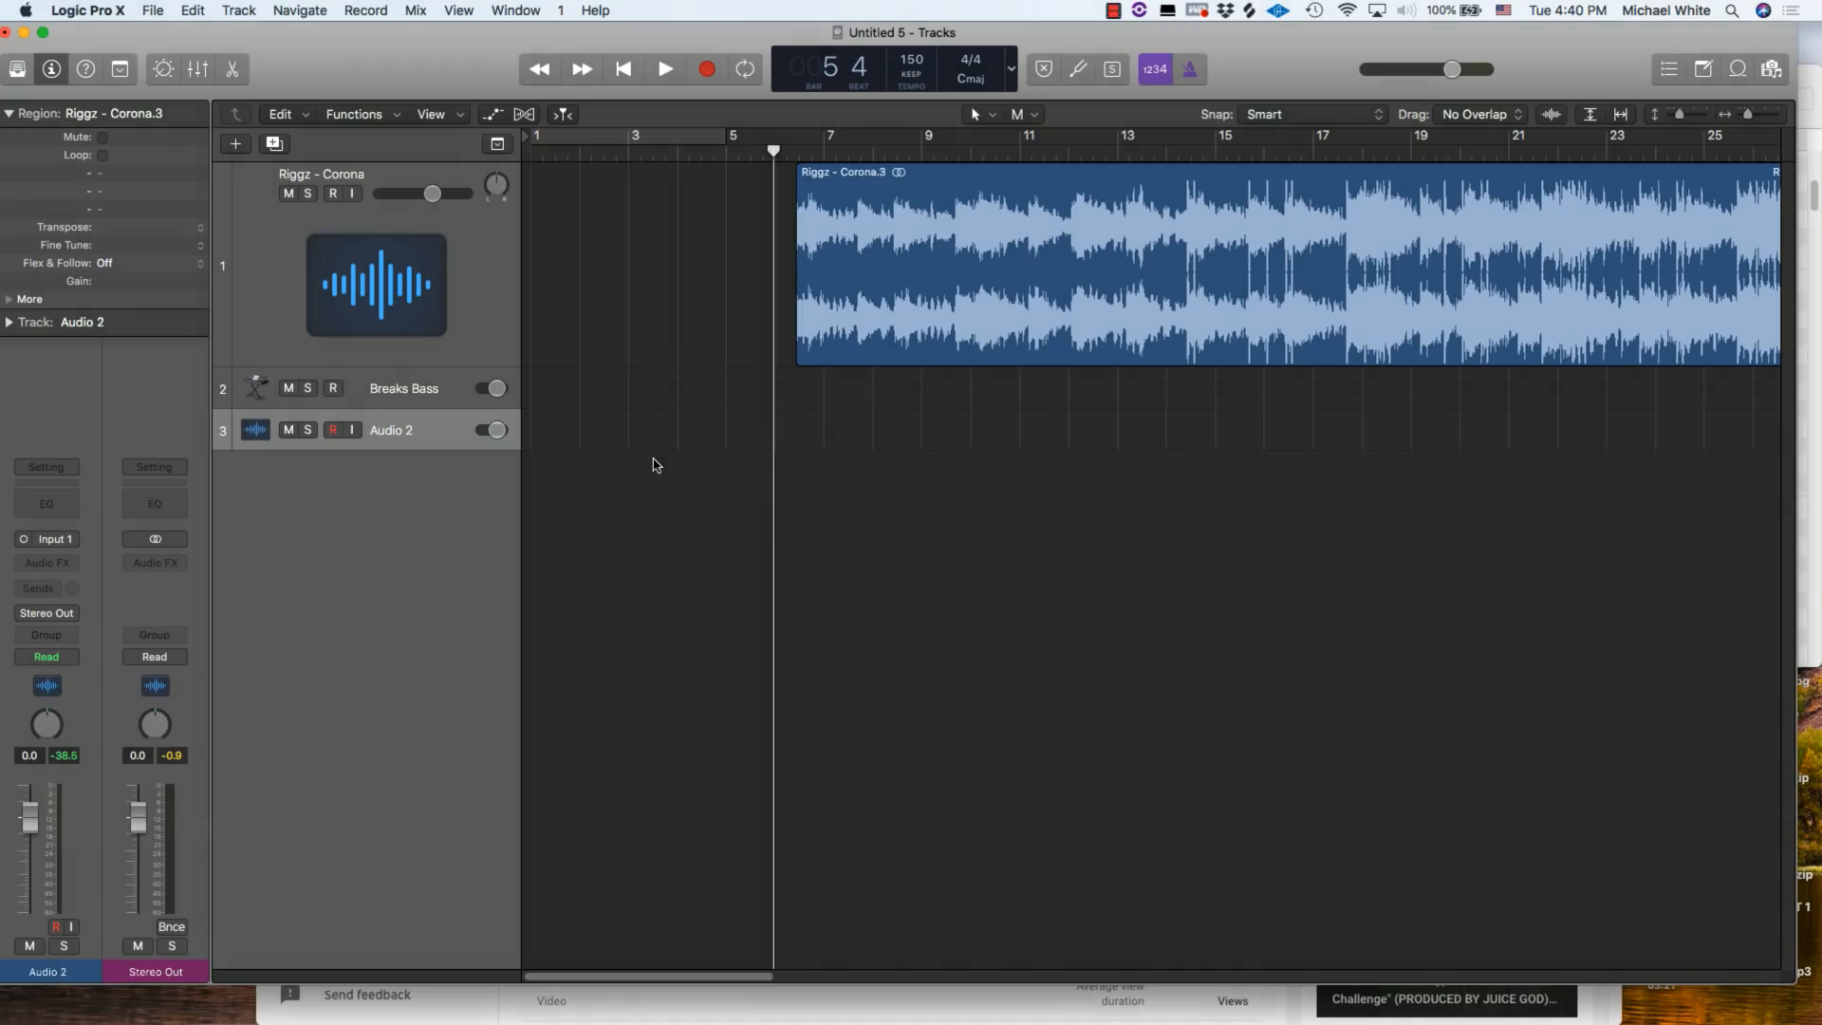